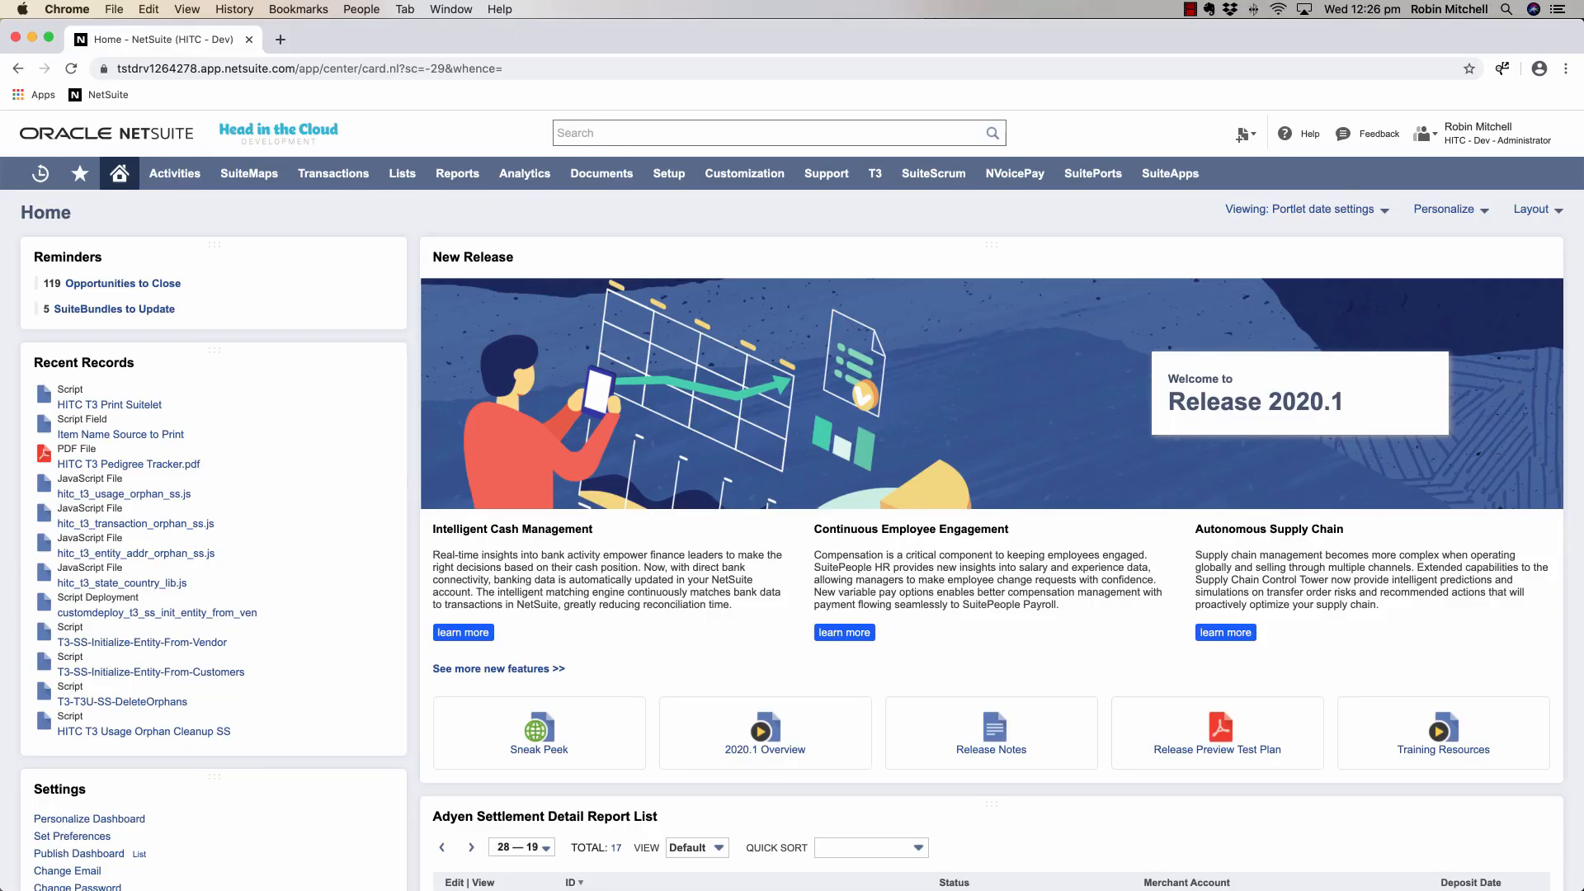
Search bundles for 'head in the cloud' and view the Upload RESTlet bundle's details.
click(745, 174)
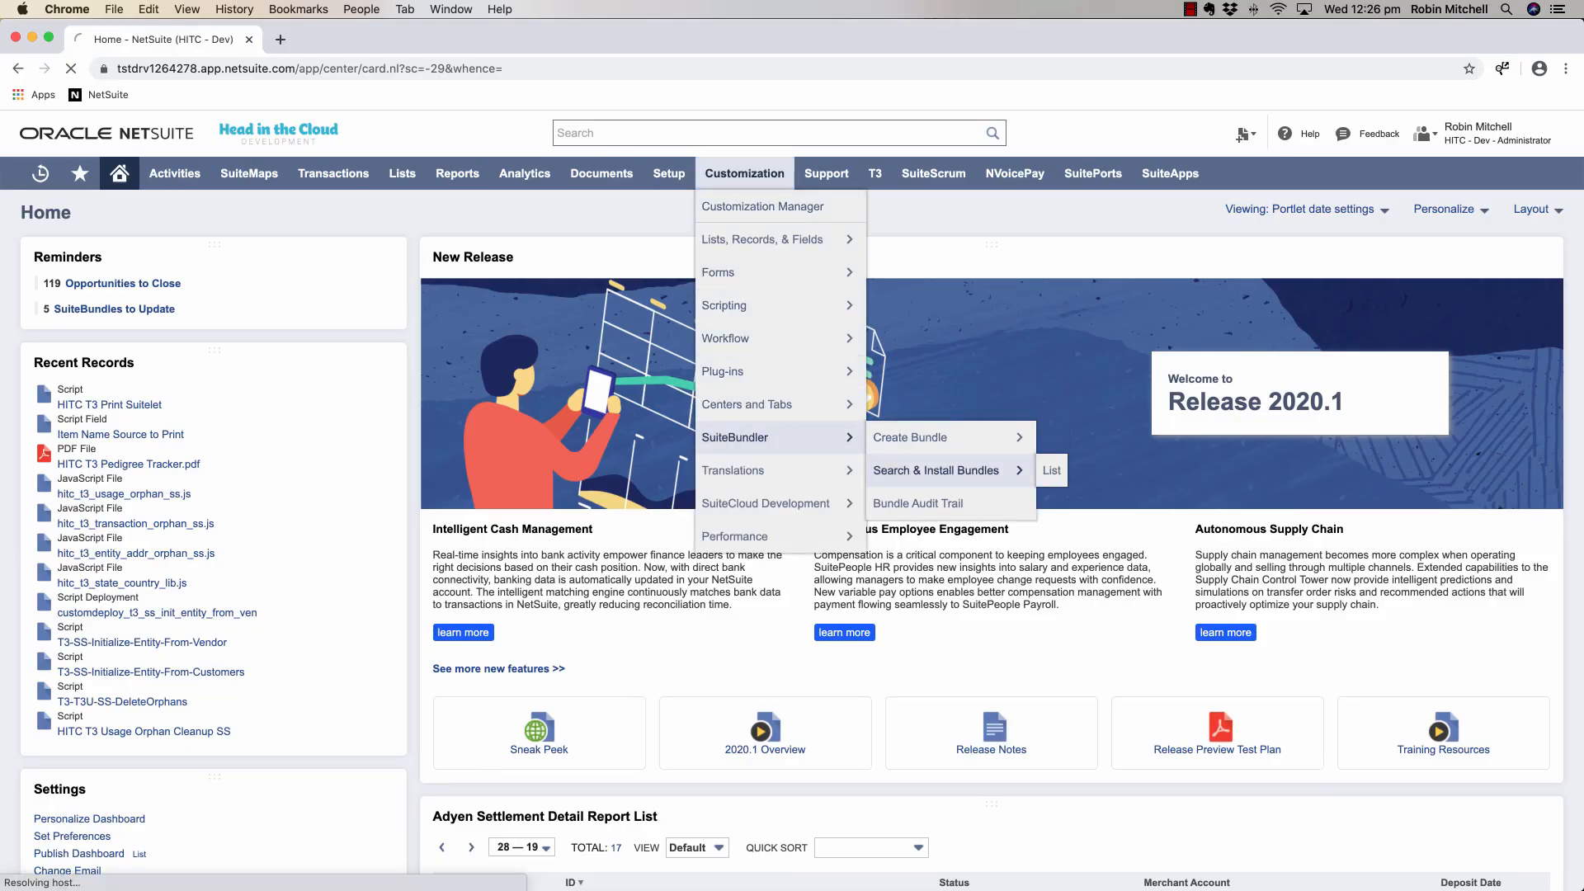
click(934, 470)
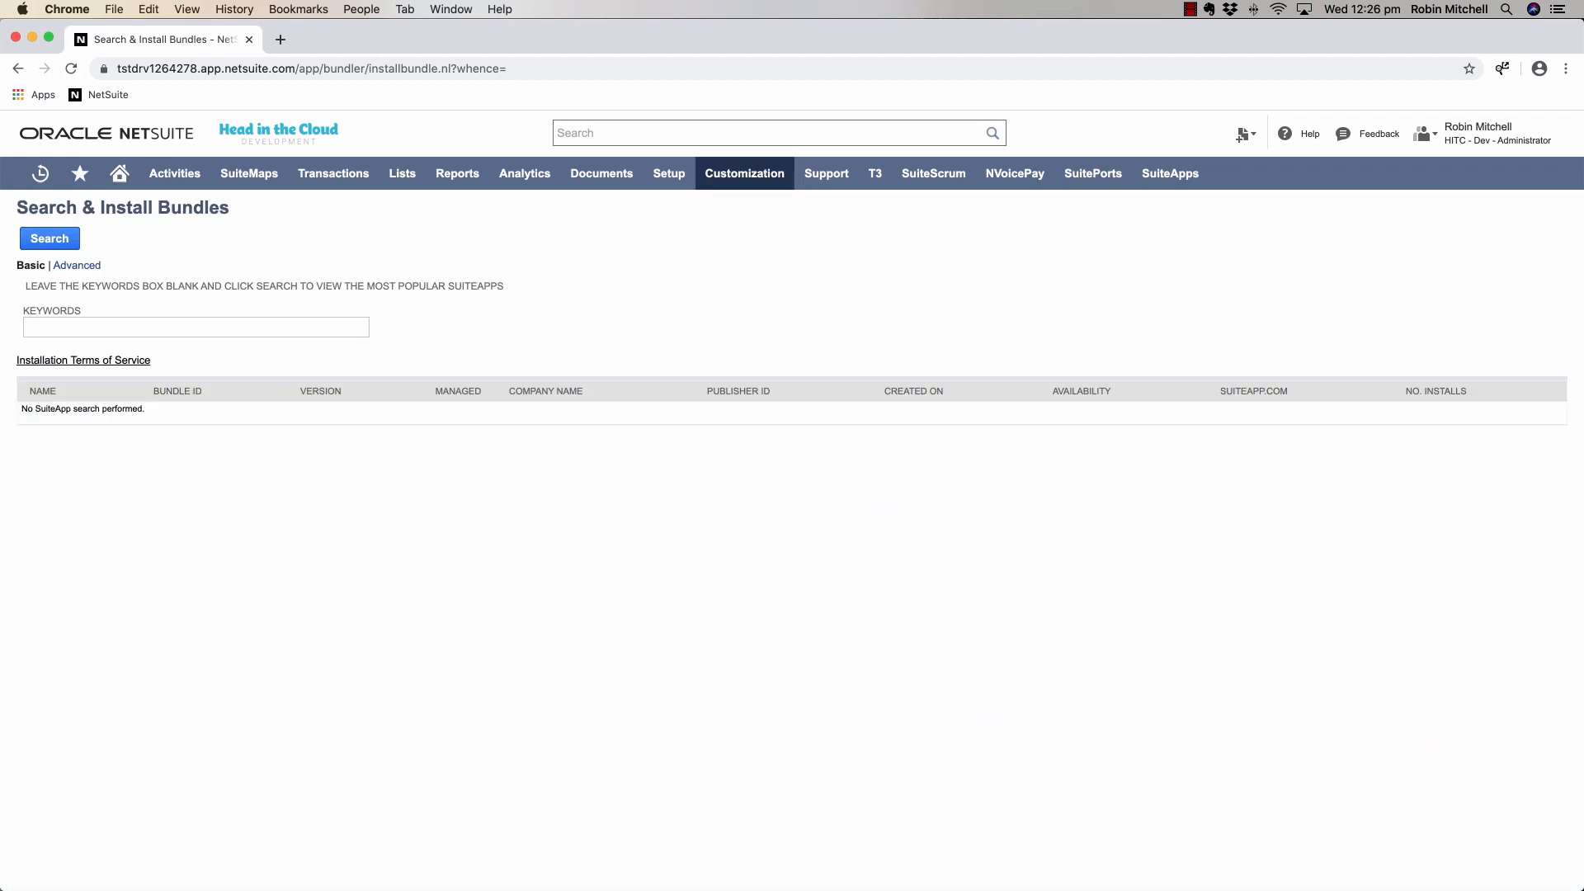
text(head in the cl)
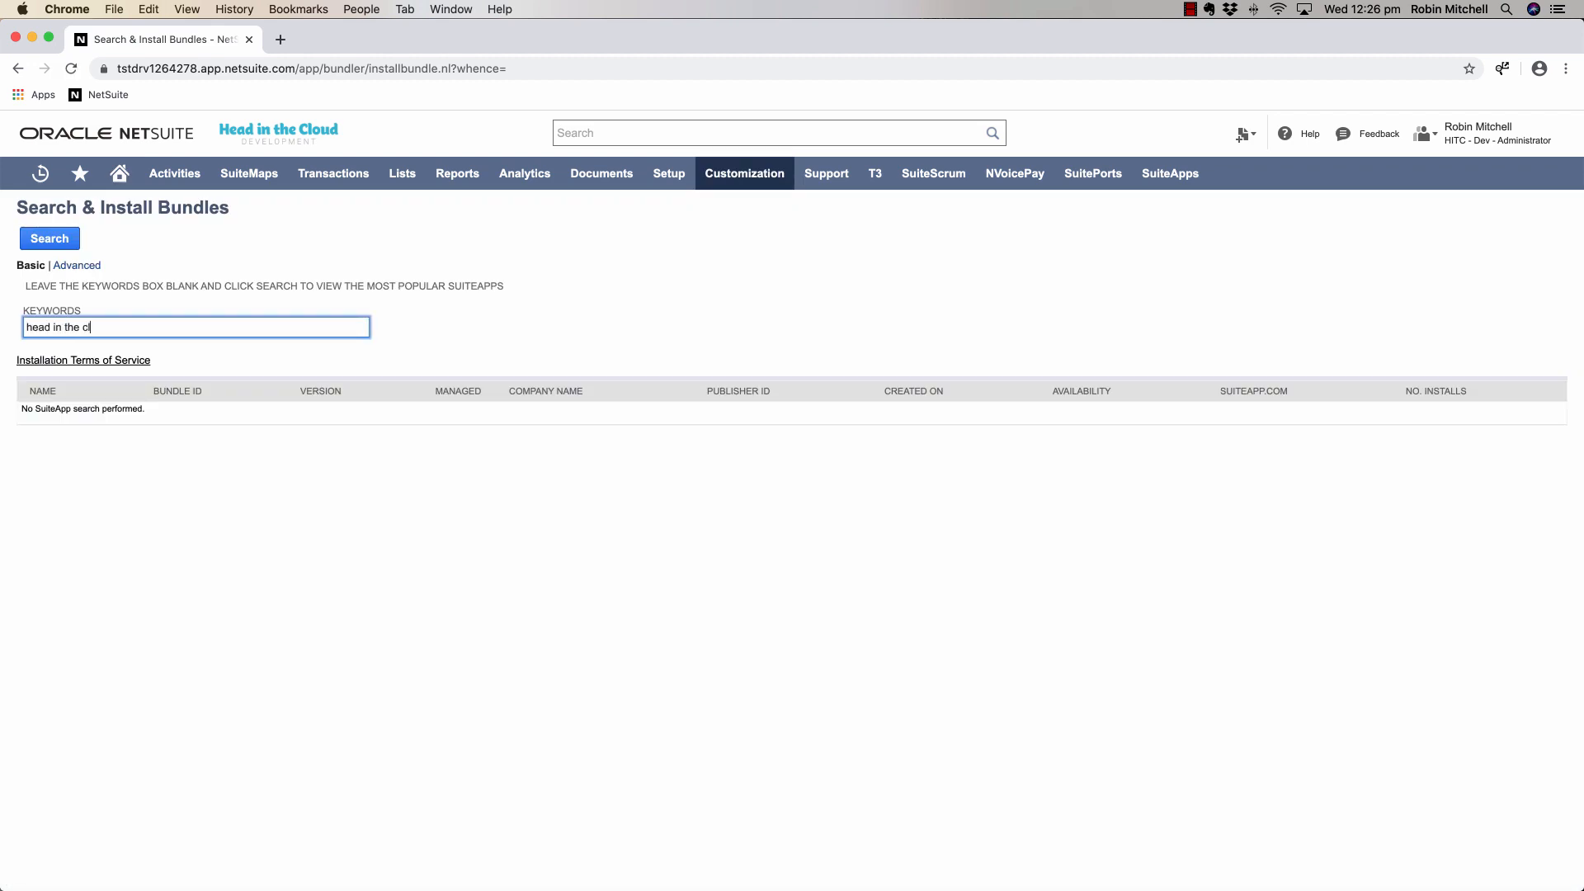
click(47, 237)
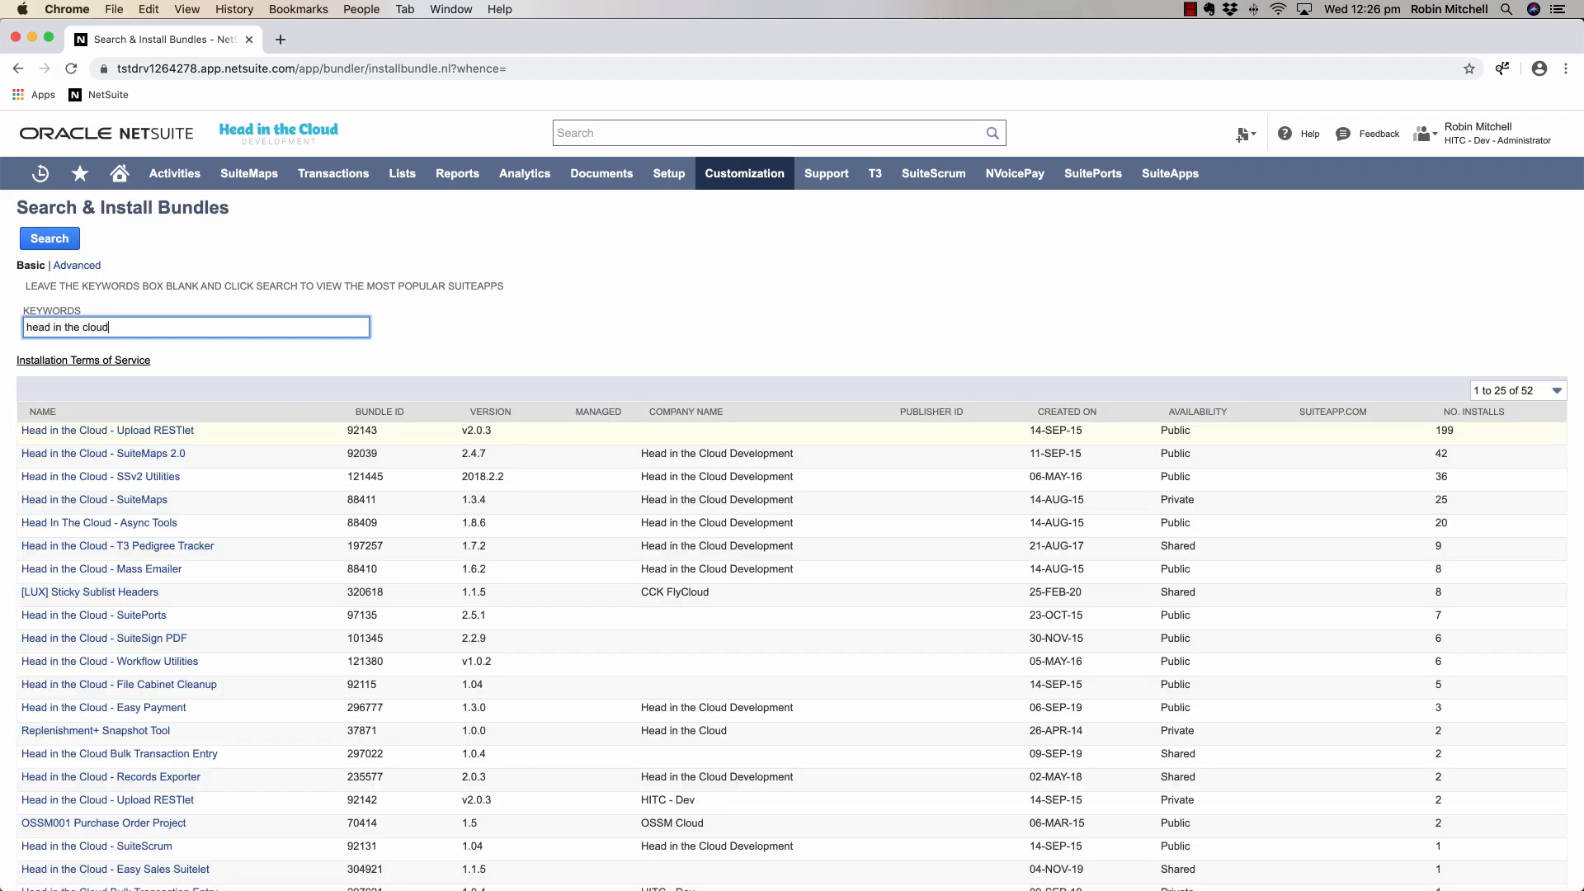
click(106, 429)
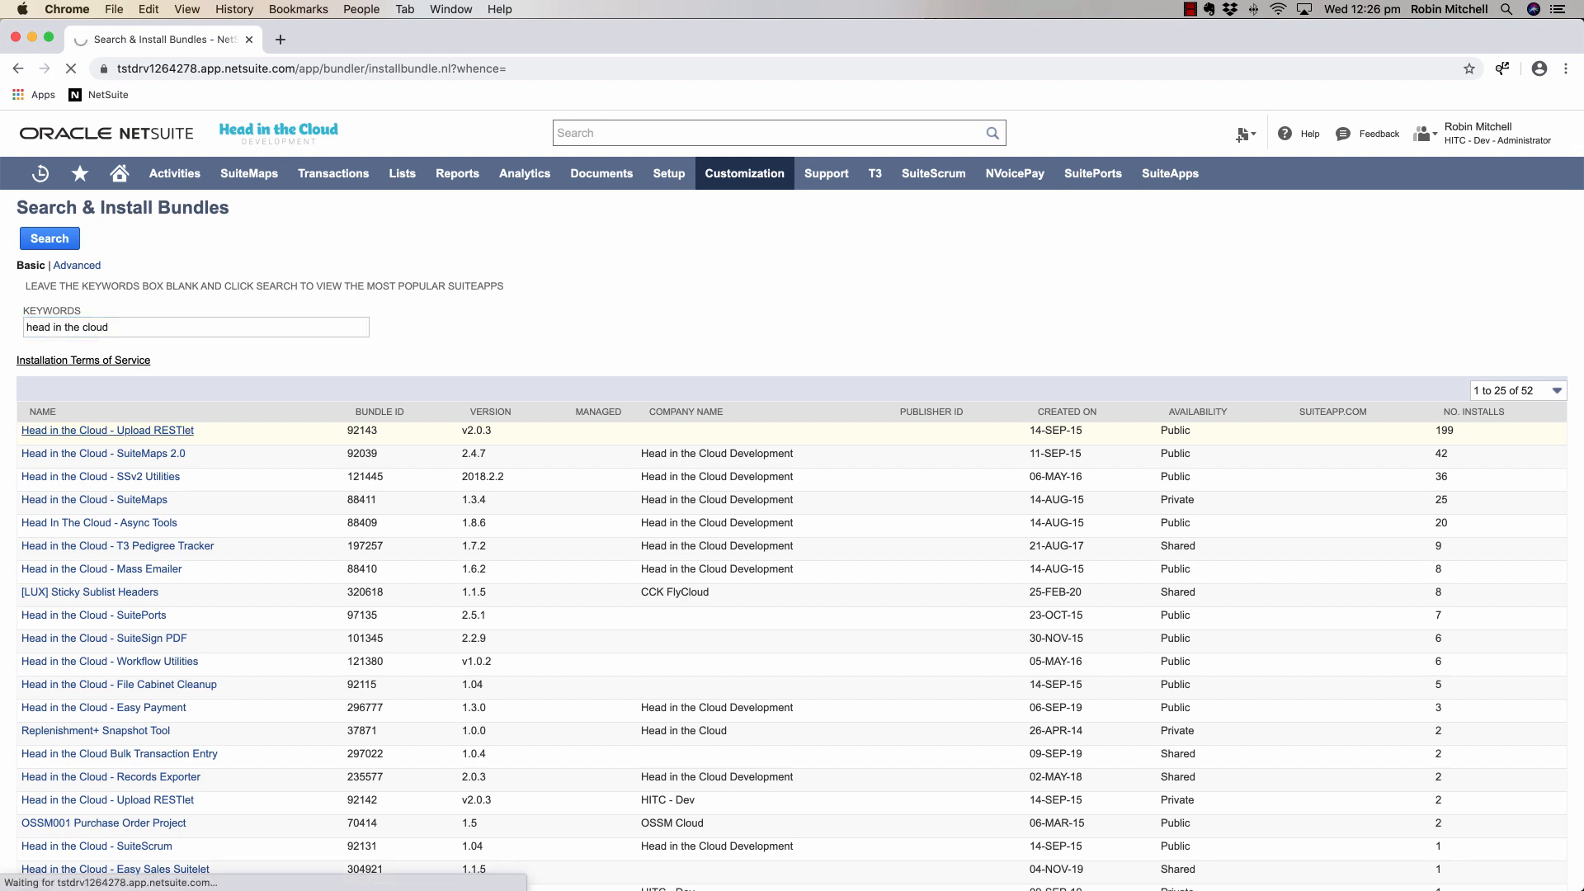
click(106, 431)
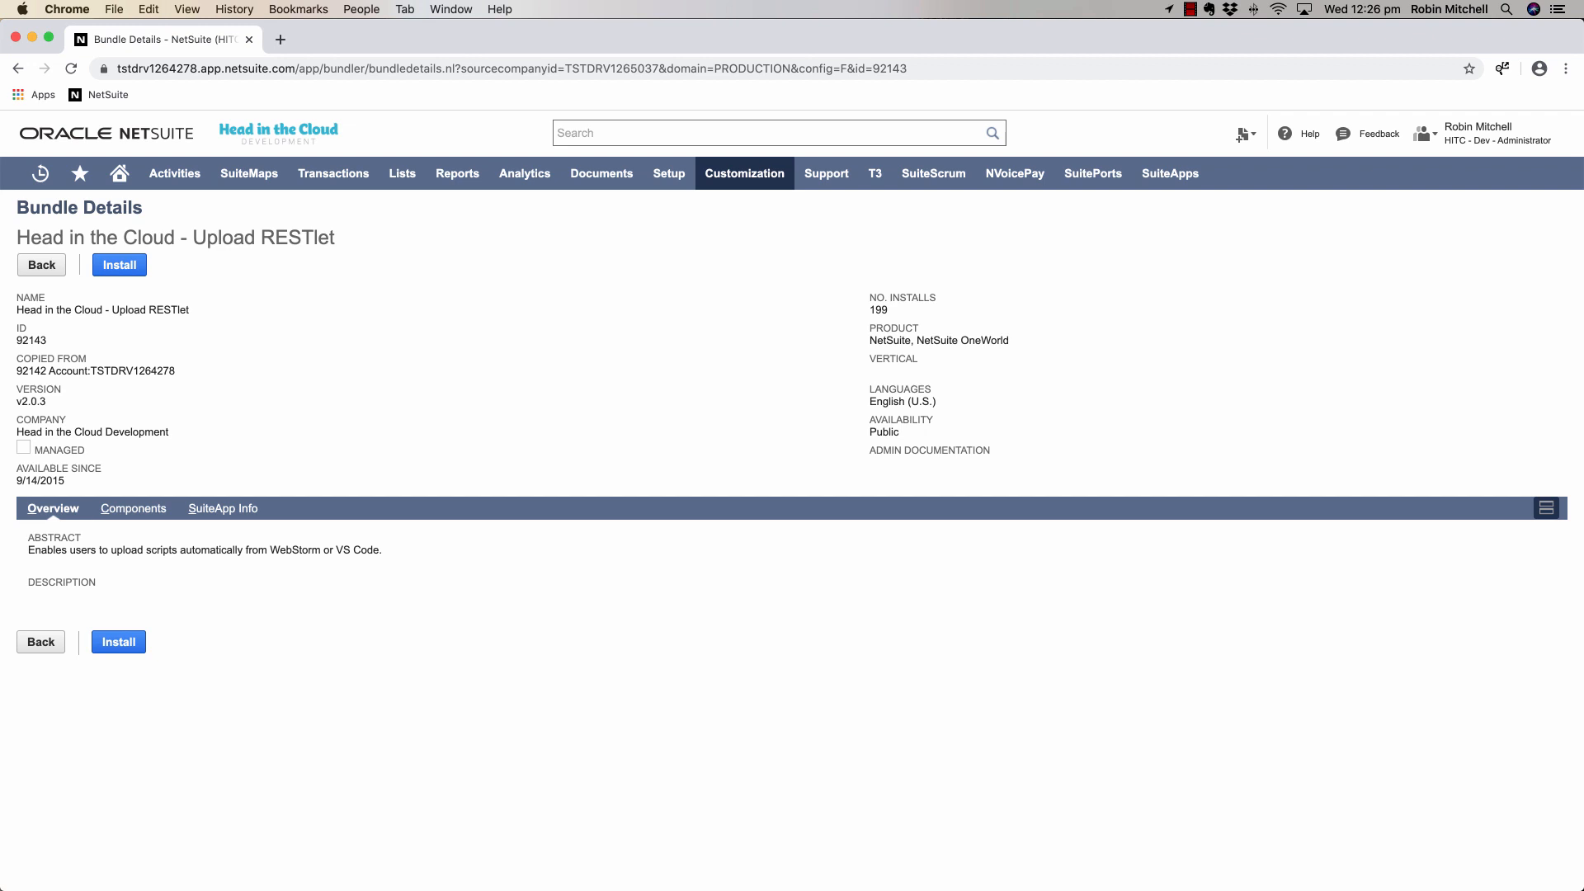
Show Enable Features > SuiteCloud with Token-Based Authentication checked, then search 'em' globally.
click(668, 174)
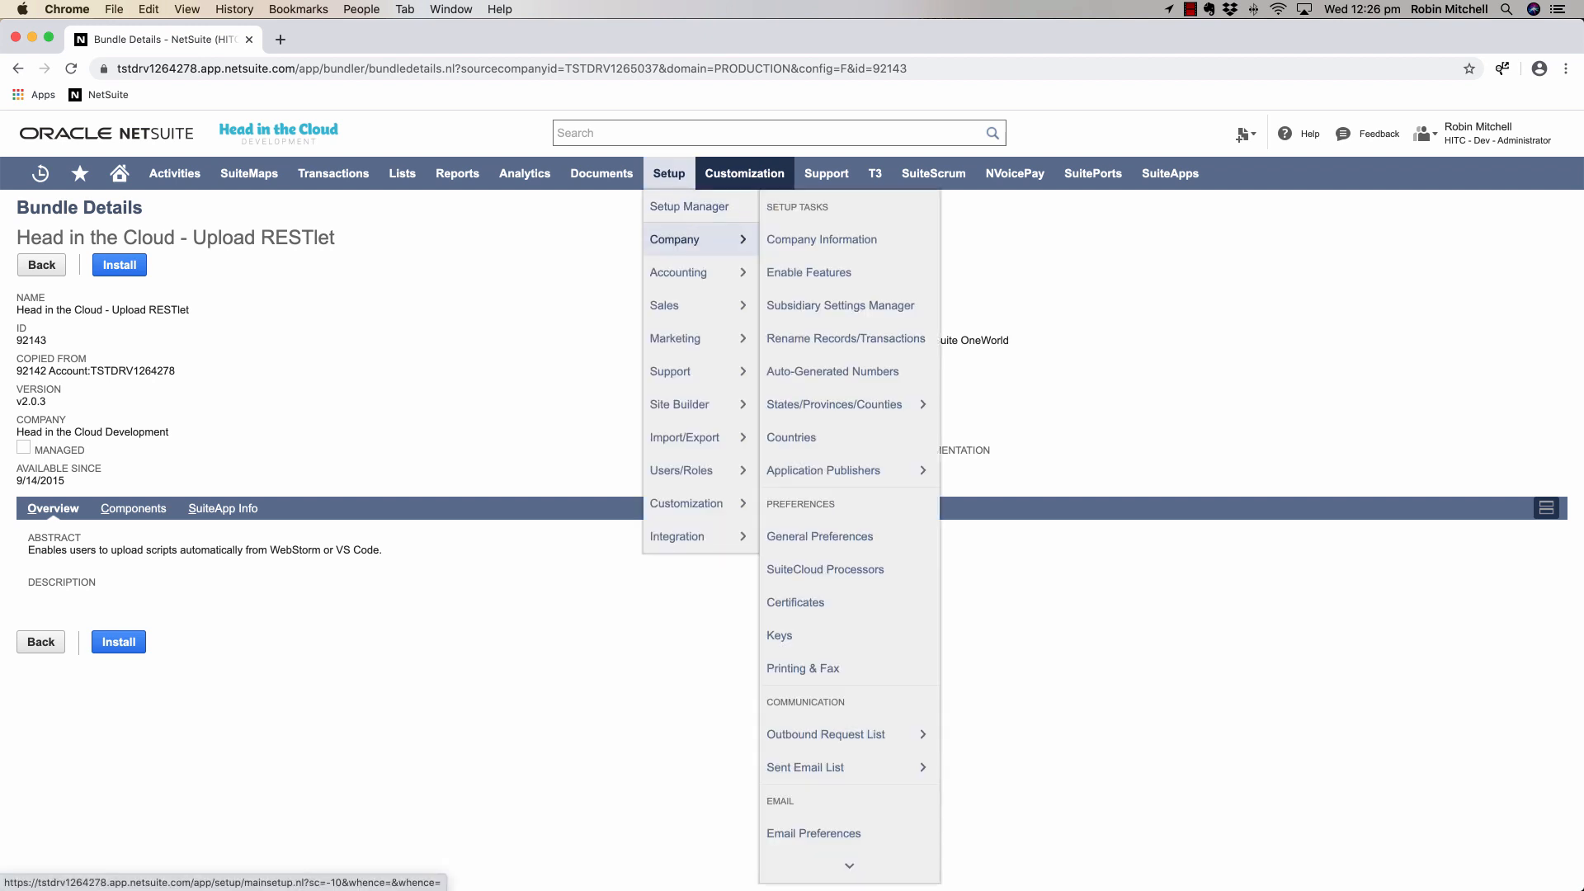
mouse_move(809, 273)
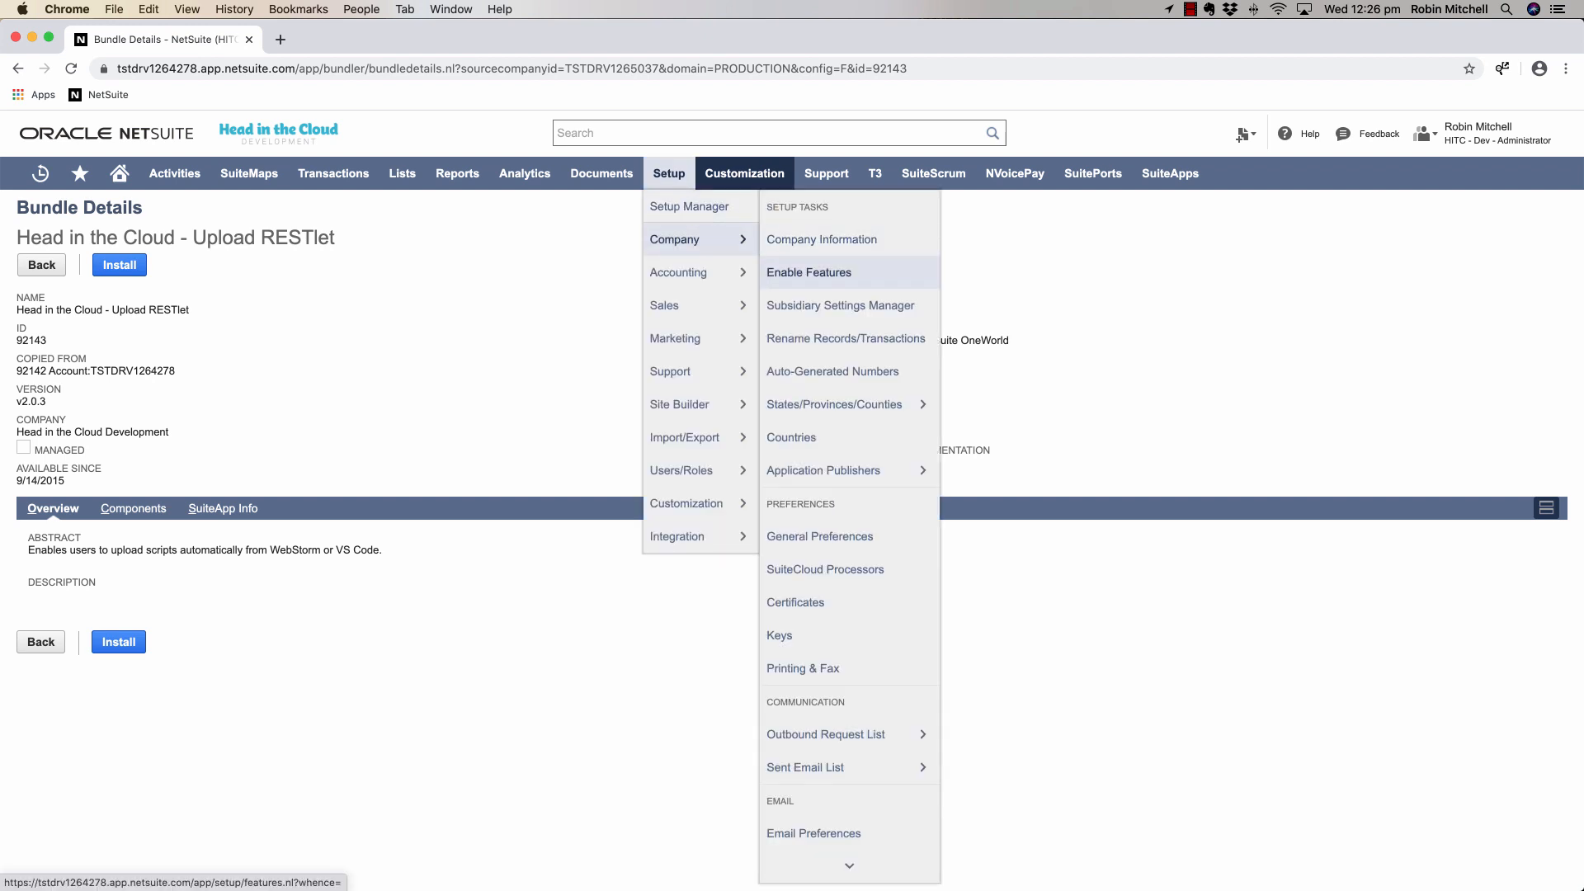
click(809, 272)
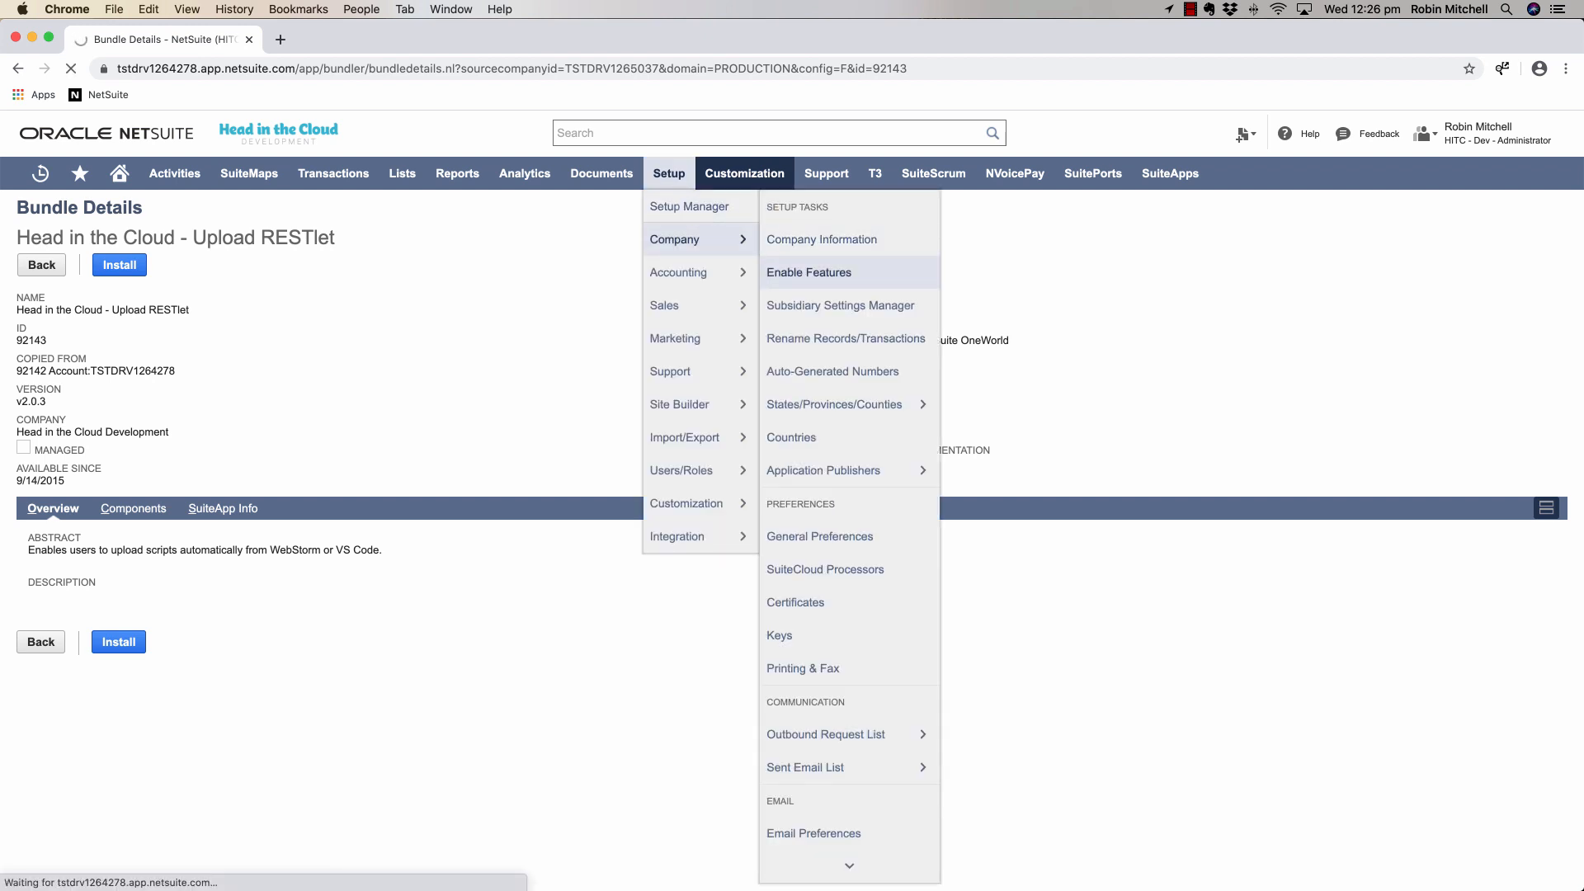
click(809, 273)
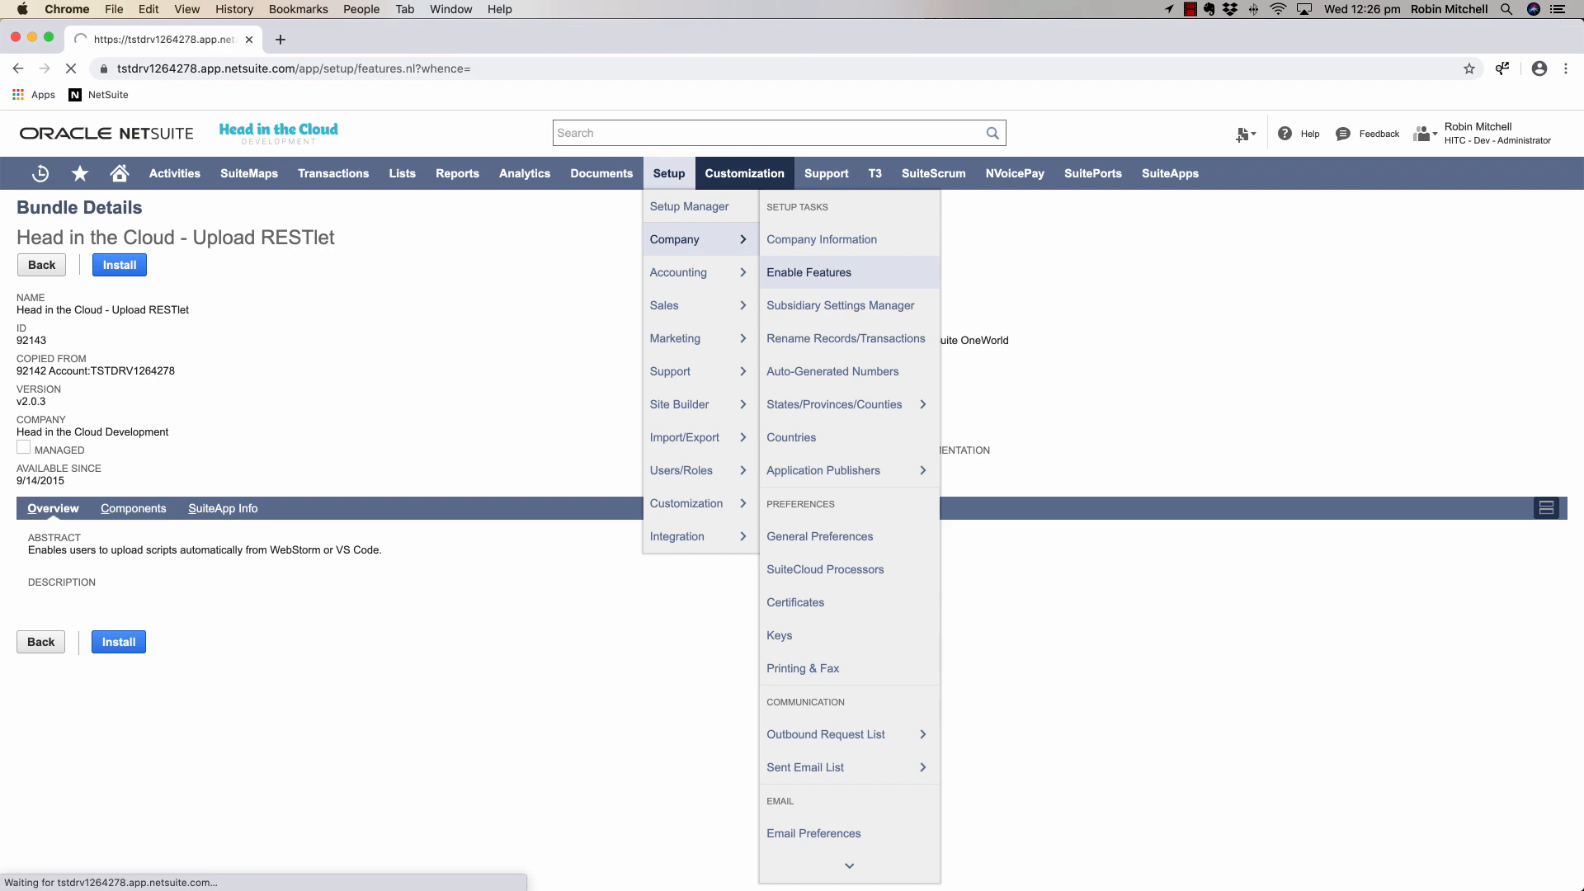
click(808, 272)
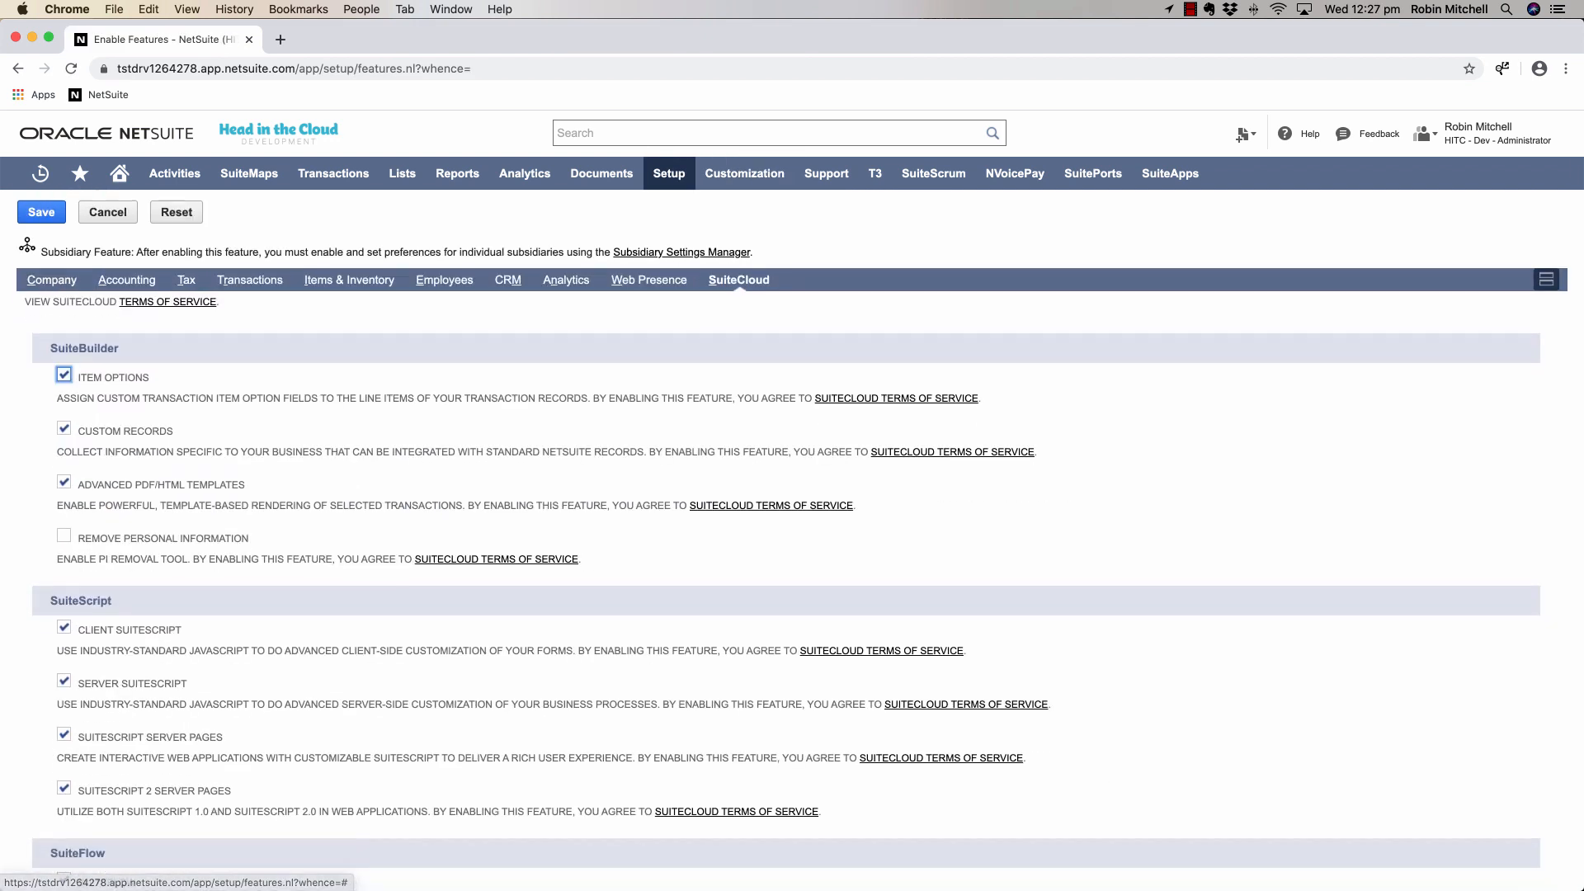
scroll(down, 3)
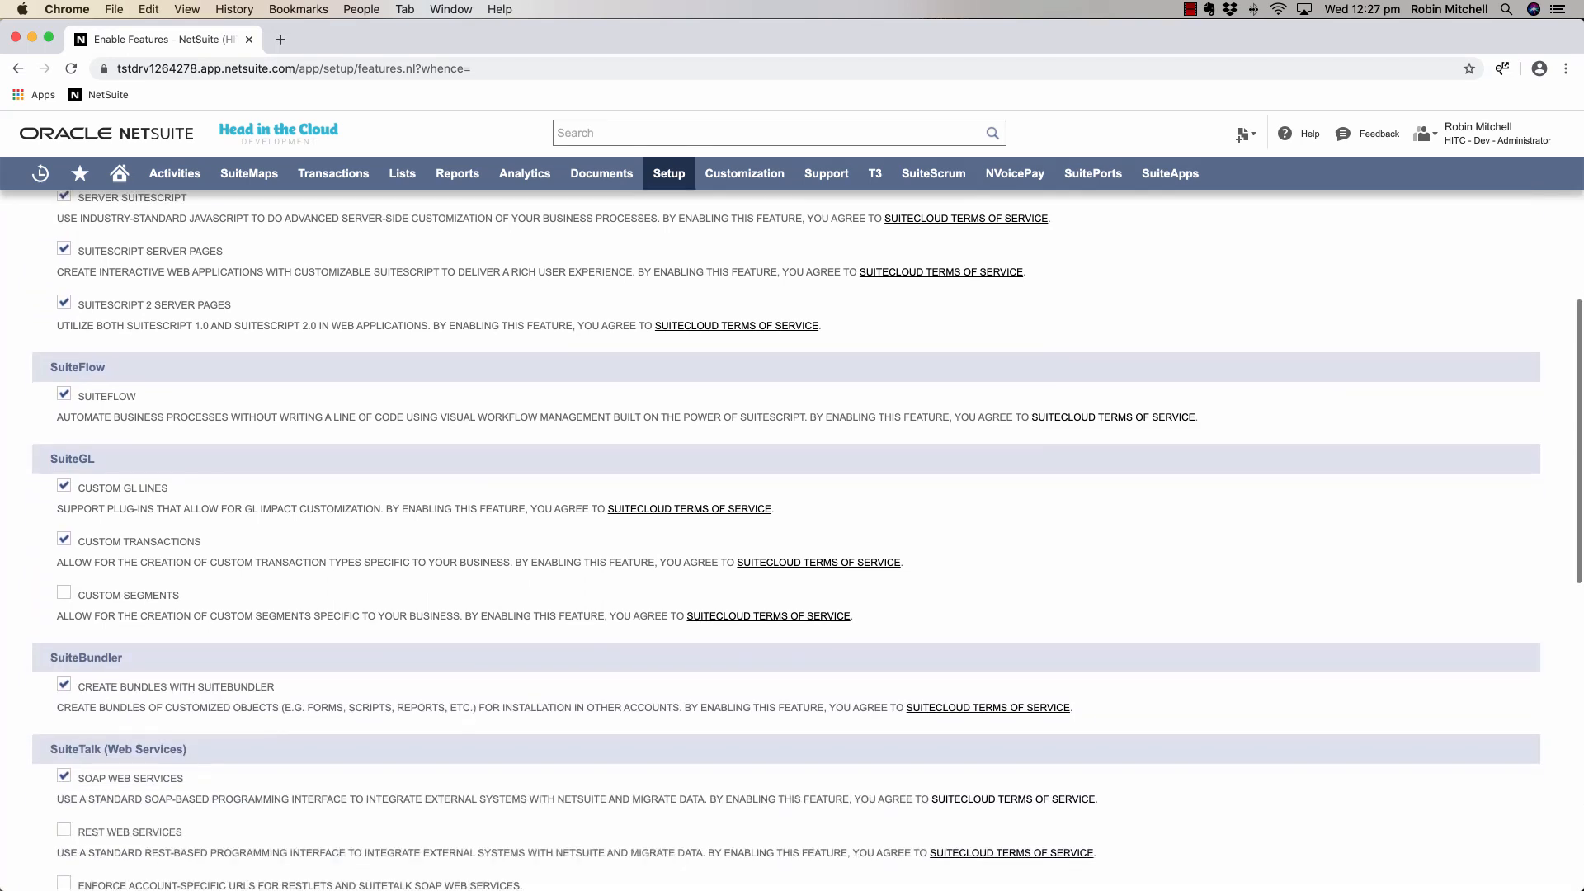
scroll(down, 3)
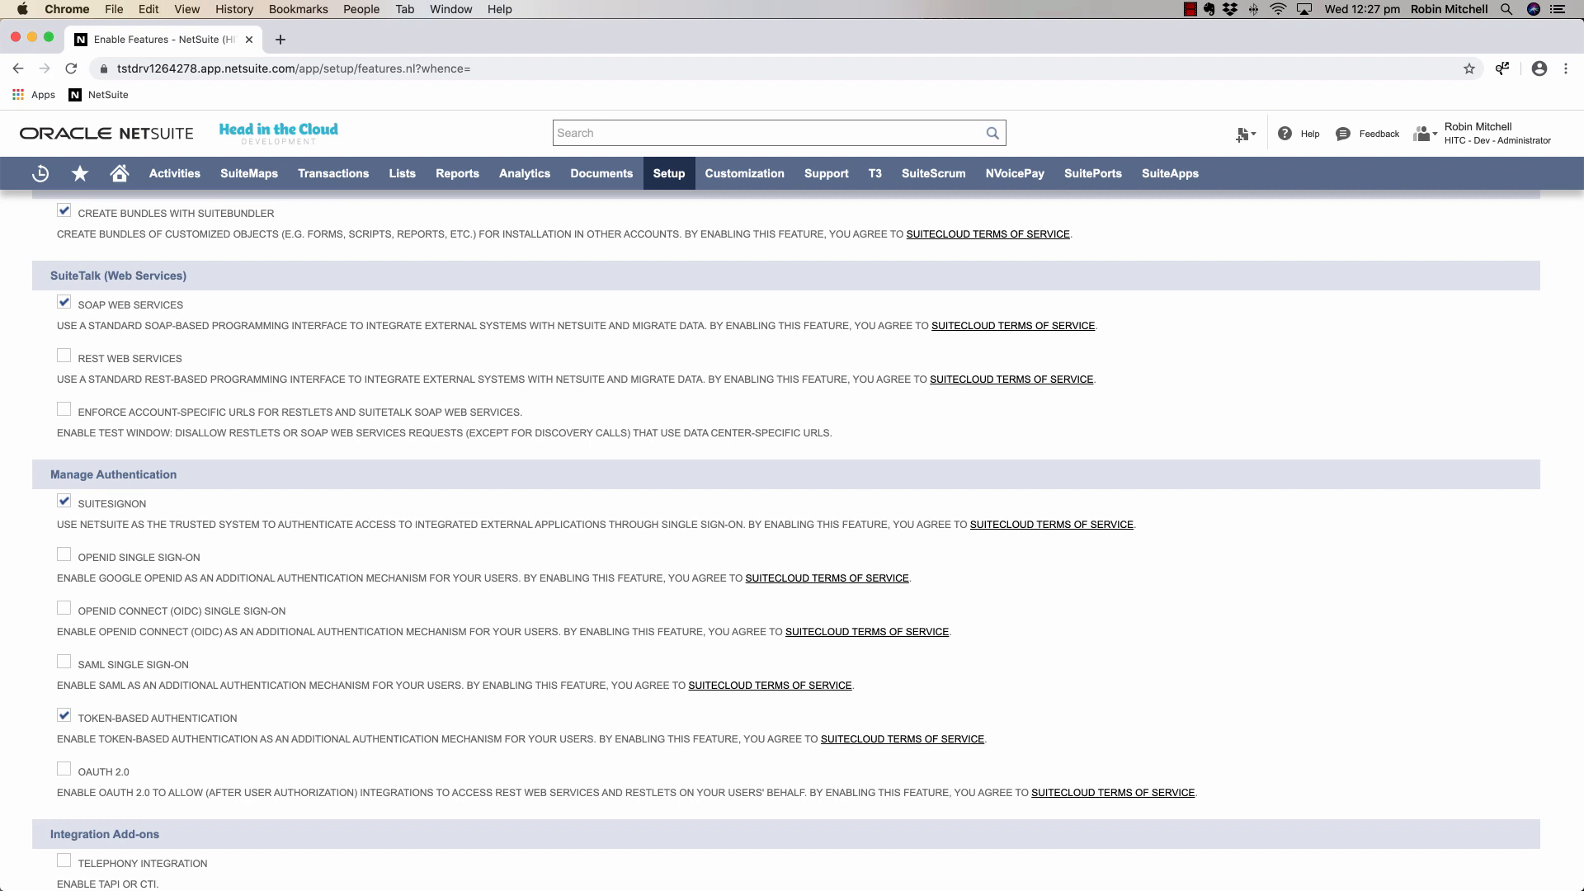
text(emp: Clark)
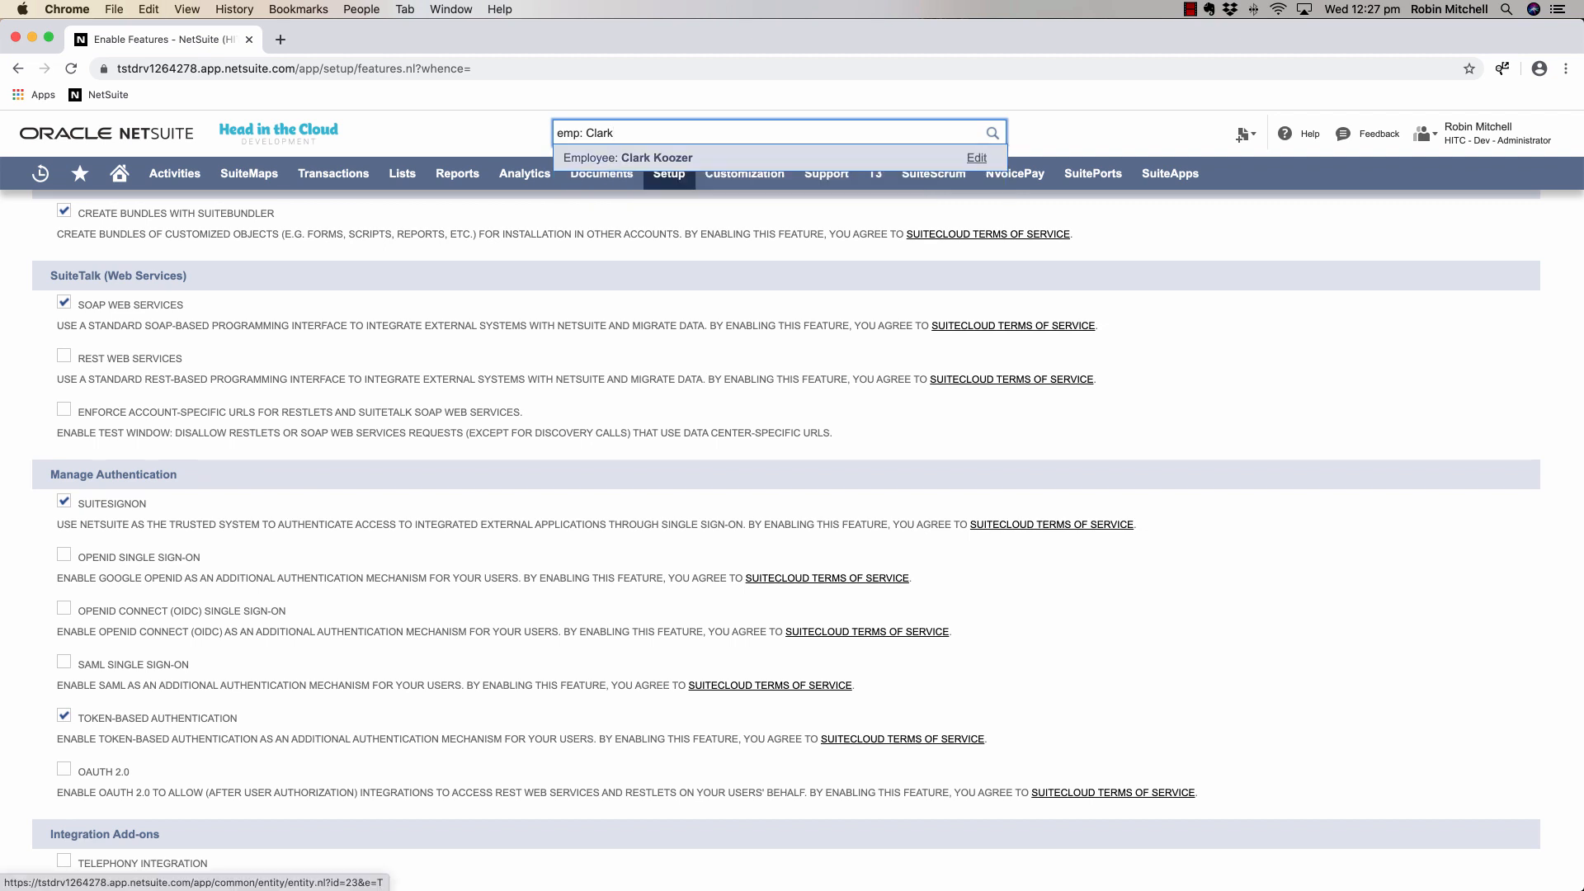
click(642, 158)
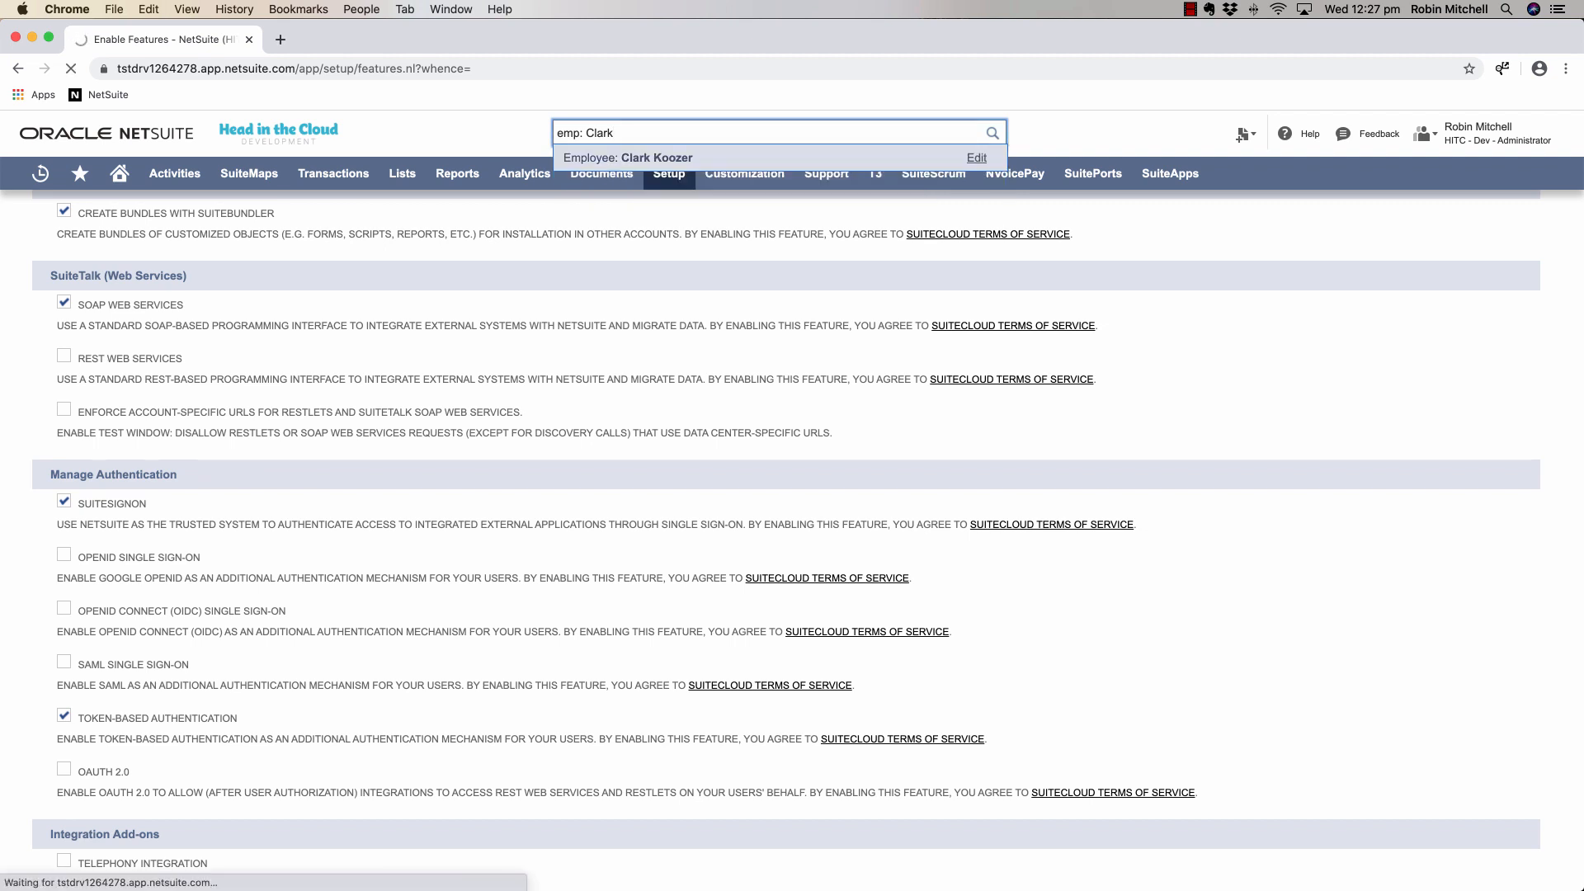
click(627, 158)
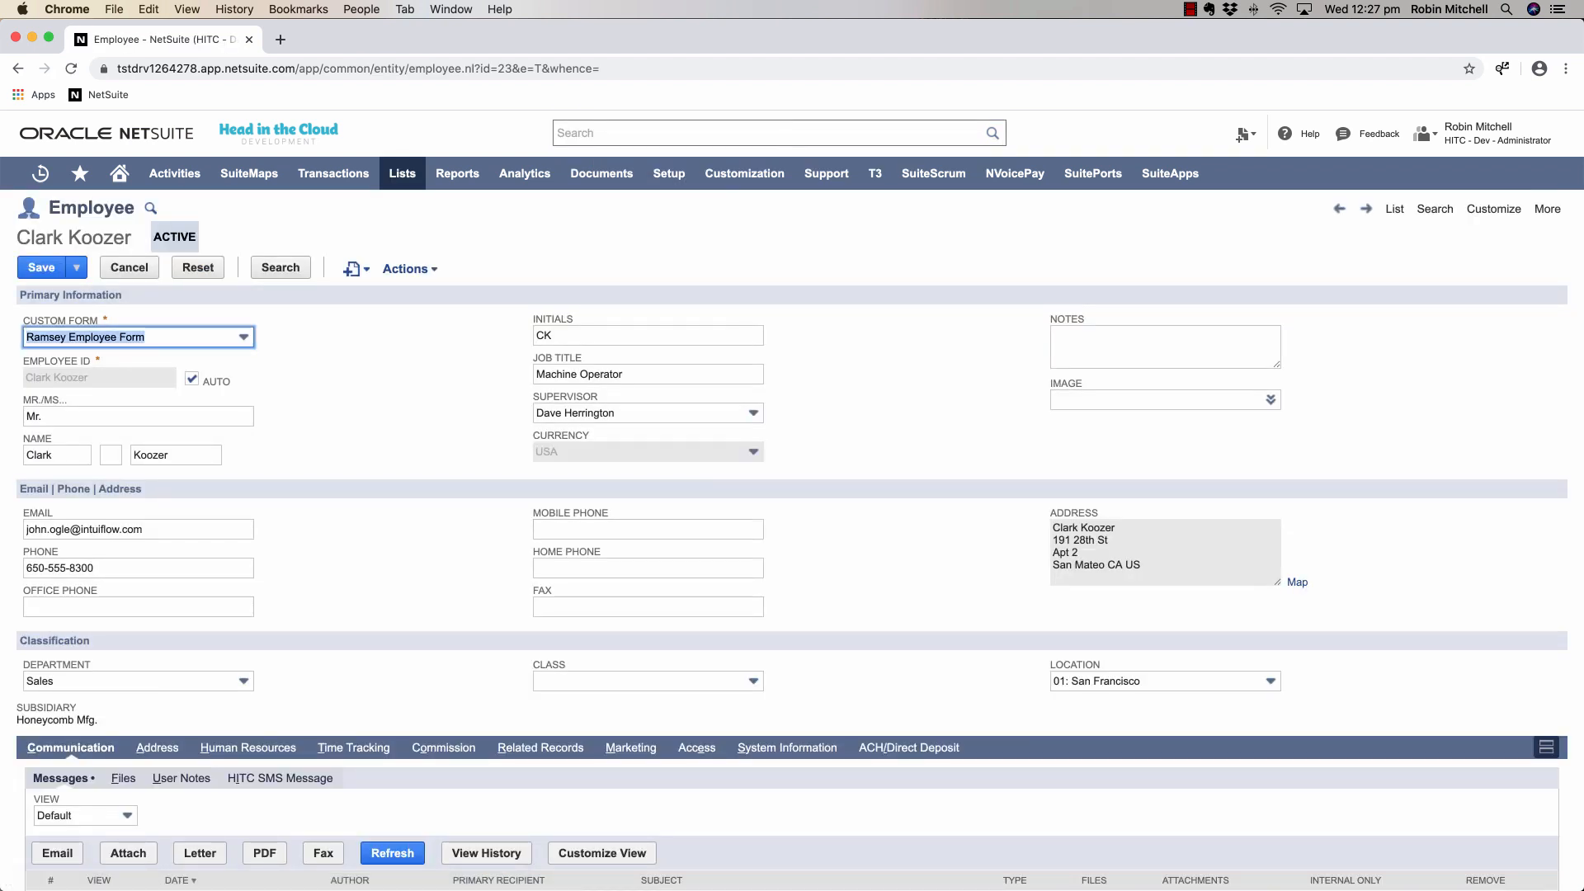
click(692, 655)
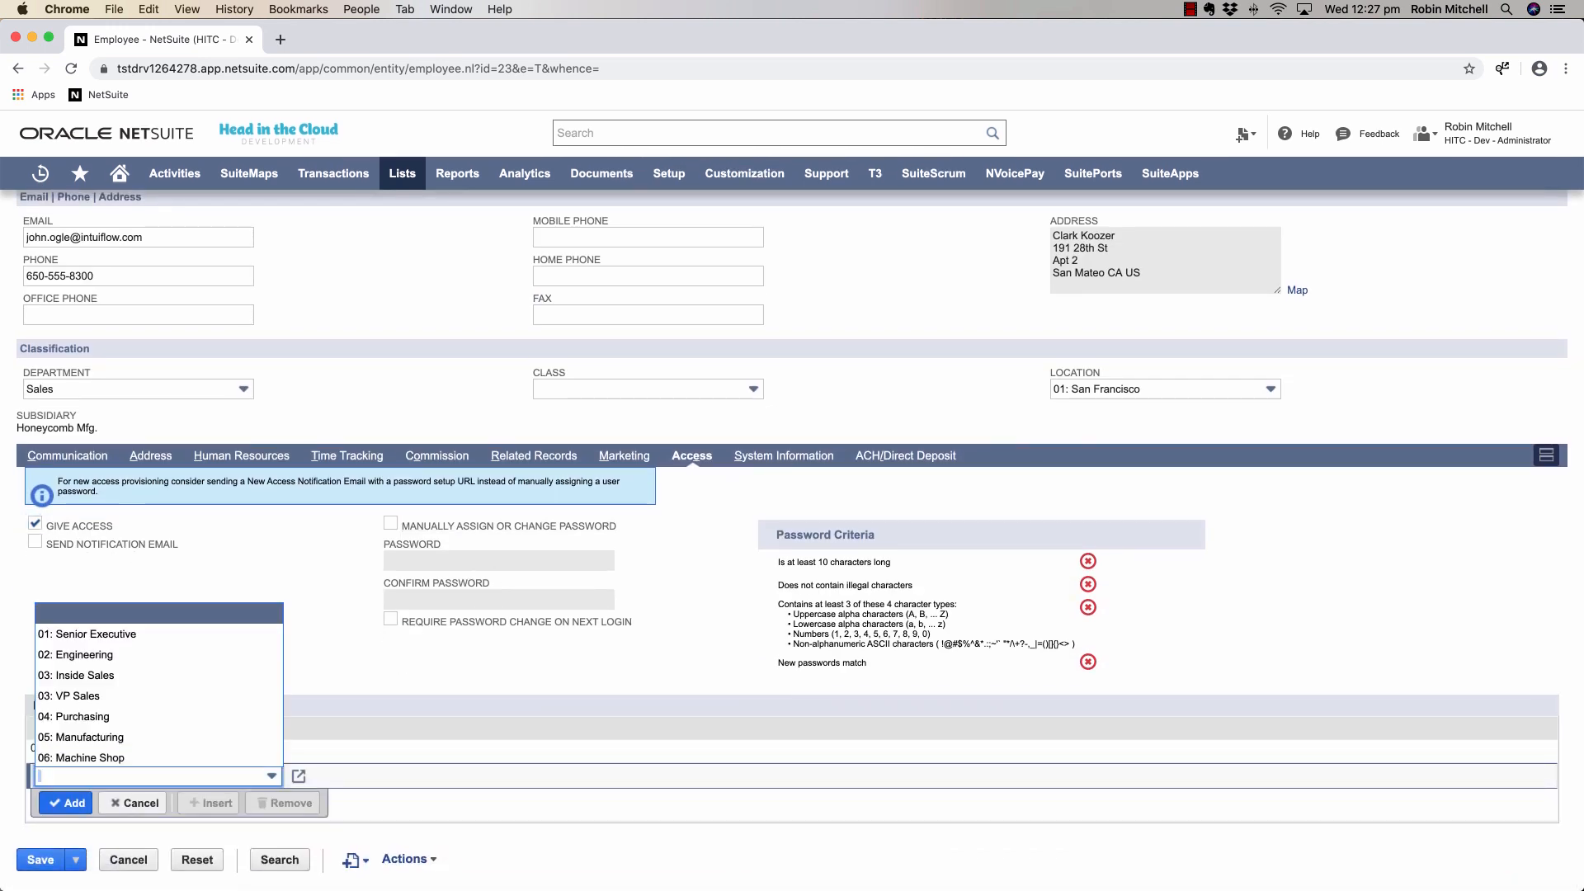
click(86, 758)
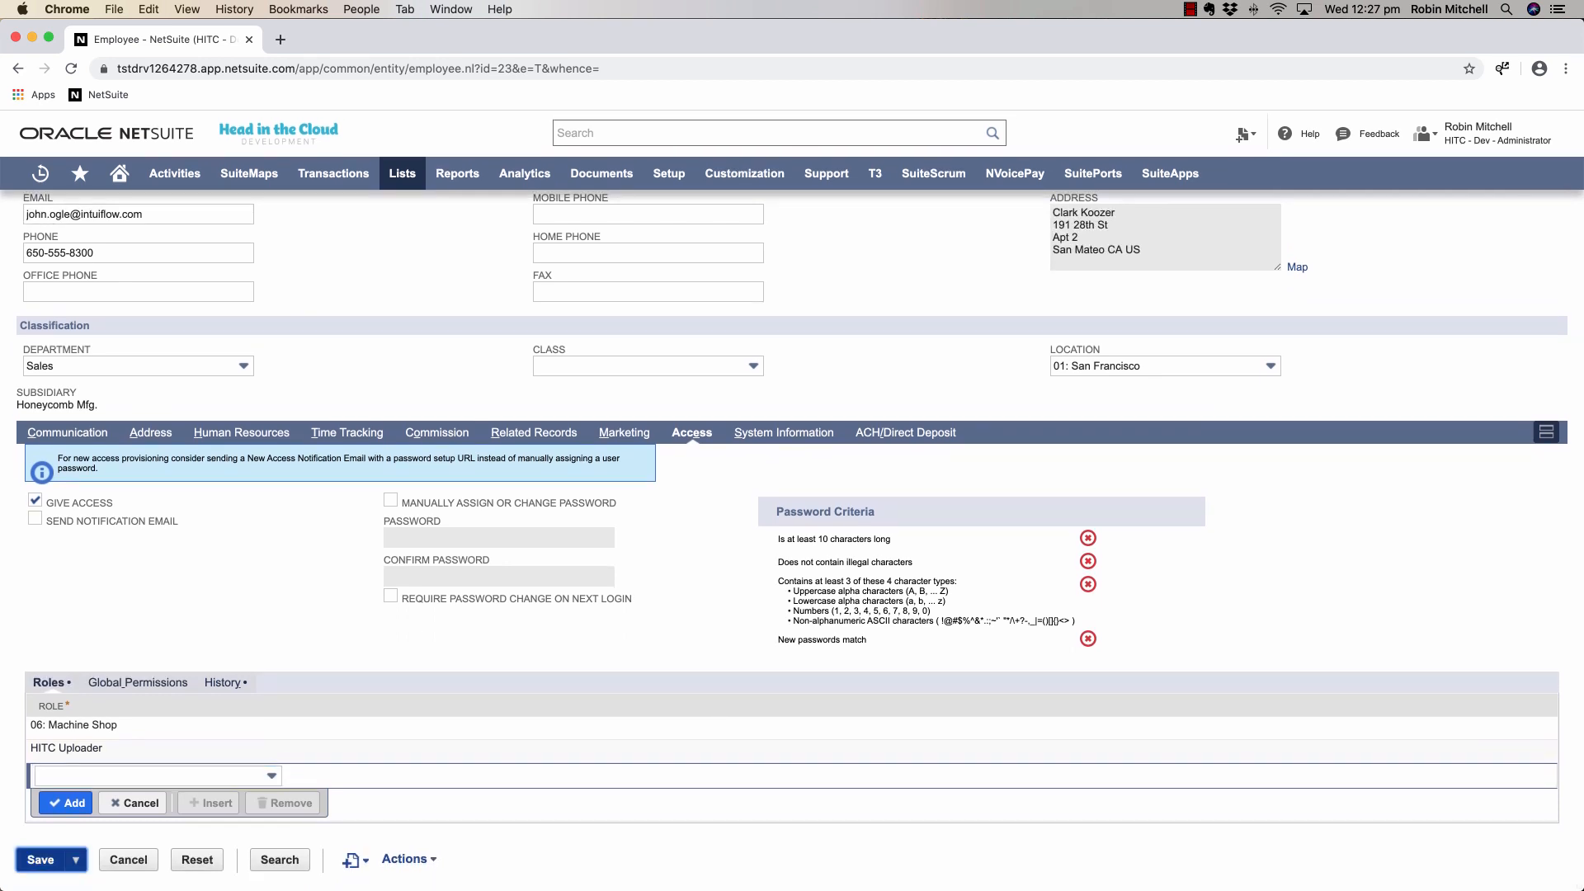
click(40, 860)
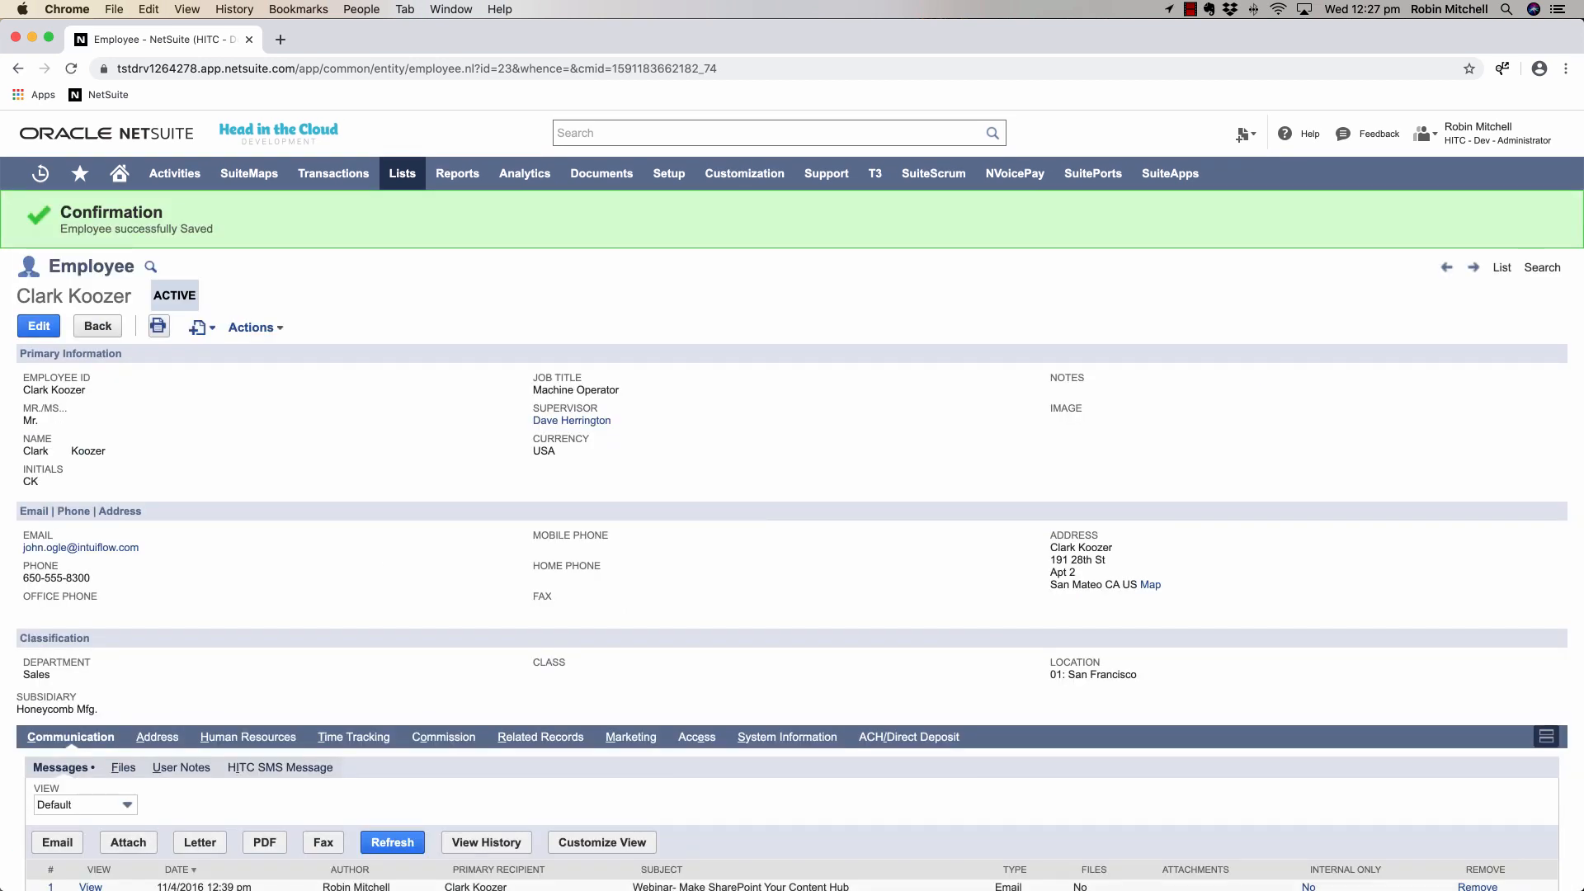
click(668, 173)
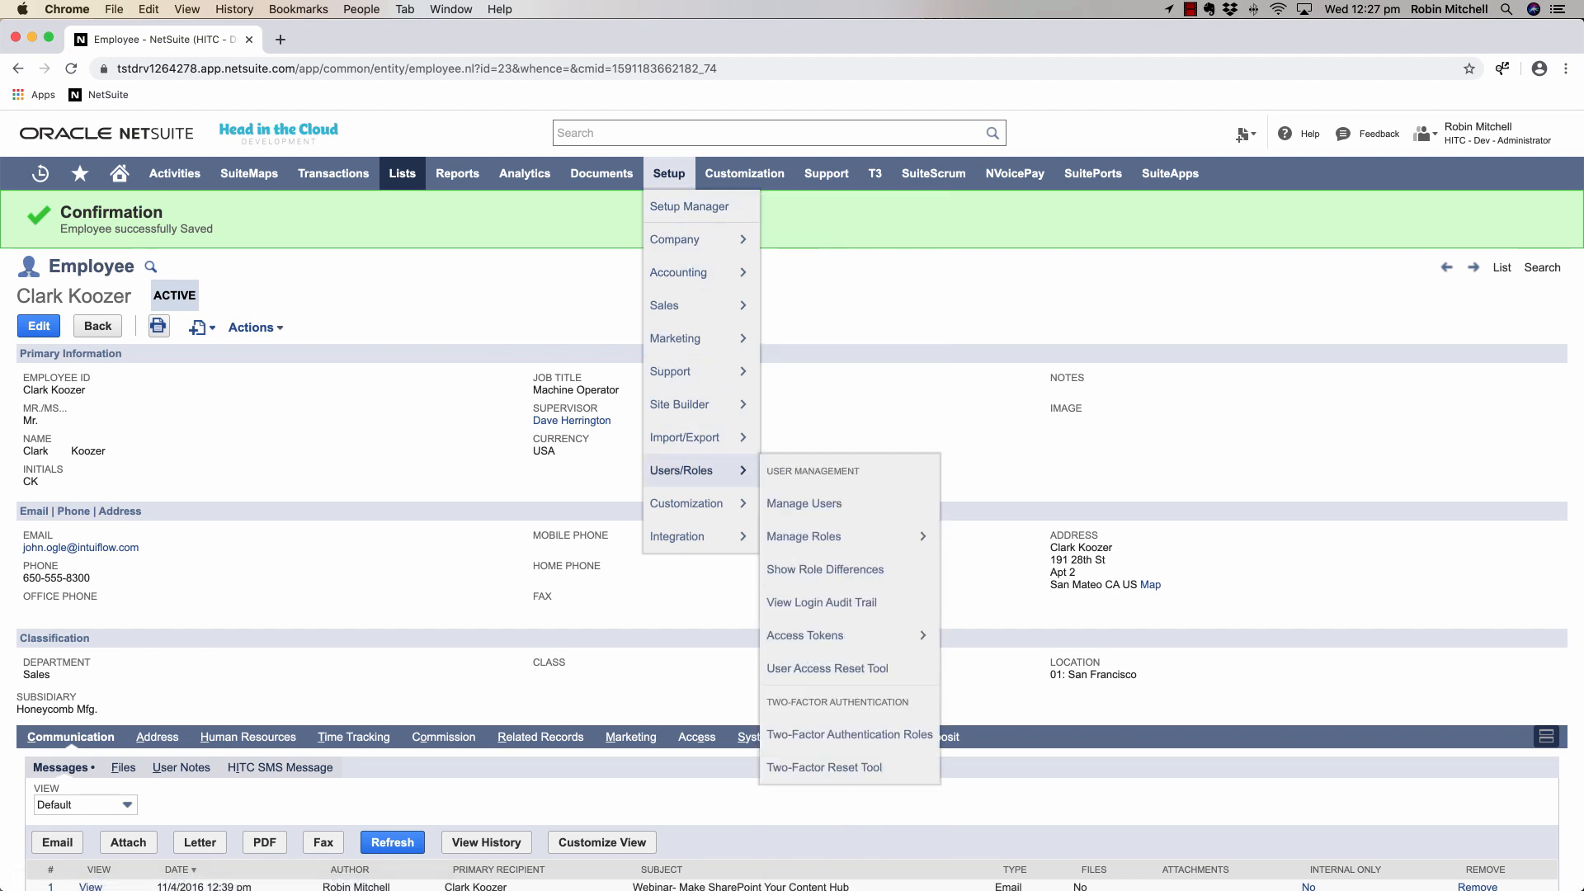
mouse_move(804, 634)
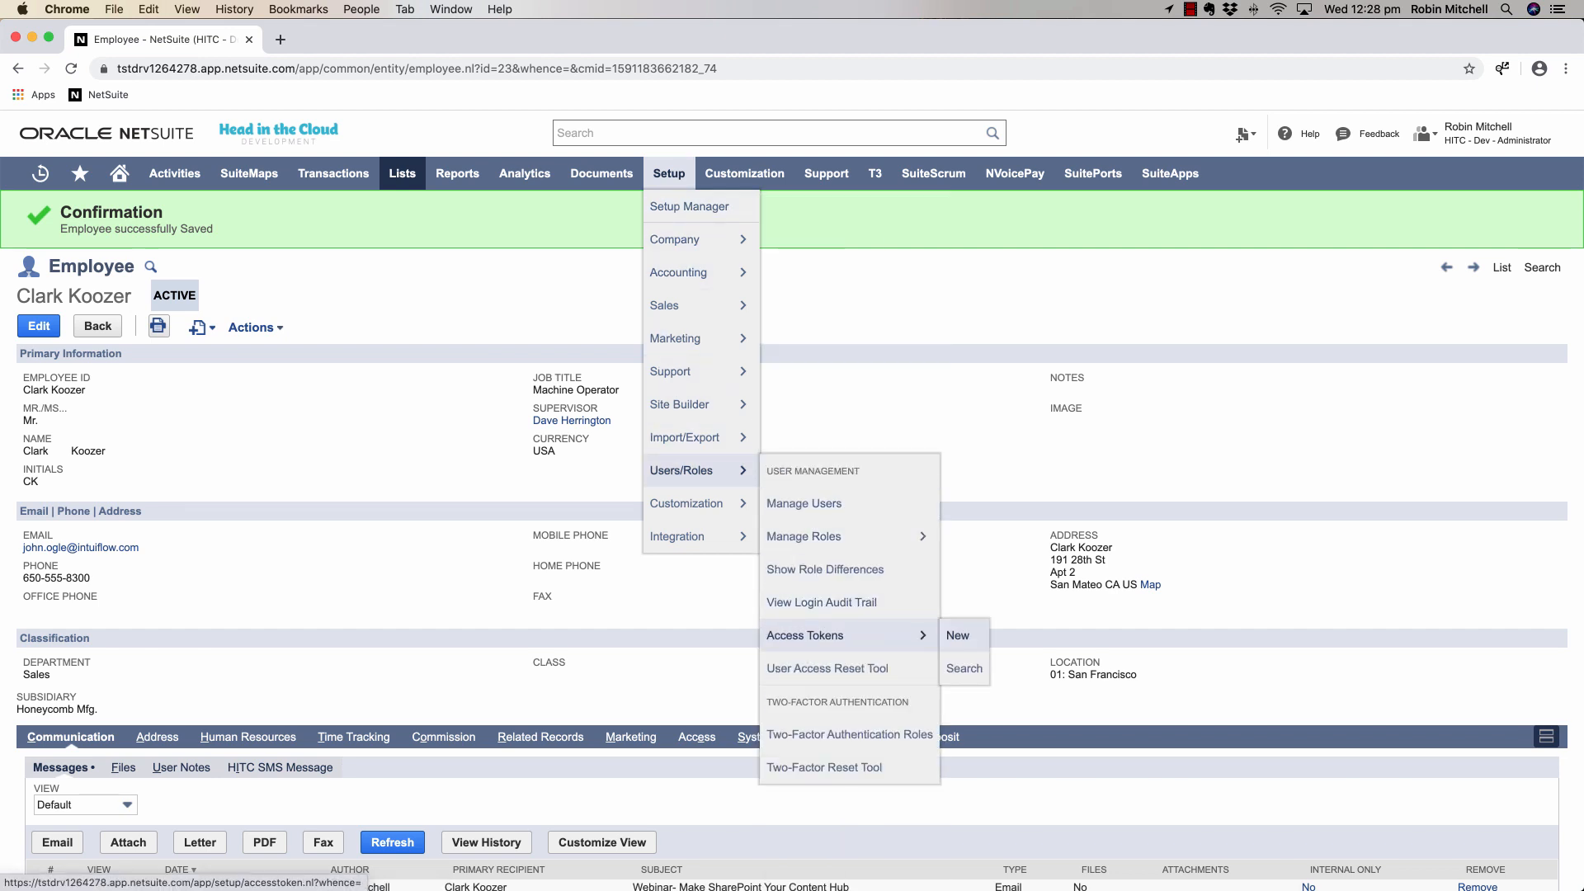
Create an access token for application HITC Uploader, user 'robin', role HITC Uploader, and save it.
click(957, 635)
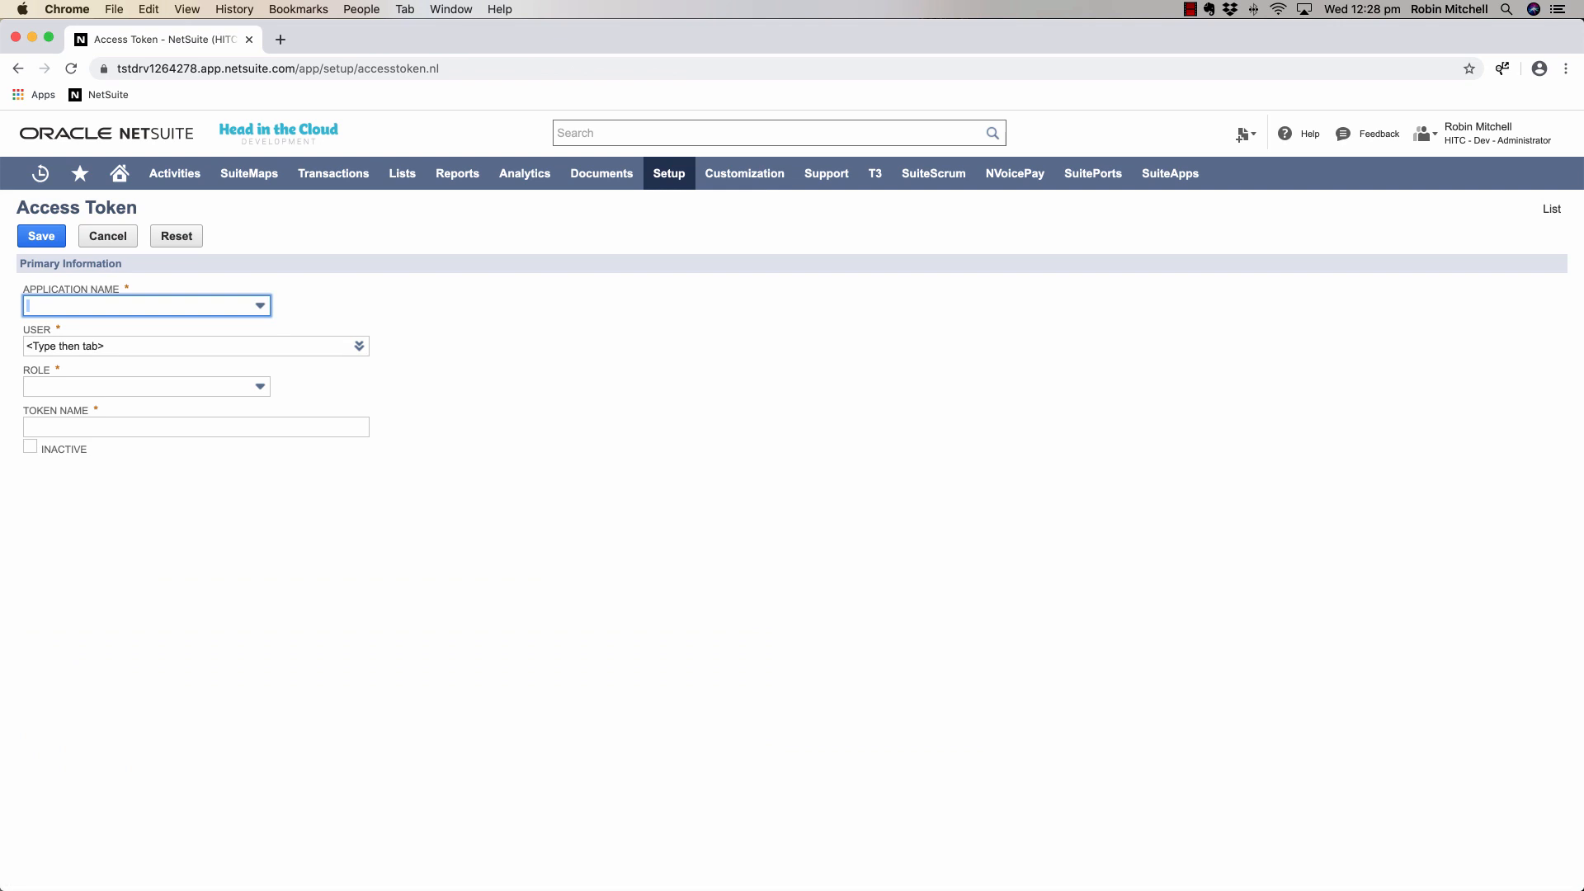
click(146, 306)
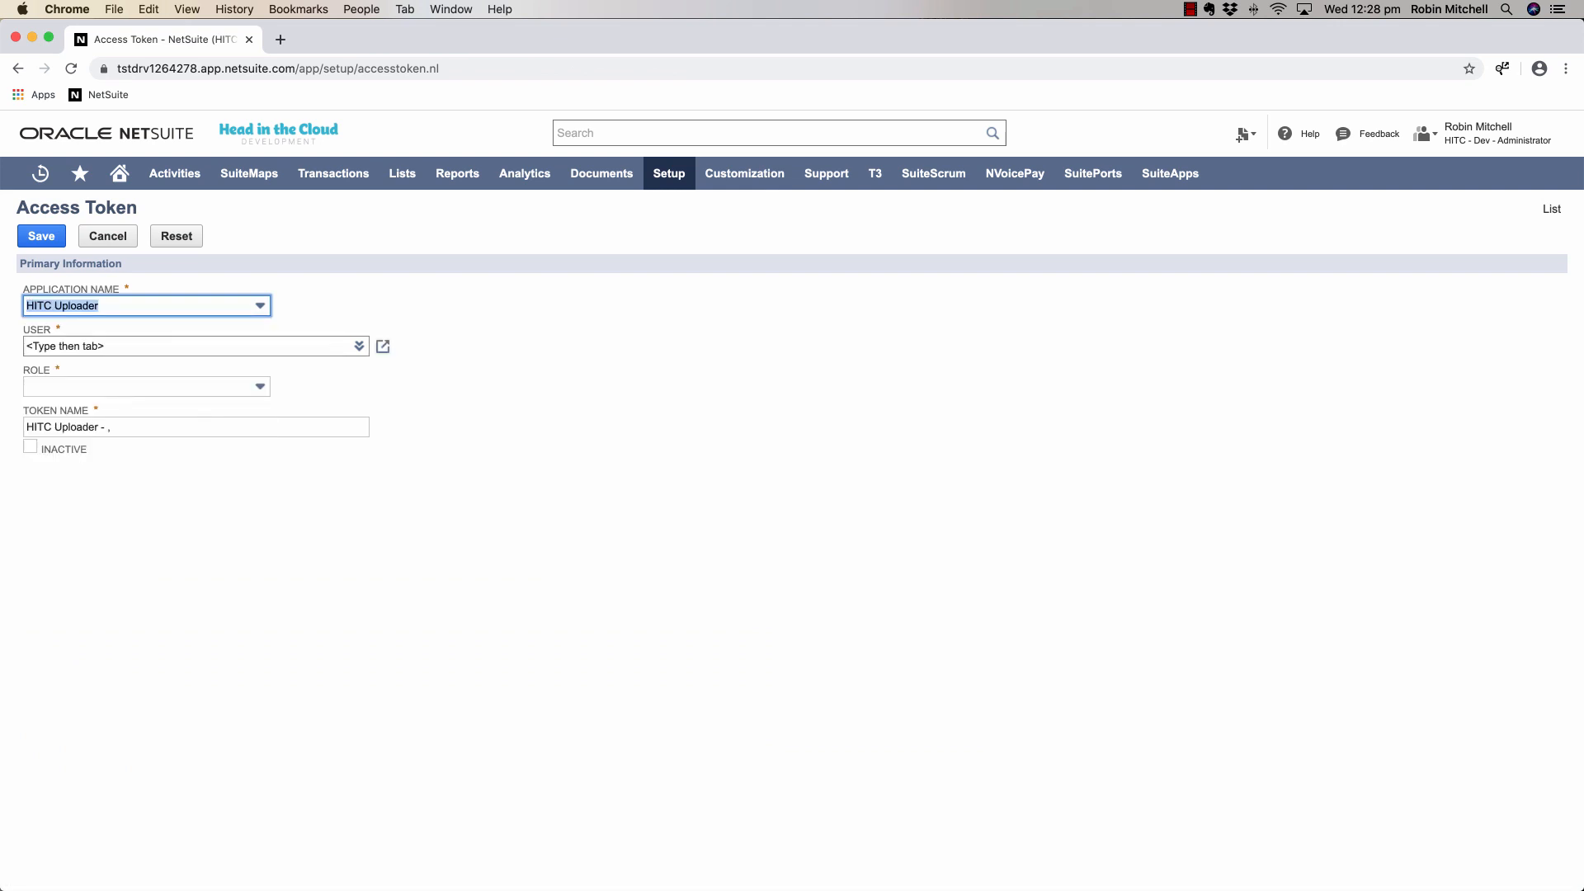
text(robin)
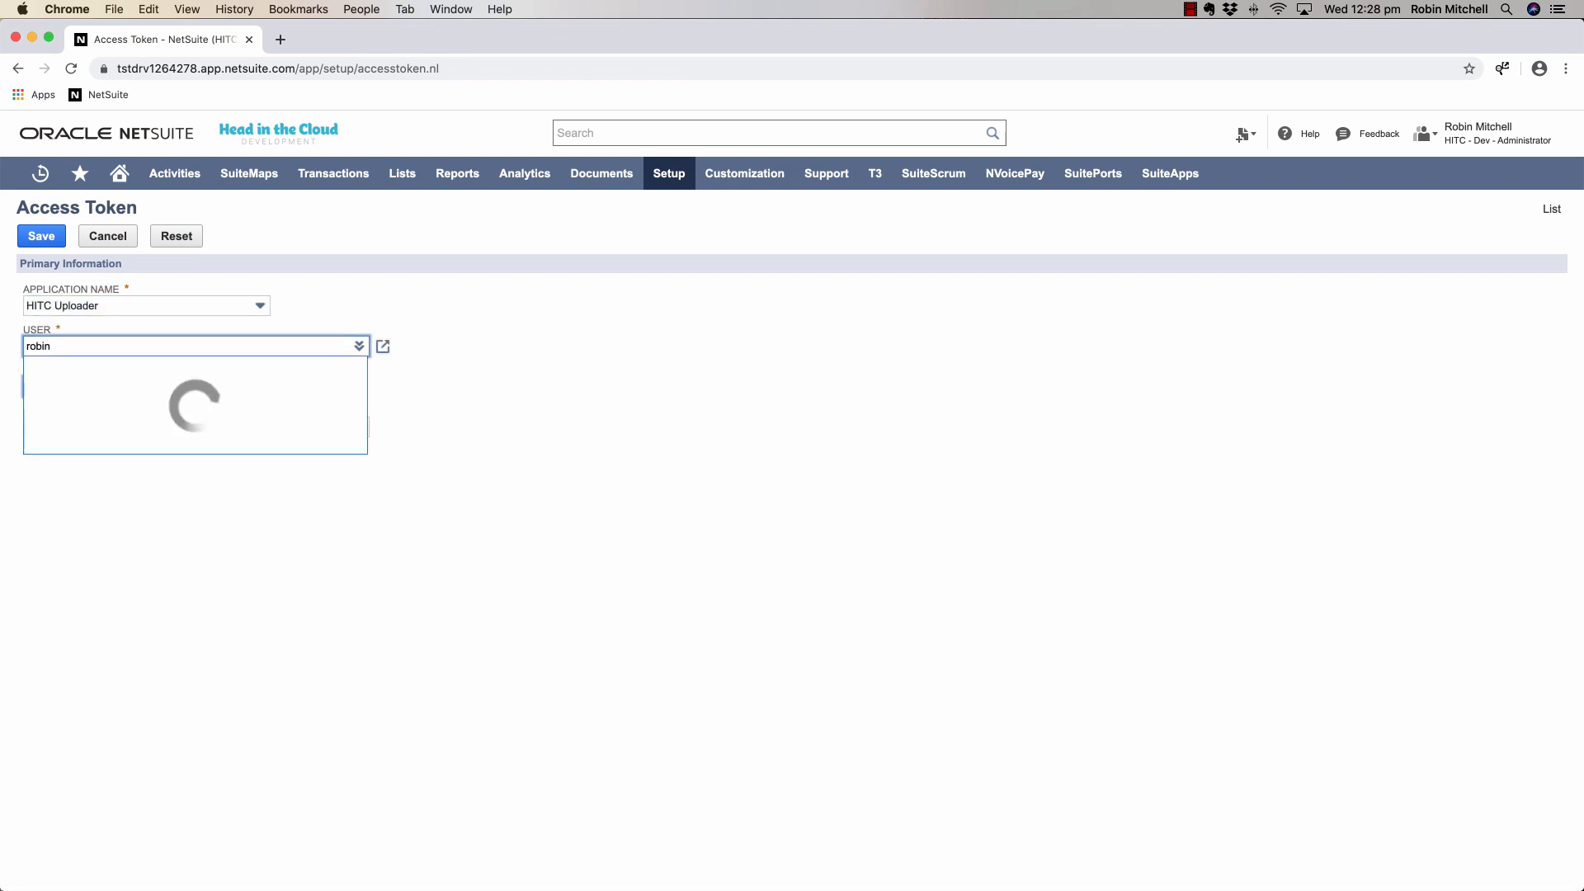
click(100, 362)
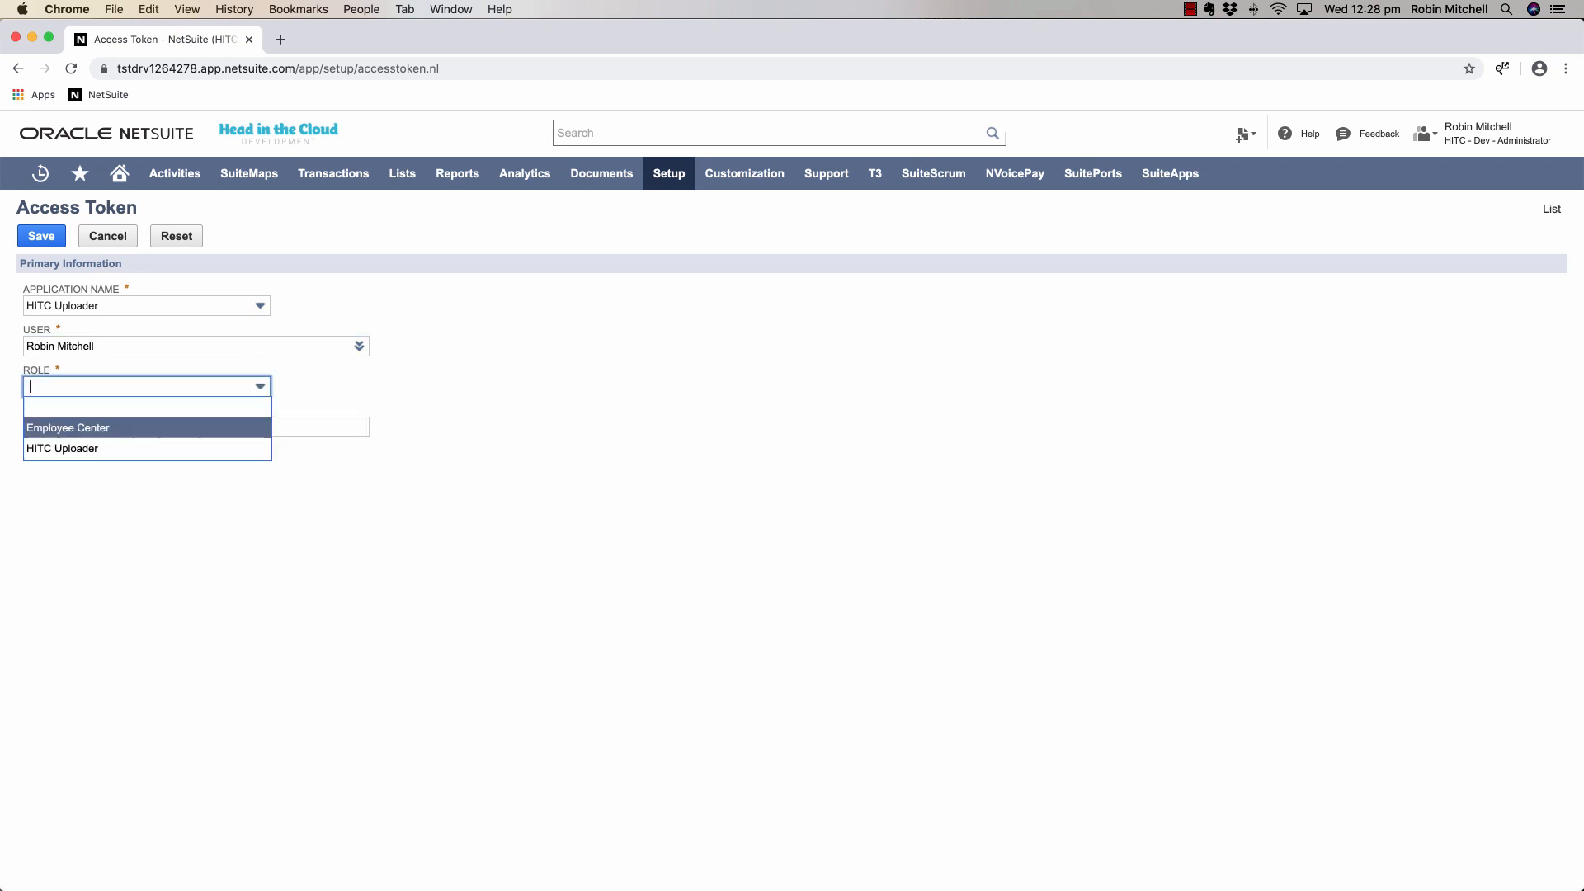
click(61, 449)
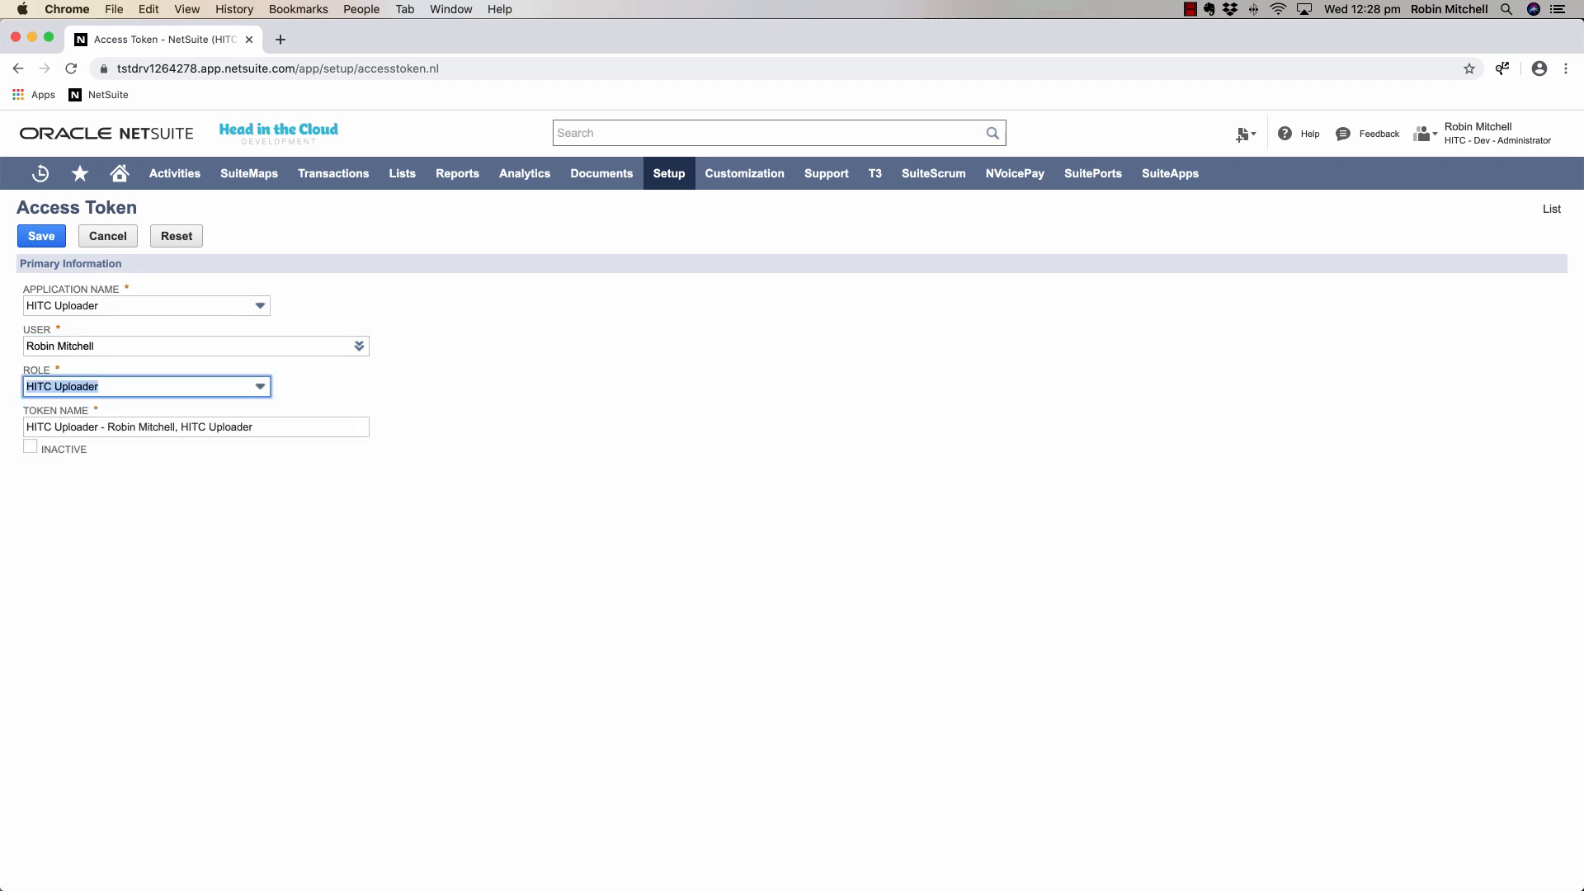
click(39, 236)
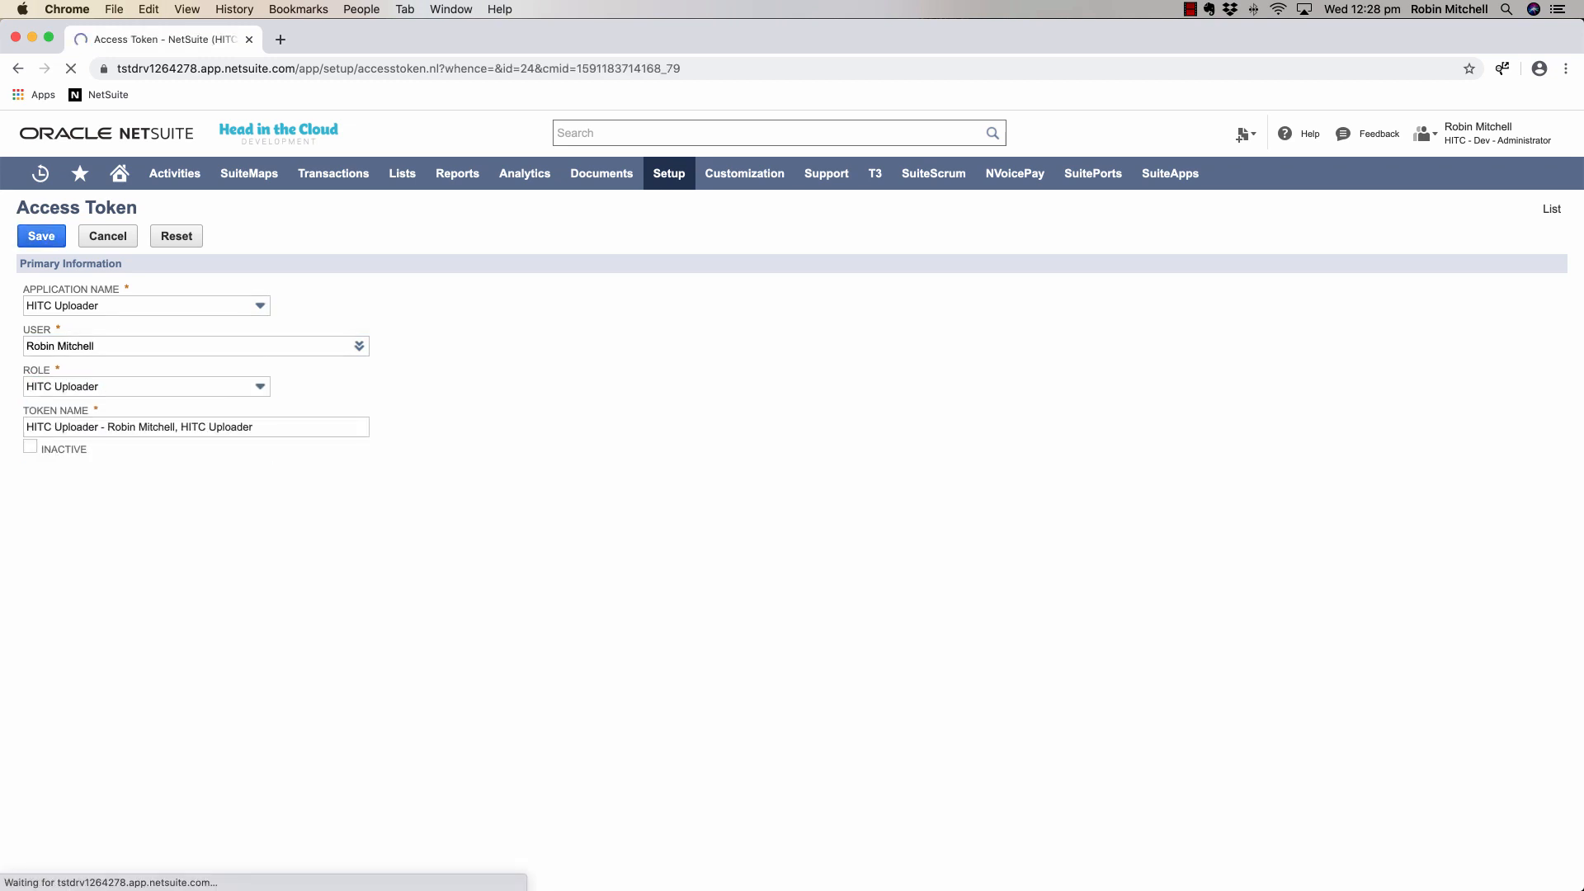
click(39, 236)
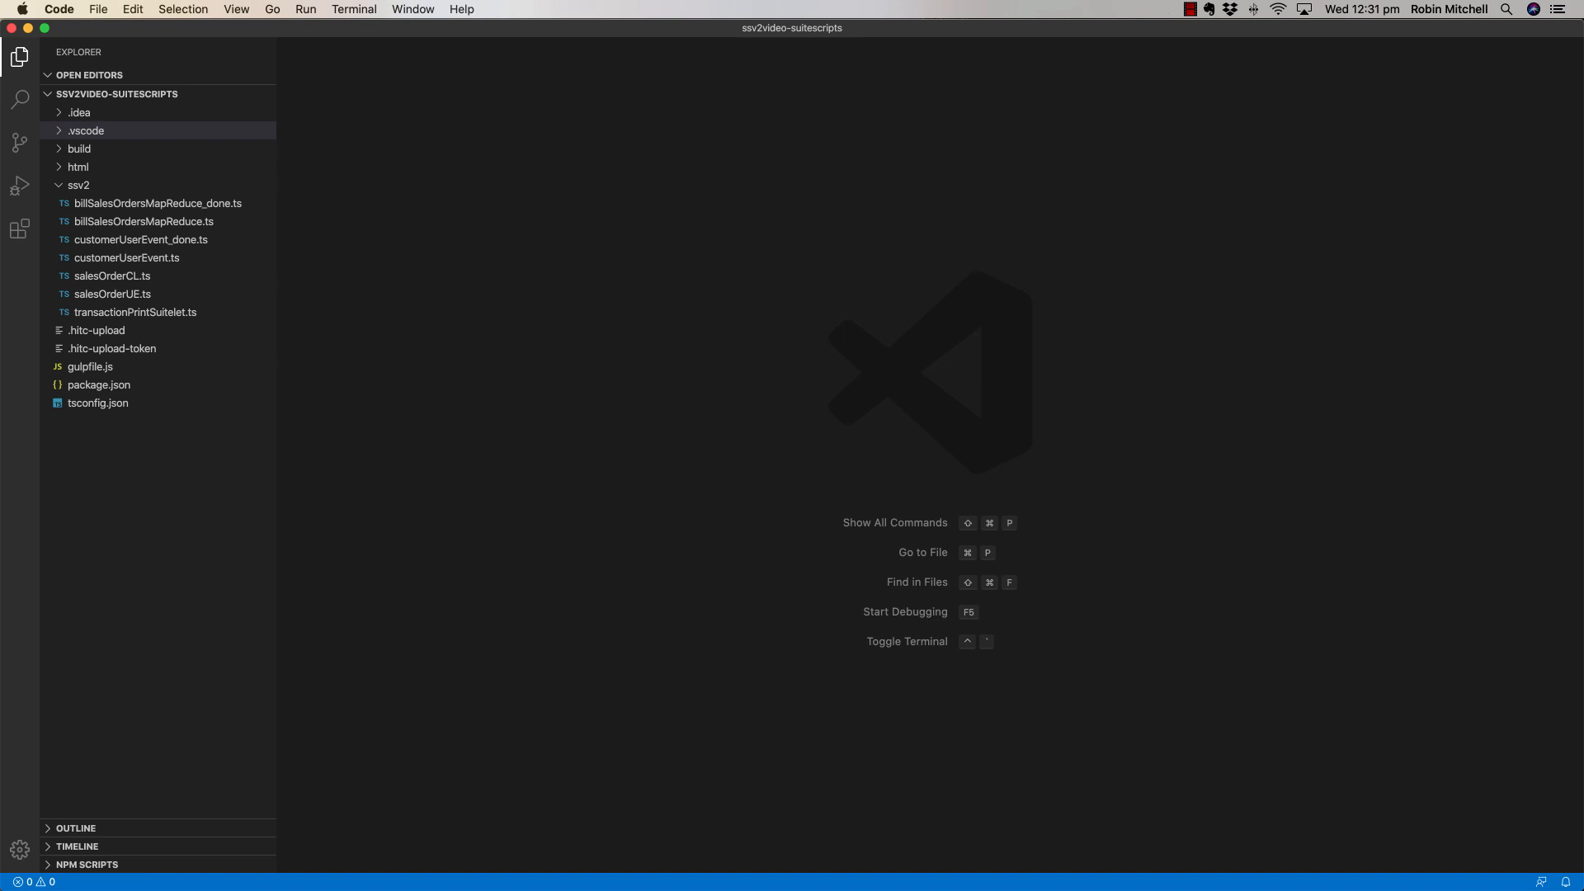
Keep gulpfile.js open showing the HITC gulptools require and setupHITCGulp call.
click(114, 294)
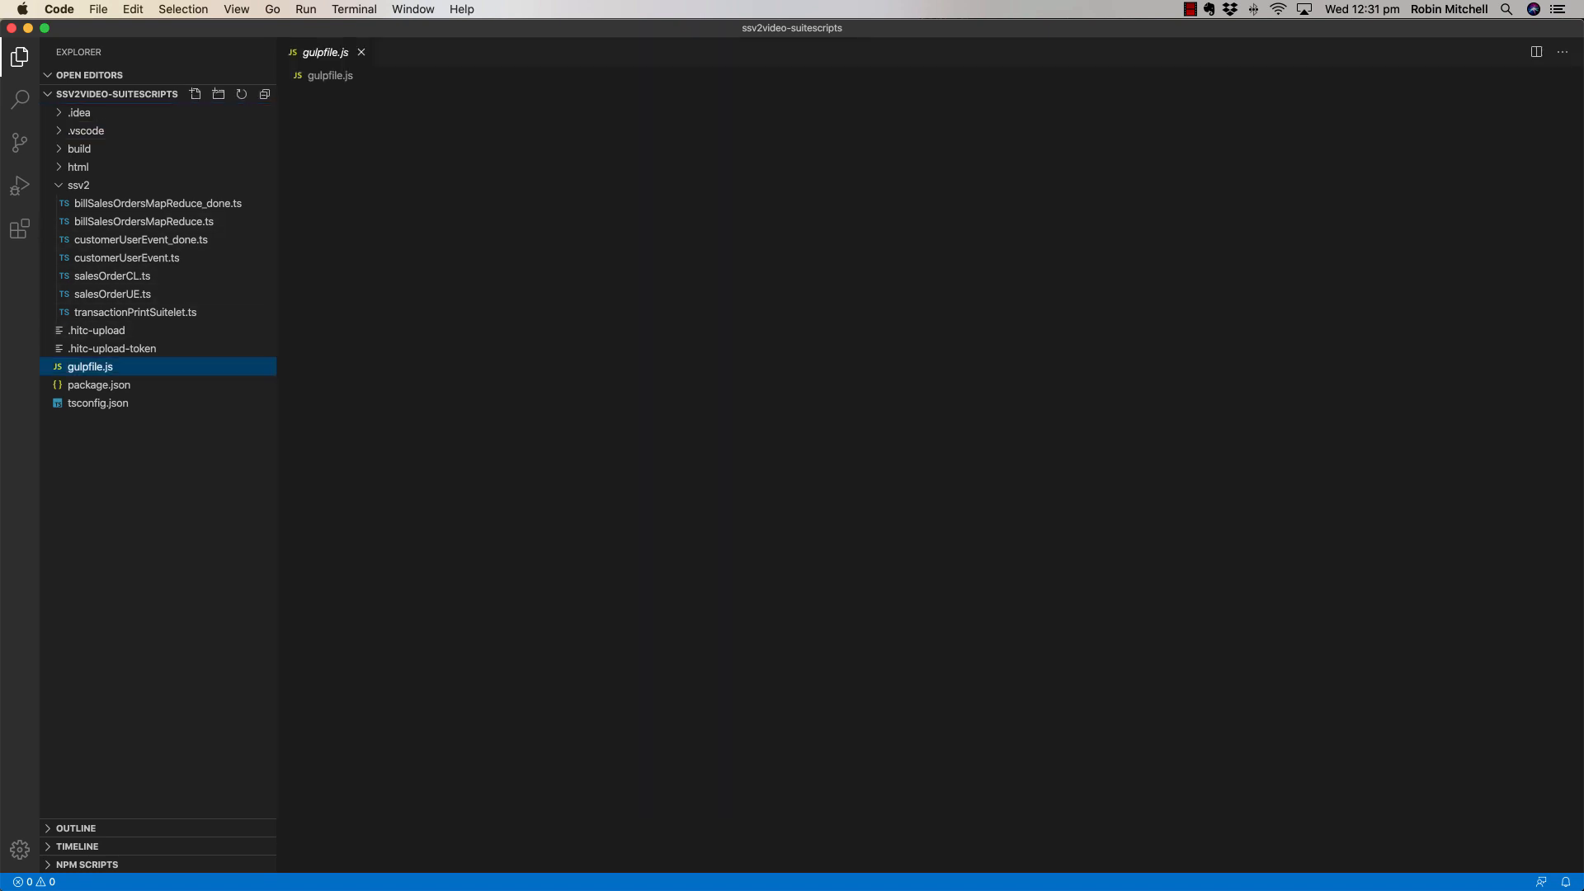
double_click(89, 366)
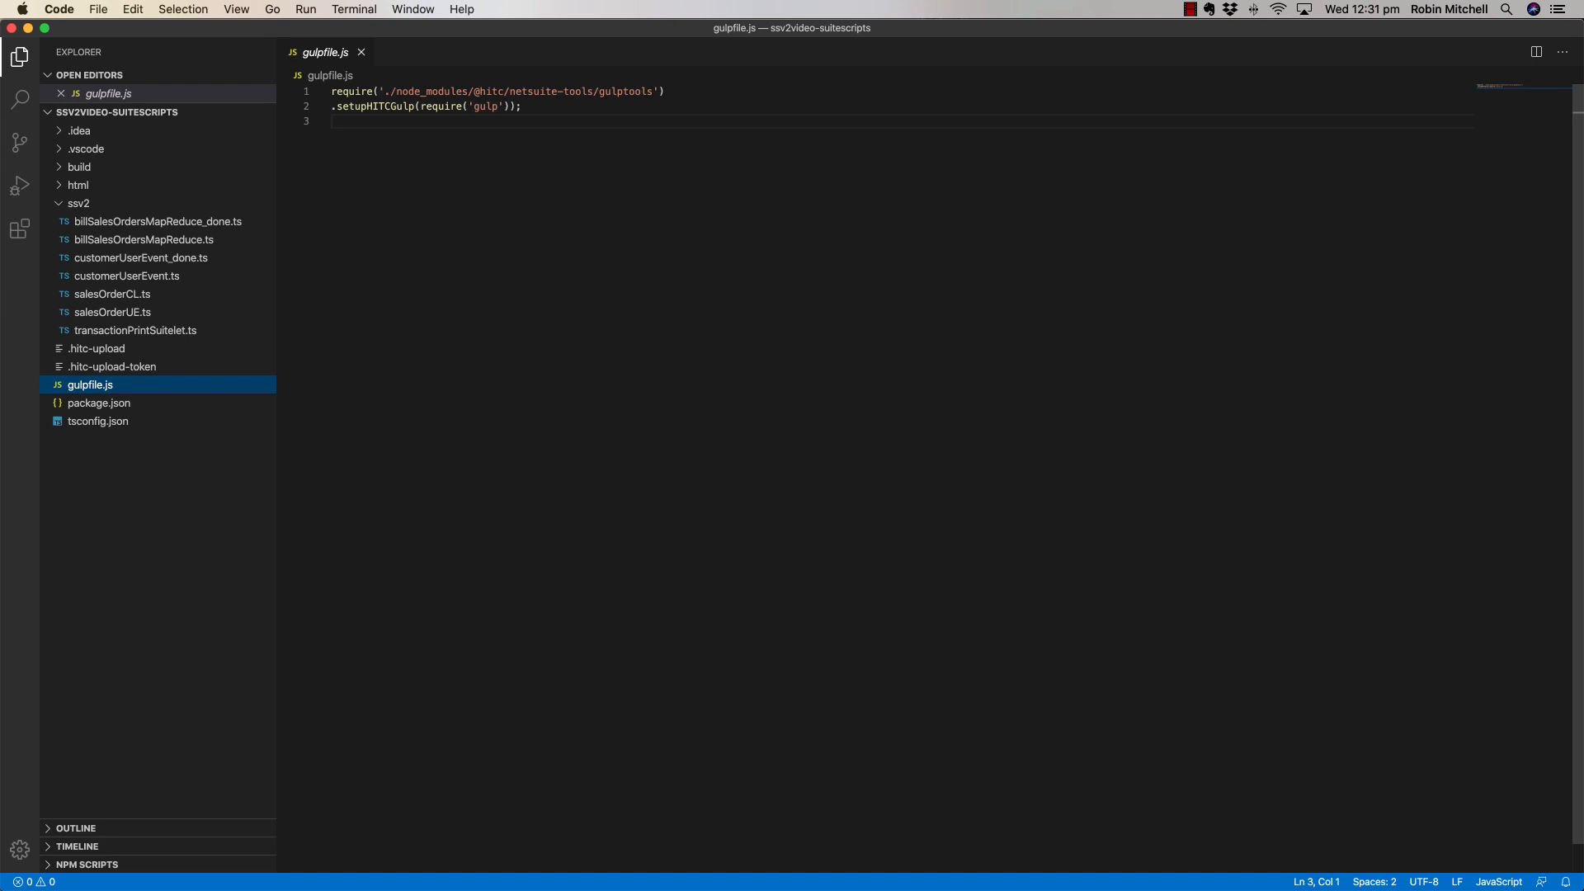
click(236, 10)
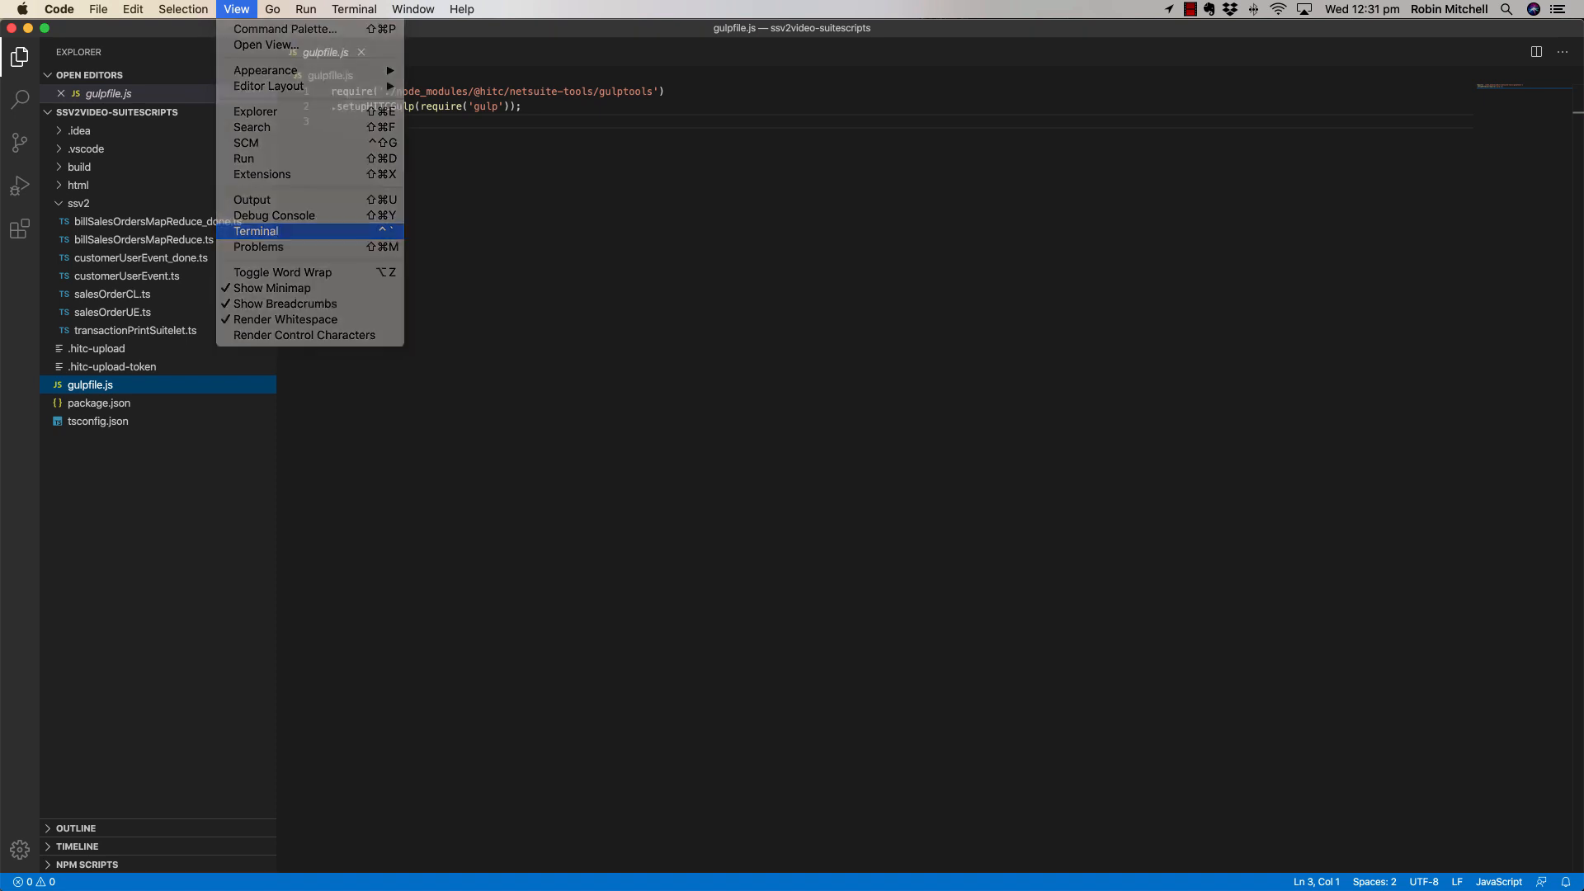
Run 'npm install -g gulp' in a terminal and view package.json's gulp and netsuite-tools dependencies.
click(256, 231)
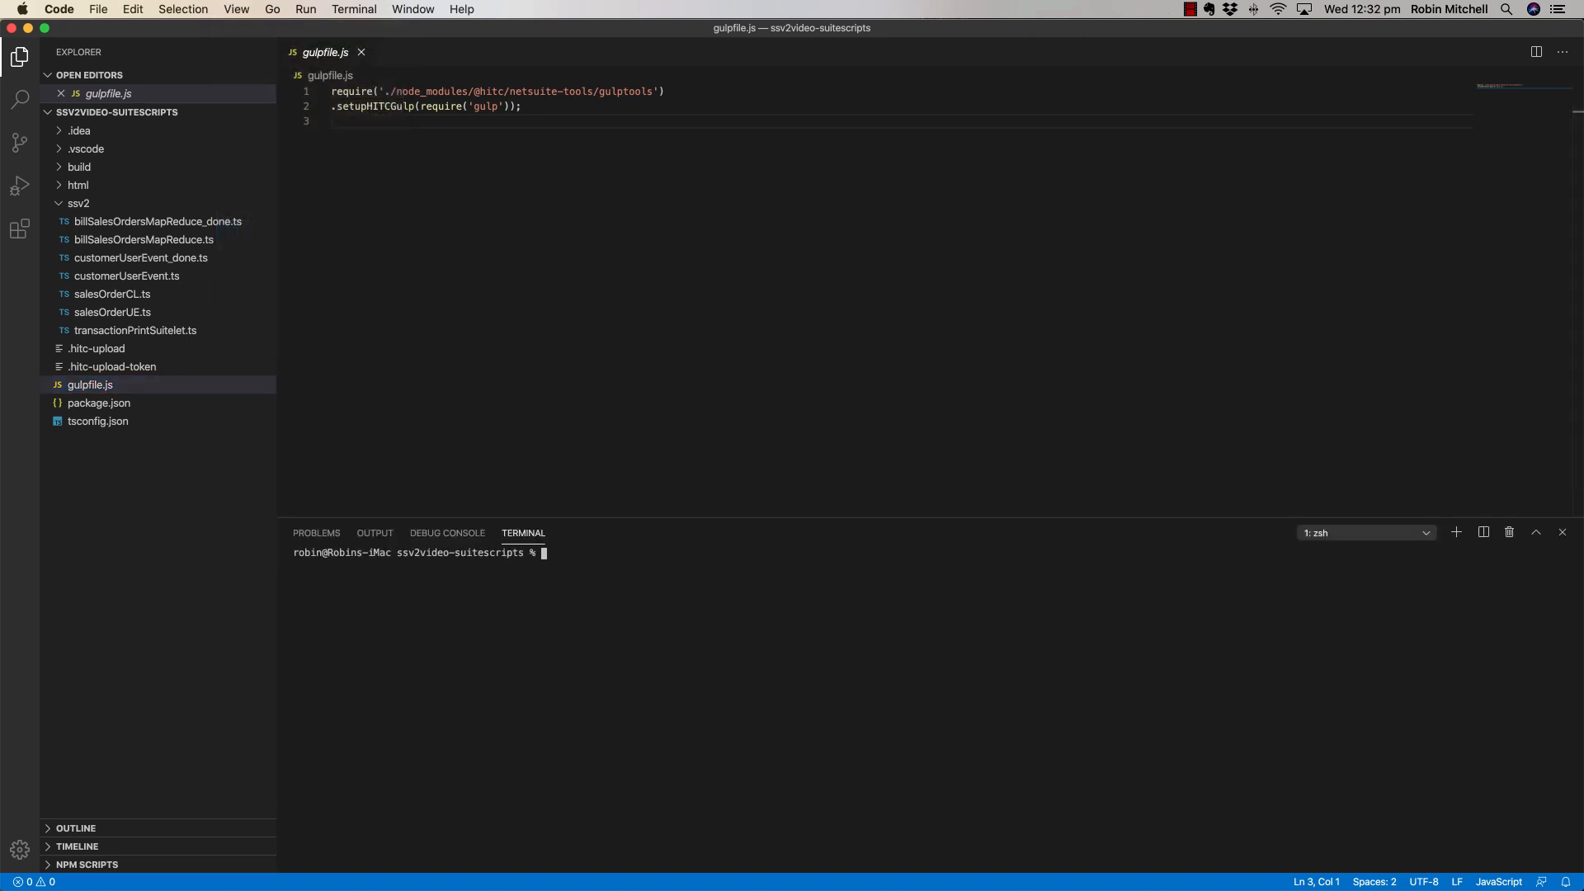
text(npm install)
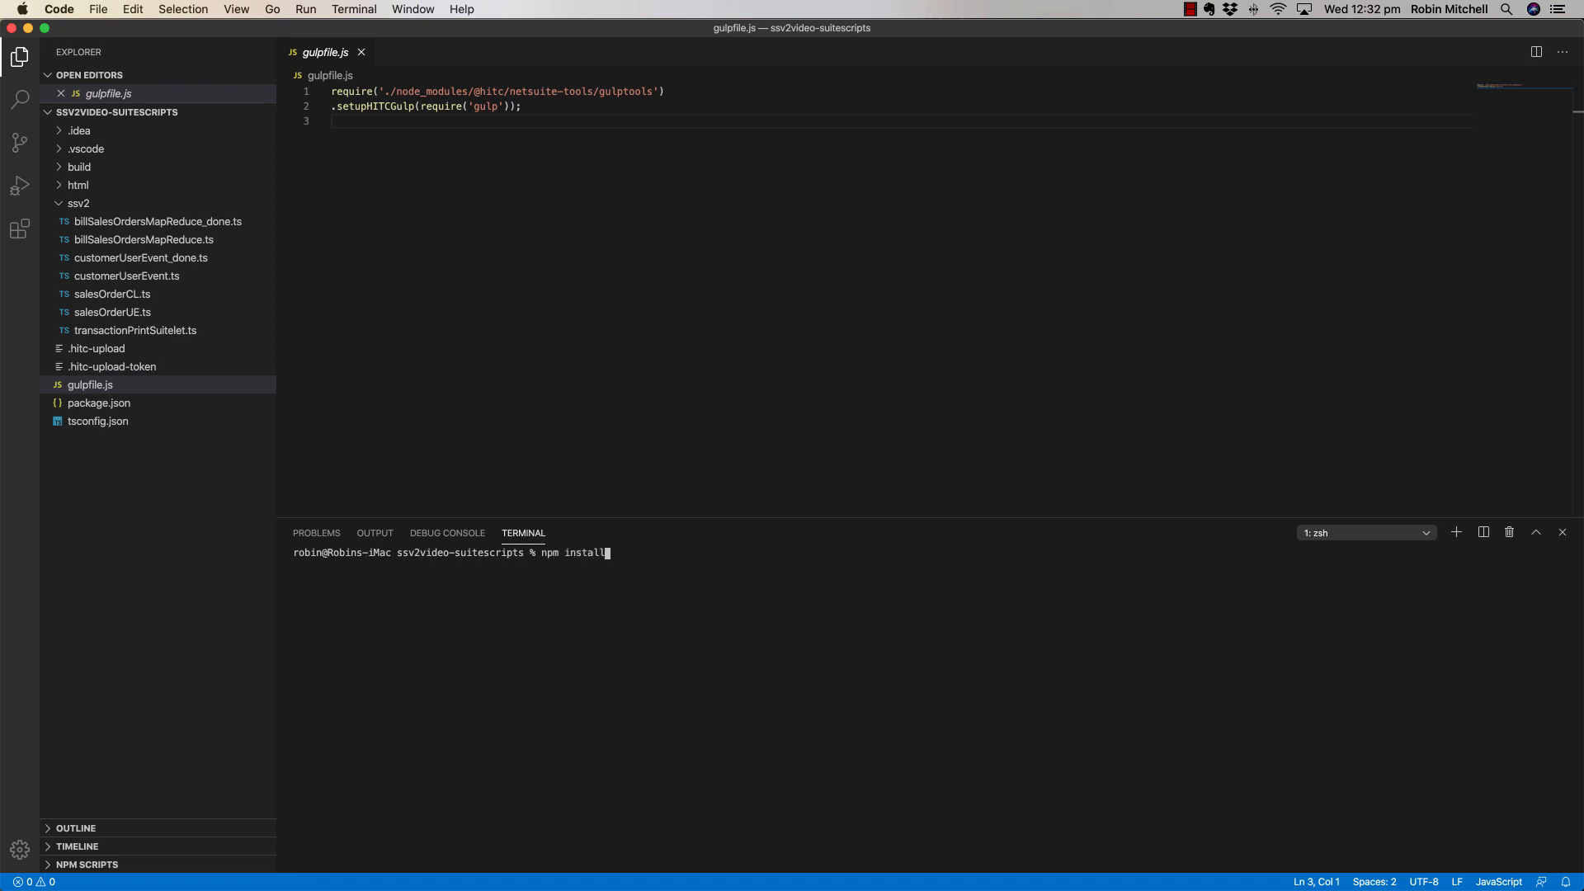
text(-g gulp)
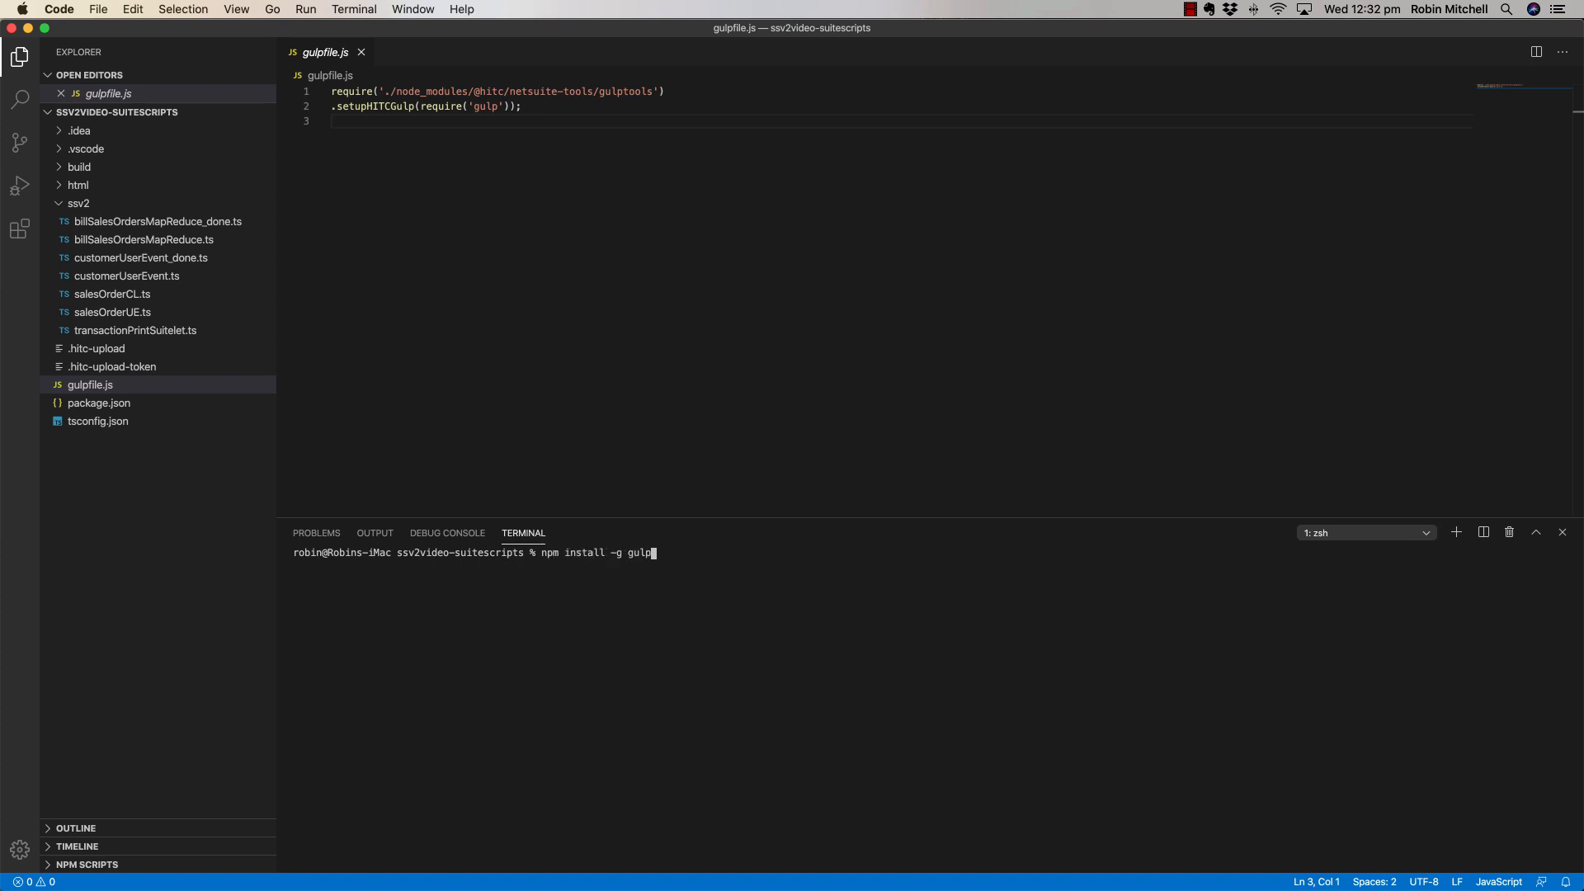
click(99, 403)
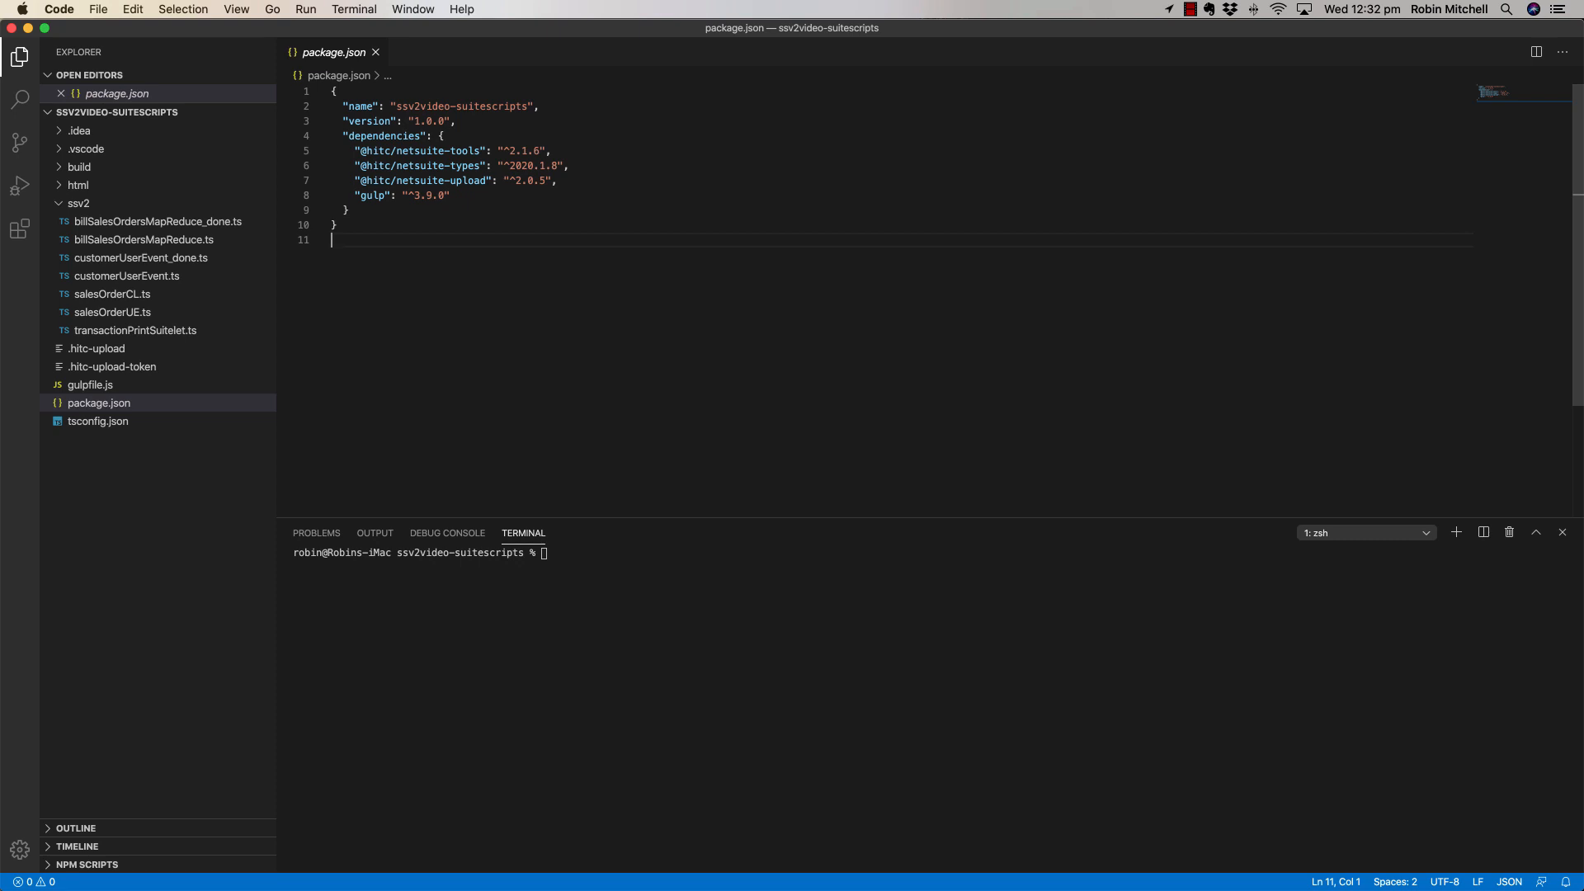
View tsconfig.json's compiler options mapping N paths to the HITC netsuite-types modules.
click(97, 421)
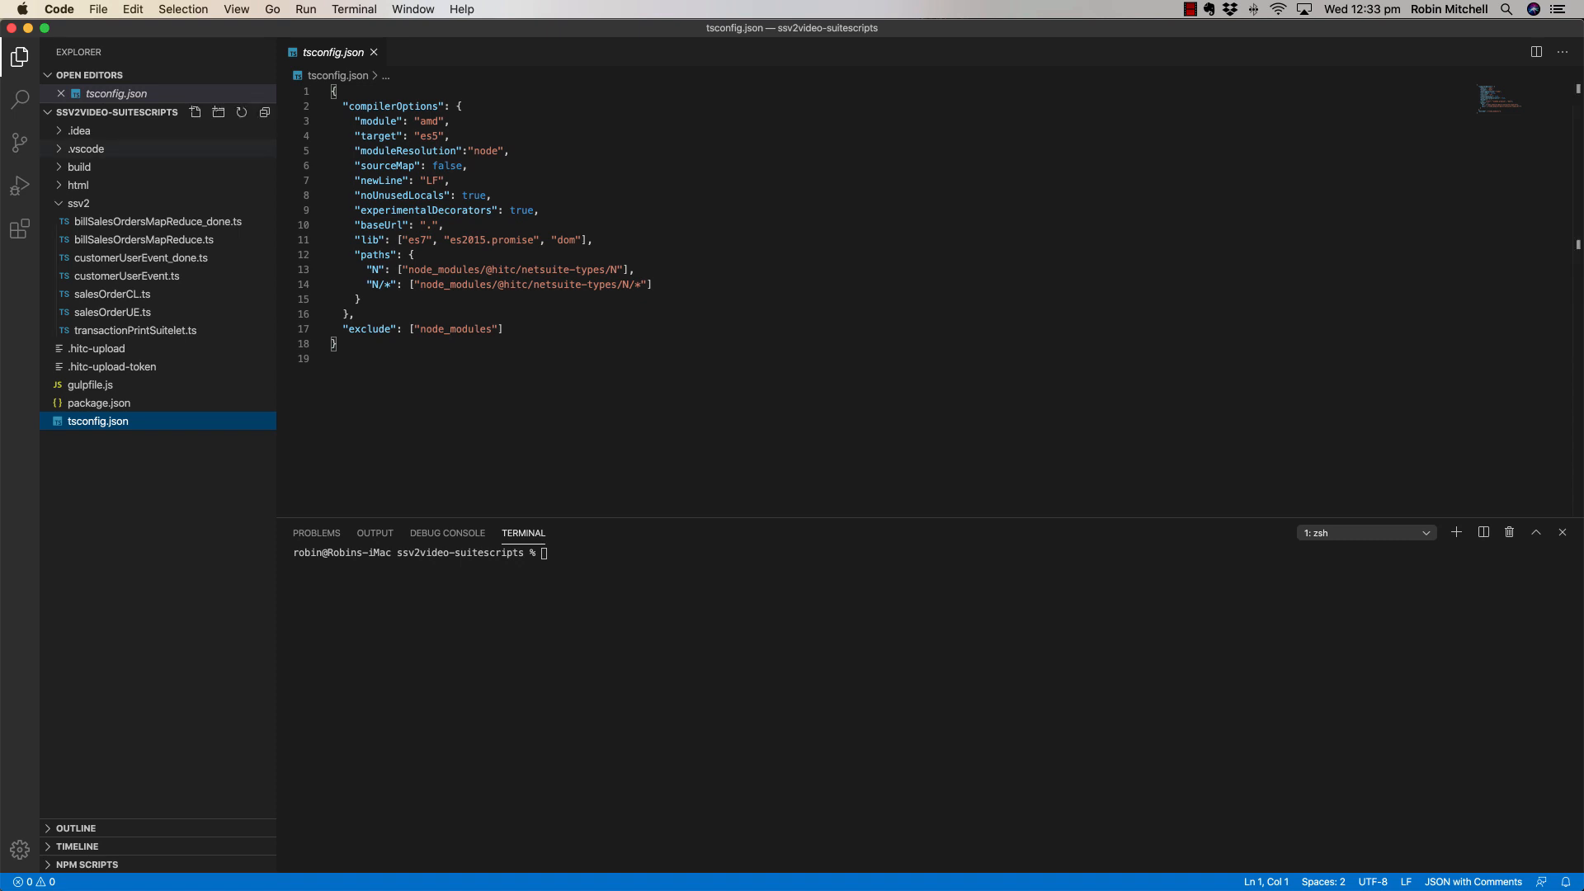
Expand .vscode to reveal tasks.json and view .hitc-upload's HITC Dev account with /SuiteScripts path.
click(88, 148)
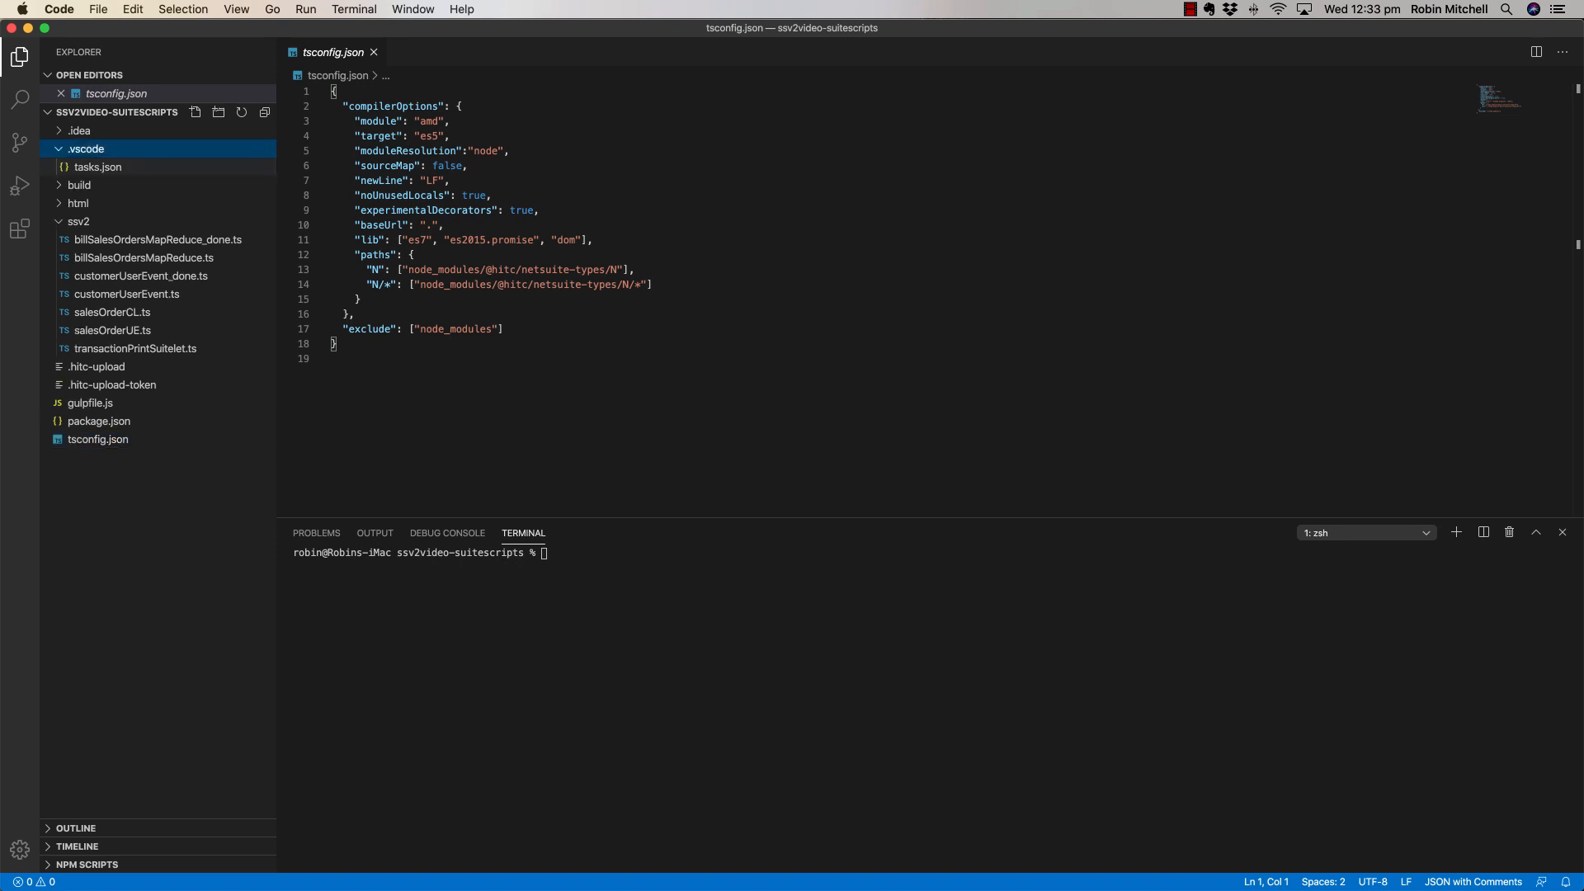
click(98, 167)
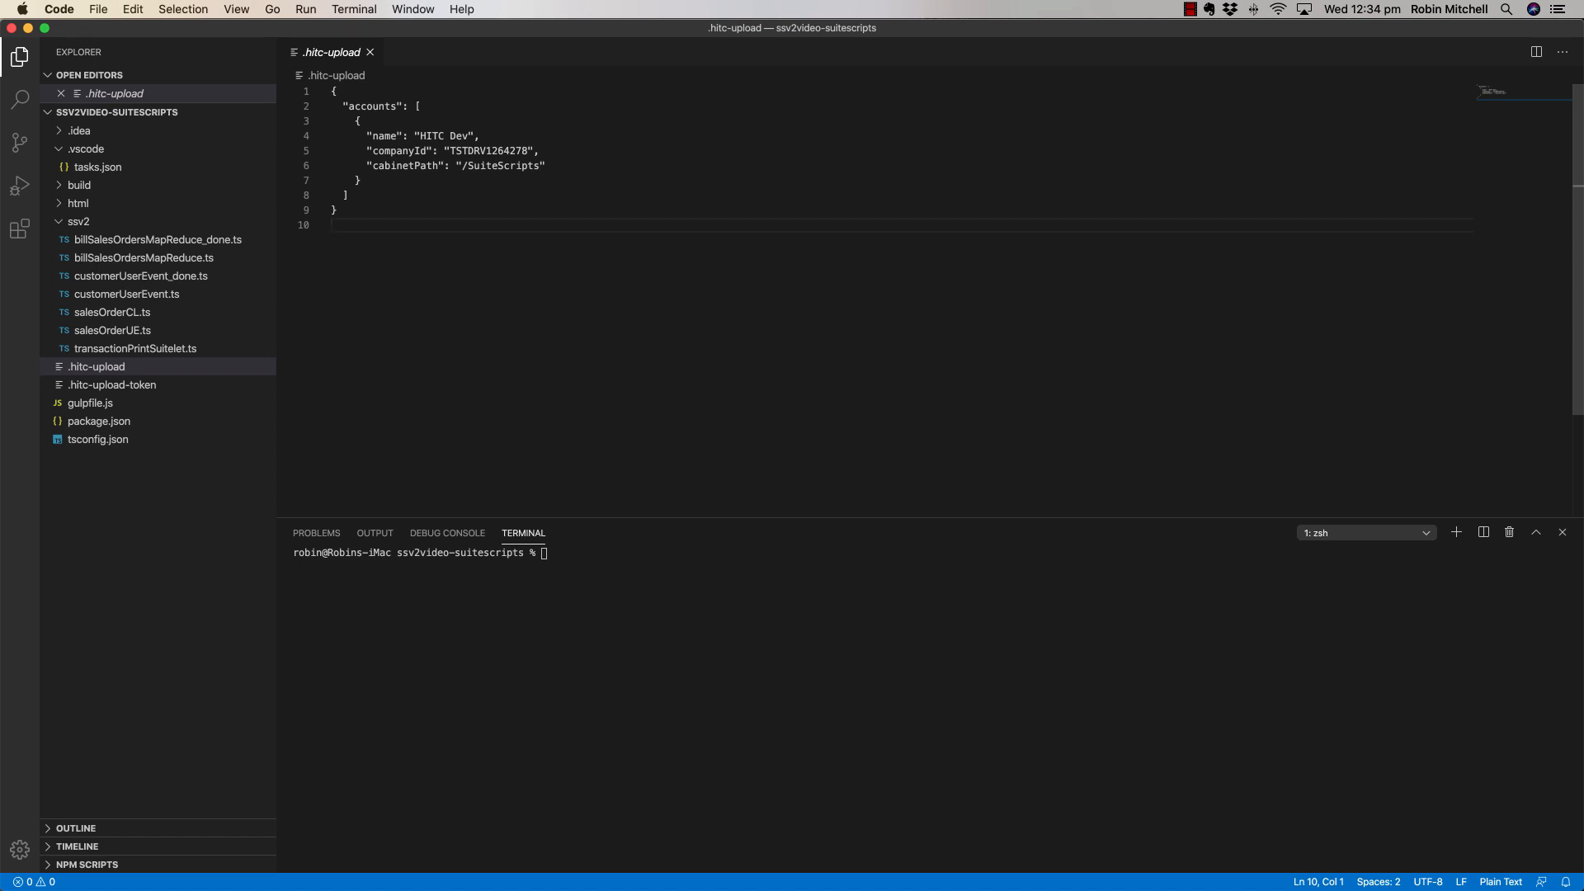
View the .hitc-upload-token file with its company ID, token ID and token secret entries.
click(112, 384)
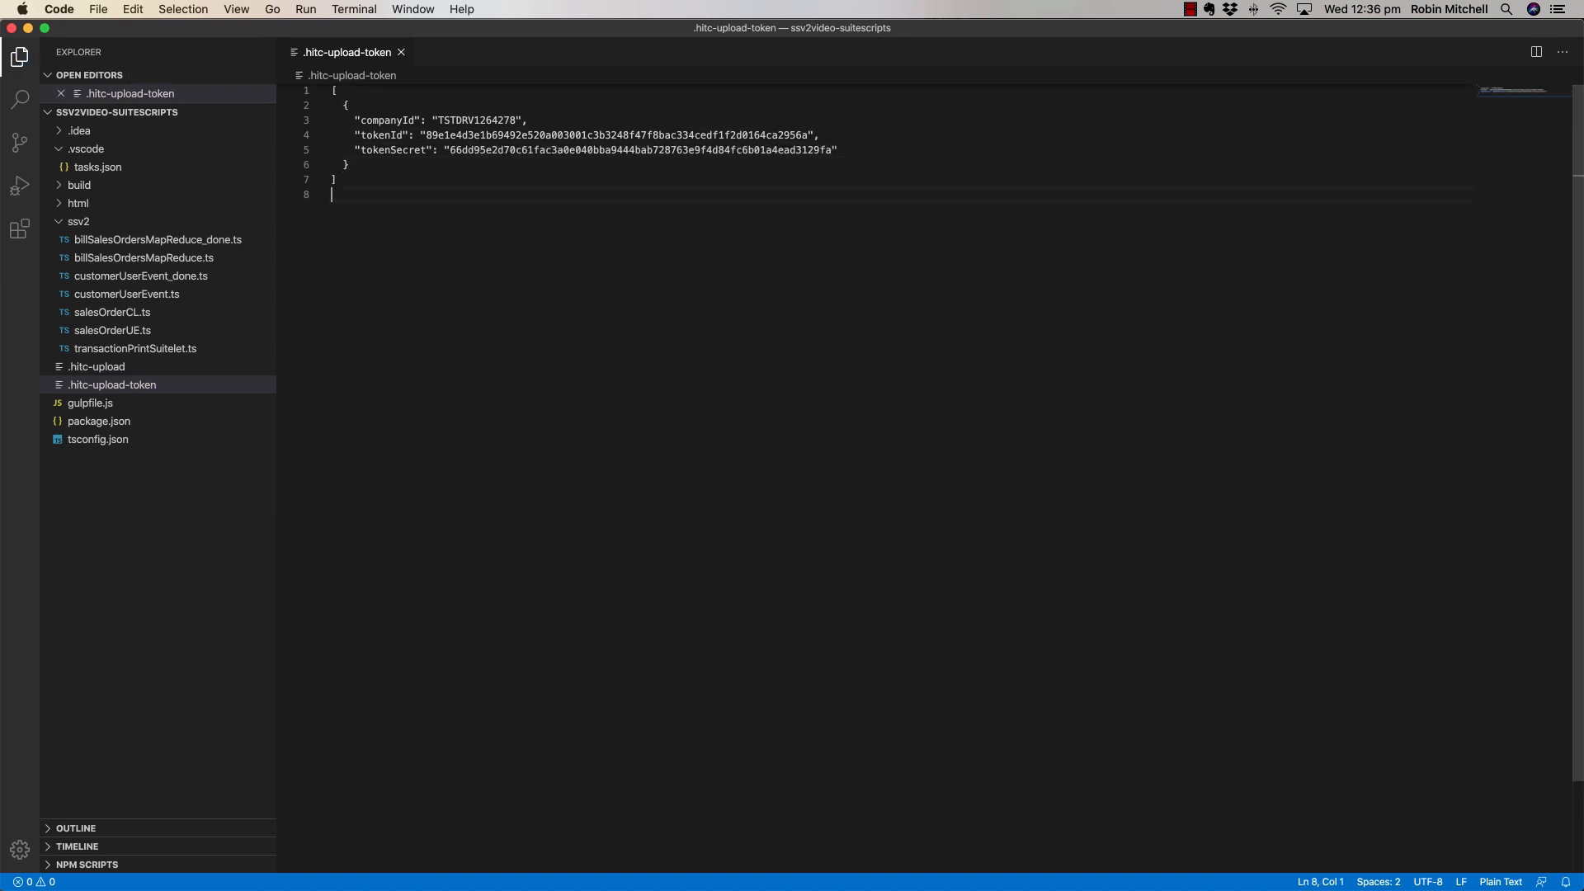
Run 'npm install' in the terminal to install the project's dependencies.
click(236, 10)
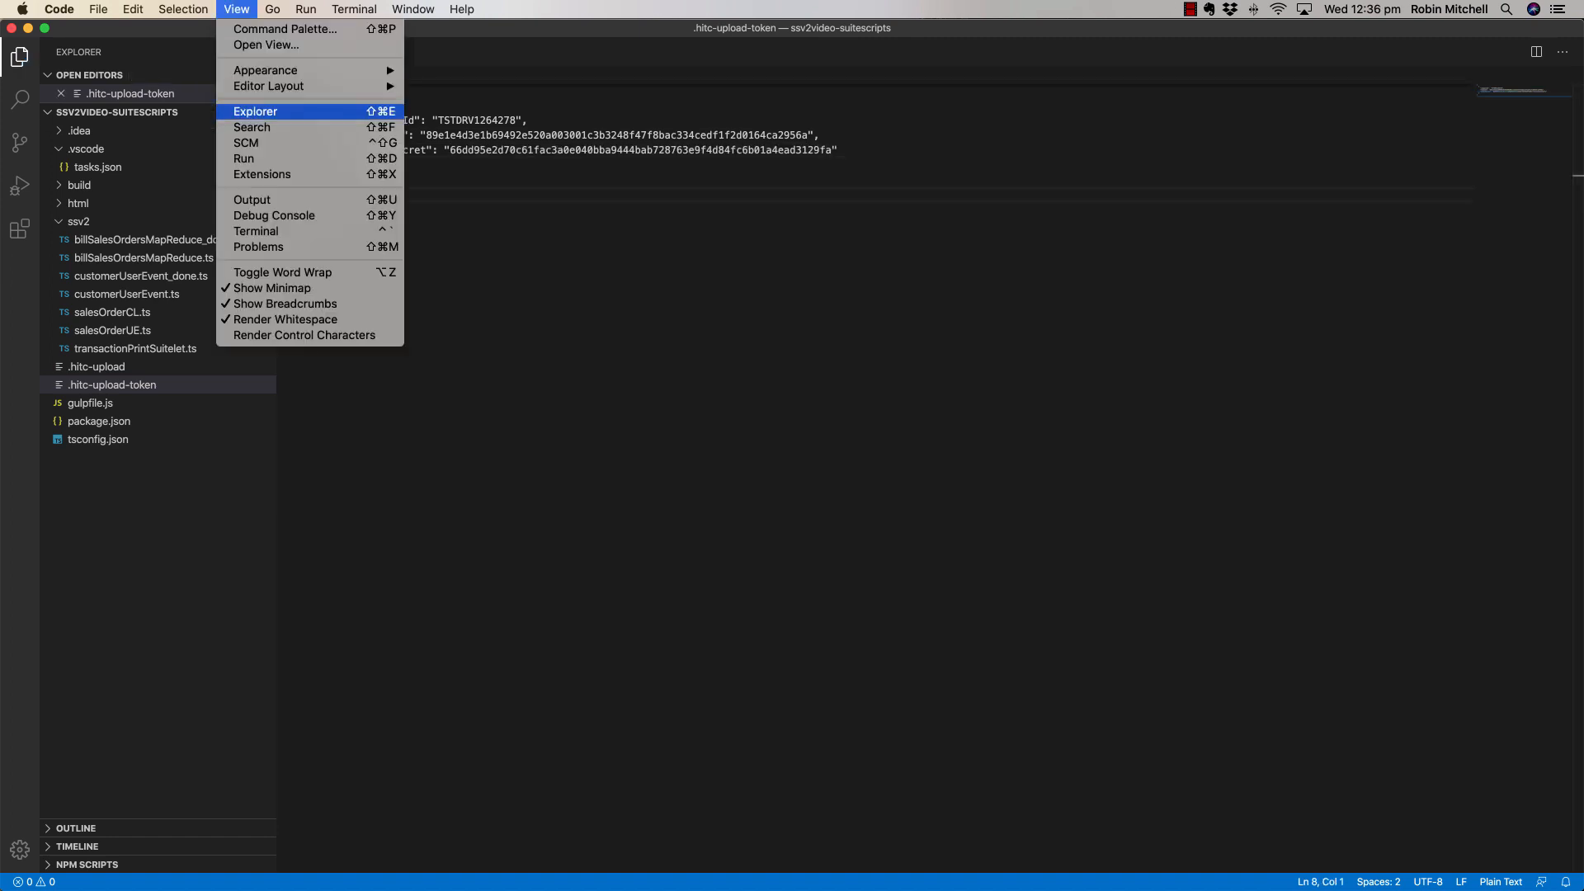
click(256, 231)
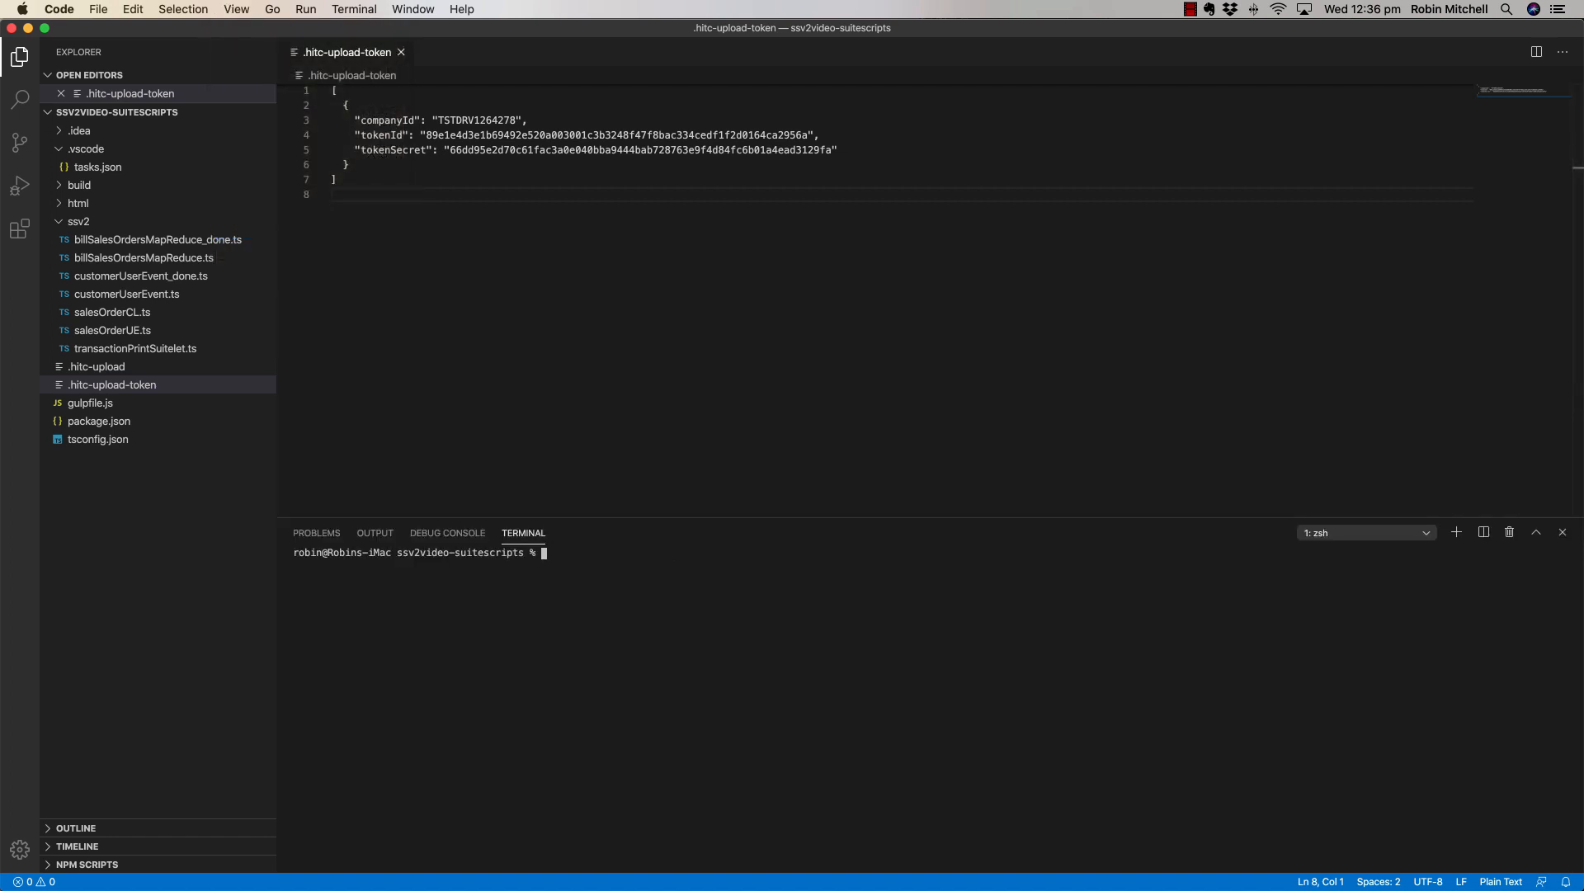
text(npm install)
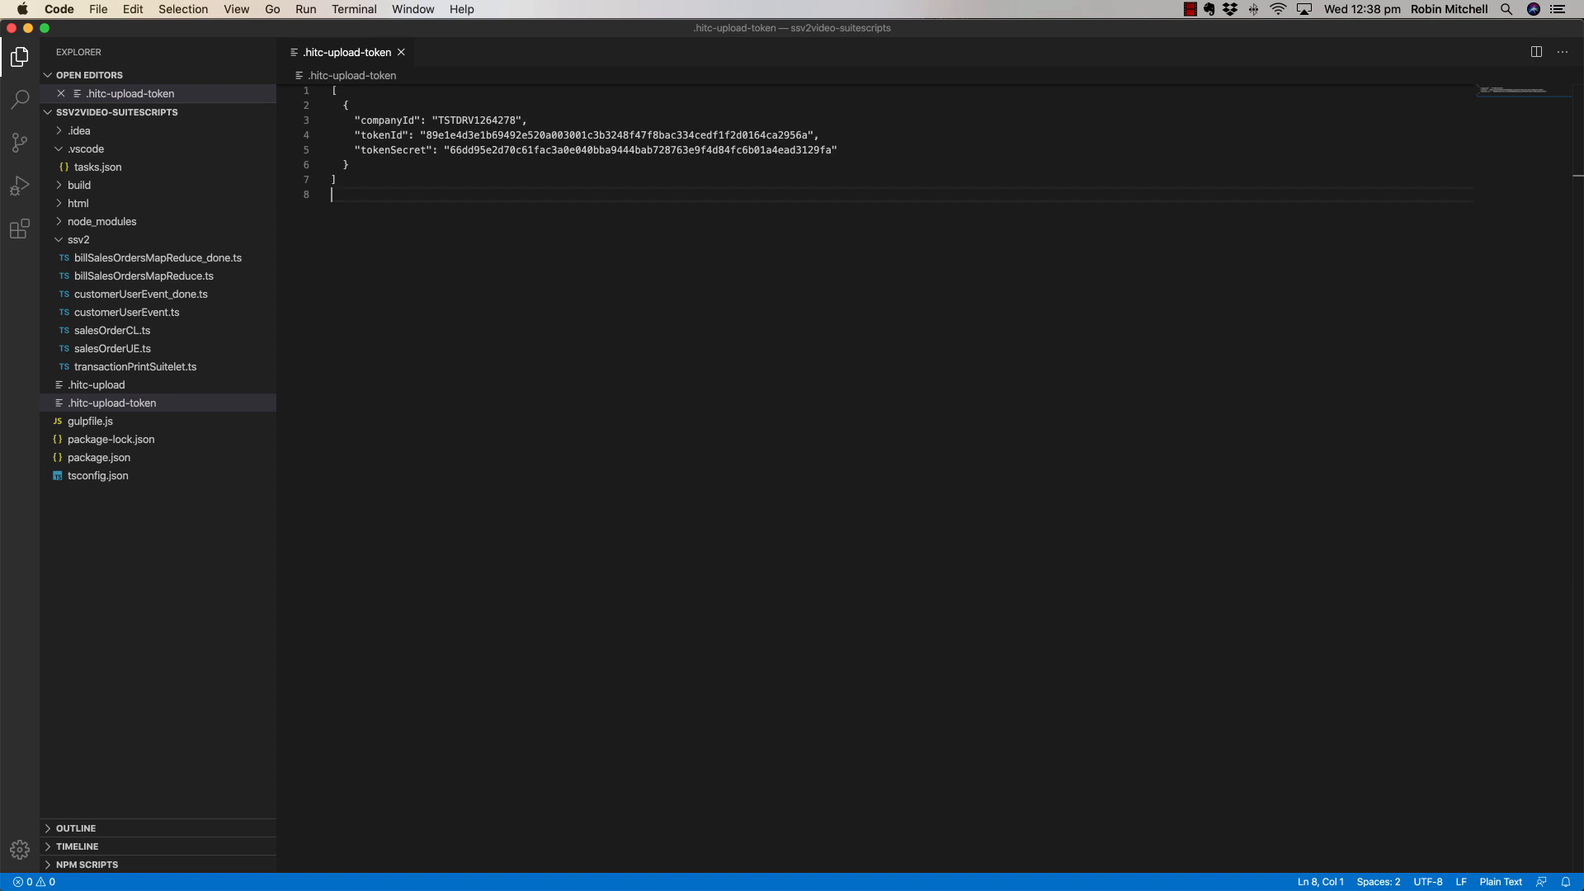
Filter the Keyboard Shortcuts editor for 'tasks: run' to find the Run Task keybinding.
click(60, 10)
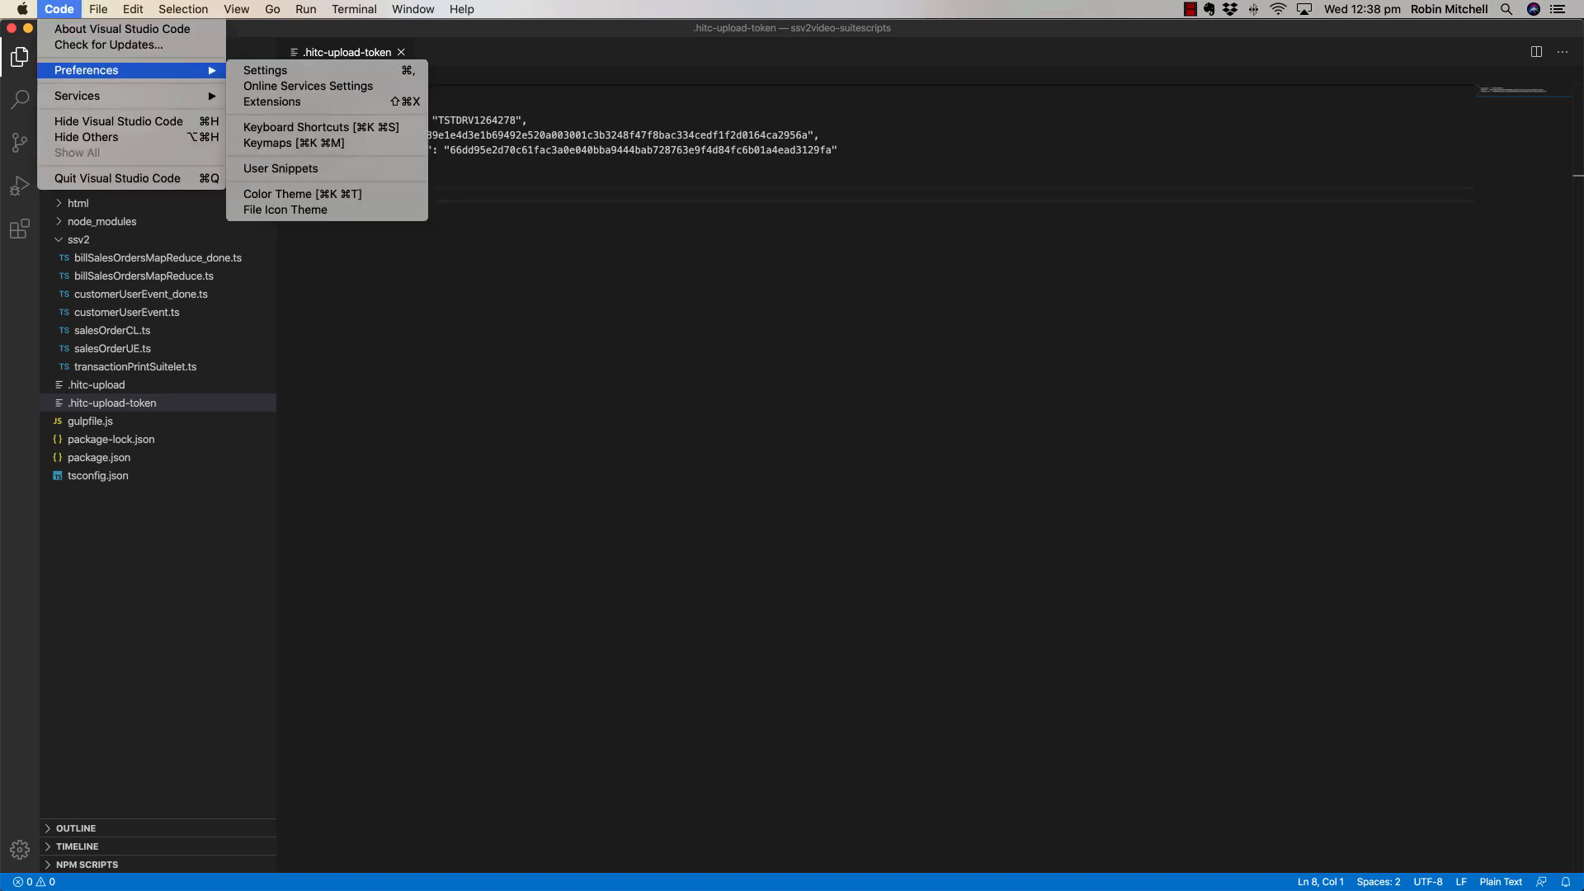
mouse_move(321, 128)
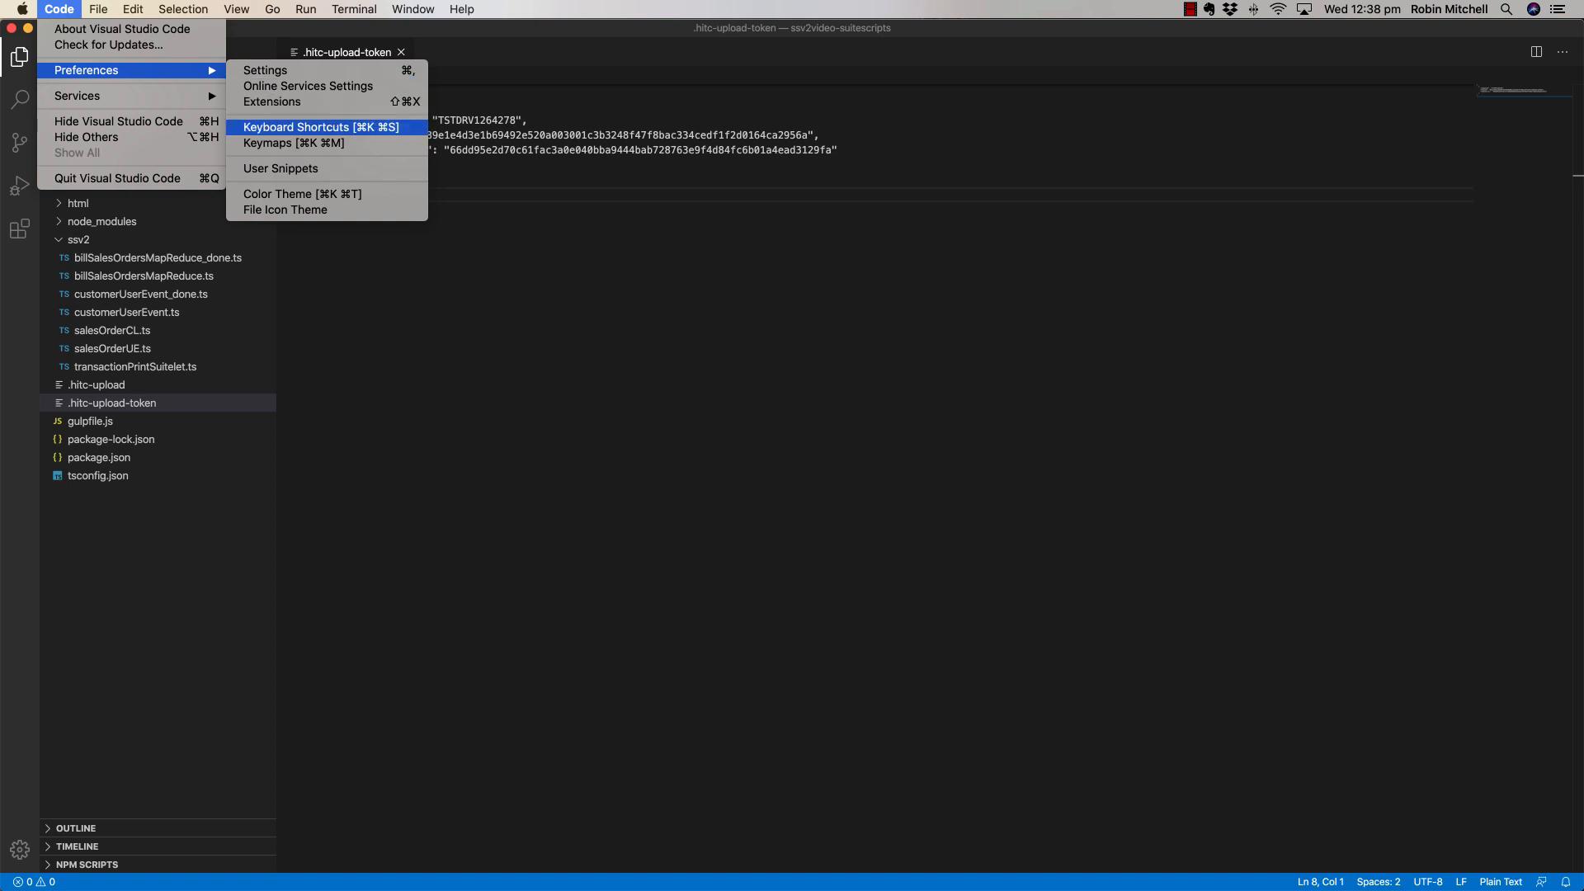
click(295, 127)
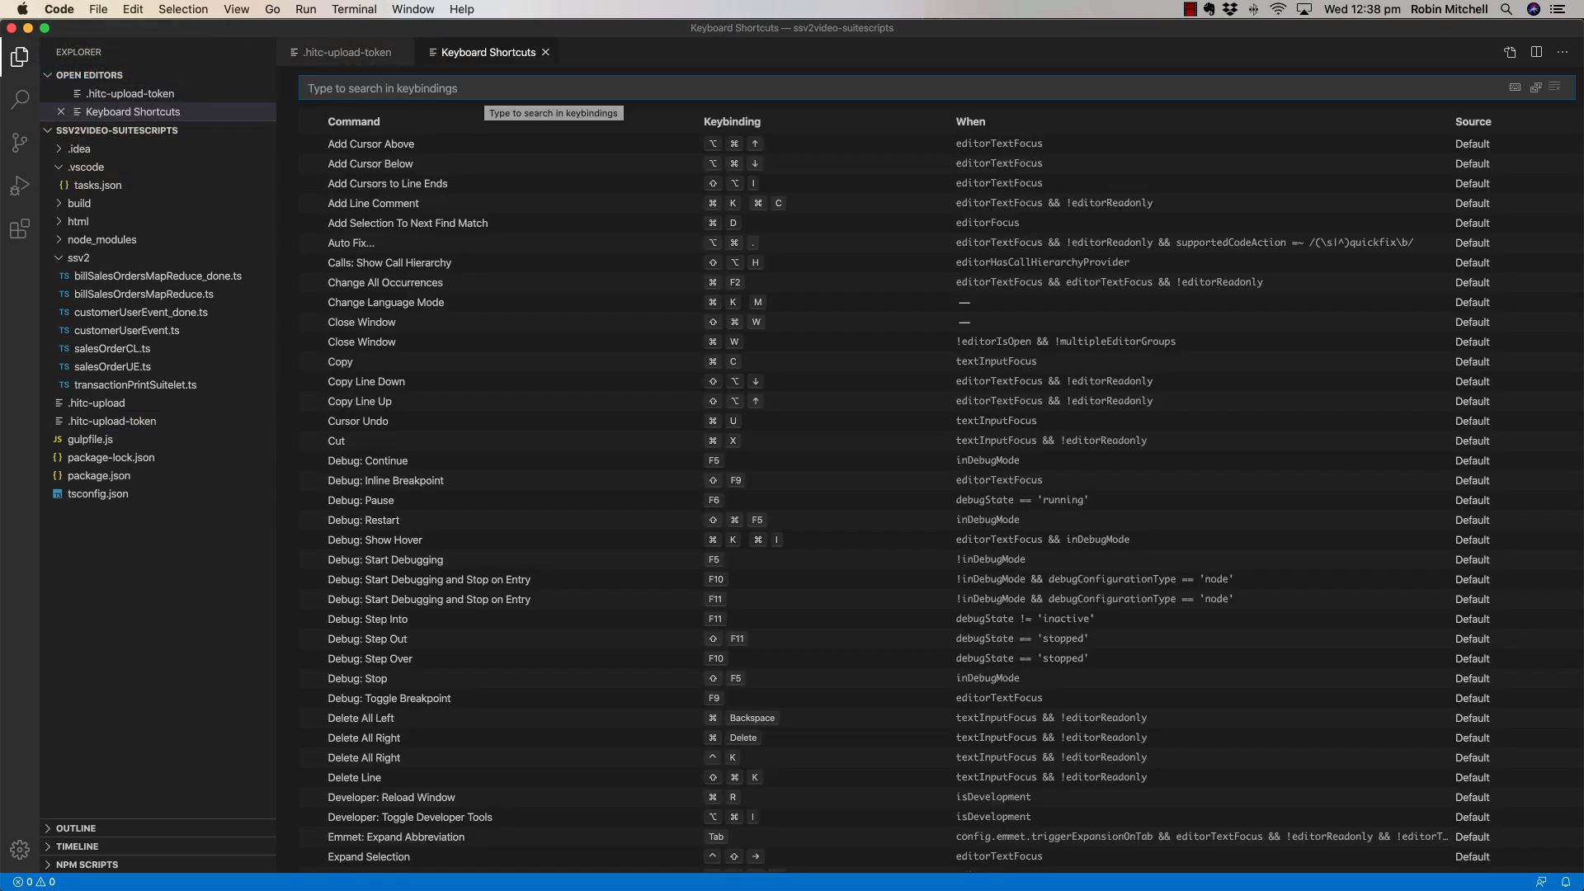
text(tasks: run)
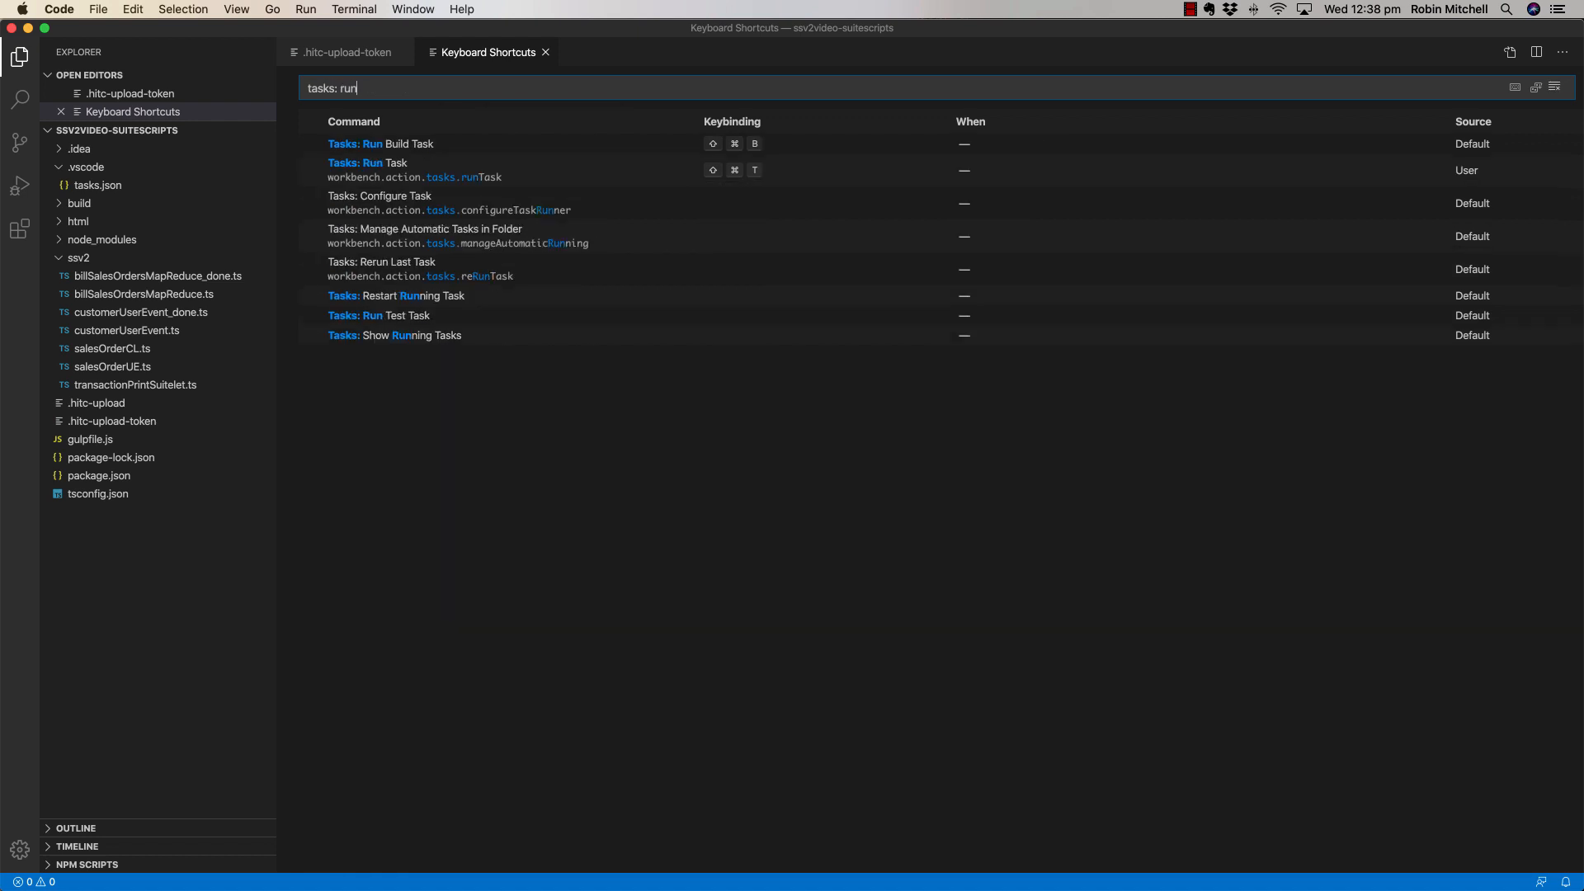
mouse_move(381, 143)
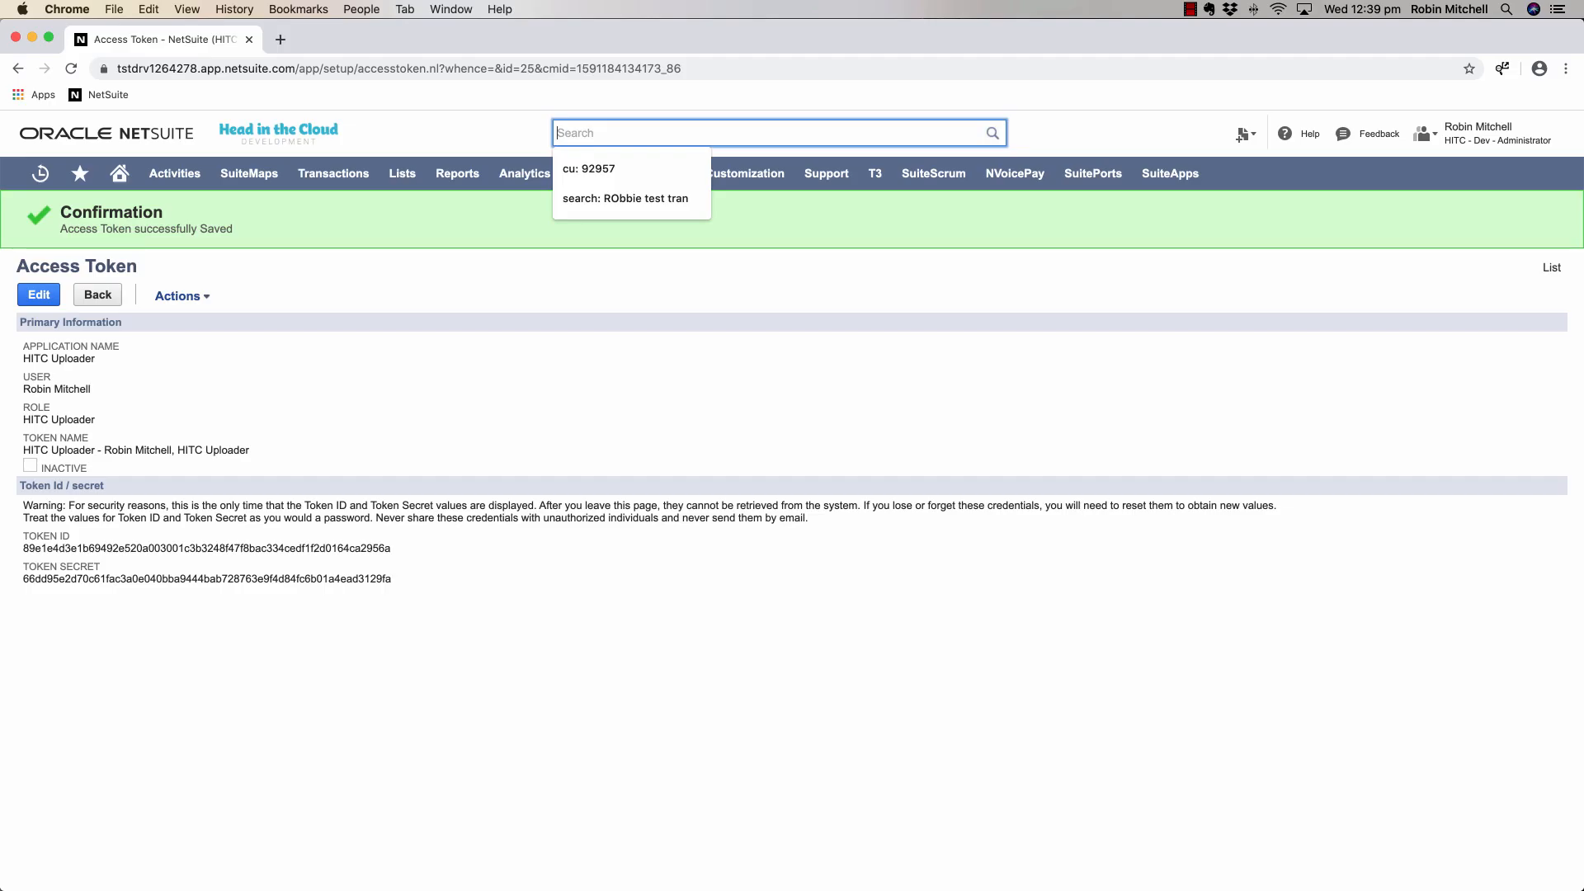
Global-search 'cu: sta' and open the Starbucks customer for editing to see its Sales Rep choices.
text(cu: starbucks)
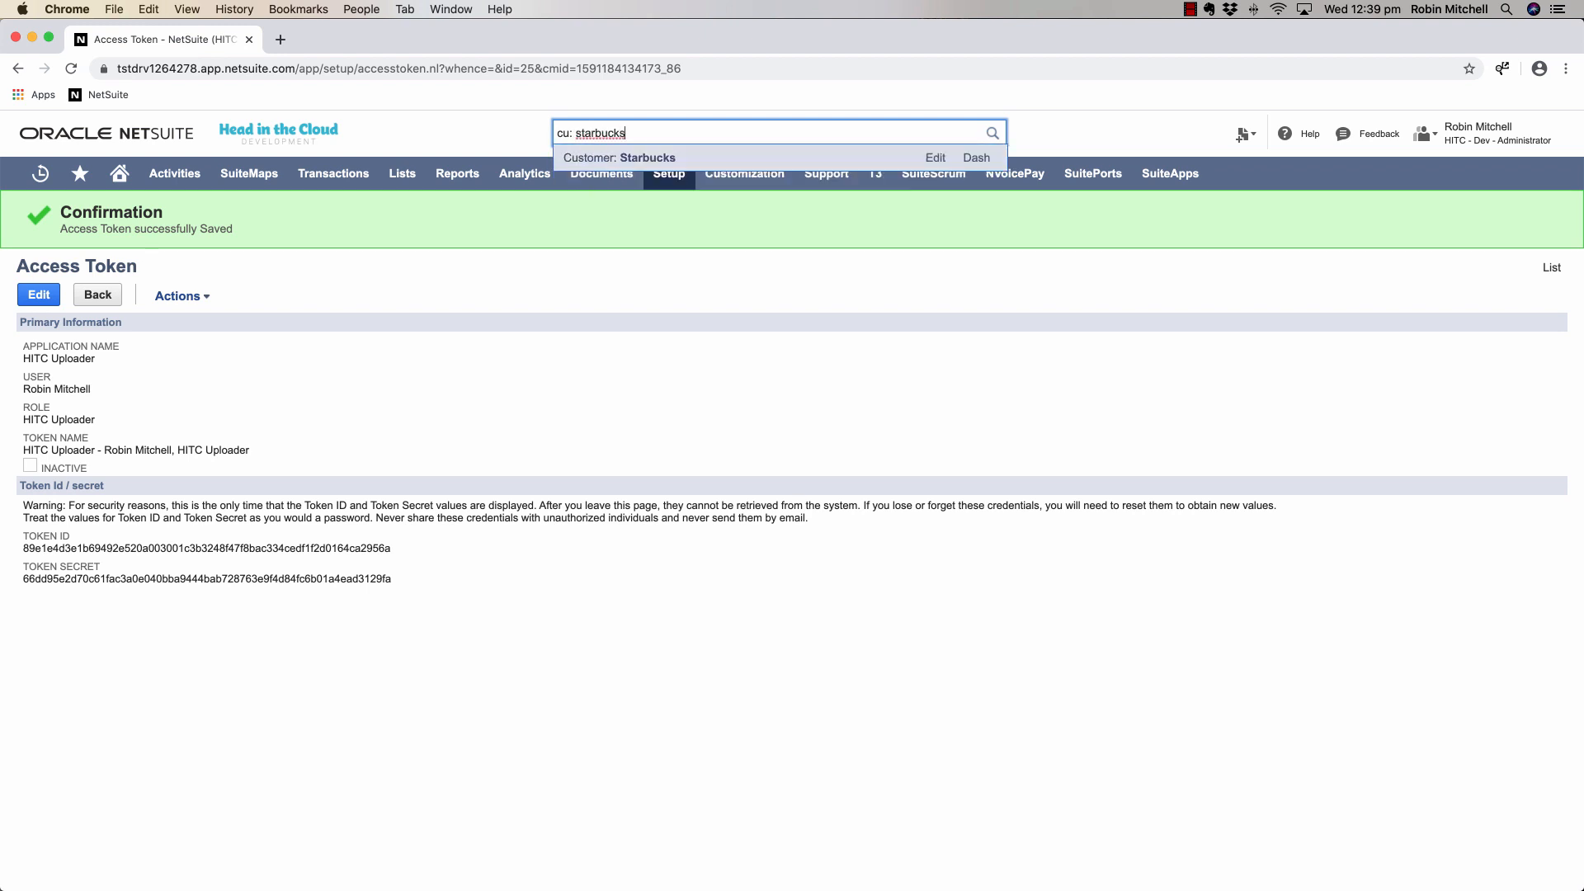
click(620, 158)
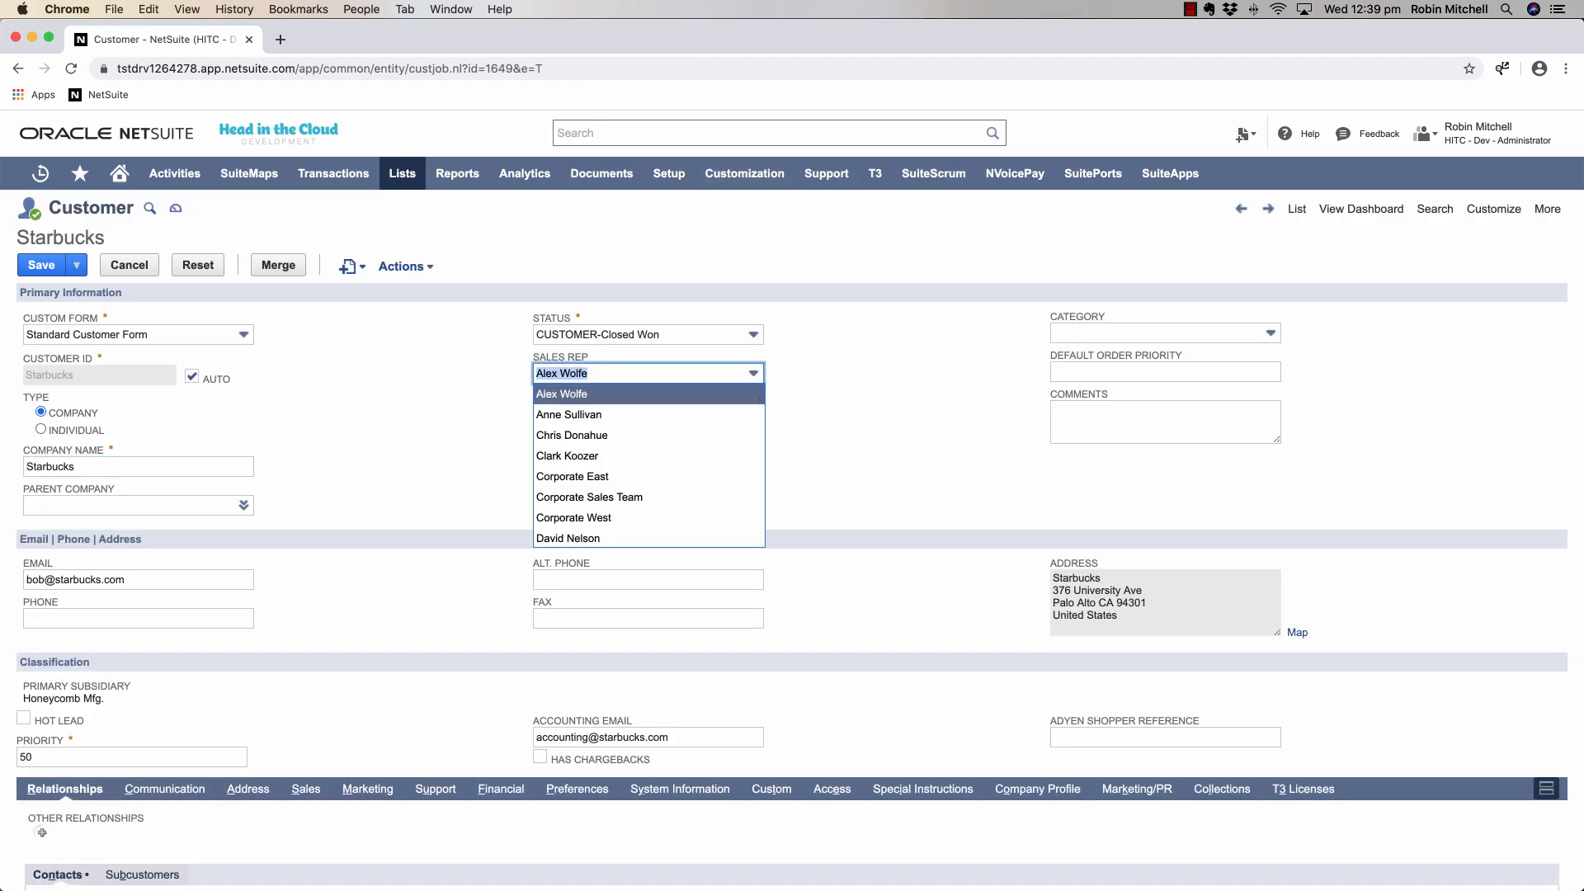
mouse_move(568, 414)
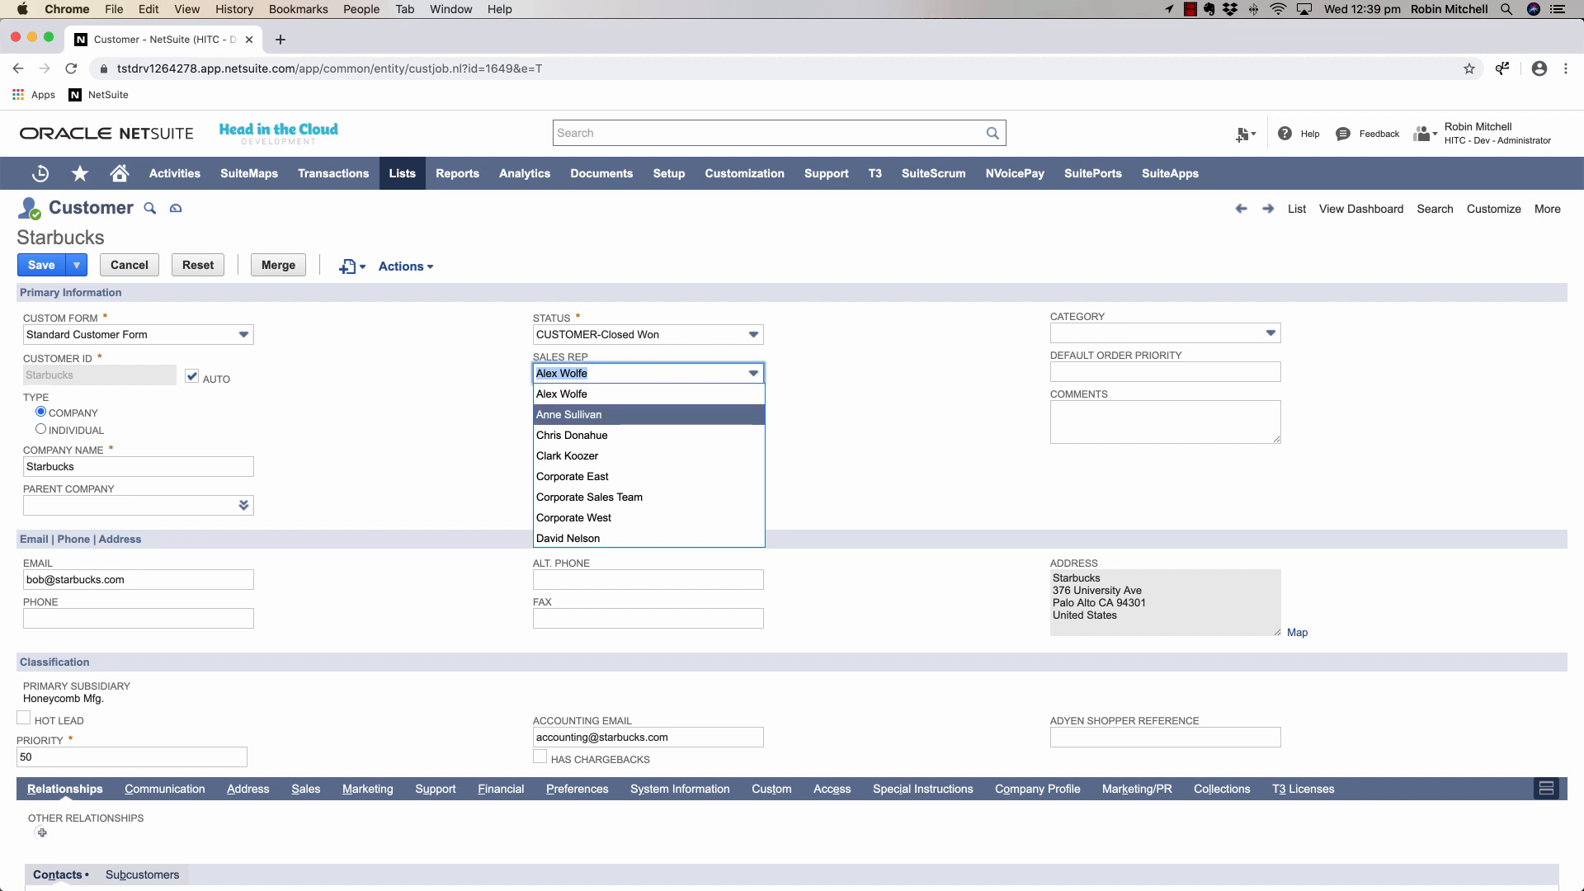
mouse_move(561, 395)
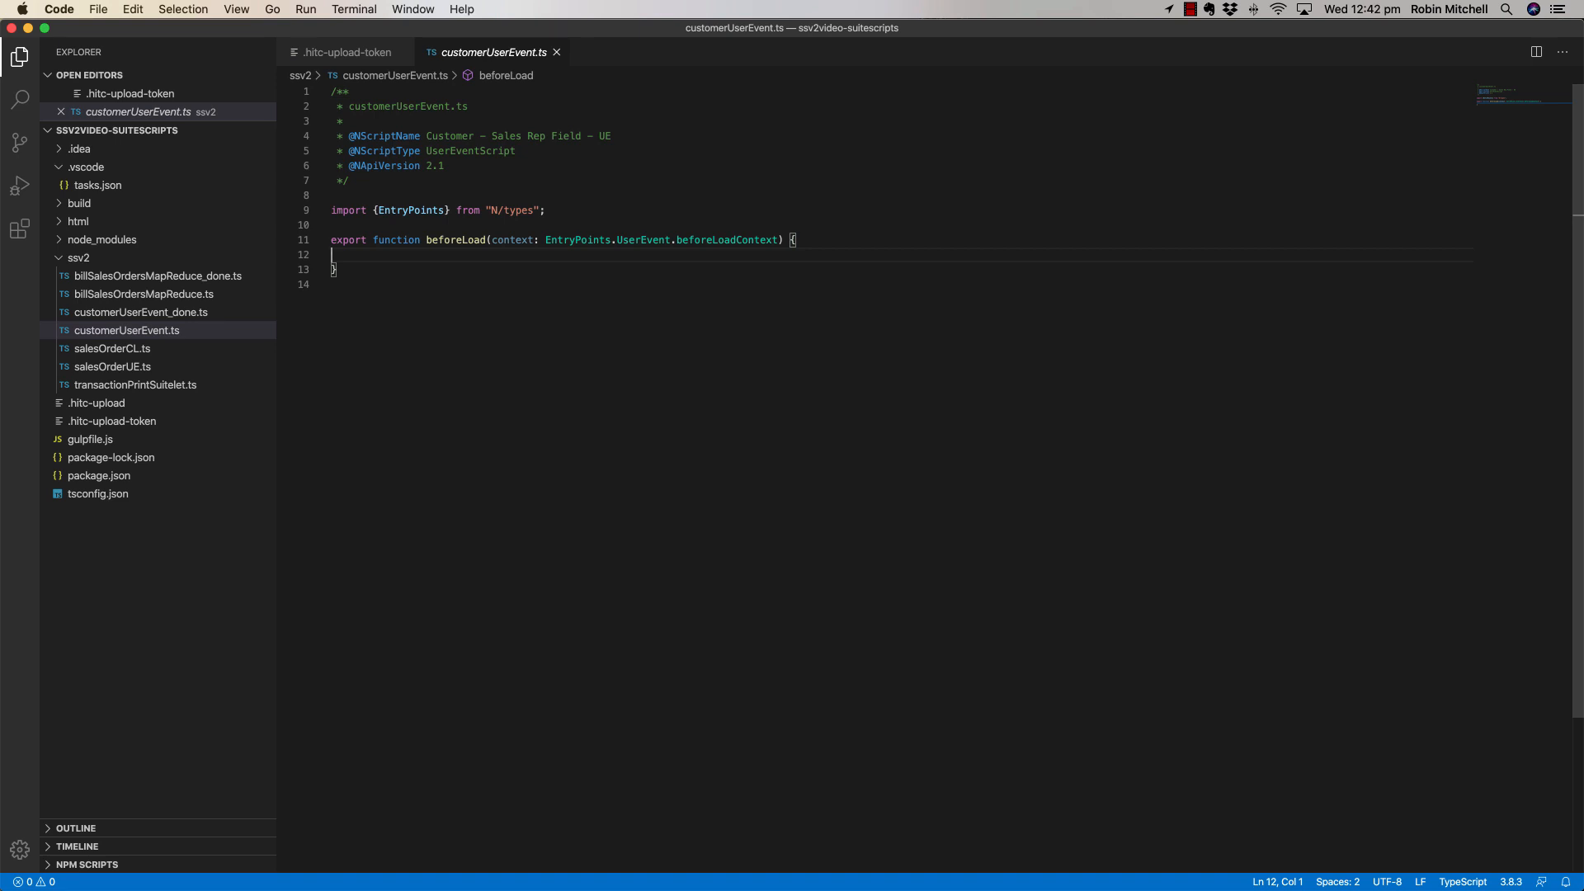
Wrap beforeLoad's body in an if checking [CREATE, COPY, EDIT].includes(context.type).
text(if ()
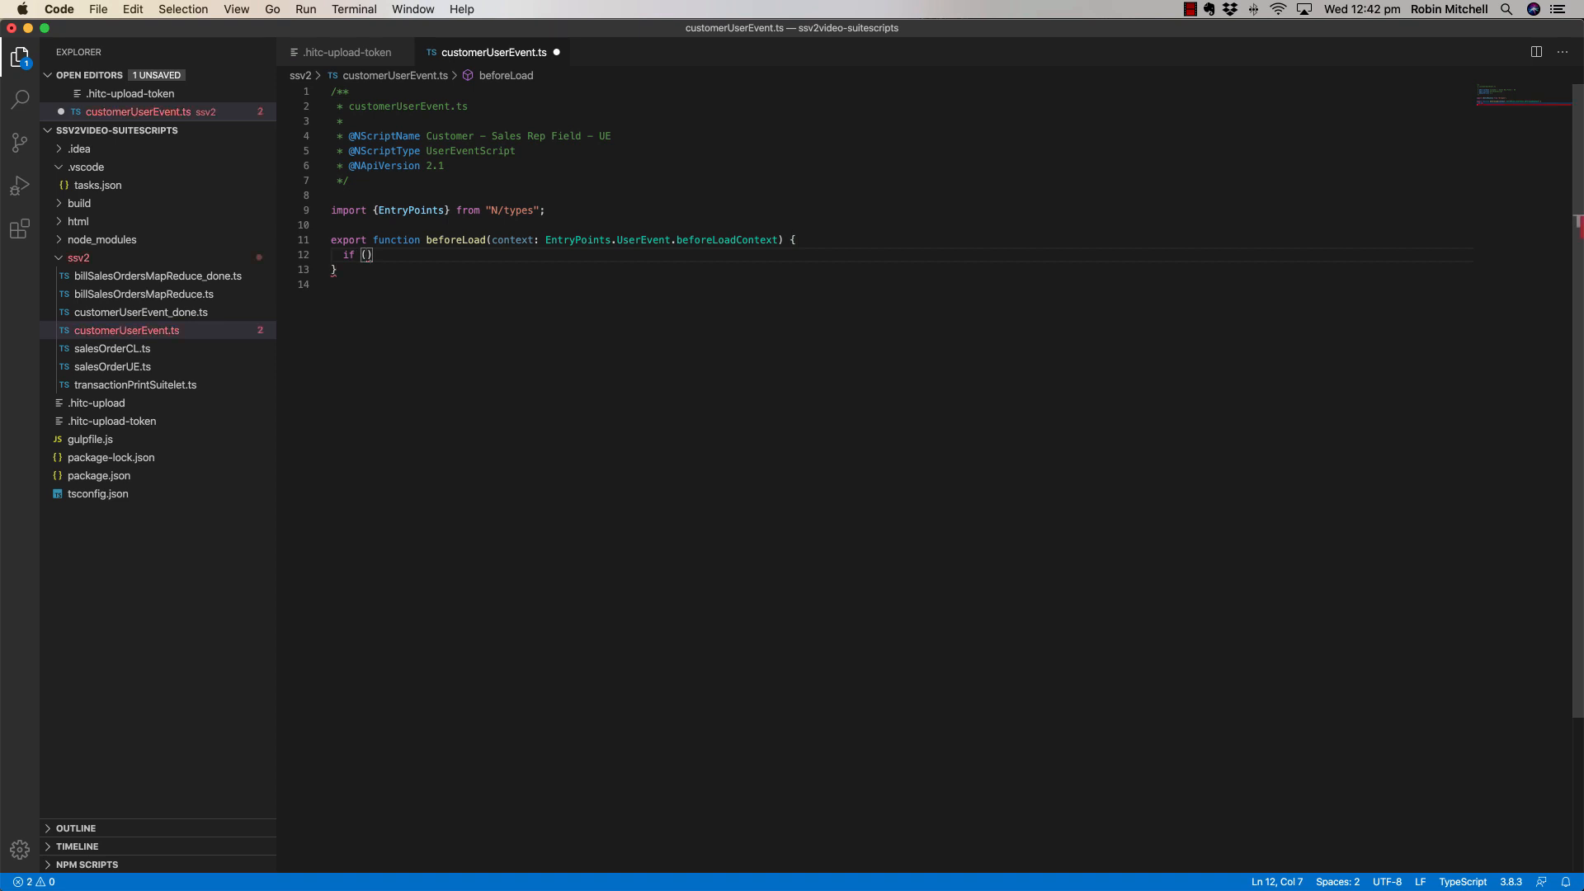
text(context.UserEventType.CREATE, context.UserEventType.COPY, context.UserEventType.EDIT)
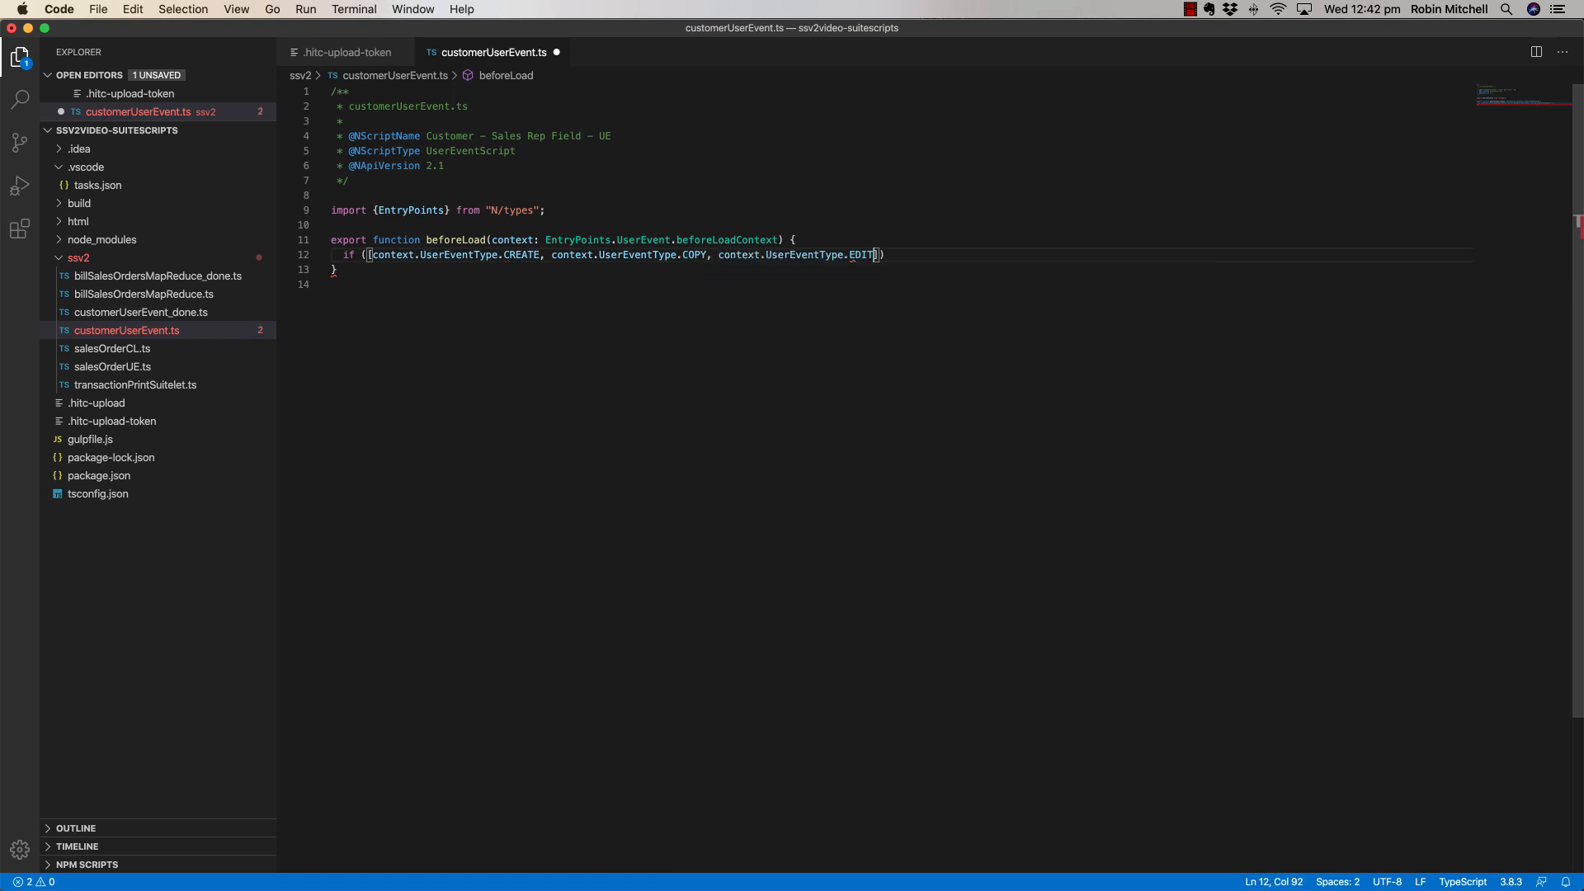
text(].includ)
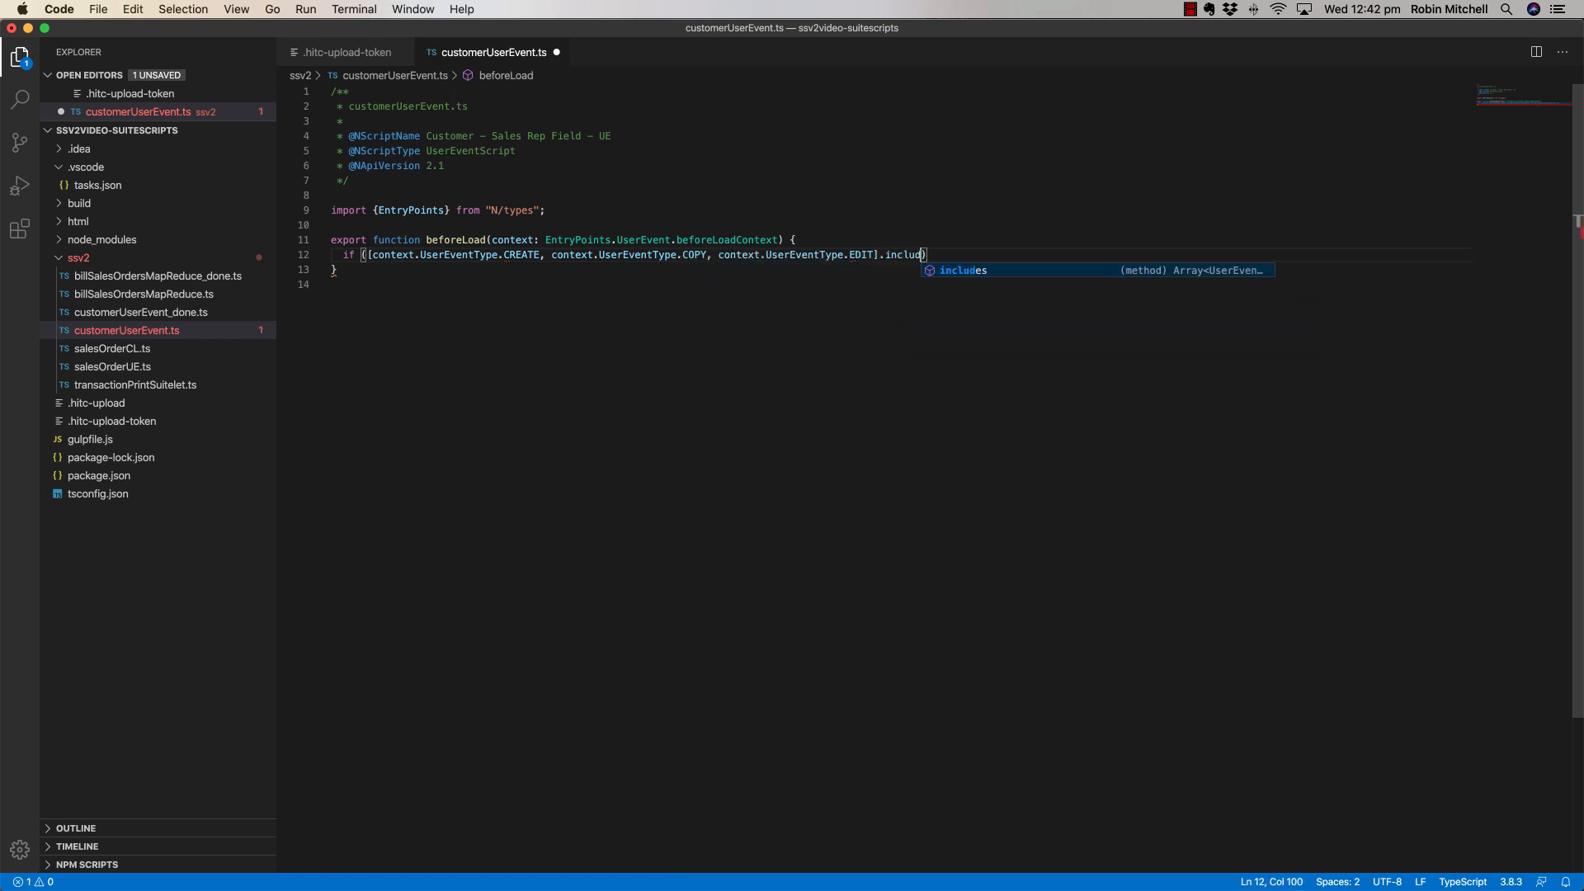
text(es(c)
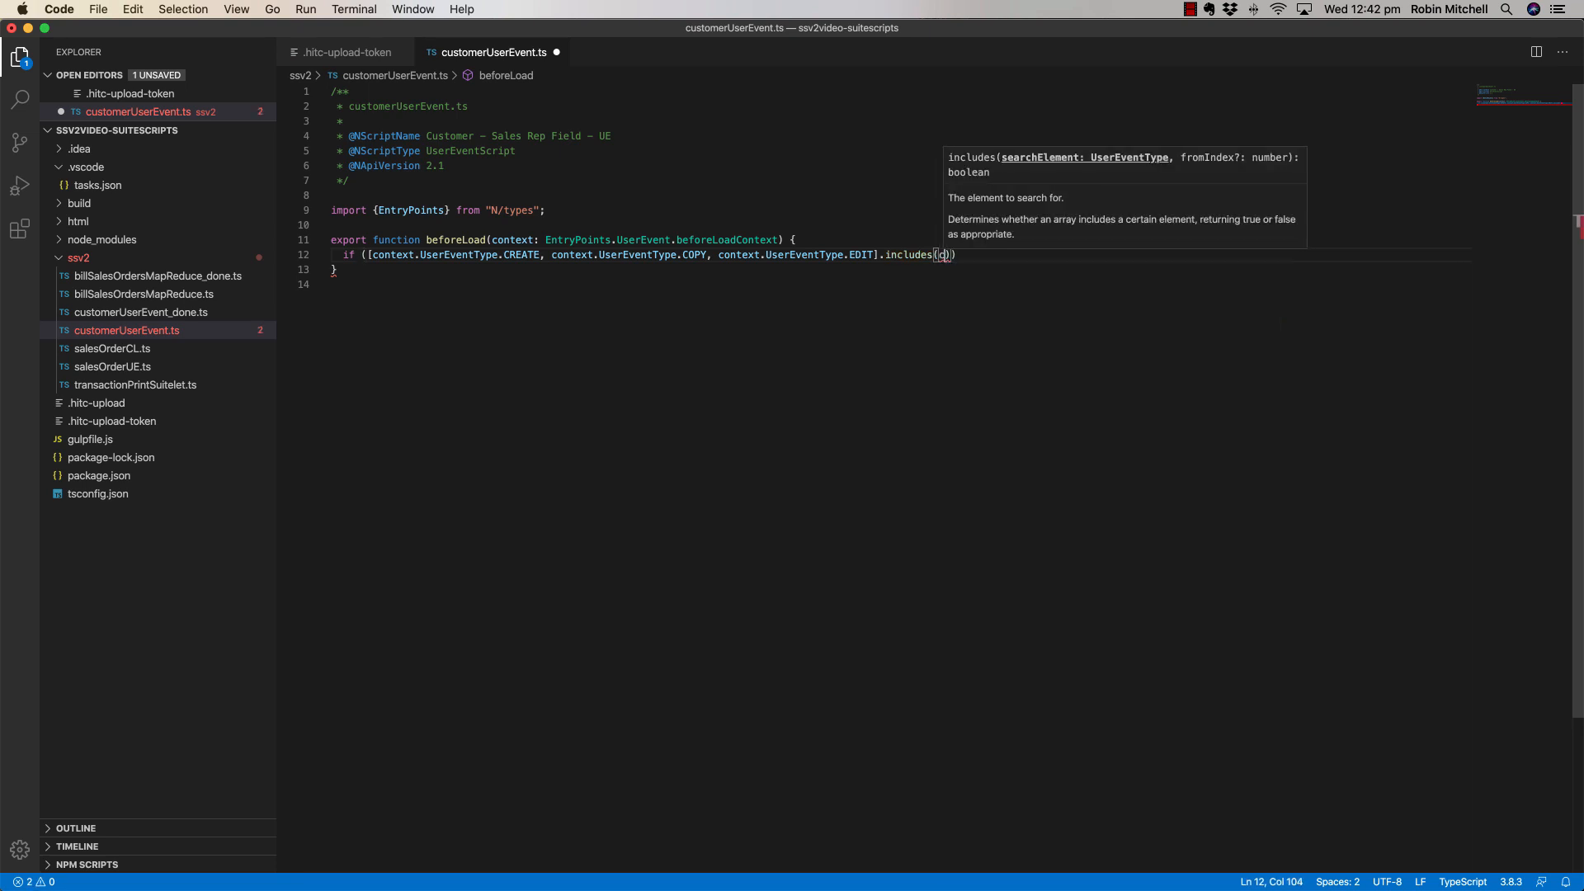
text(ontext.type)
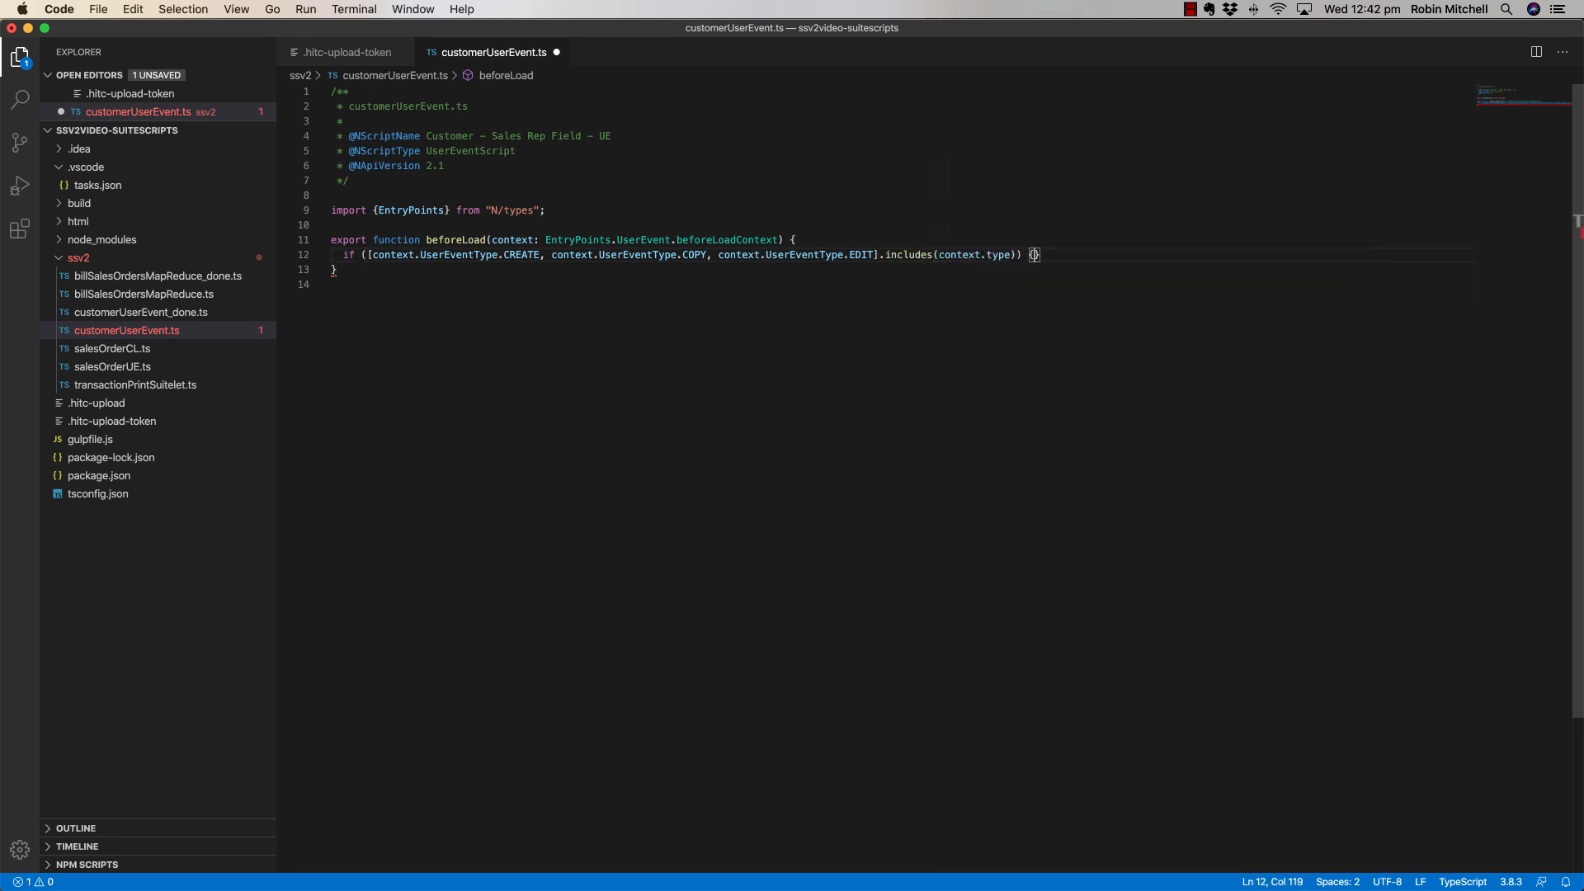
key(enter)
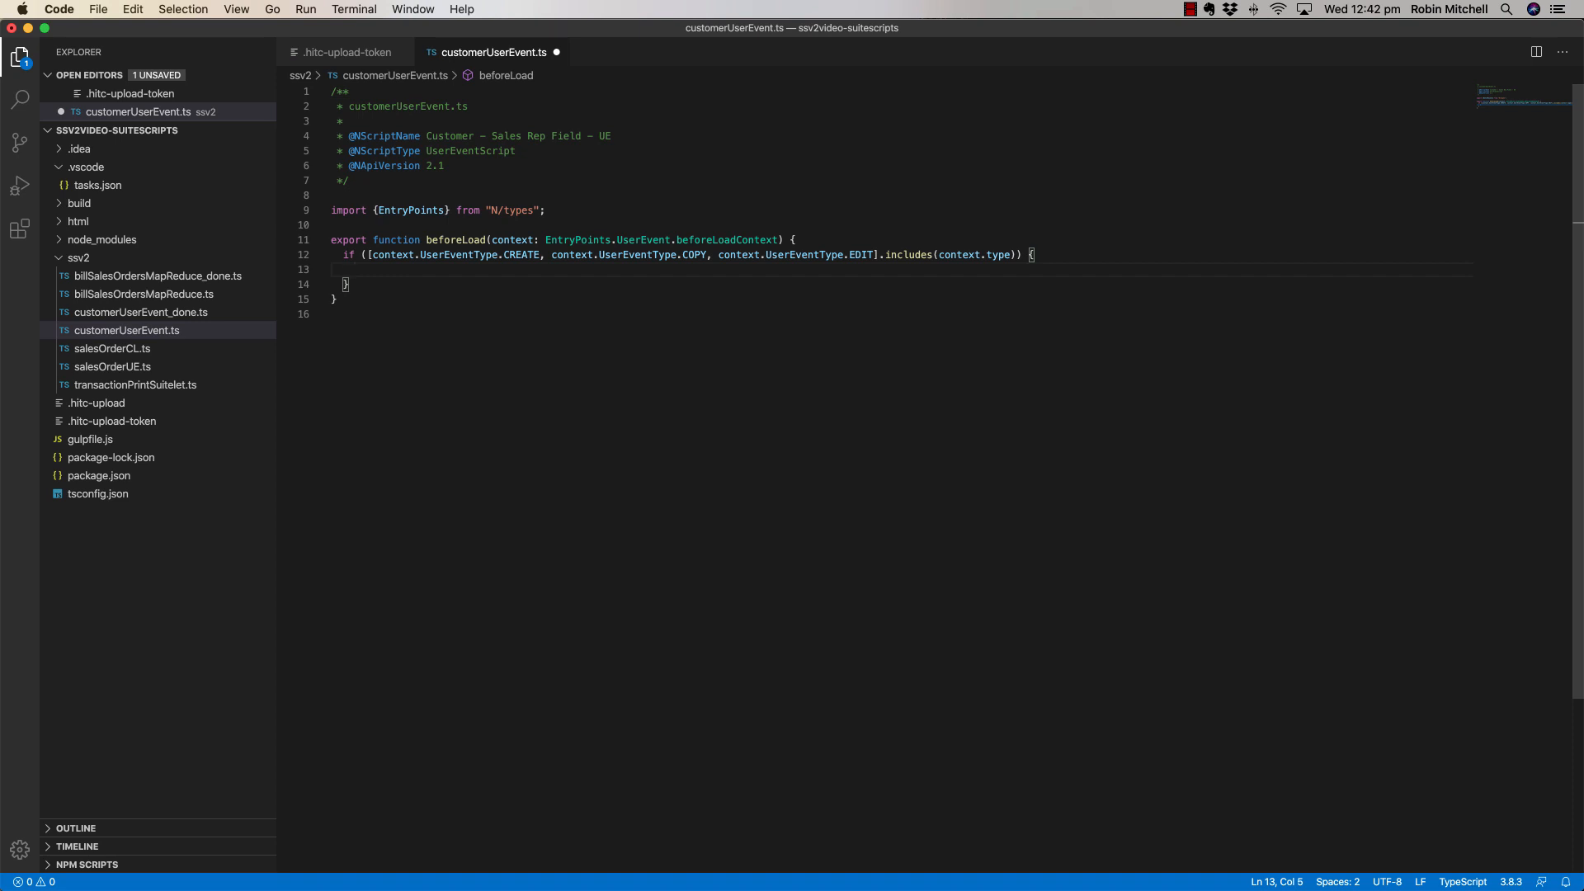
Inside the if, add log.debug('Before Load', context.type).
text(log.debug())
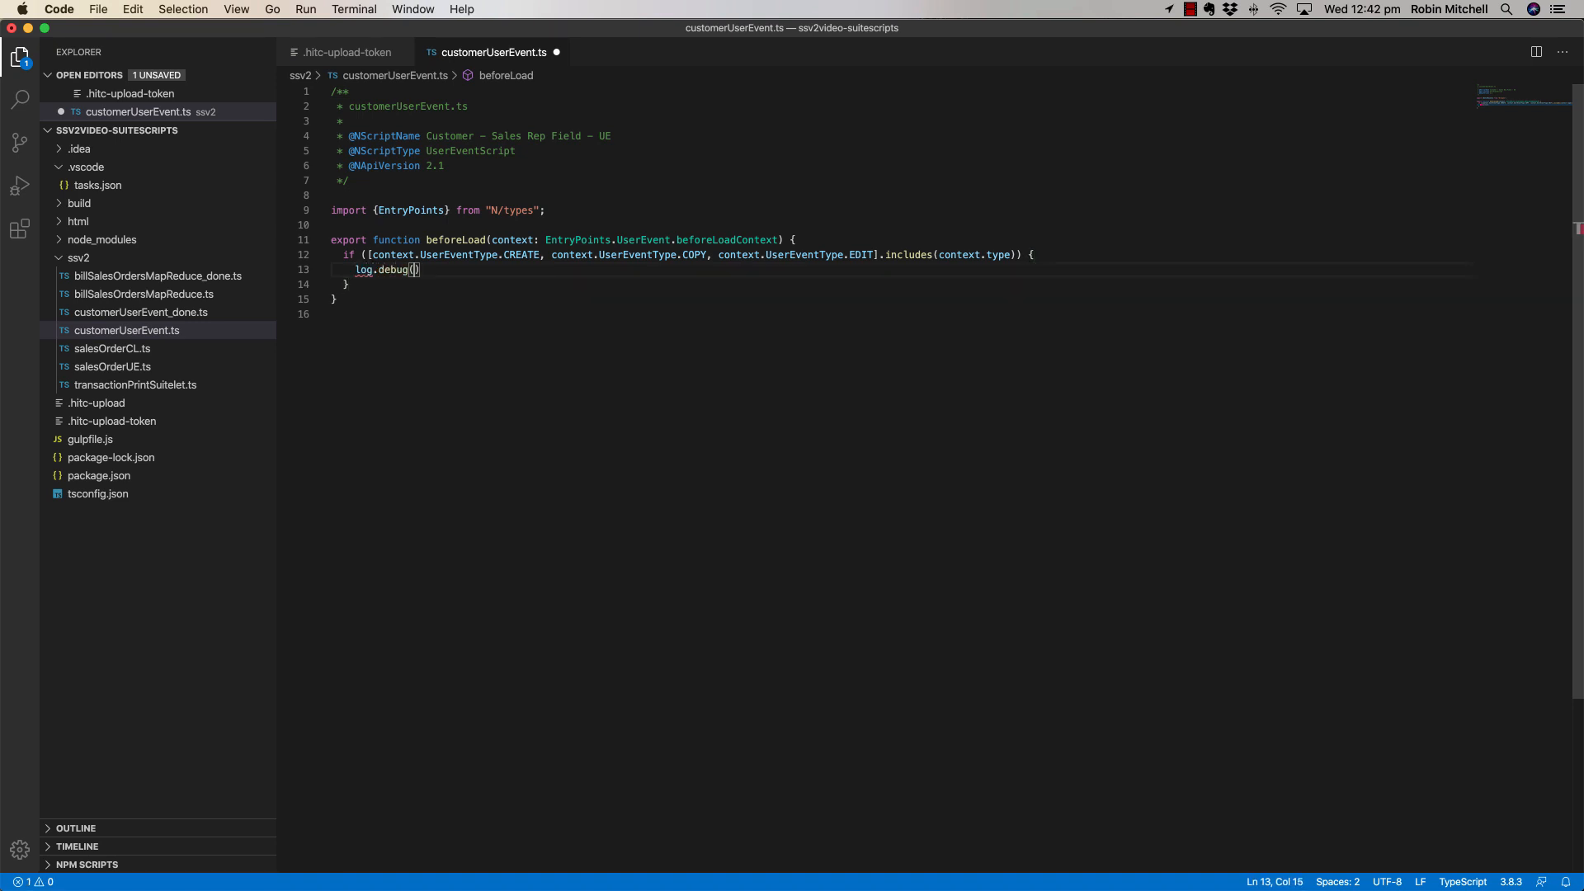
text('Before Load', context.type)
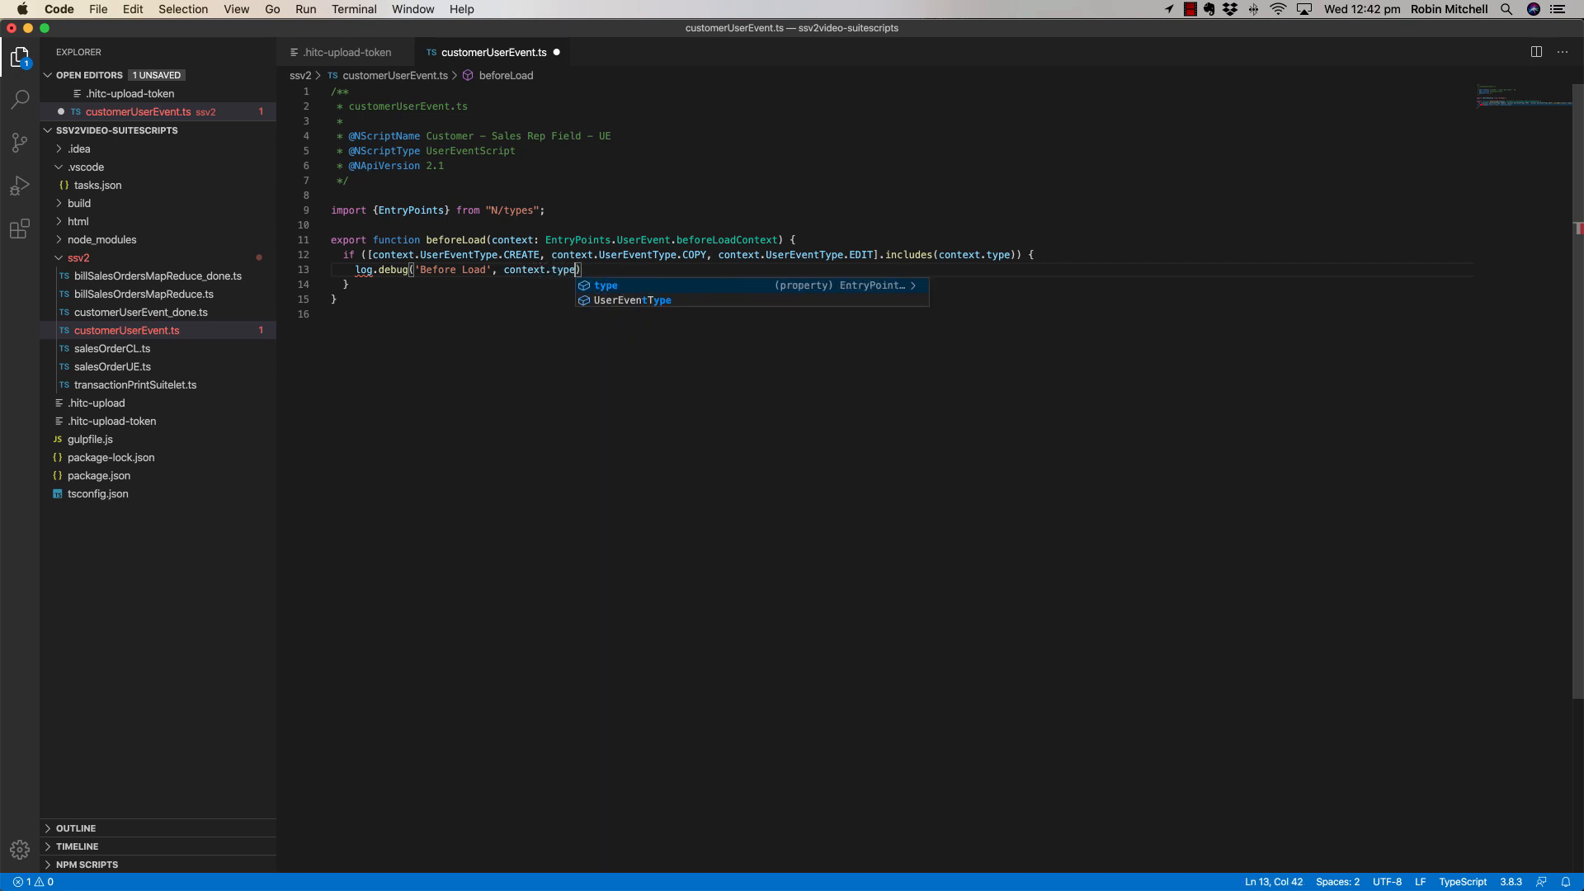
text();)
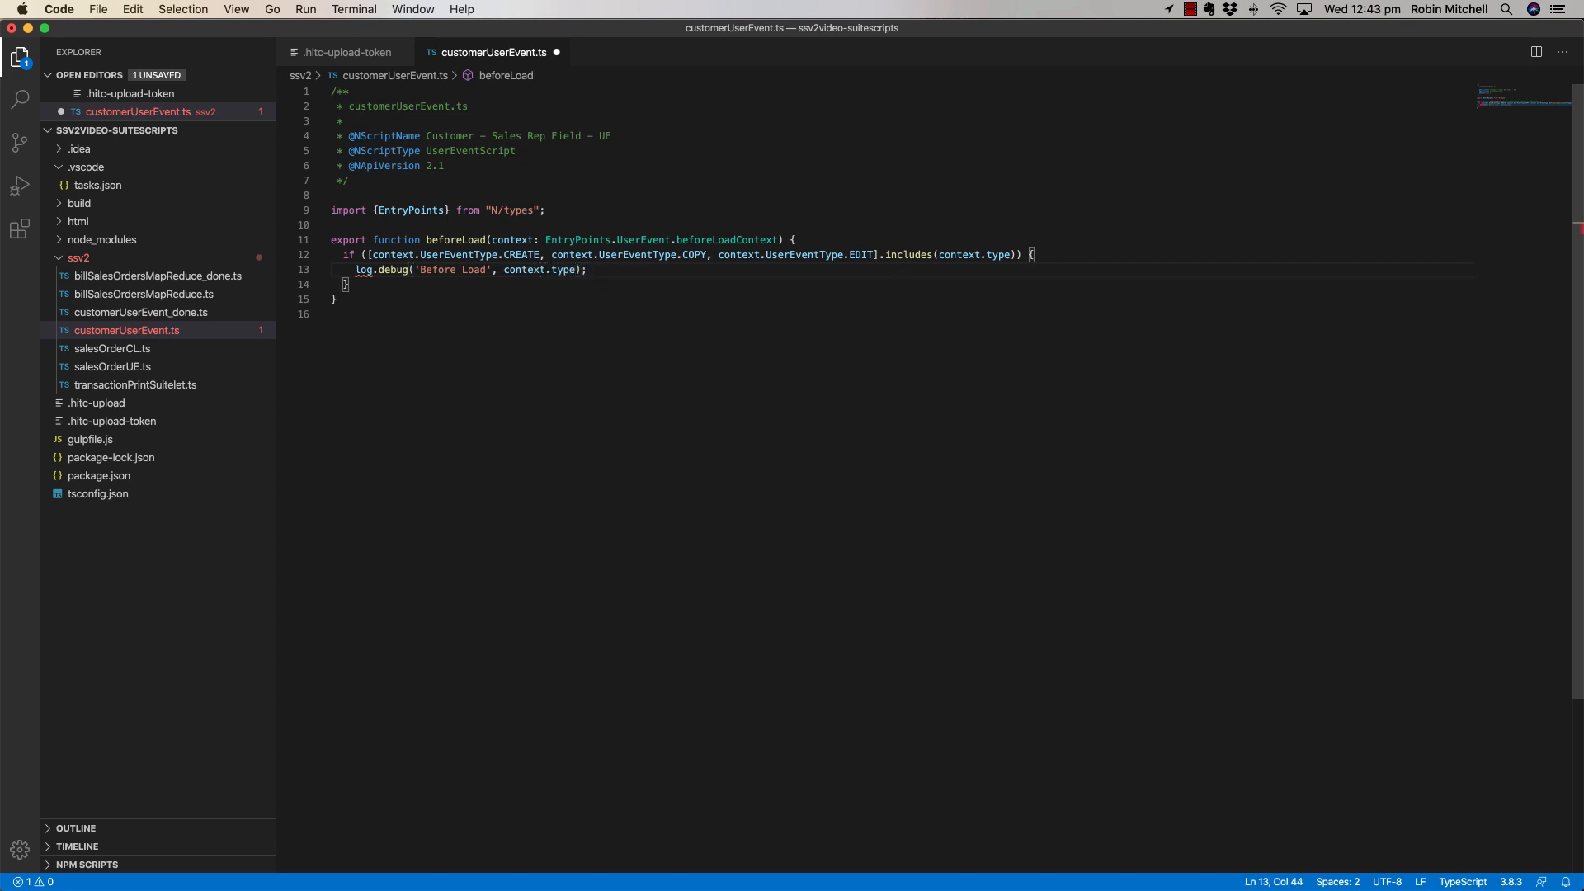
text(im)
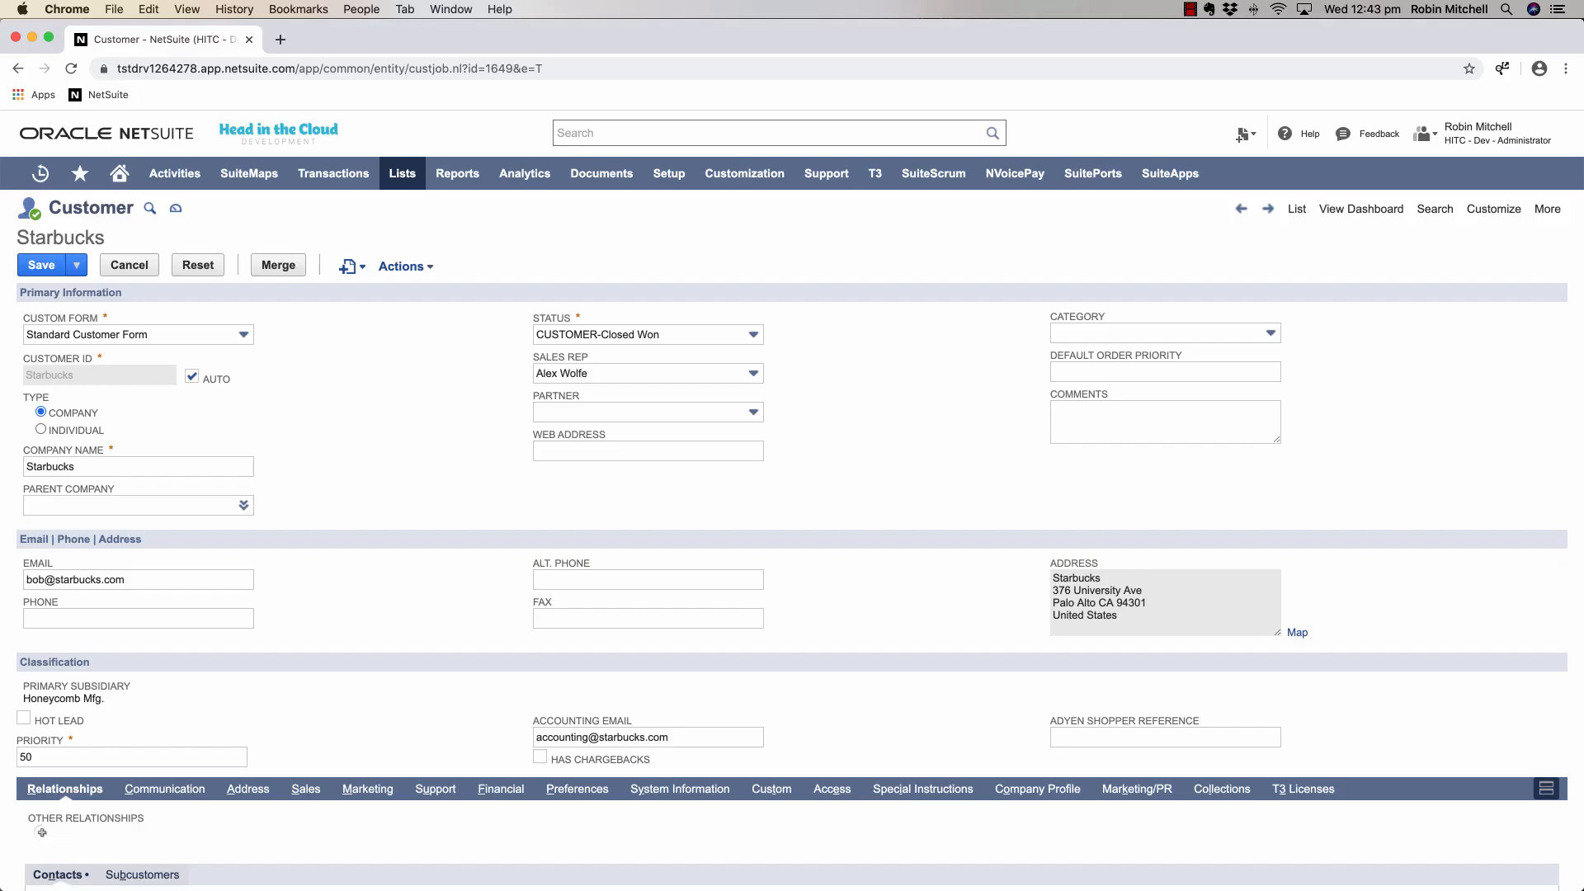
Start a new script record from the uploaded customerUserEvent.js file.
click(744, 174)
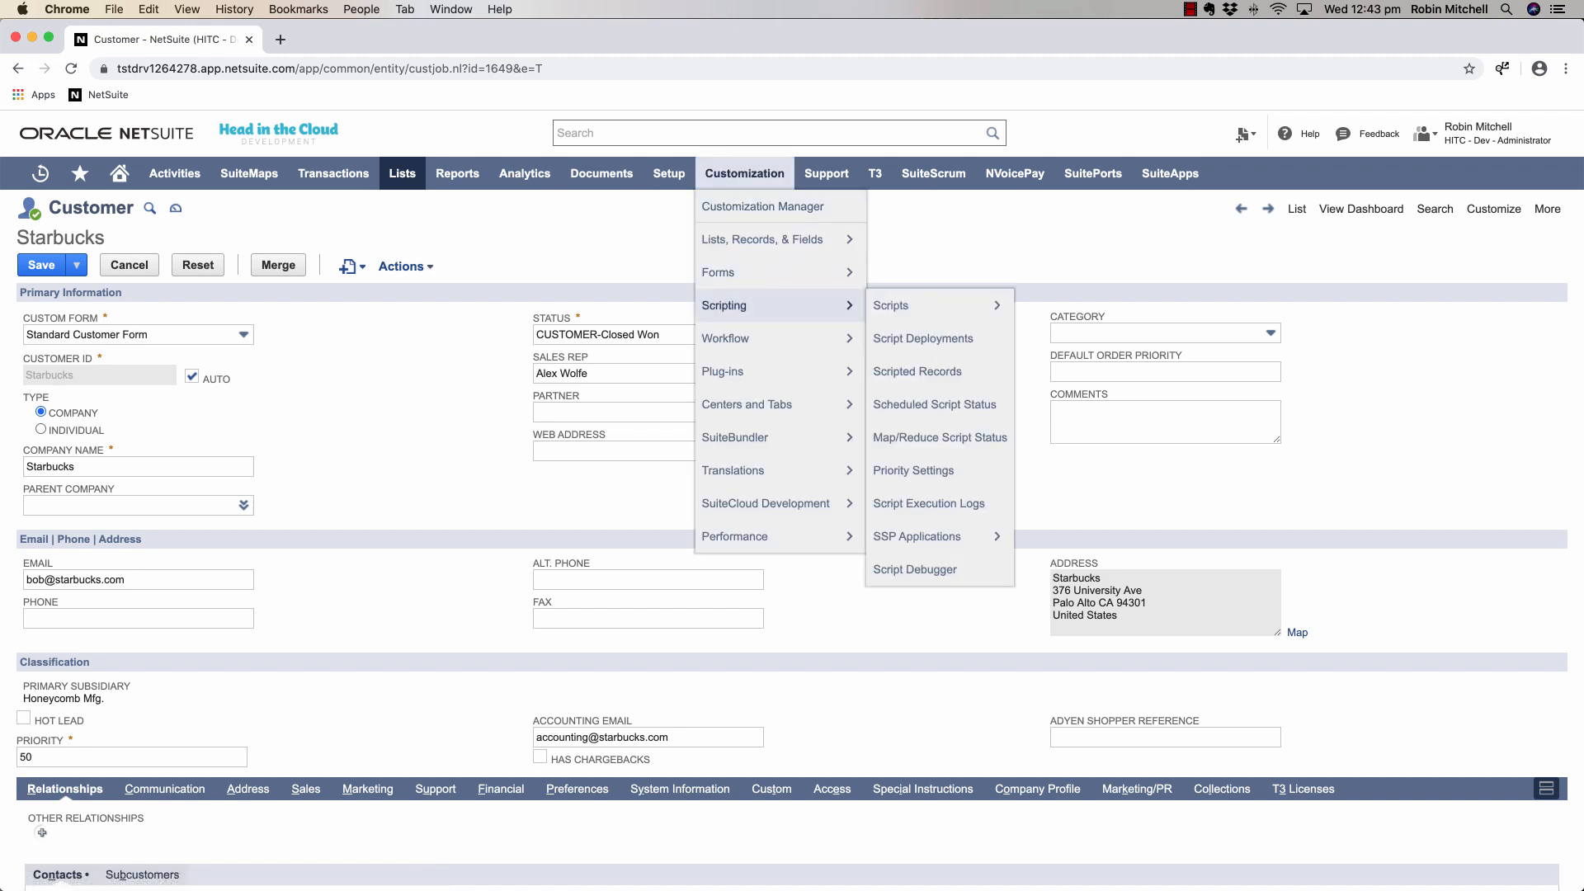
click(891, 305)
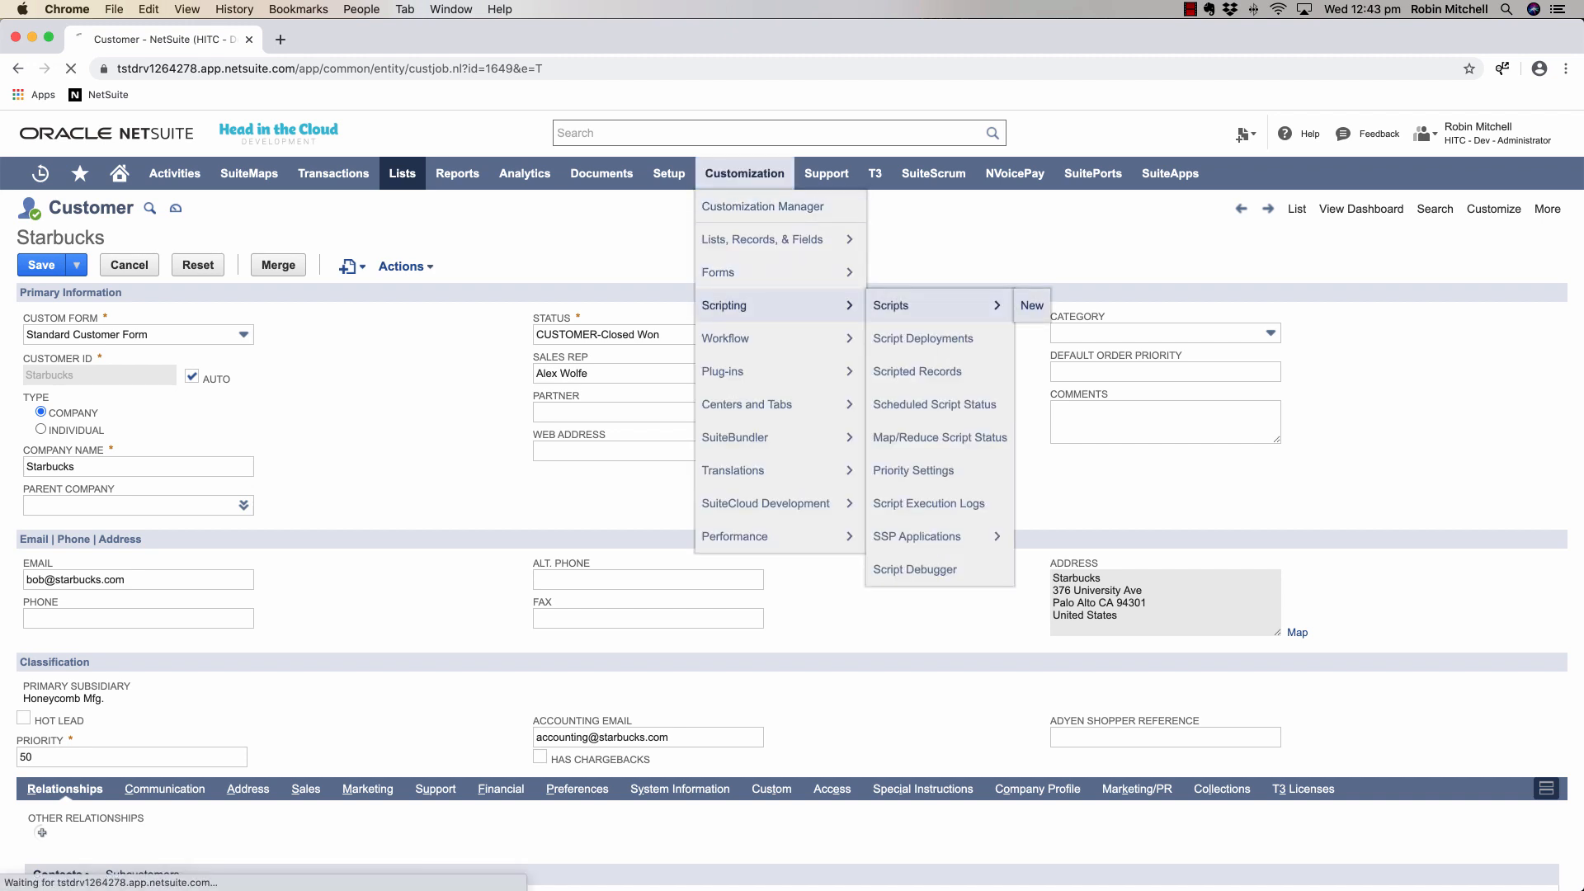
click(1032, 306)
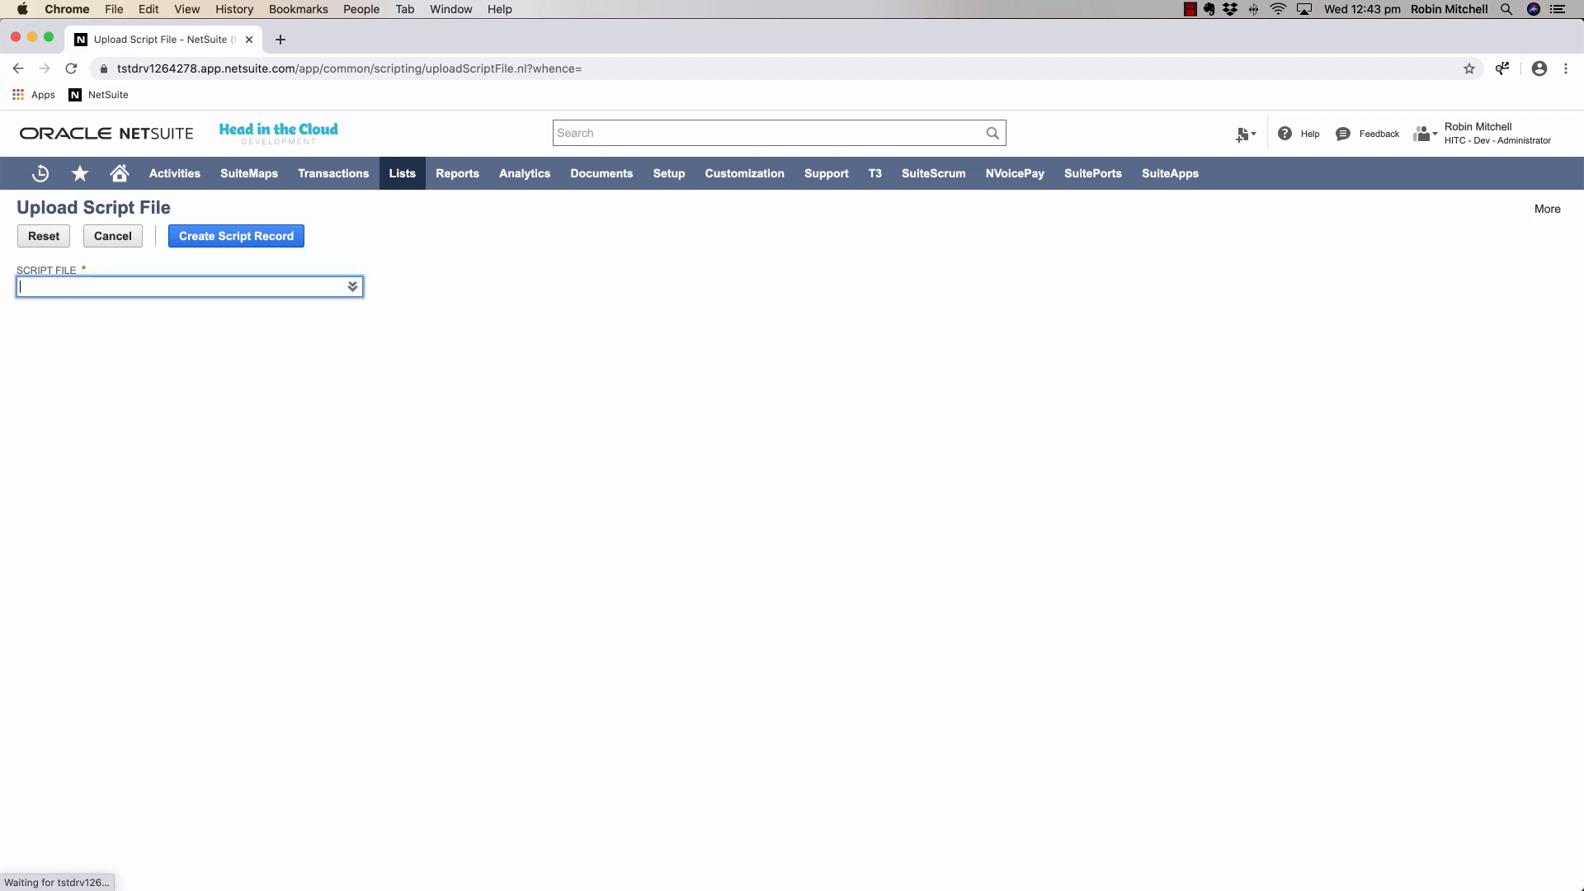
text(custome)
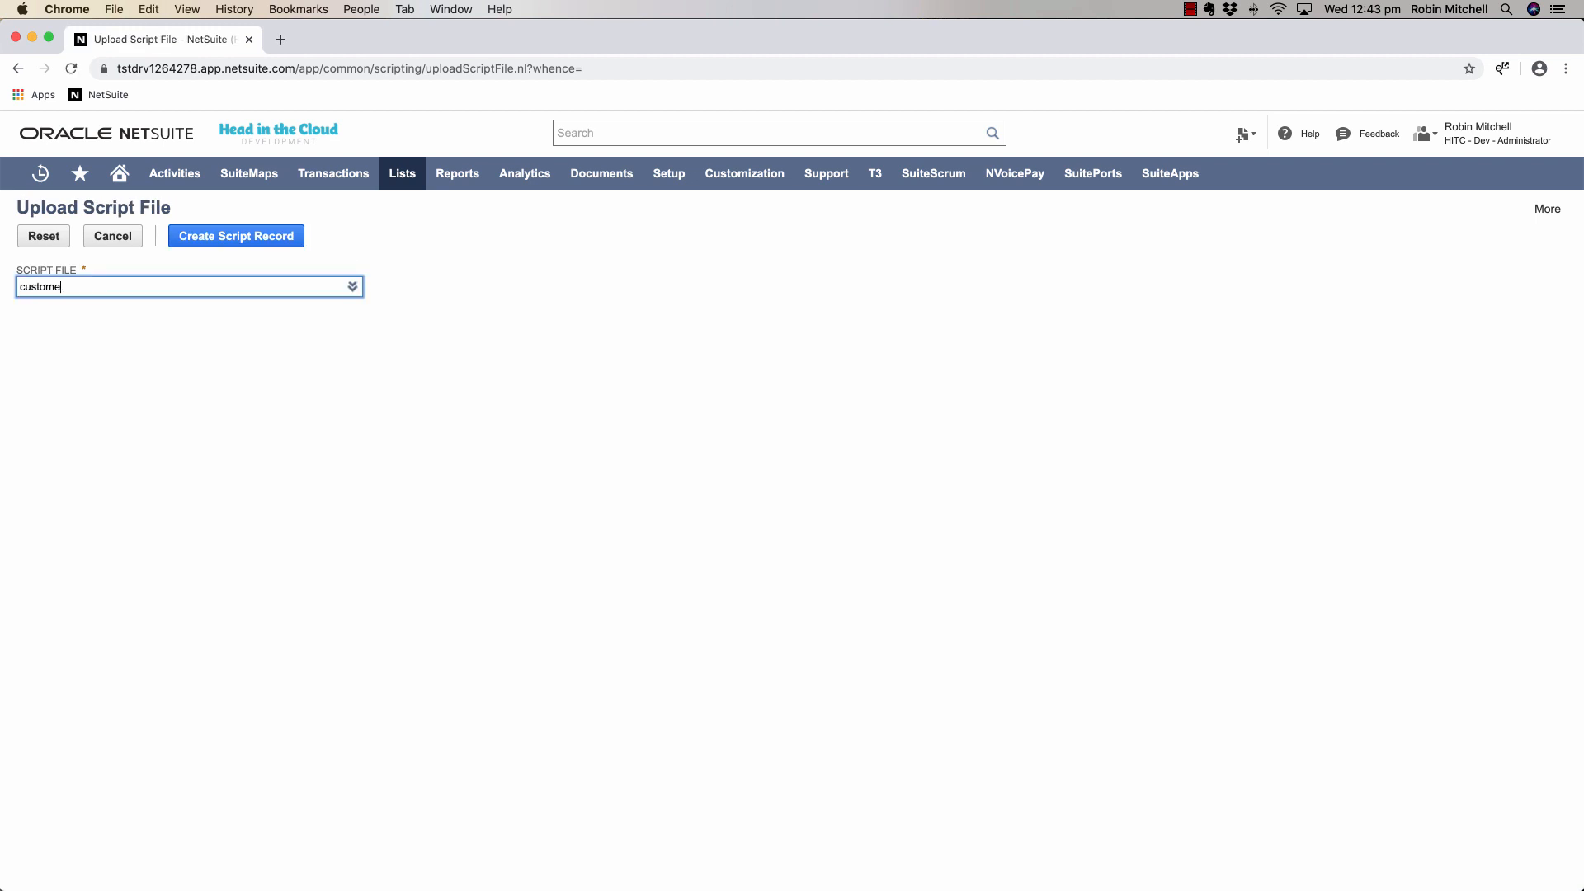
text(ruser)
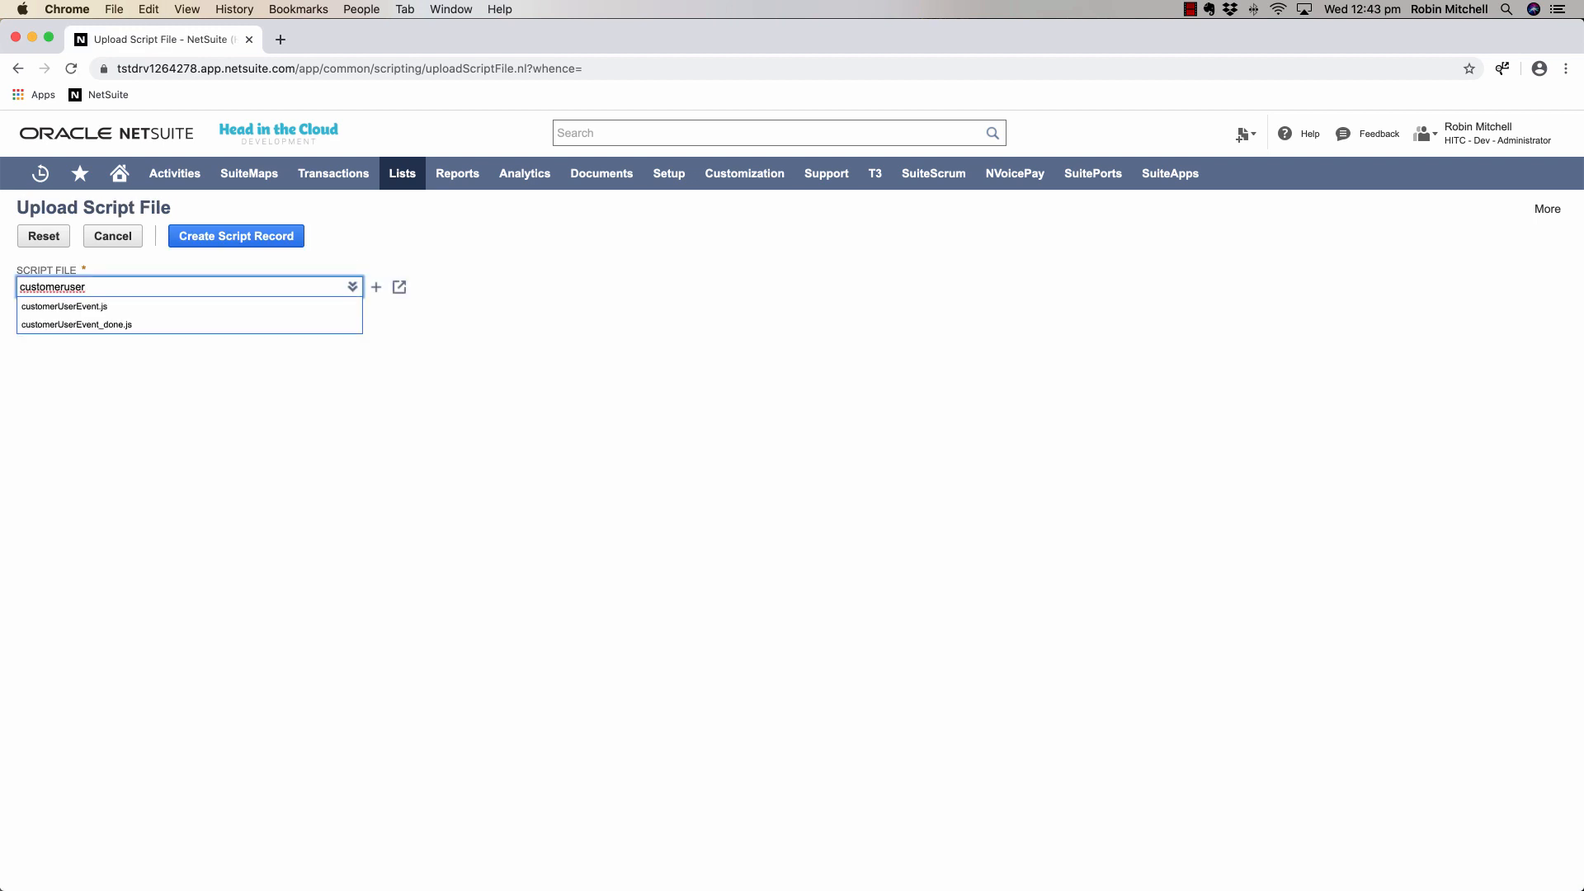
click(64, 307)
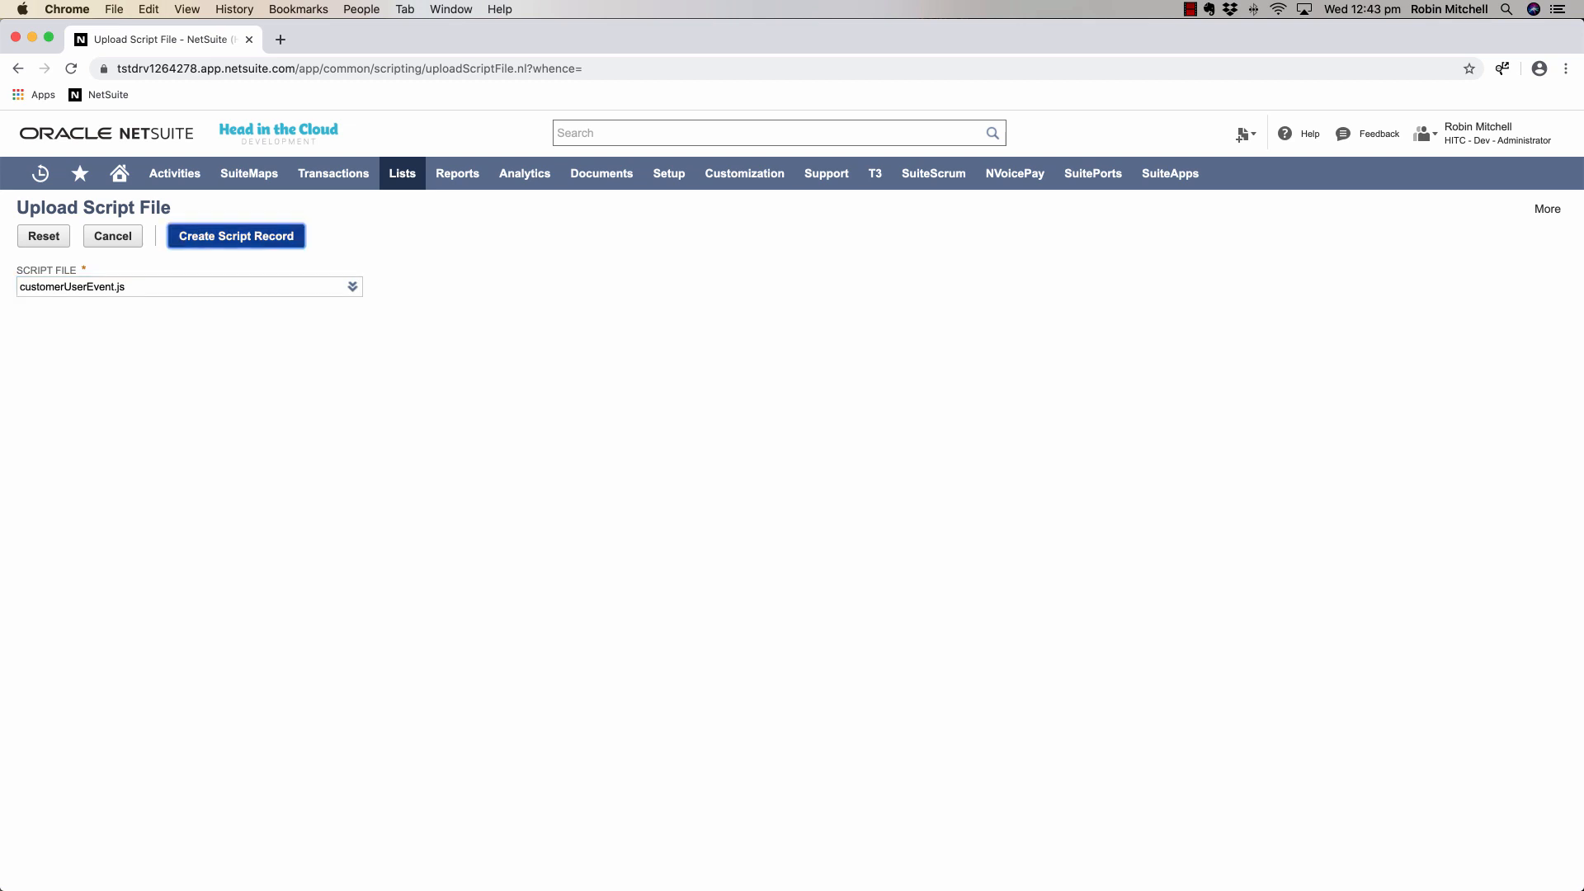
click(236, 236)
text(C)
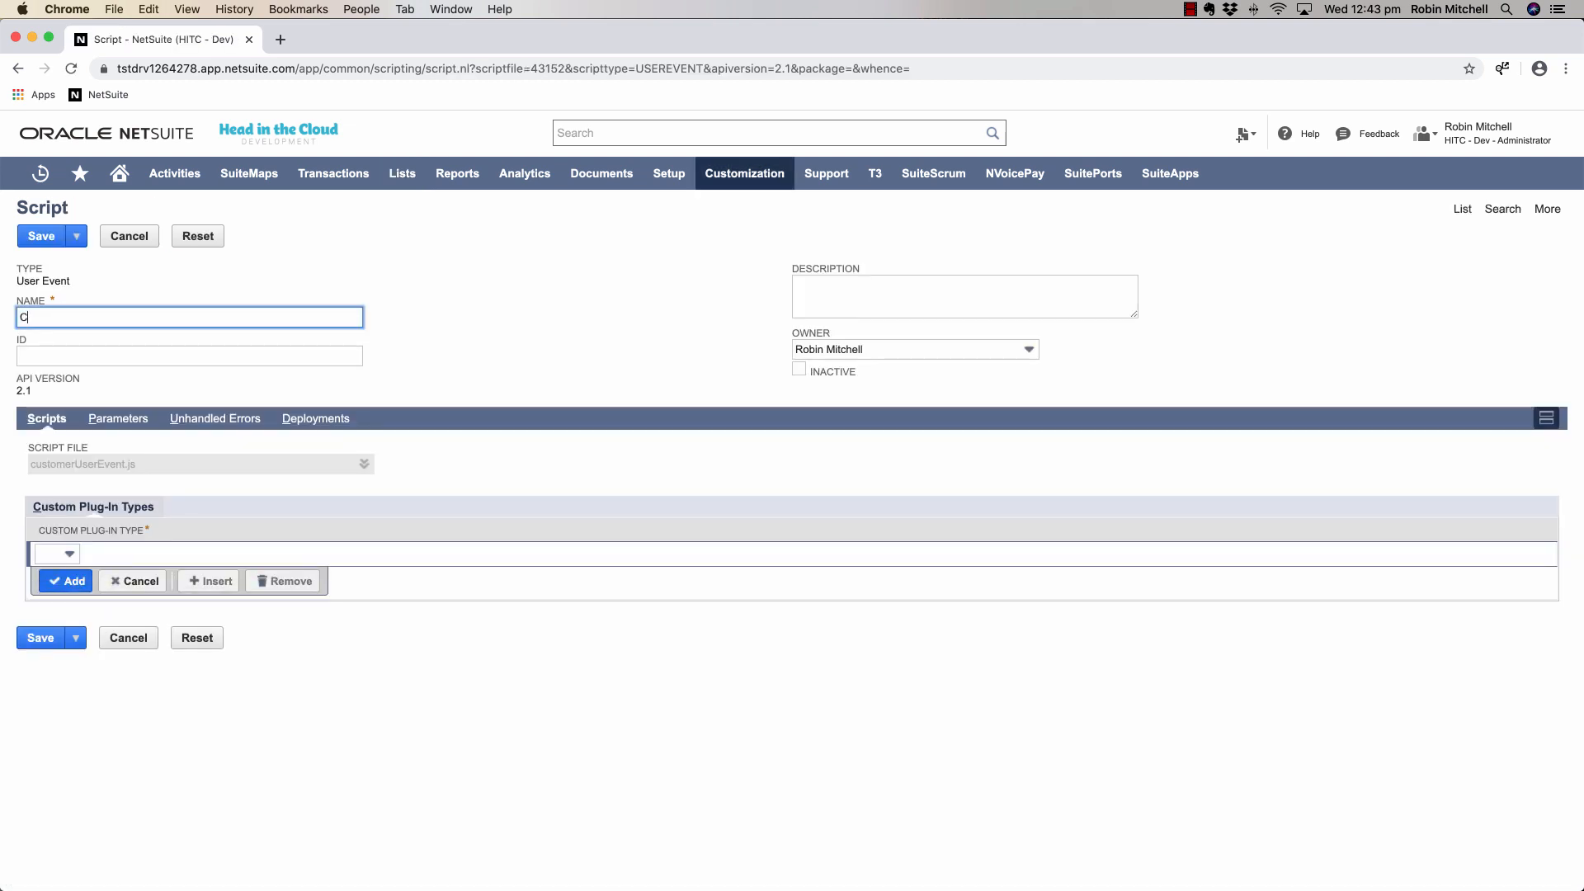
Name the script 'Customer - User Event - Demo' and Save and Deploy it.
text(ustomer - User Event)
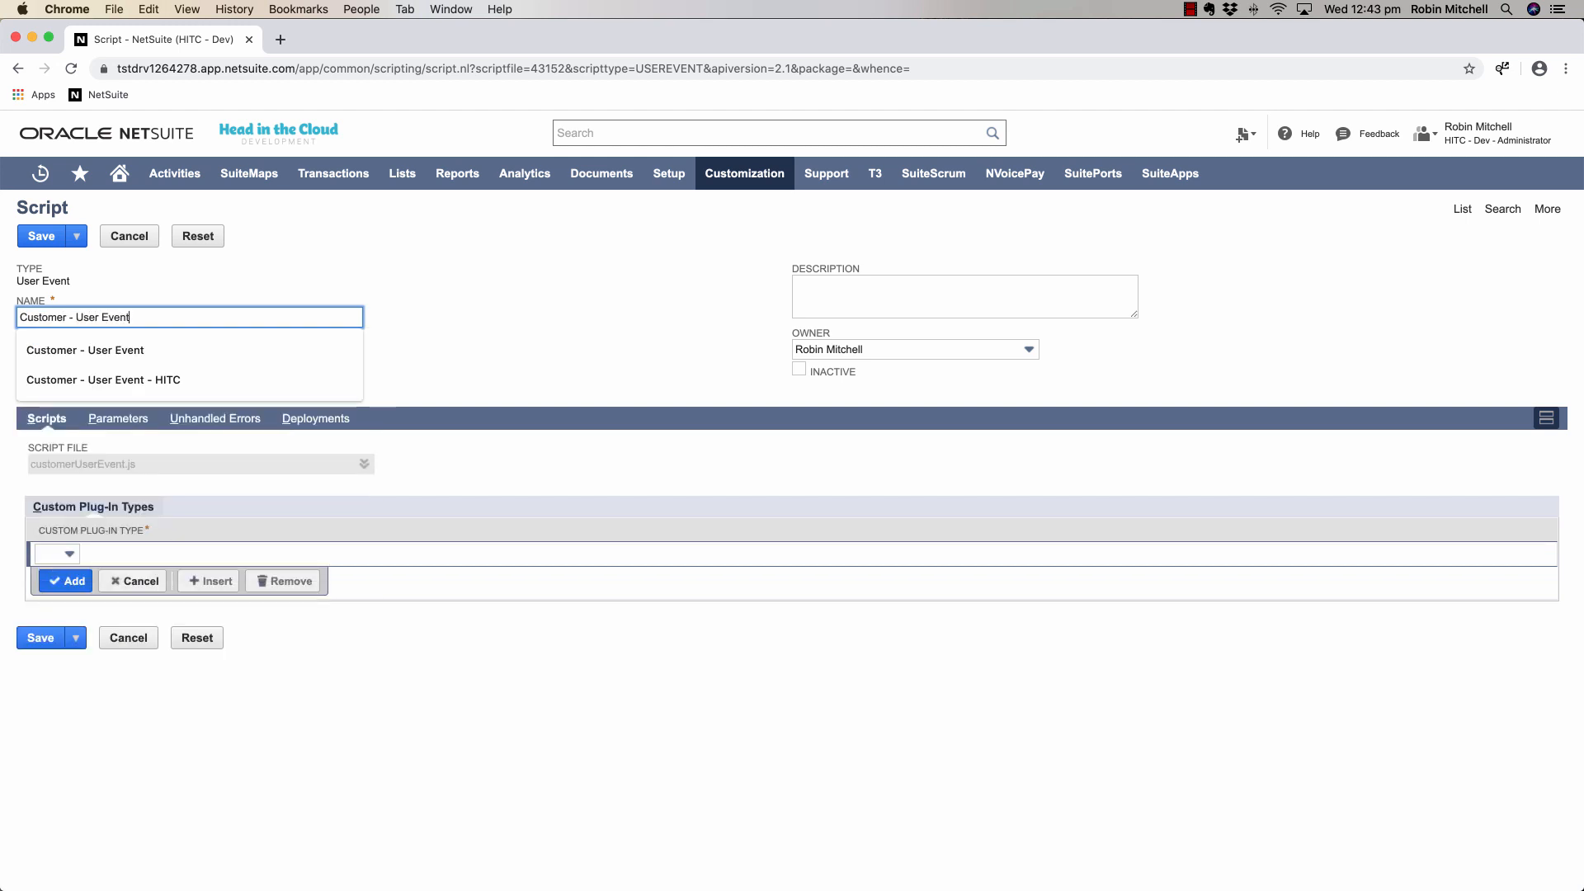
click(74, 236)
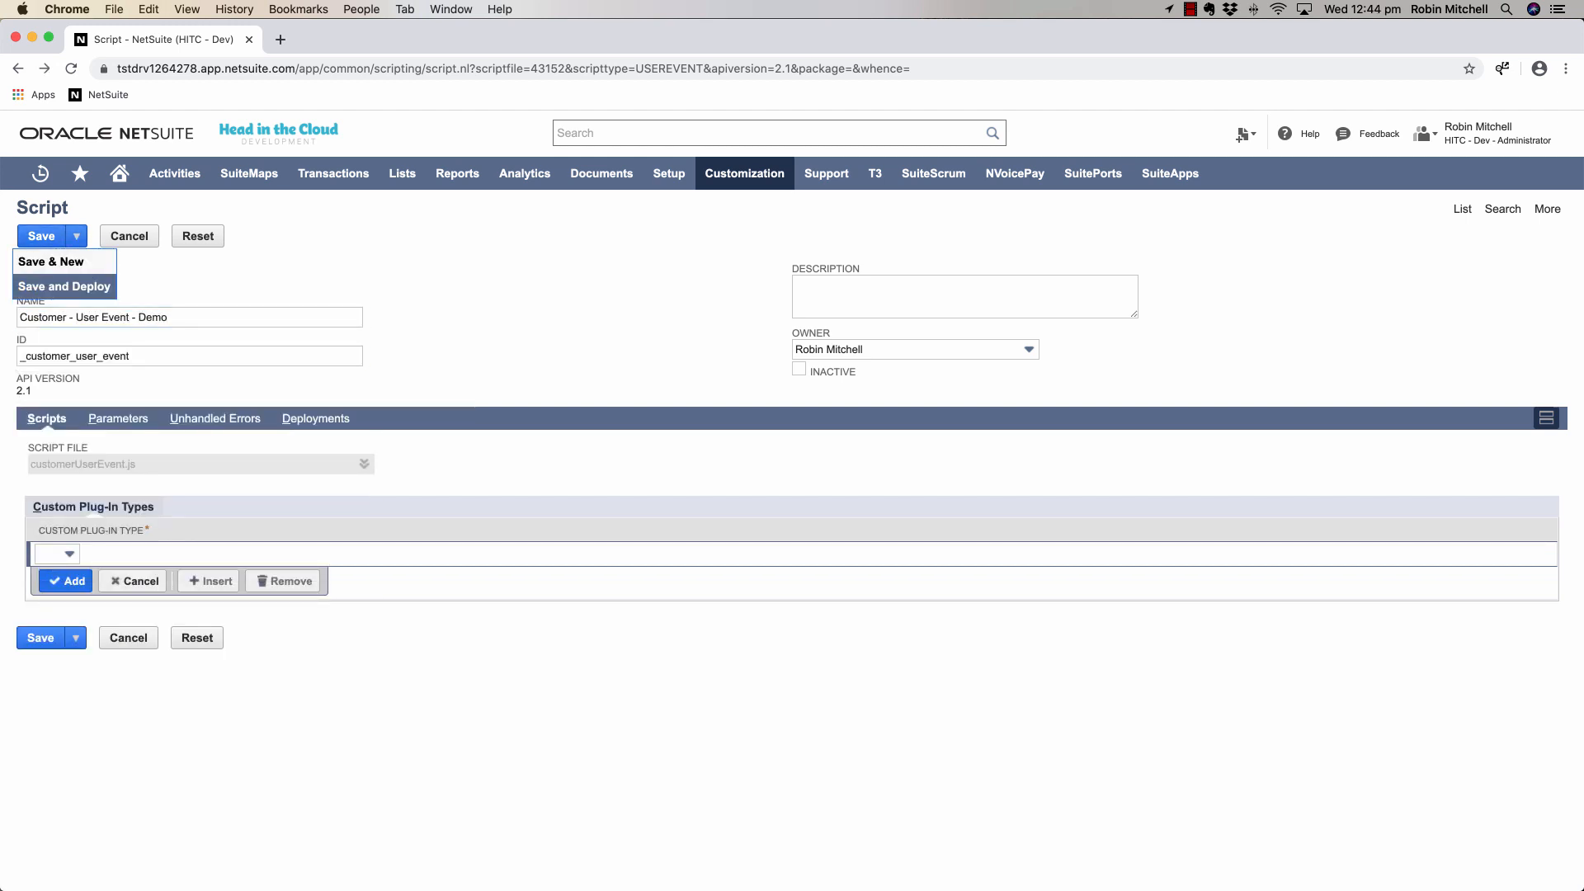
click(48, 263)
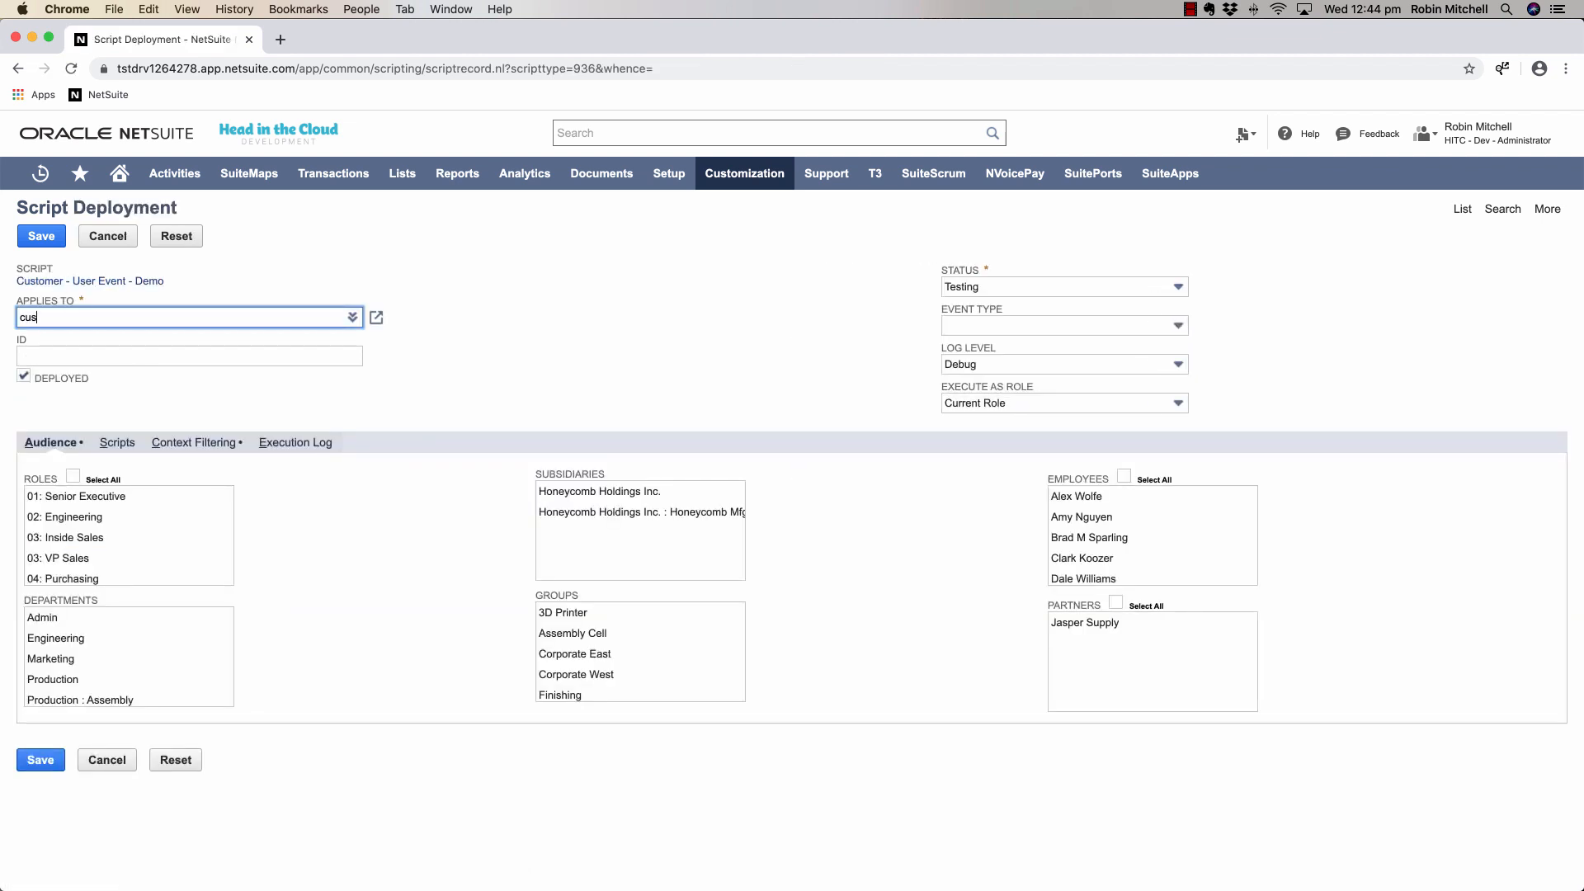
Deploy it to Customer, Released, for all roles, and save the deployment.
text(Customer)
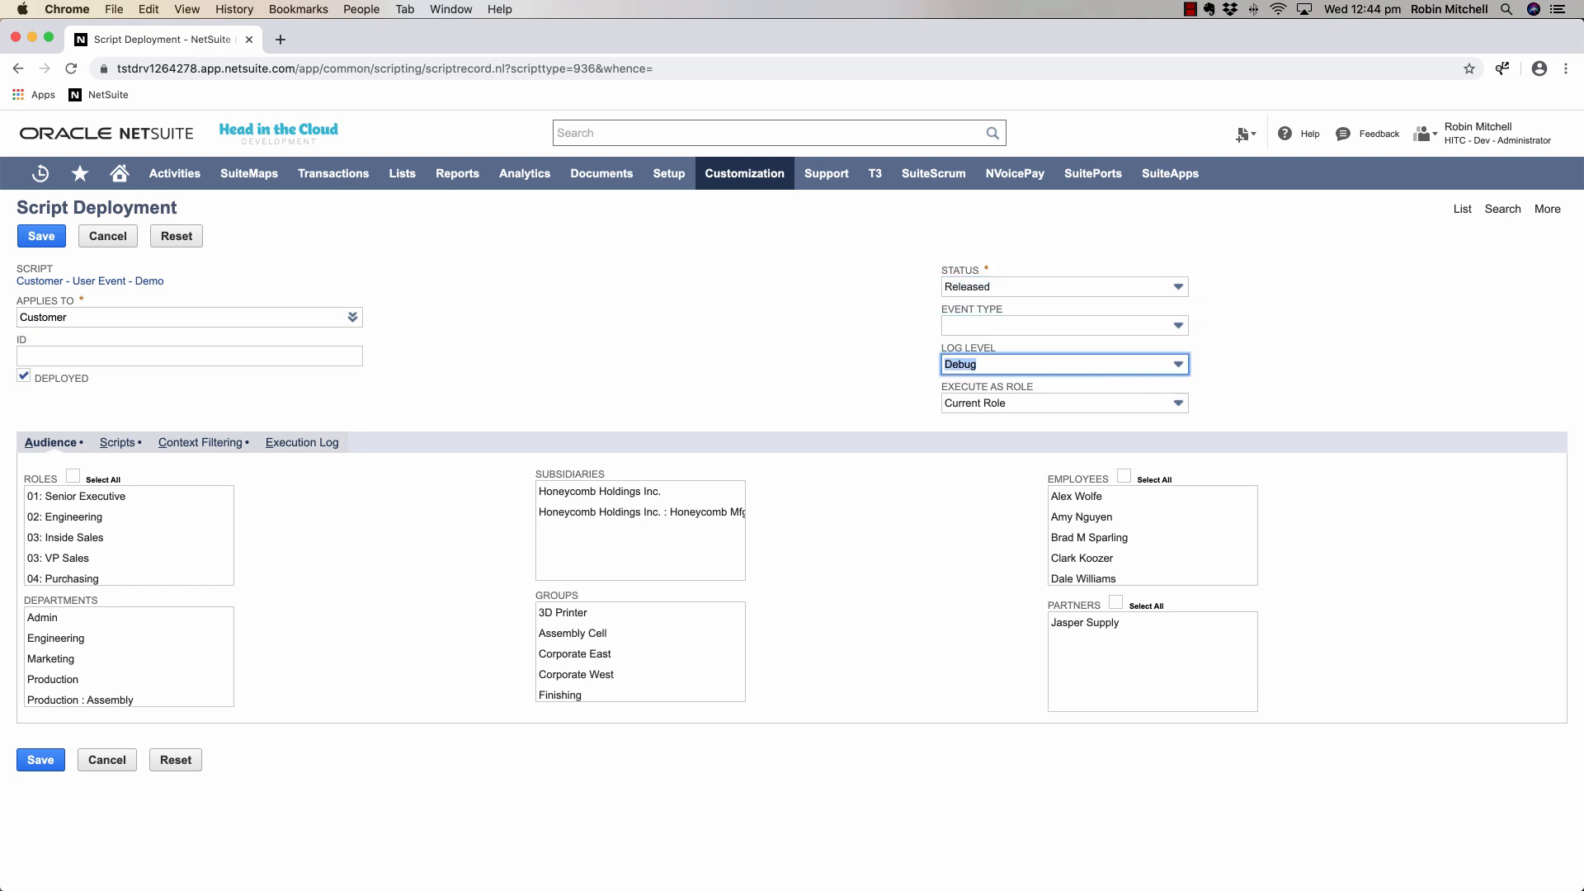
click(73, 477)
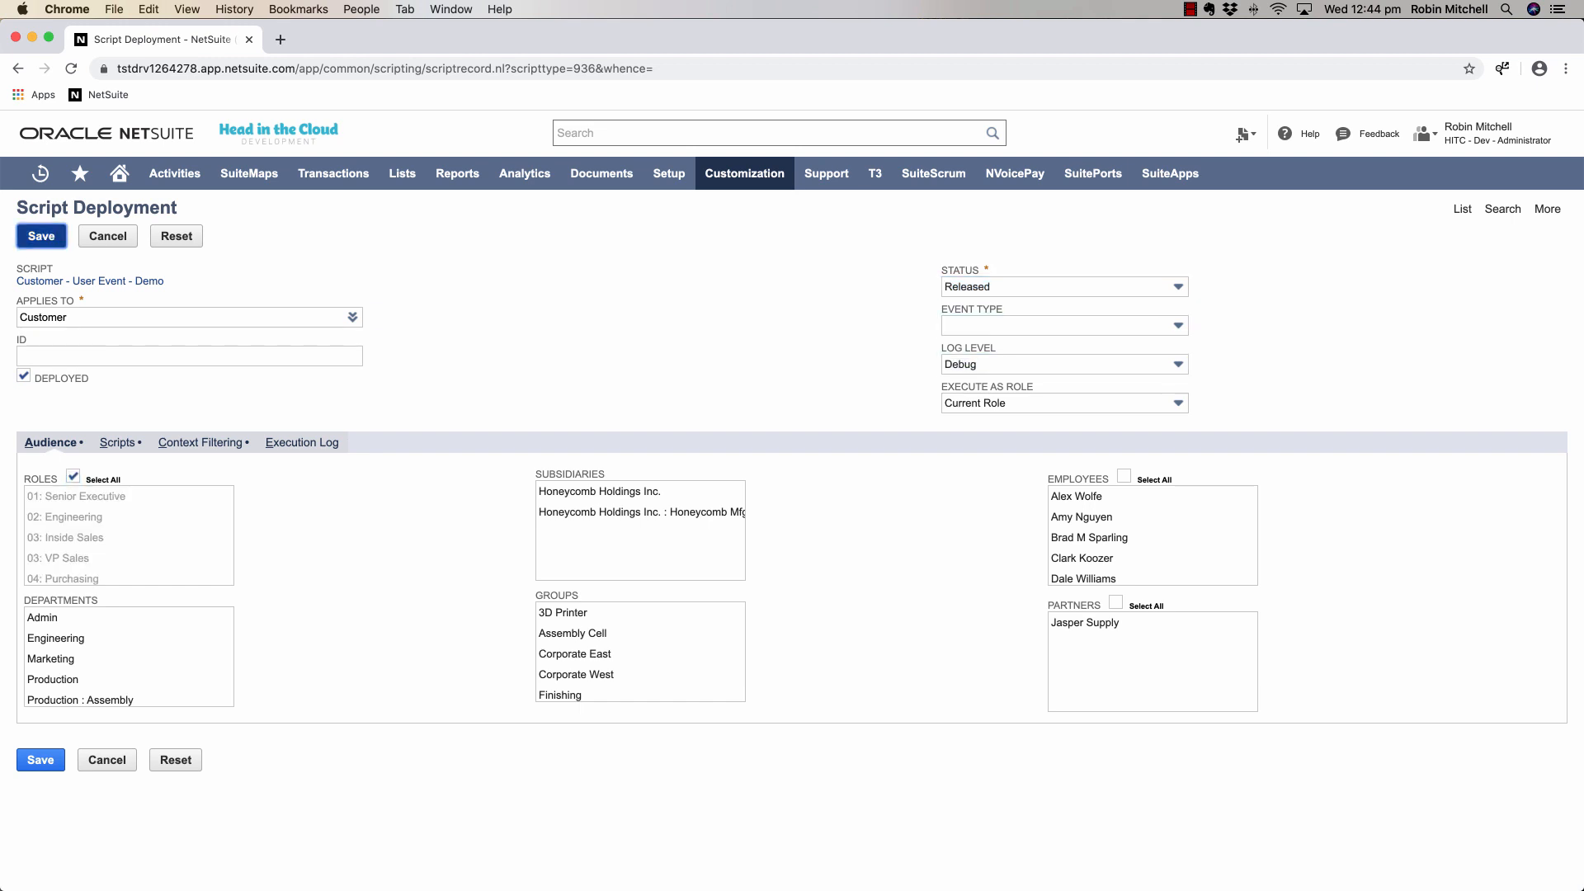
click(40, 173)
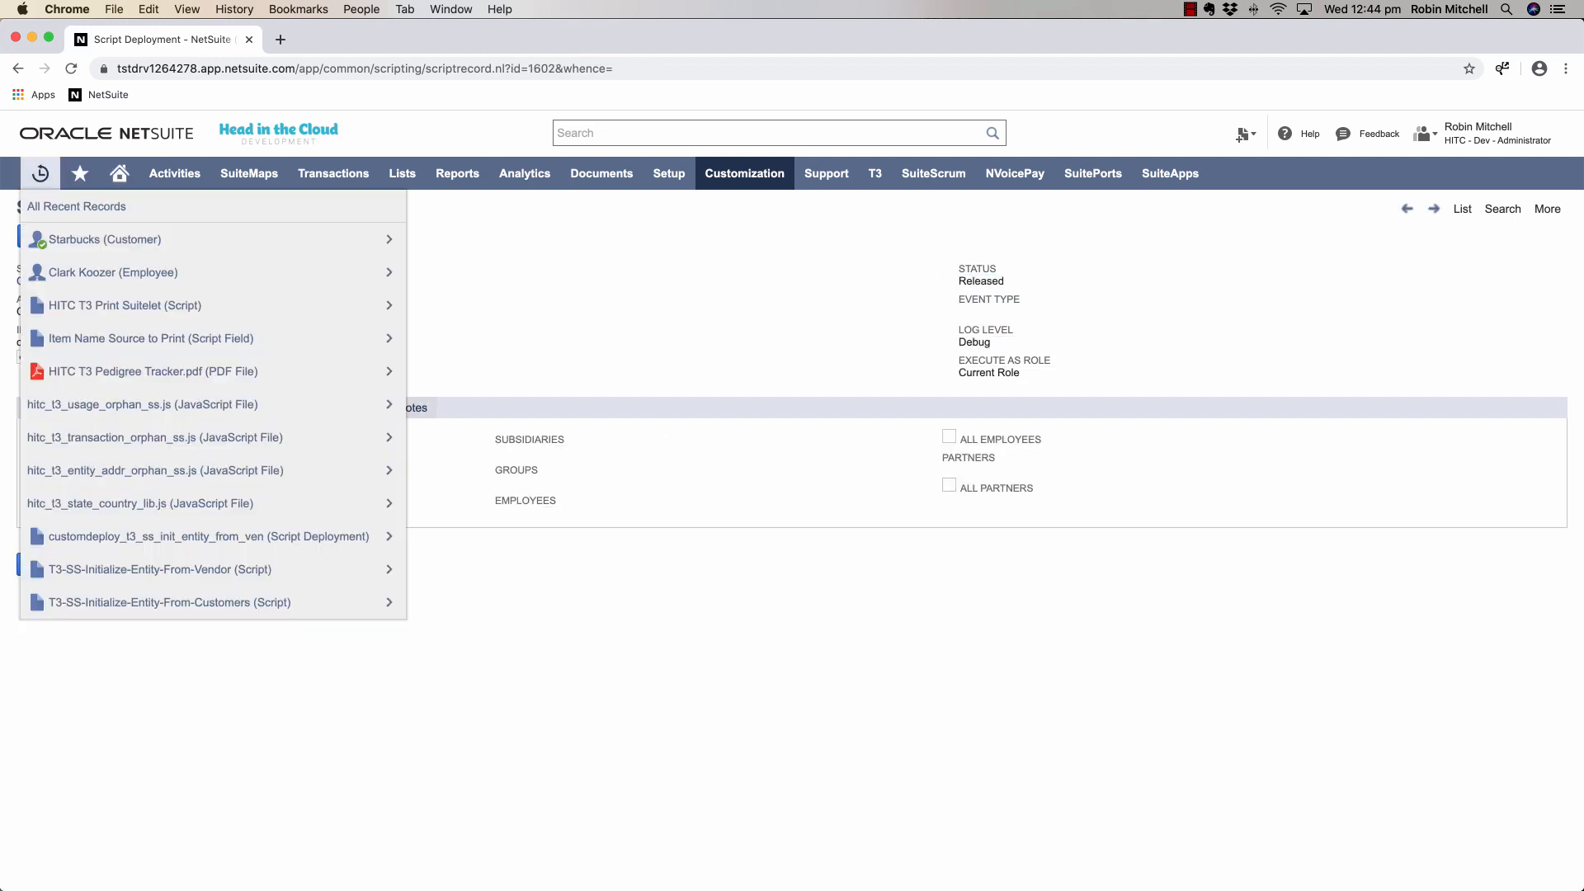
Open Starbucks in a new tab, refresh the deployment's Execution Log for the Before Load entry, then switch to the customer.
right_click(104, 240)
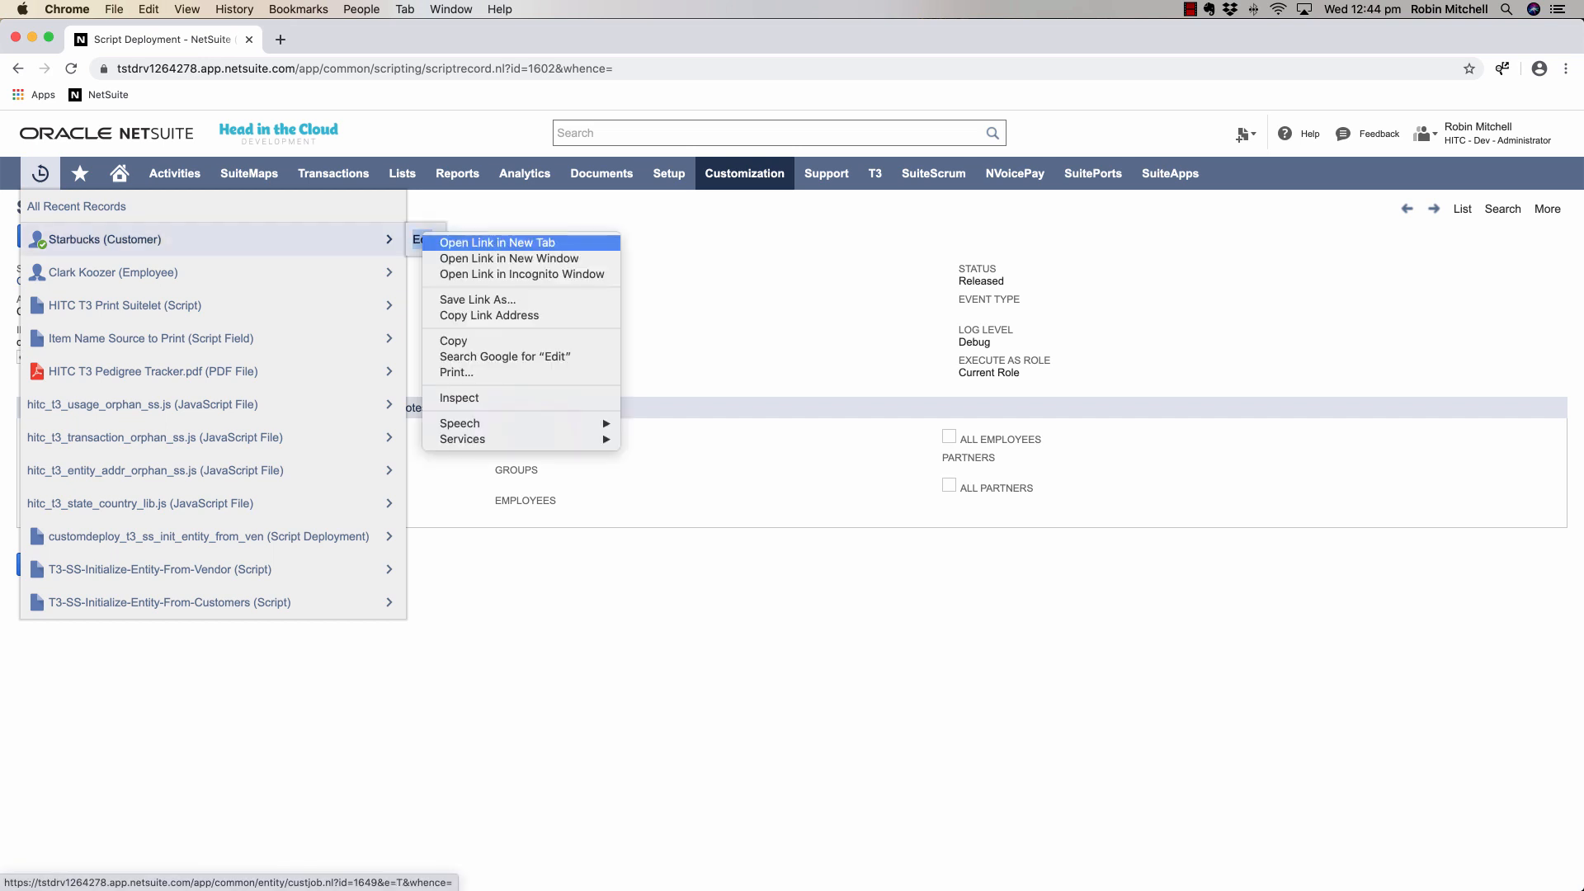
click(497, 243)
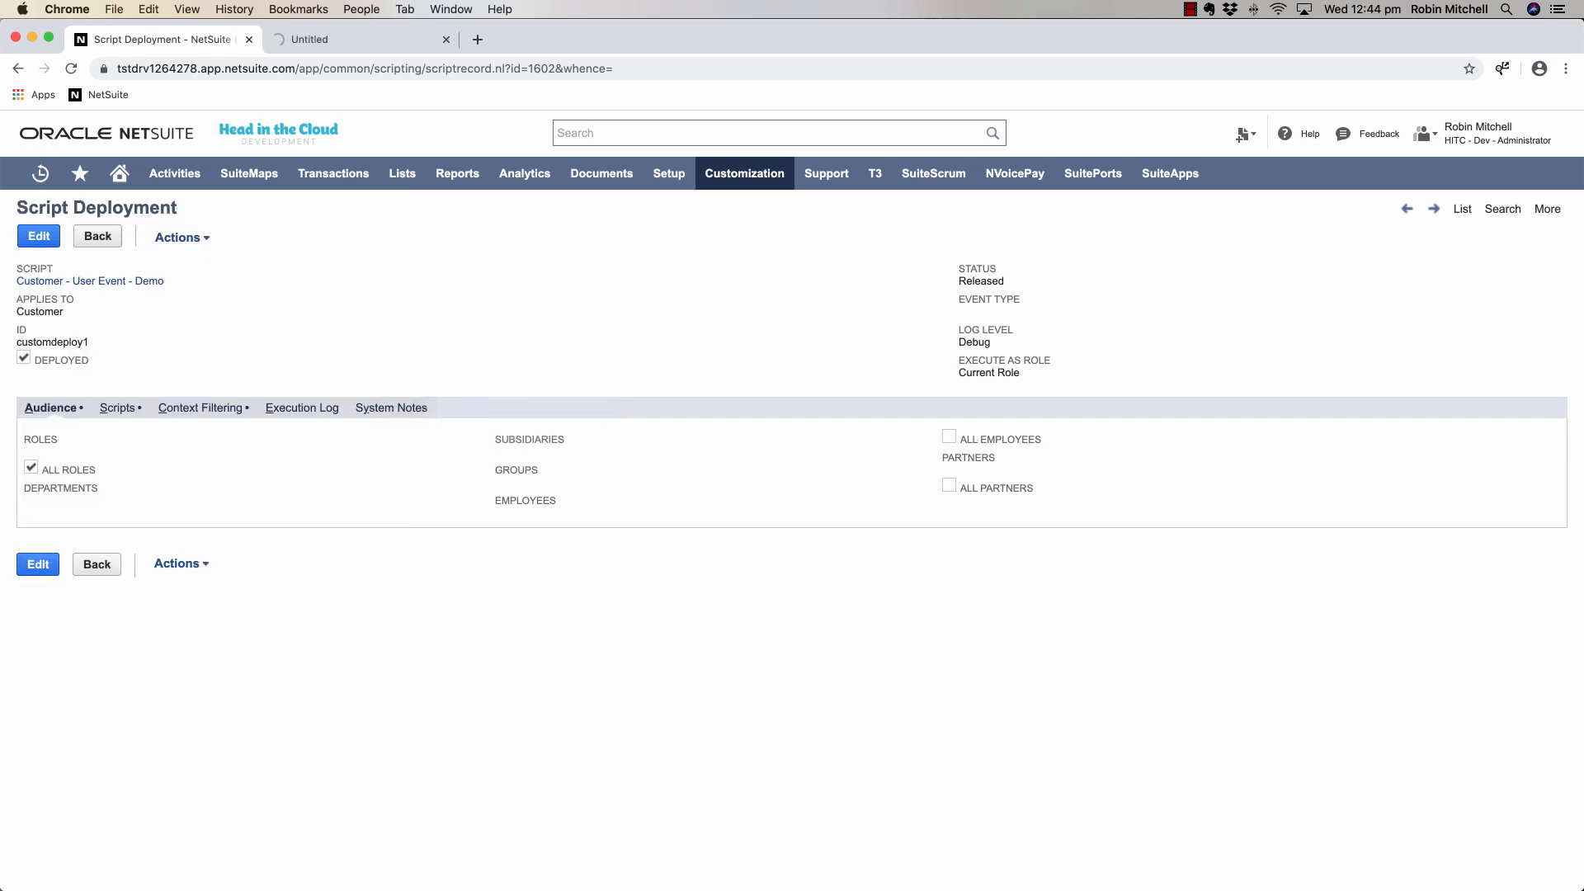
click(301, 408)
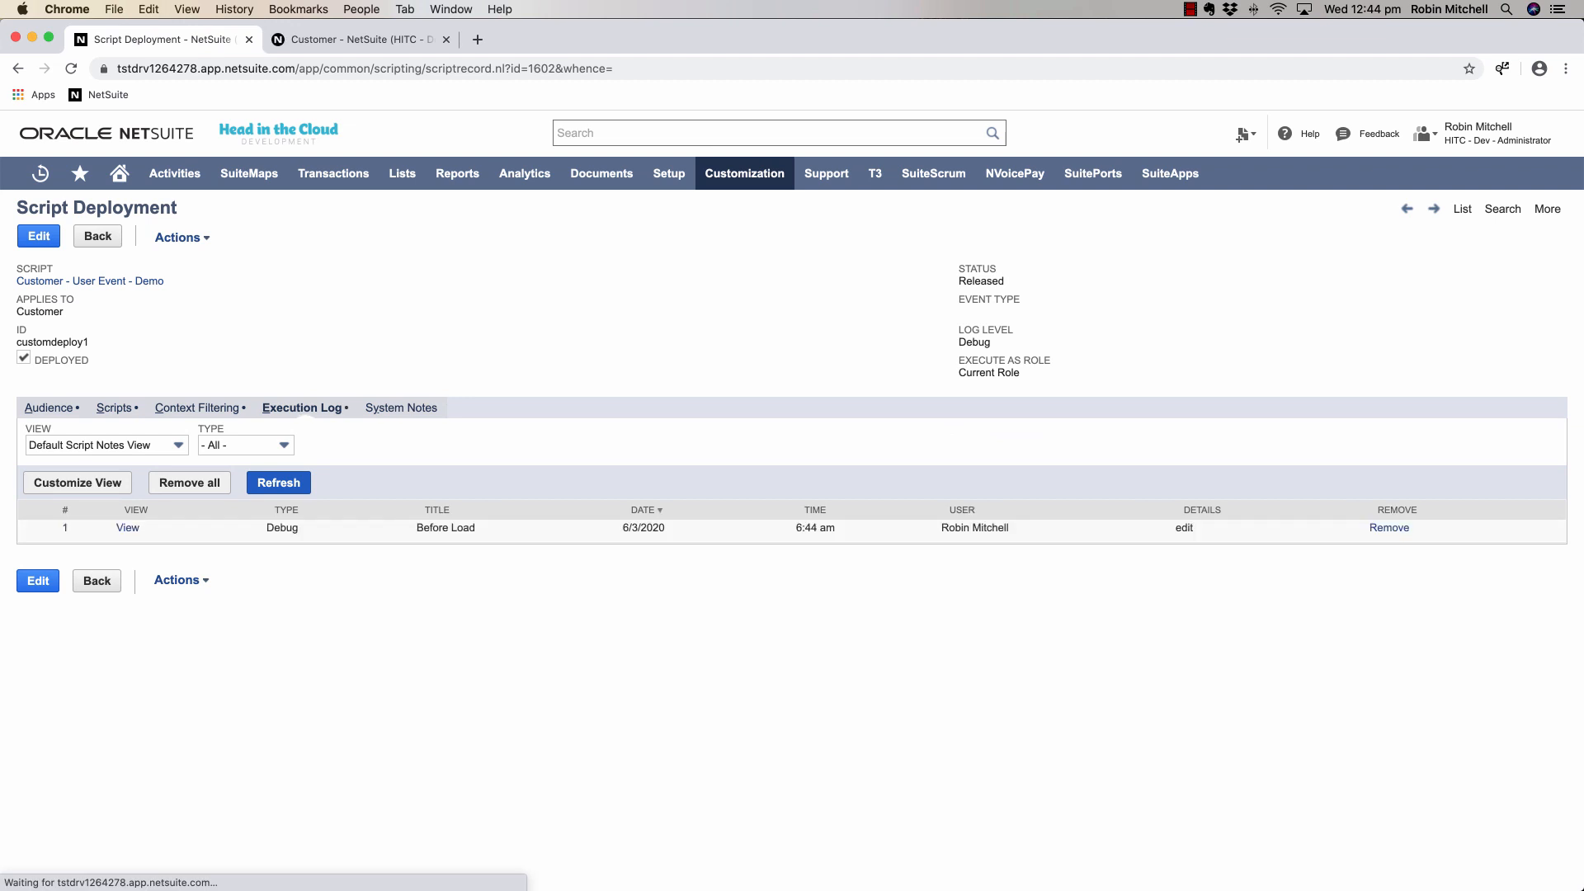
click(279, 482)
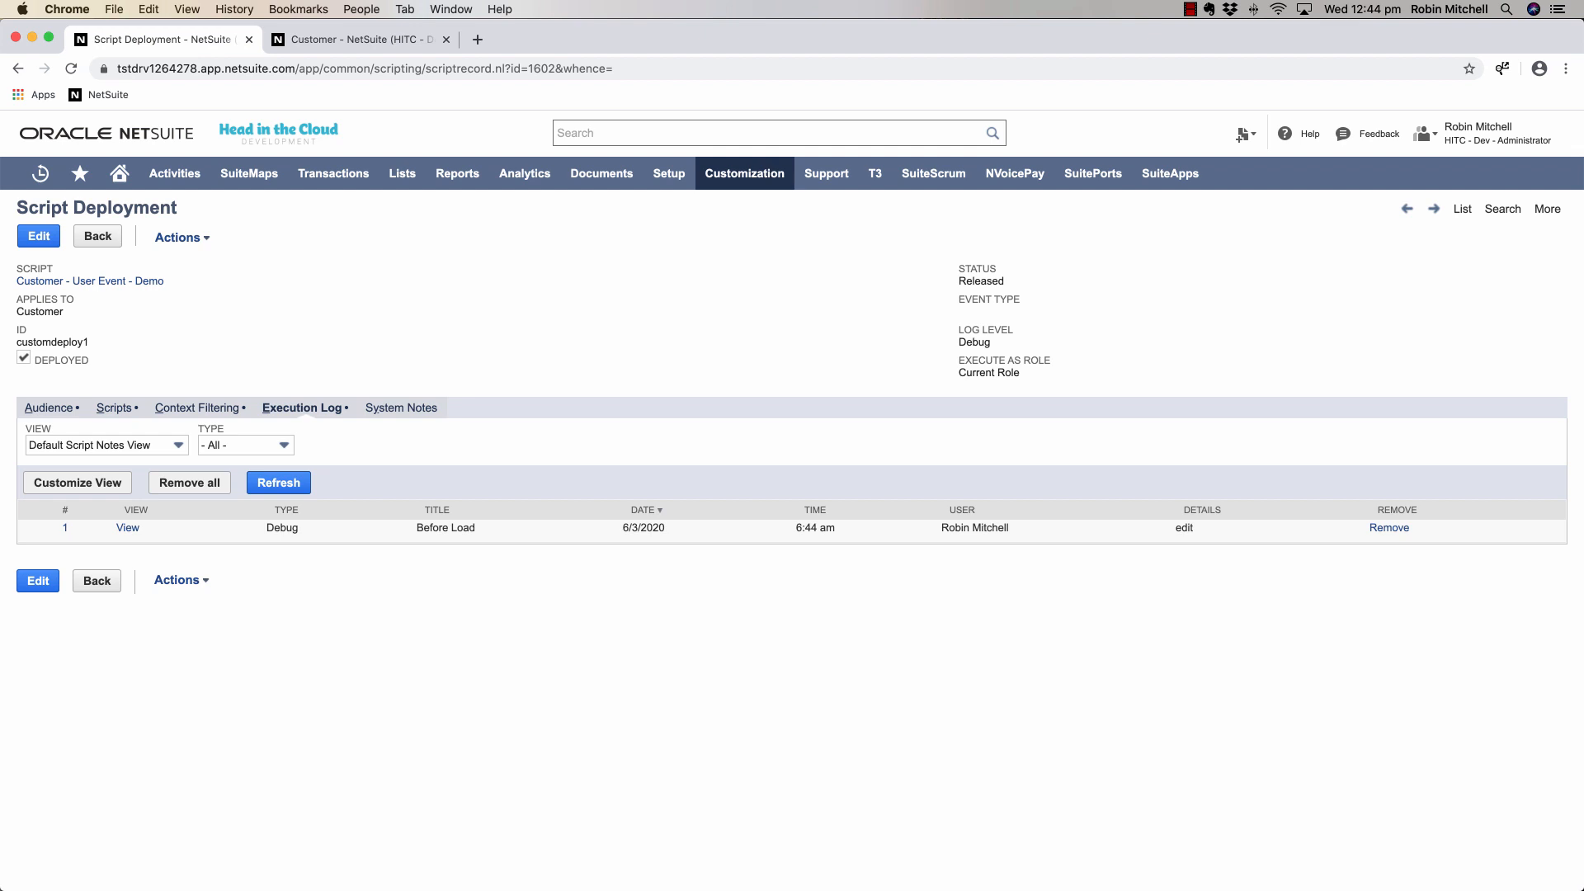
click(358, 38)
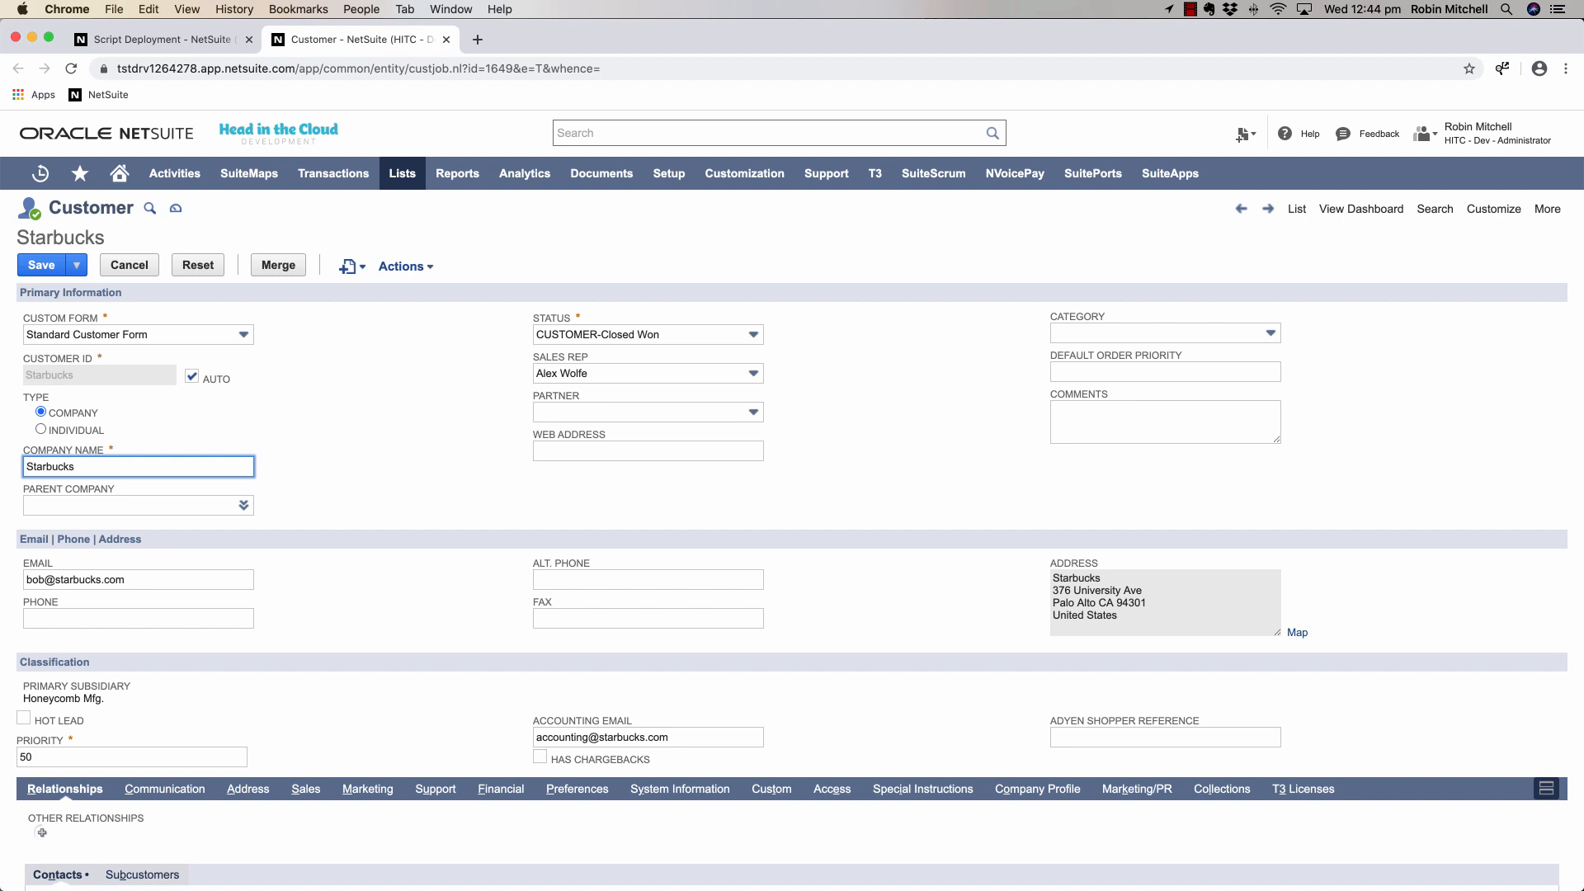
Global-search and open the Robbie Test Employee saved search for editing.
click(777, 132)
text(search: Robbie test emp)
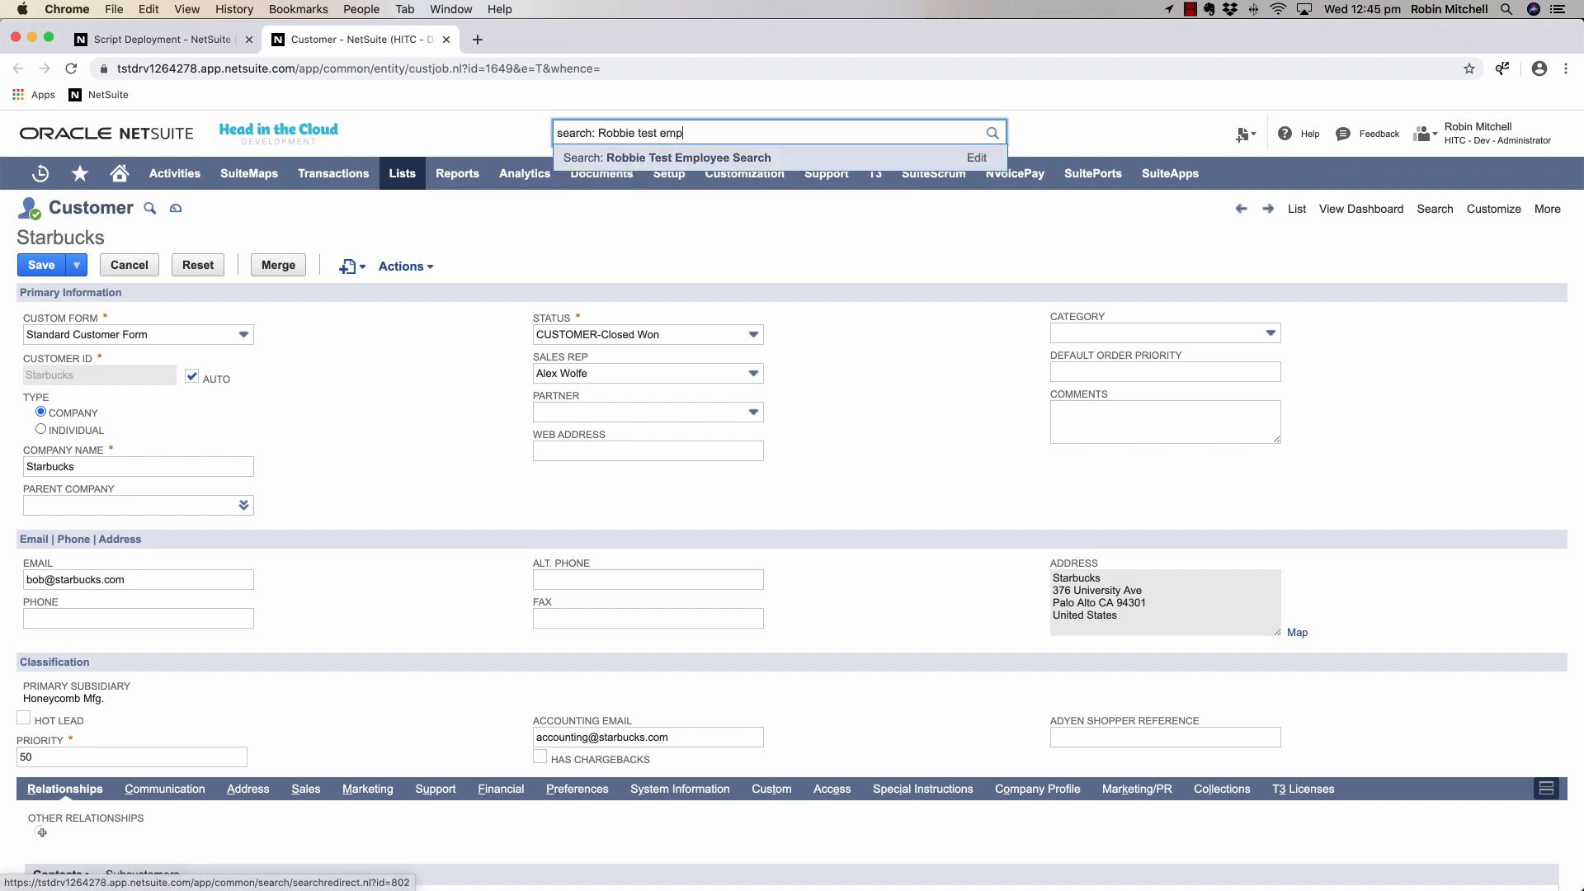
click(688, 159)
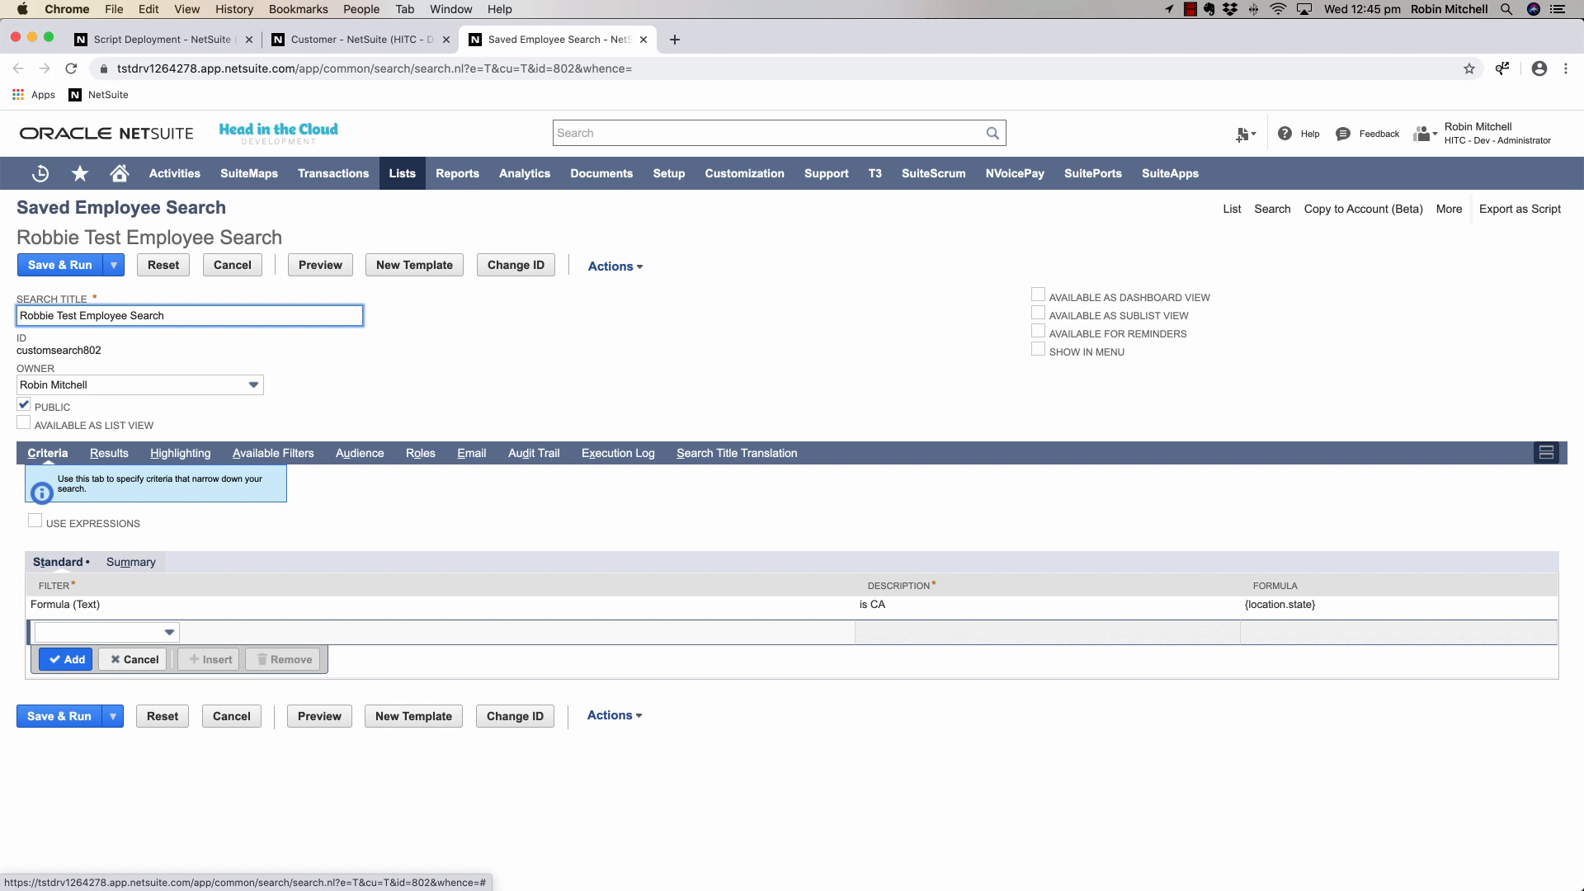
click(1518, 209)
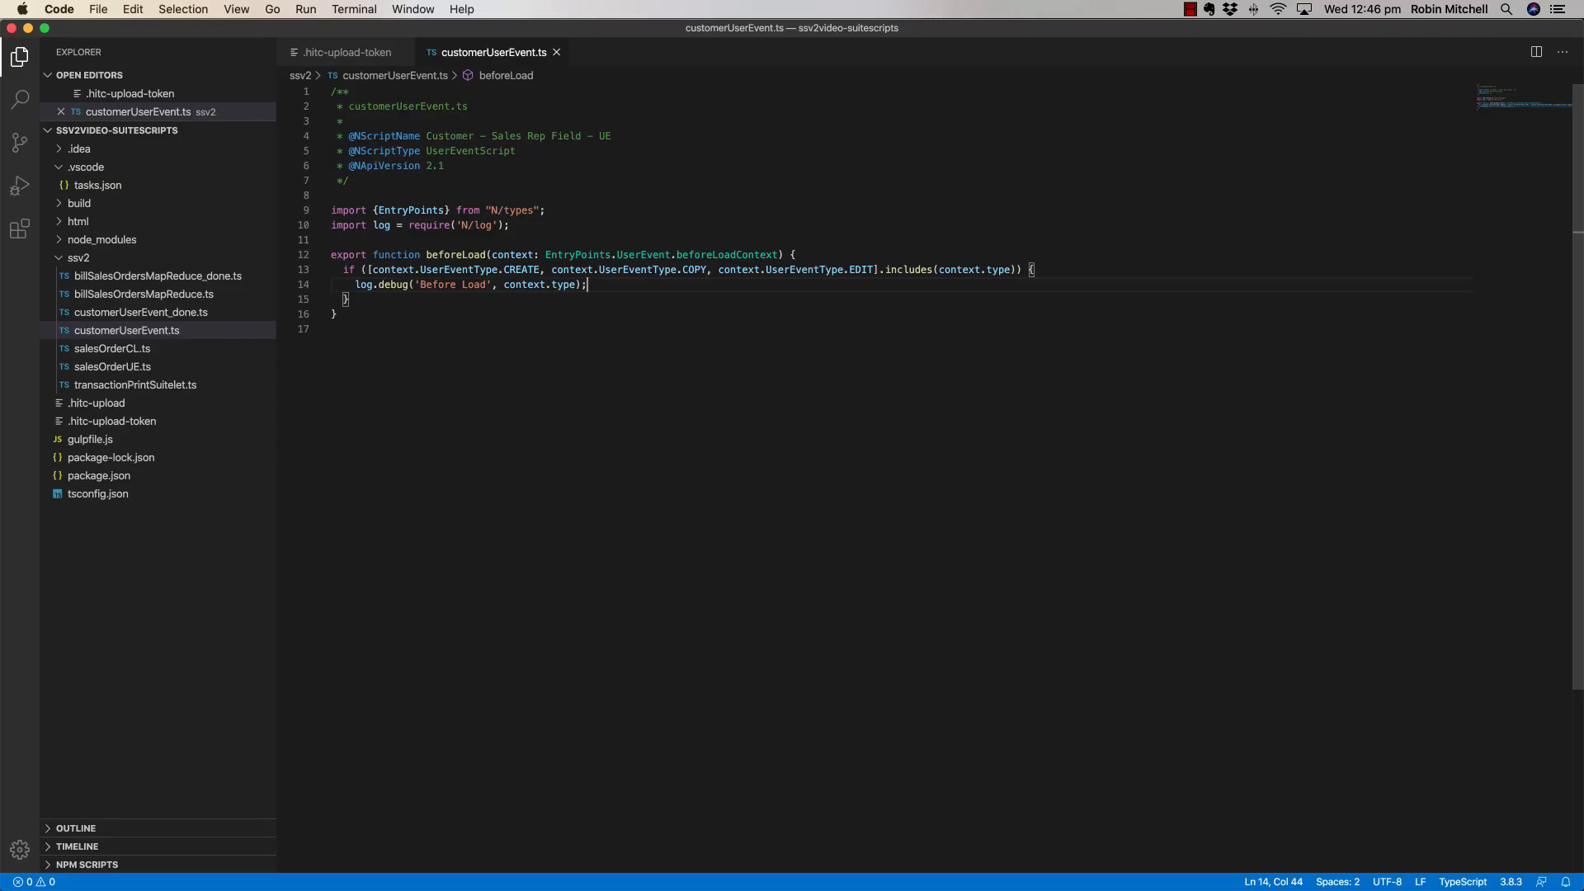
Add const localSalesRepField = context.form.addField with id 'custpage_sales_rep', type 'select', label 'Sales Rep (custom)'.
key(Enter)
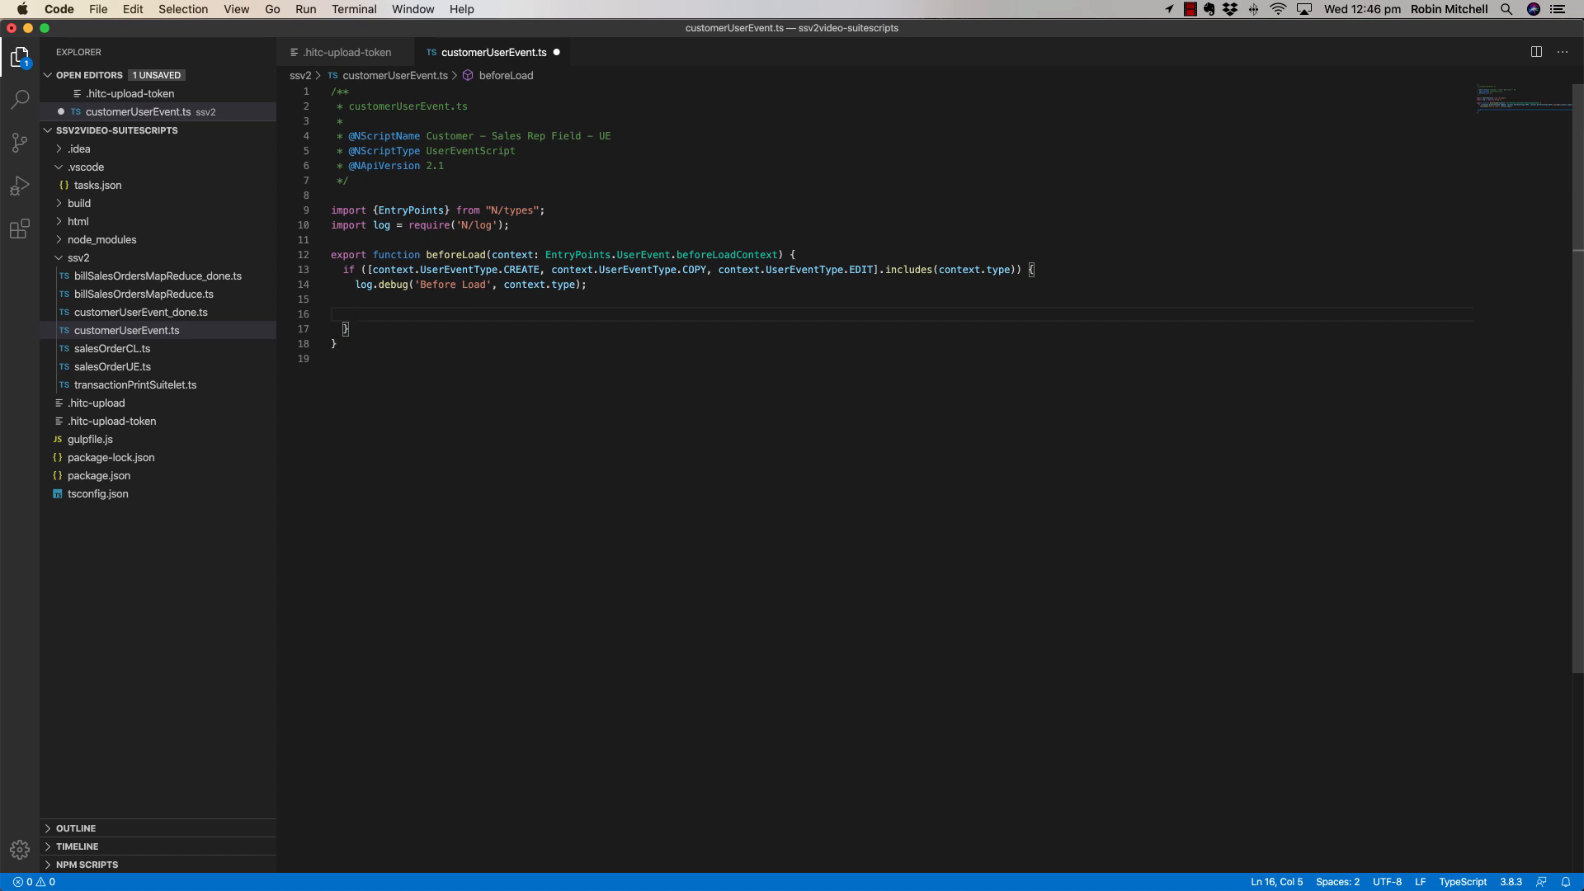
text(co)
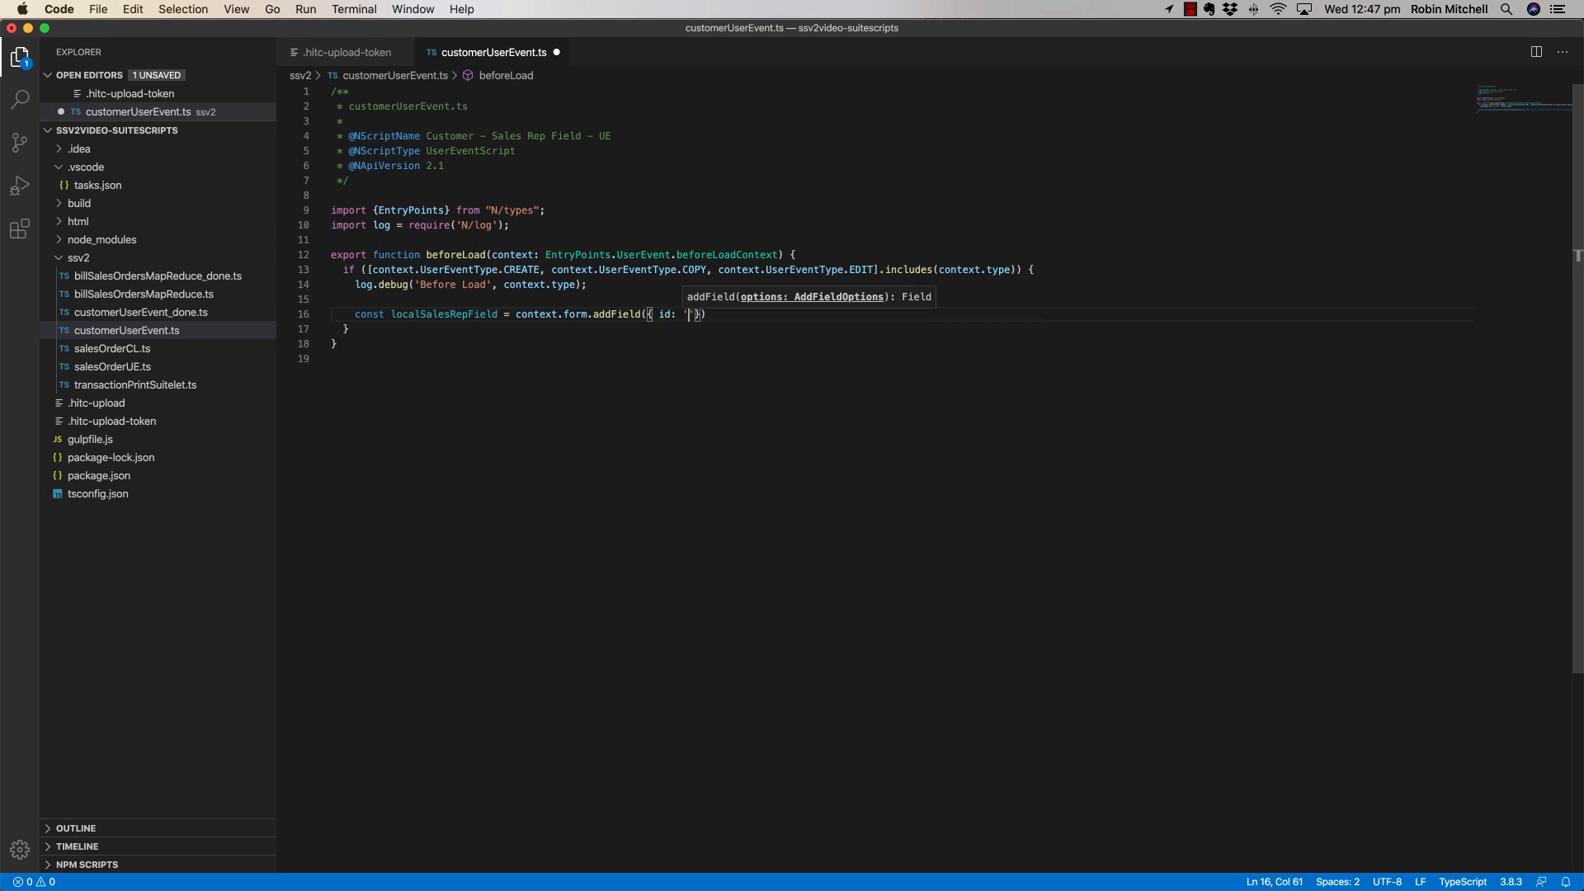
text(custpage_sales)
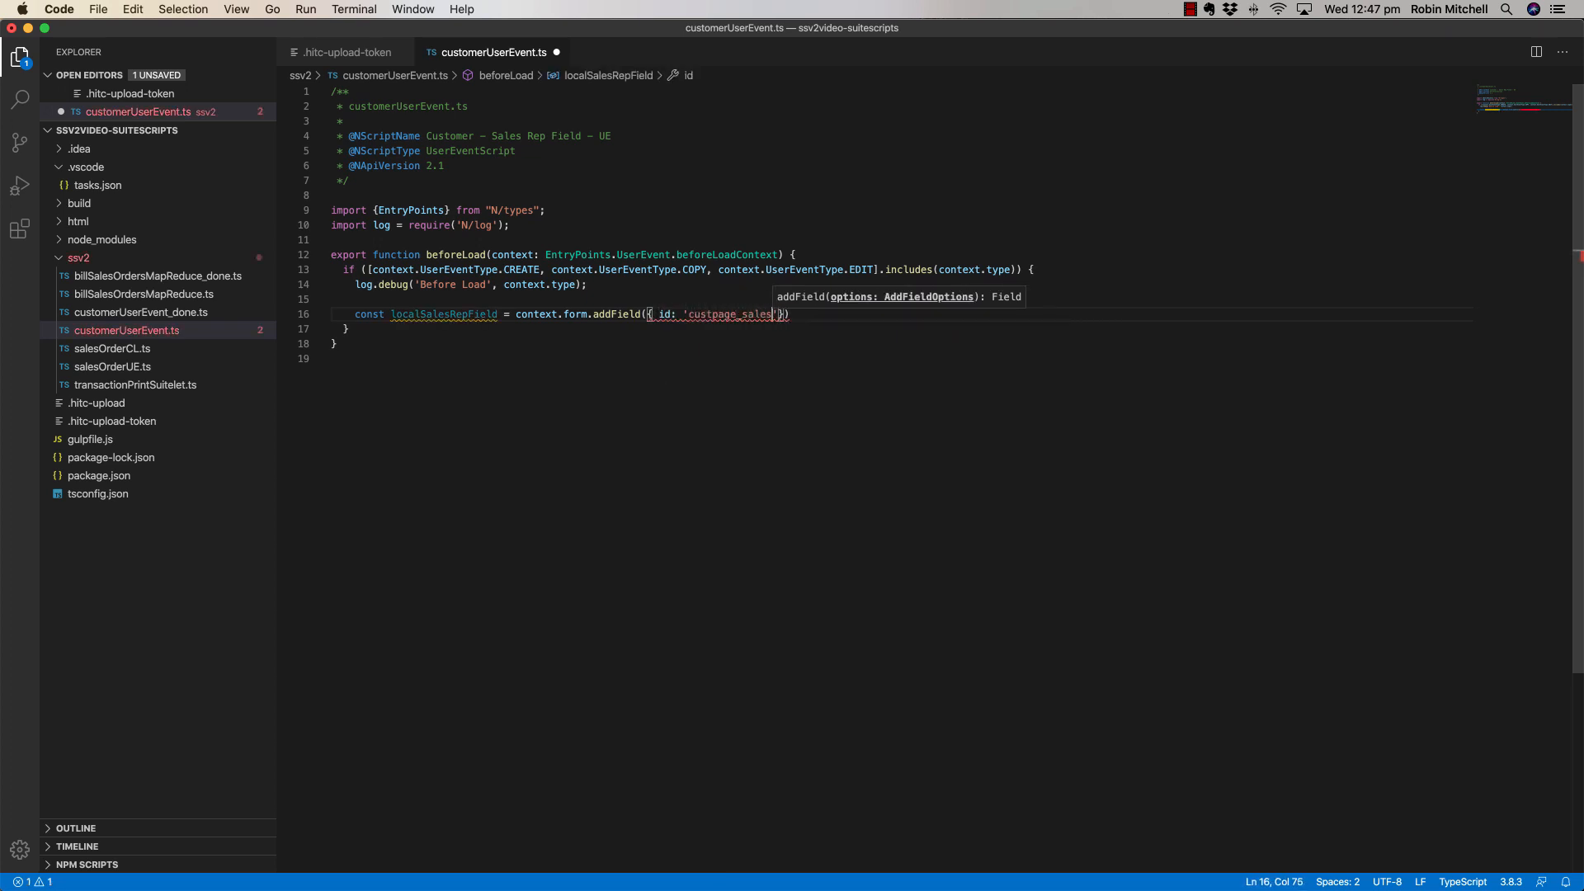
text(_rep', type: 'se)
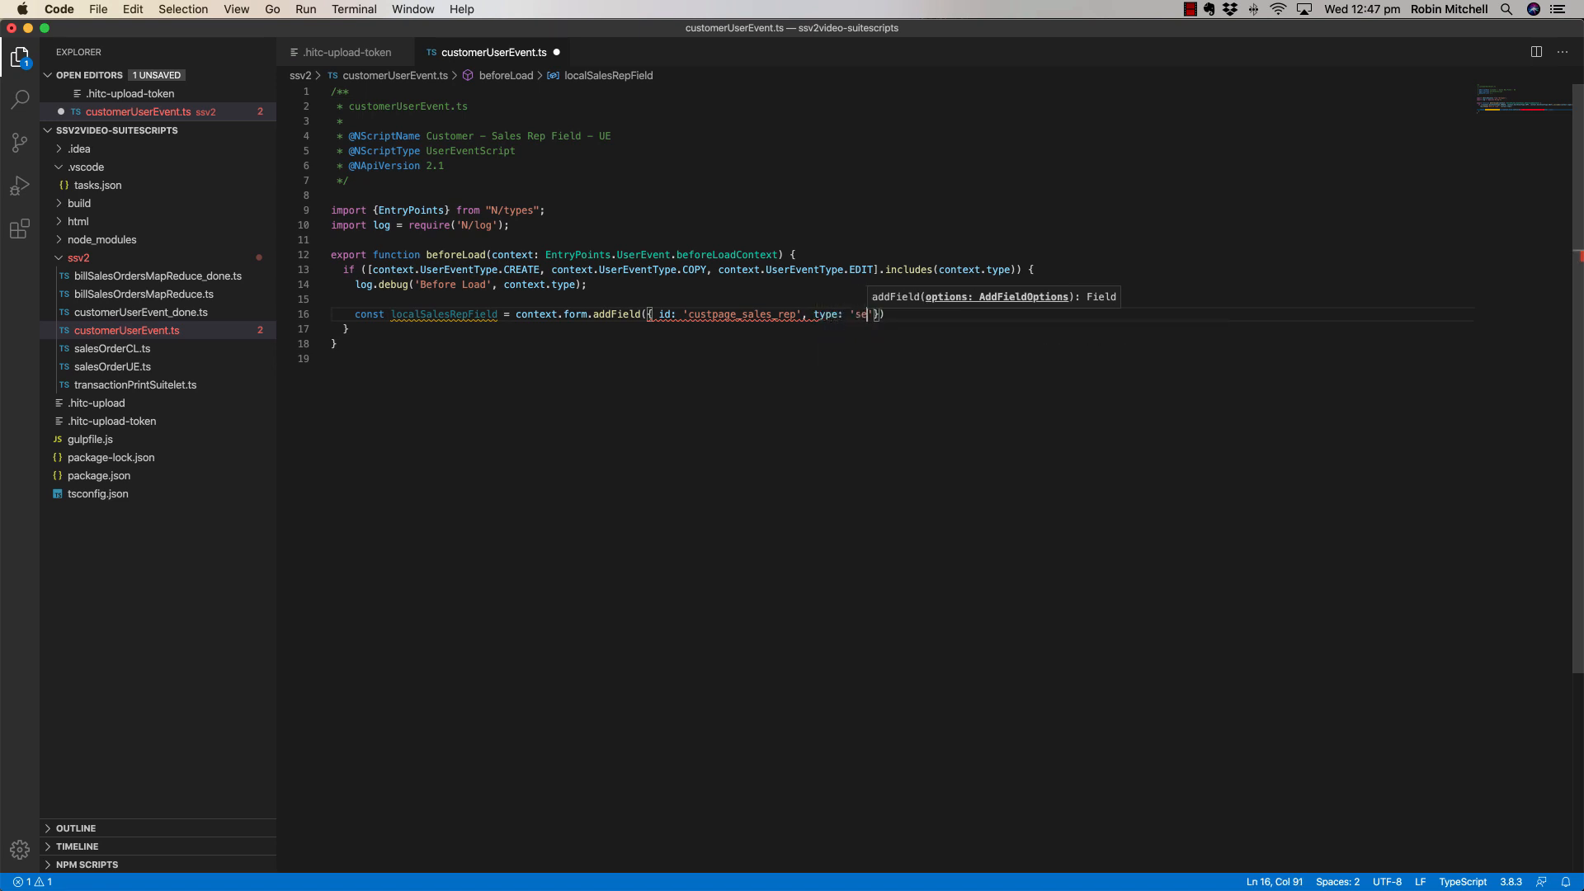
text(lect', label:)
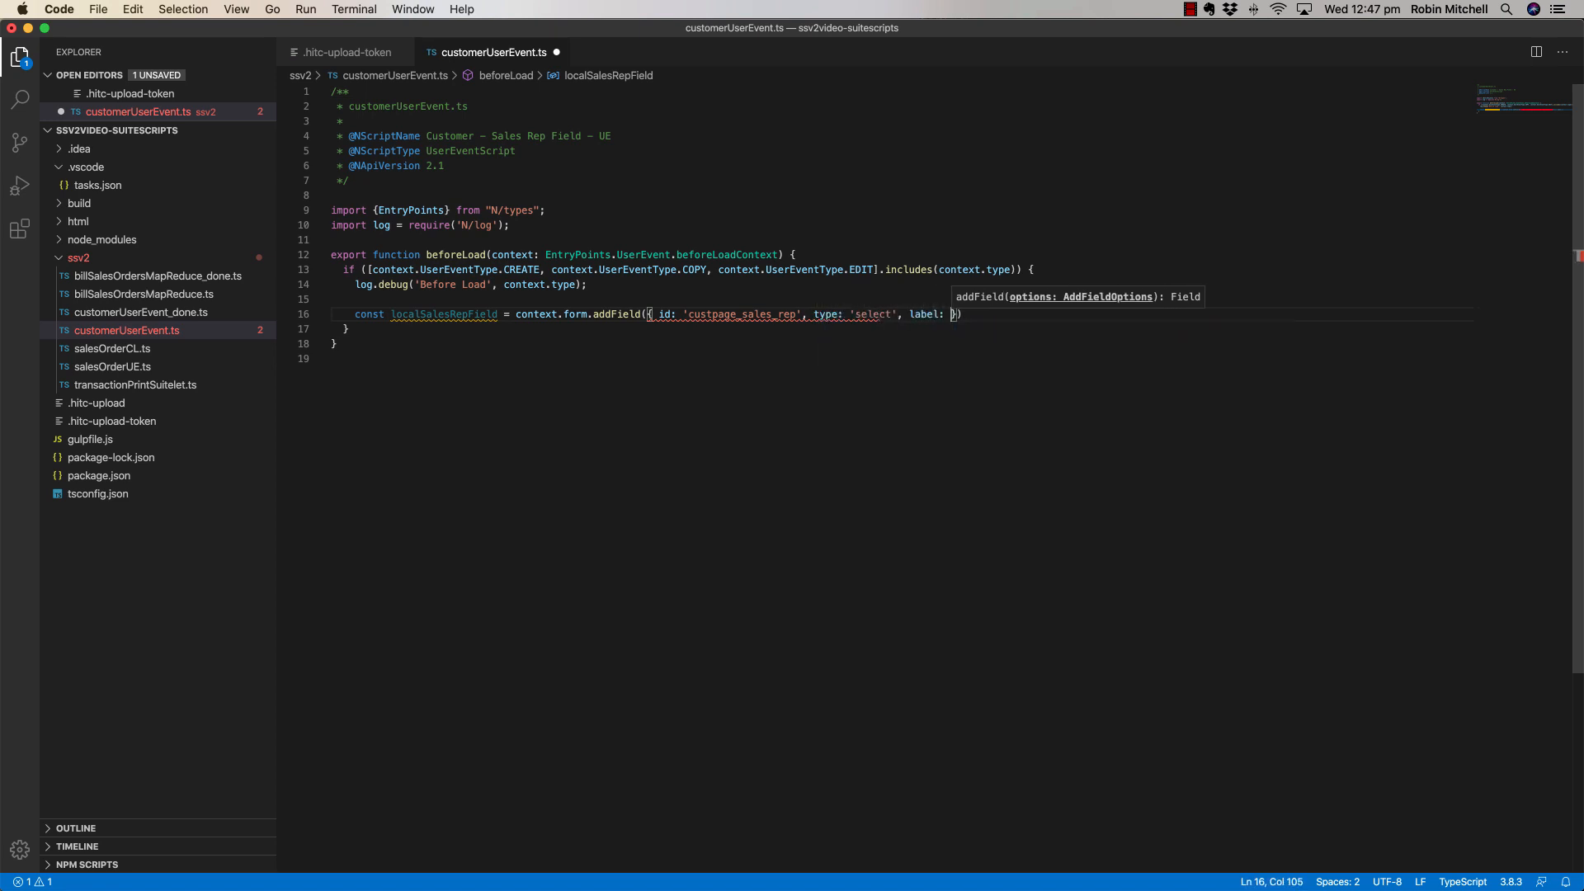
text(Sales Rep (custom)
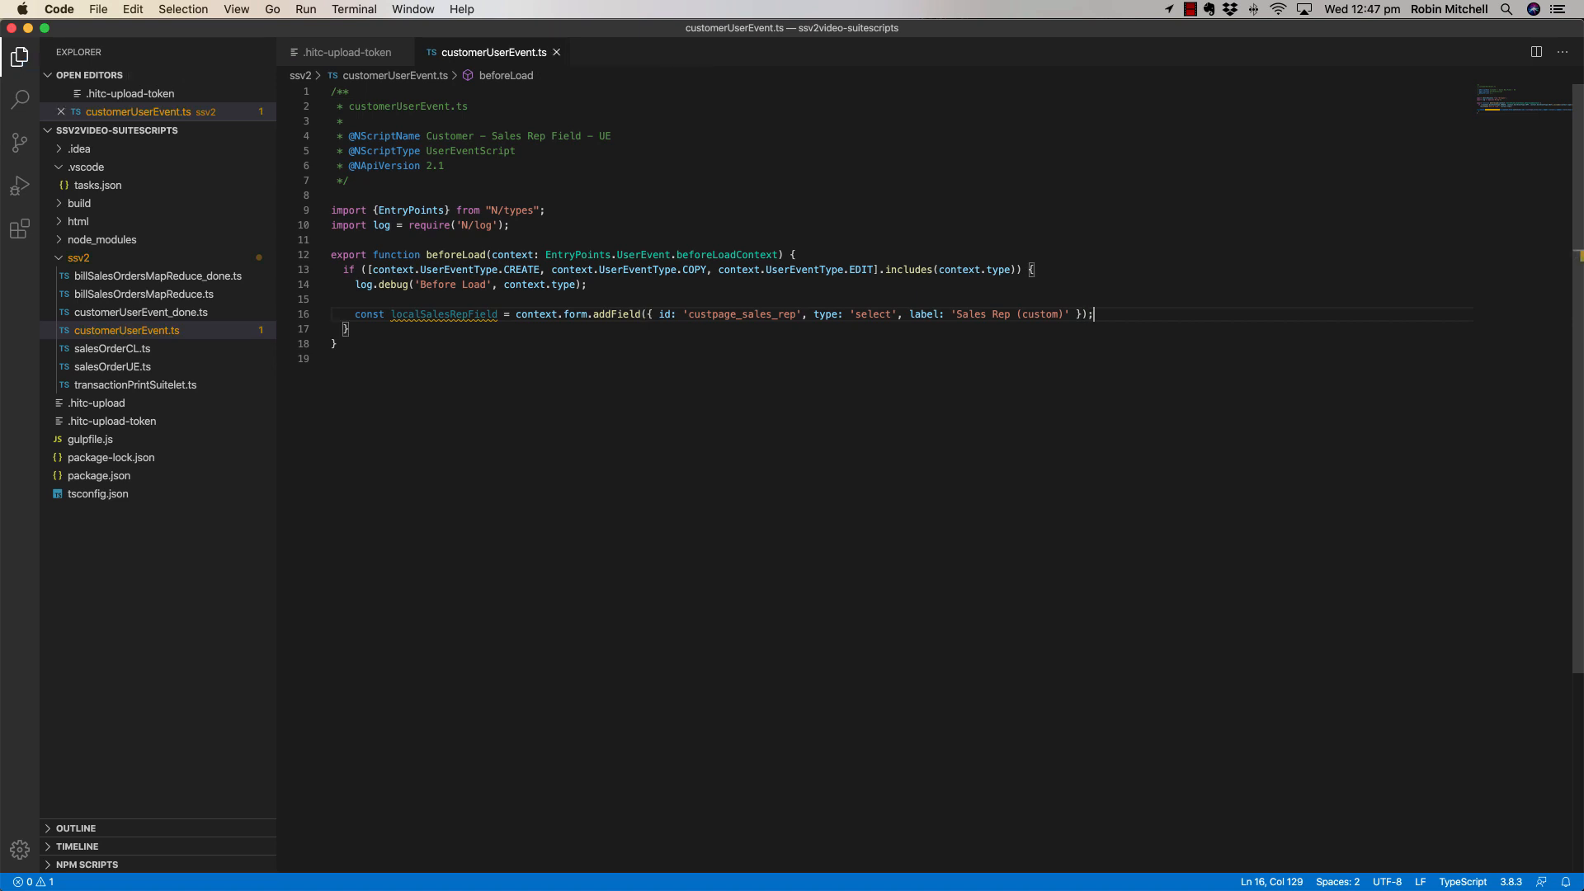
Begin localSalesRepField.addSelectOption for the field's initial empty option.
text(local)
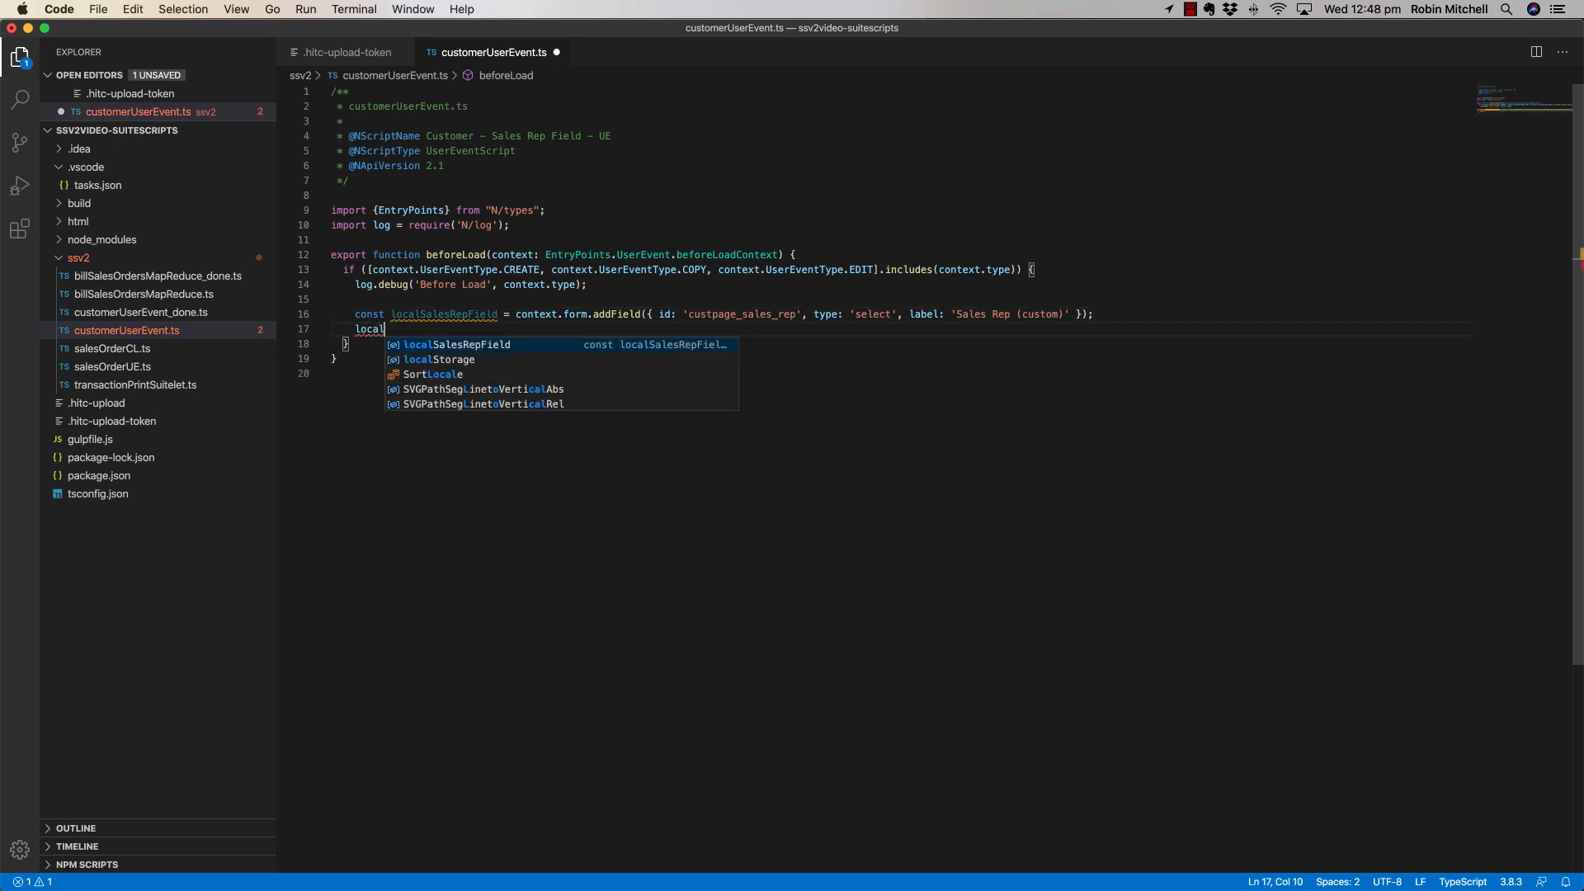
text(SalesRepField.addSelectOption({ value: '', text: '' });)
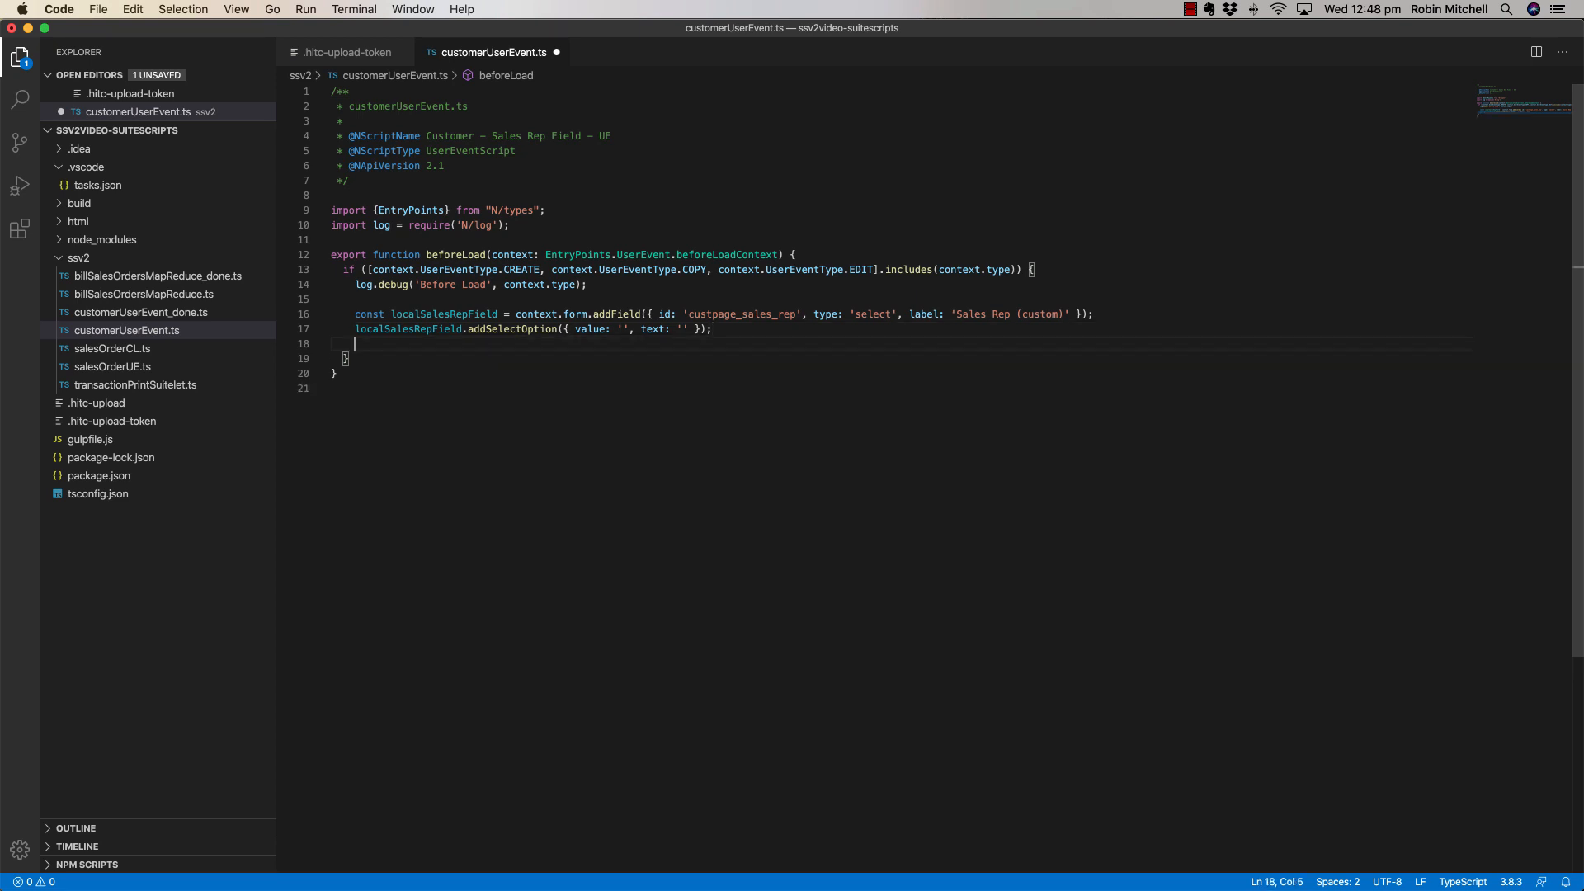
Add const billState = context.newRecord.getValue('billstate') with a two-letter abbreviation comment.
text(const billState = context.newRecord)
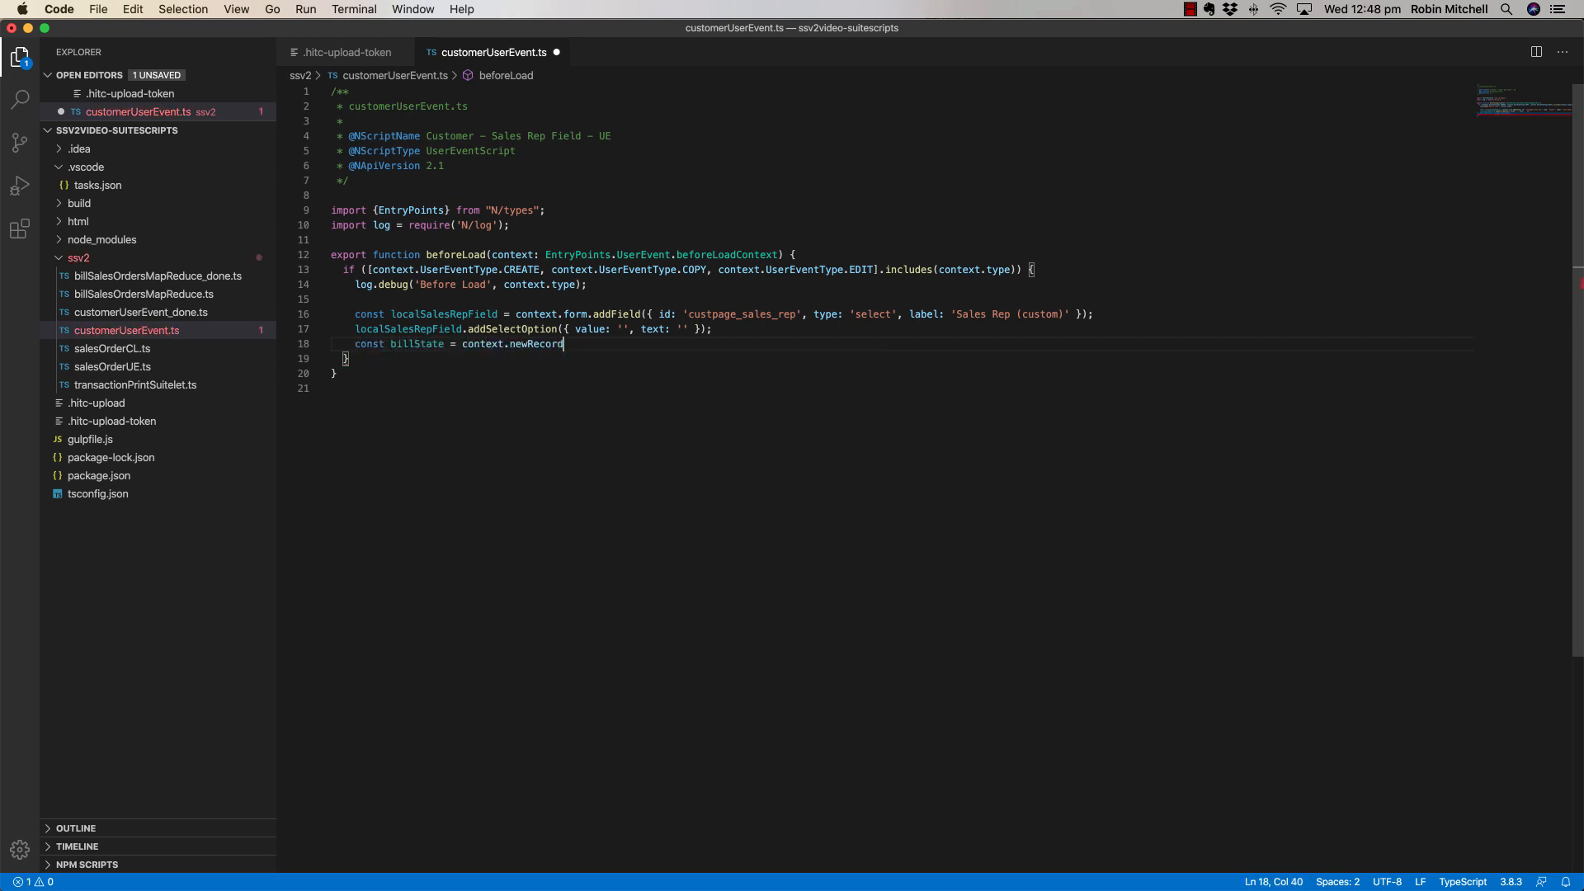
text(.getValue('billst'))
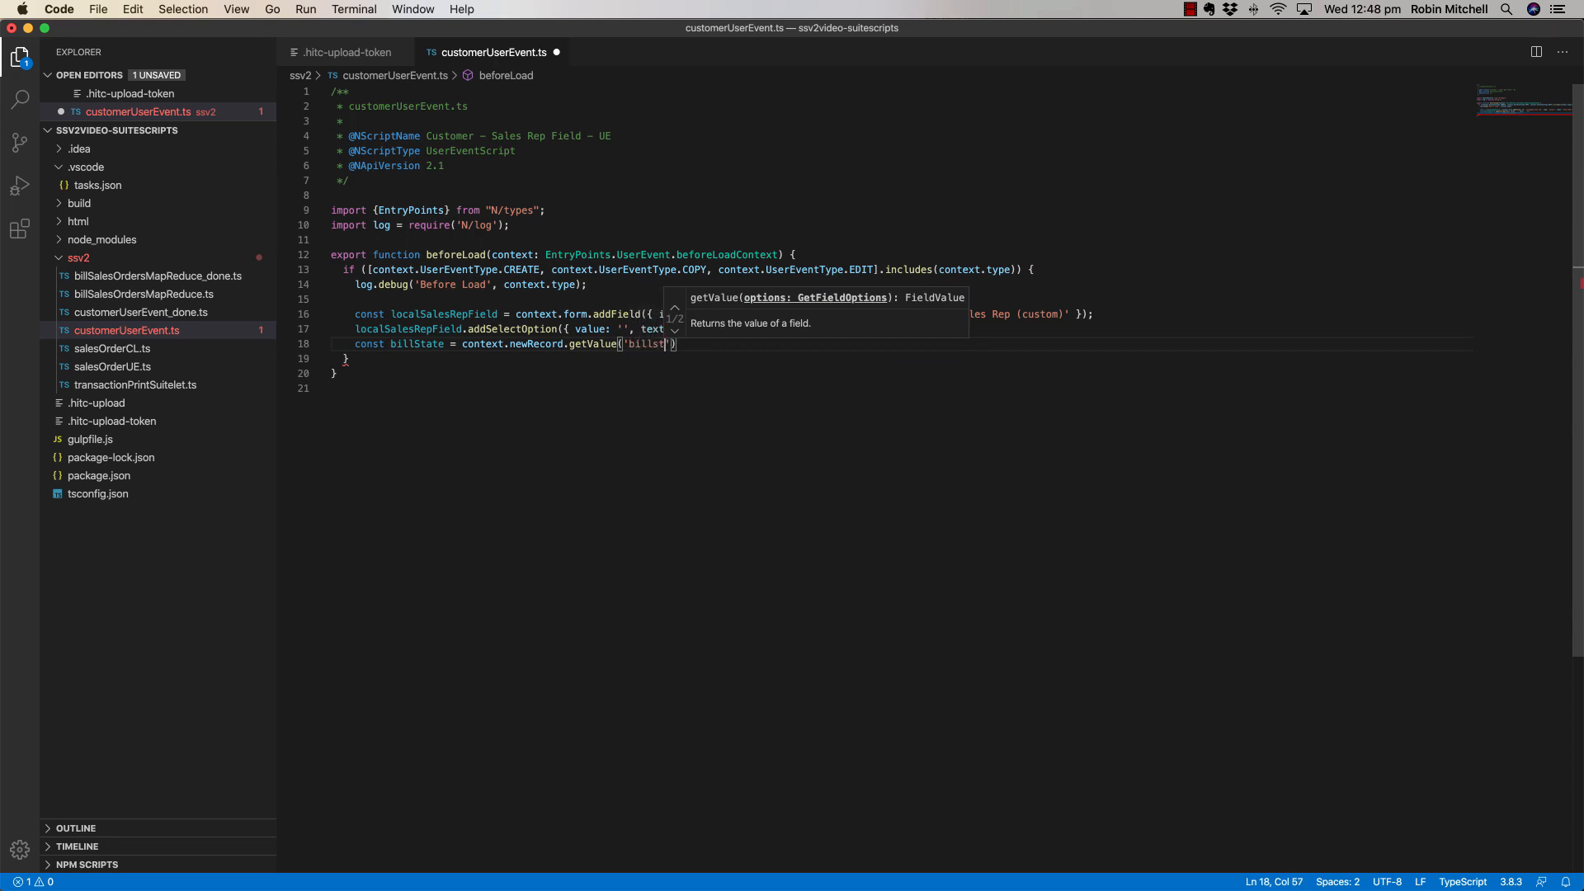
text(tate');)
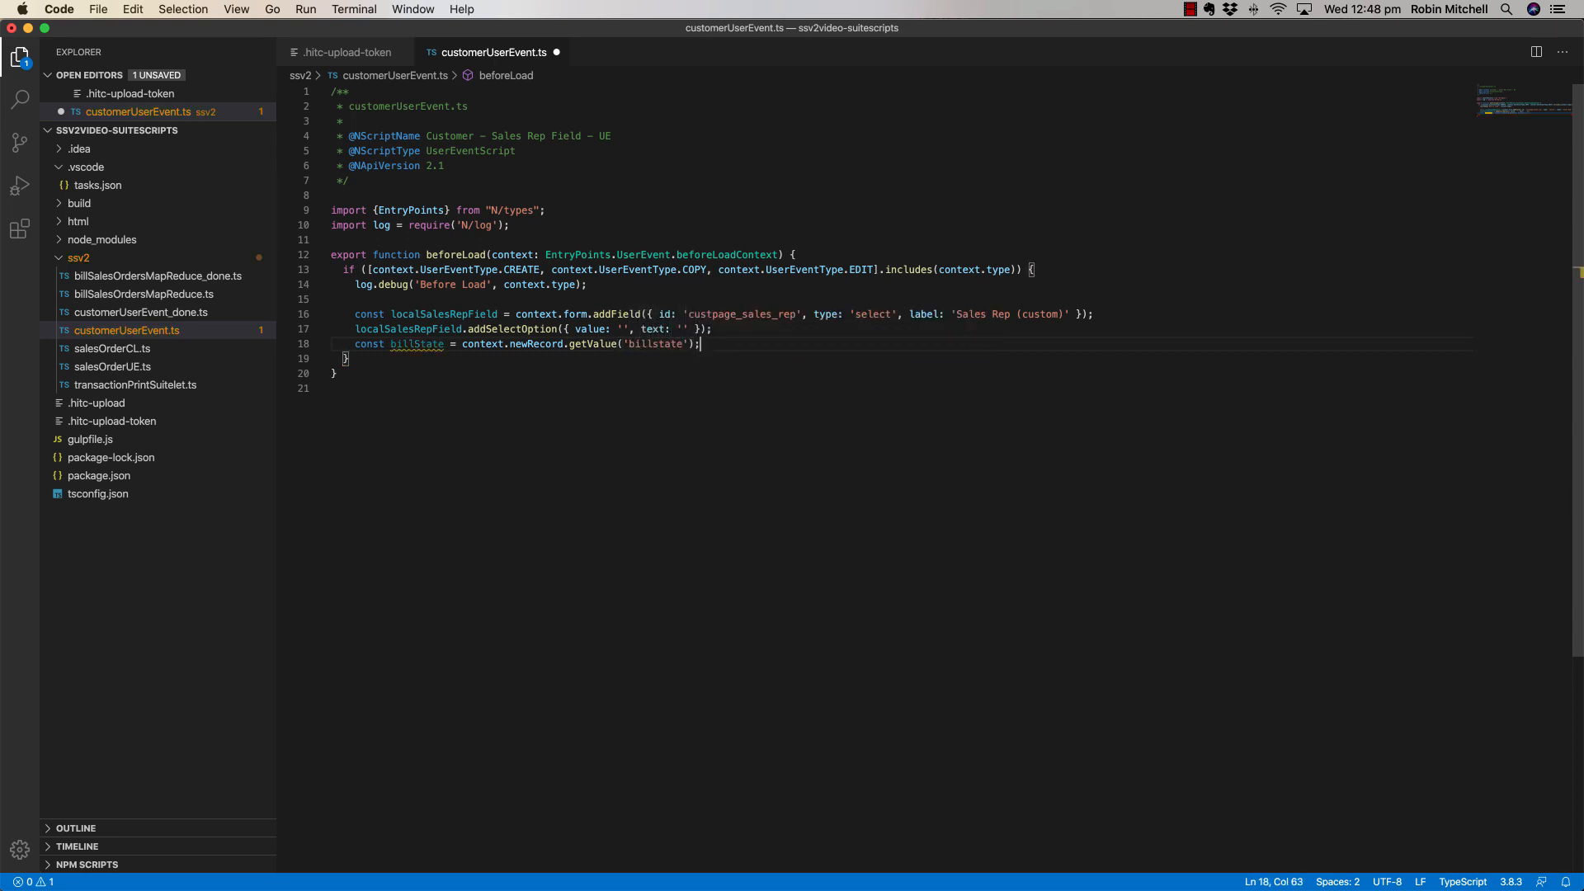
text(//)
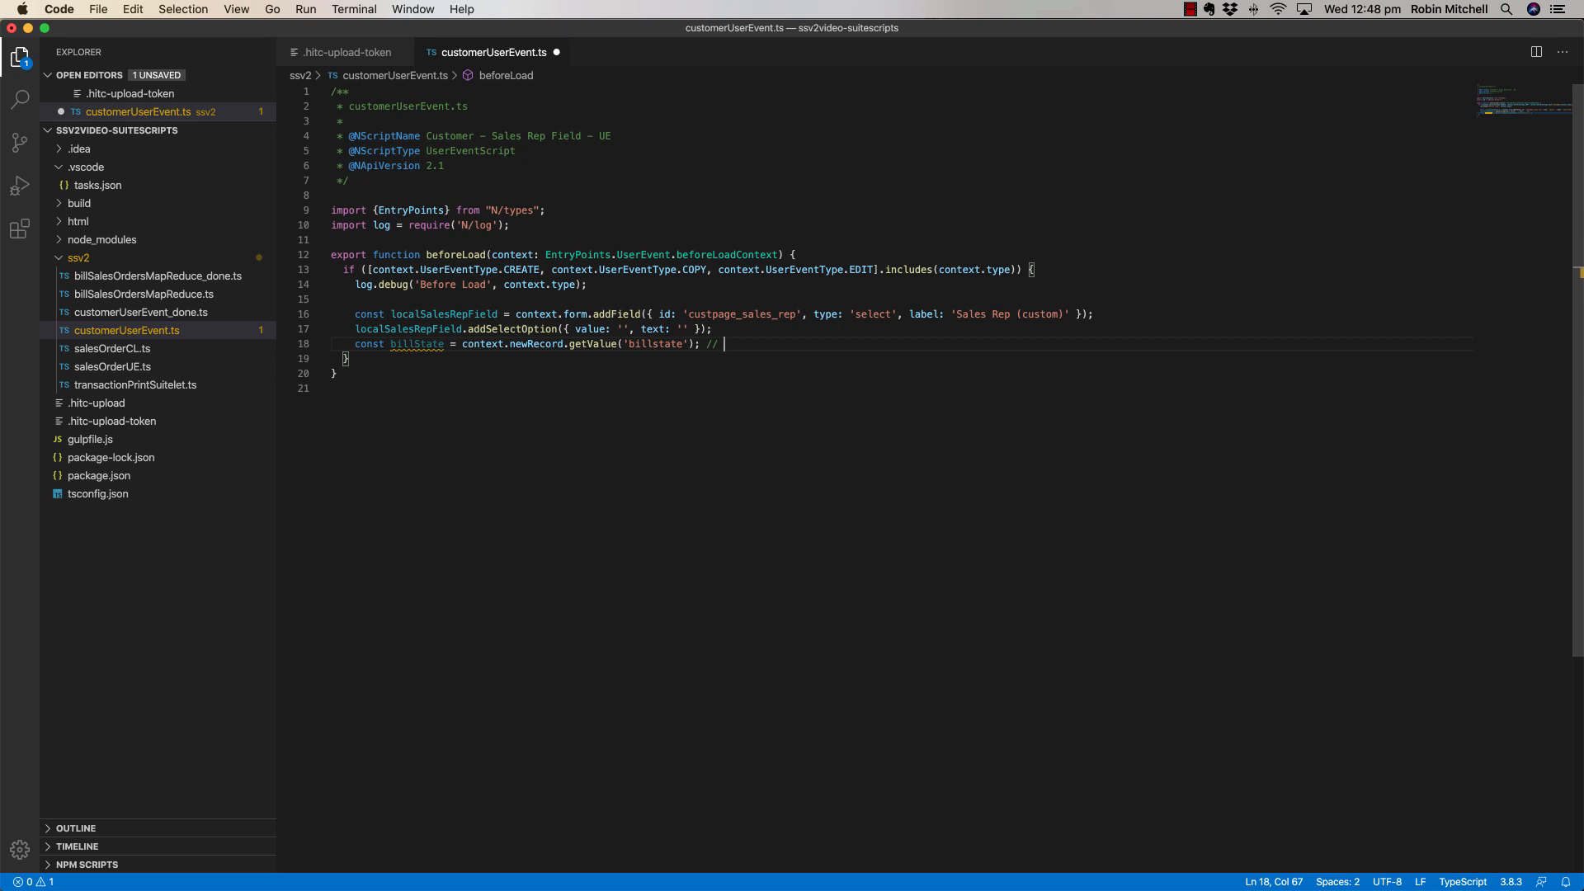
text(two-letter abbreviation)
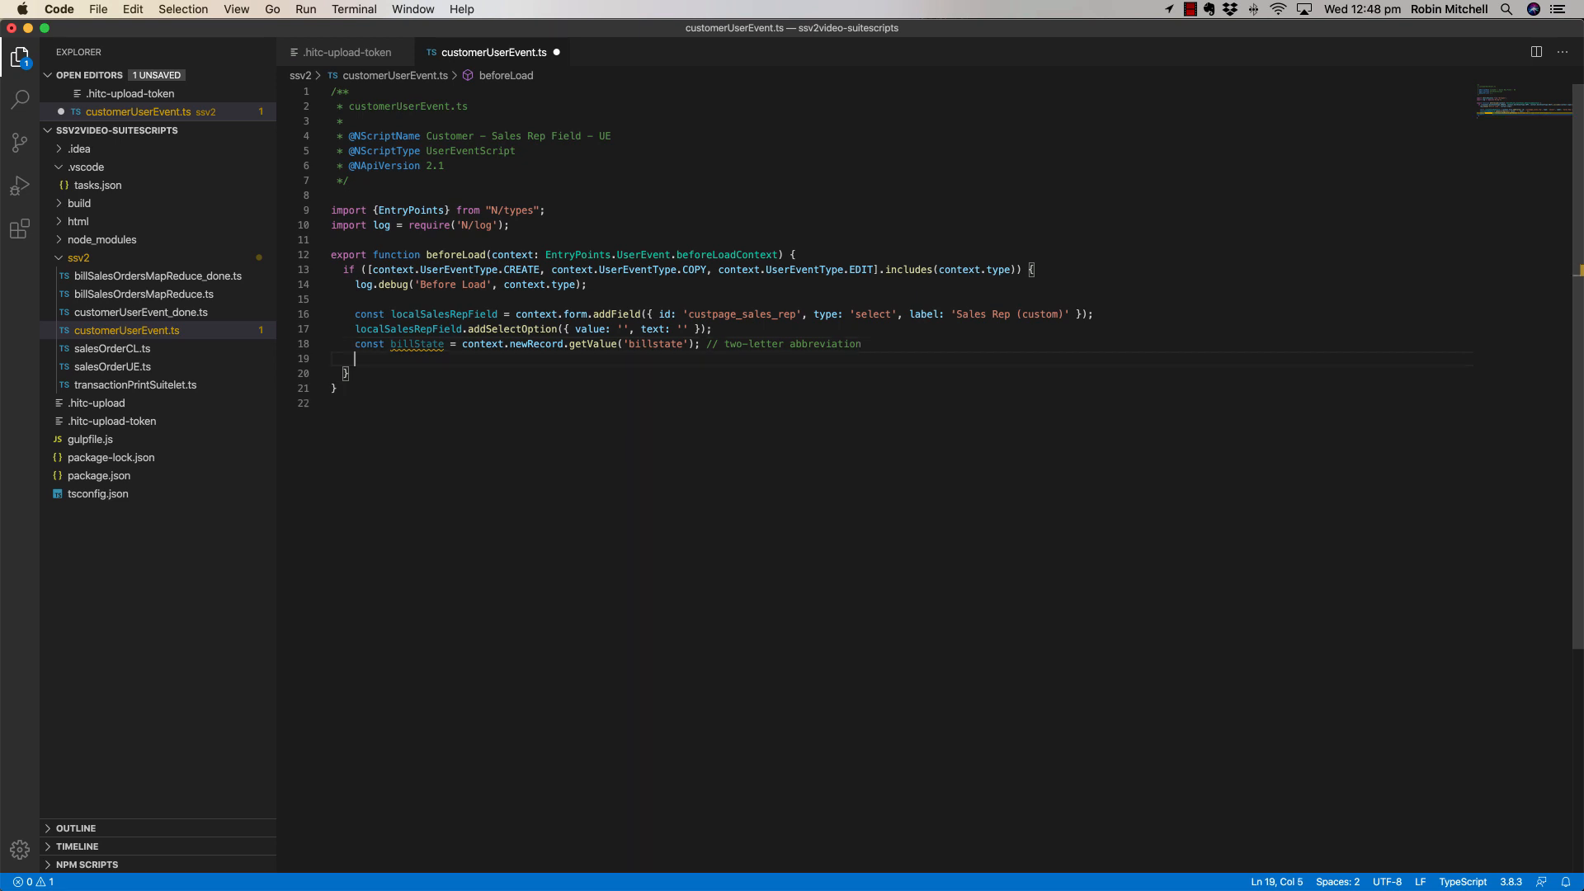
Import N/search and create an employee search filtered by location state = billState with an entityid column, run with each.
click(510, 225)
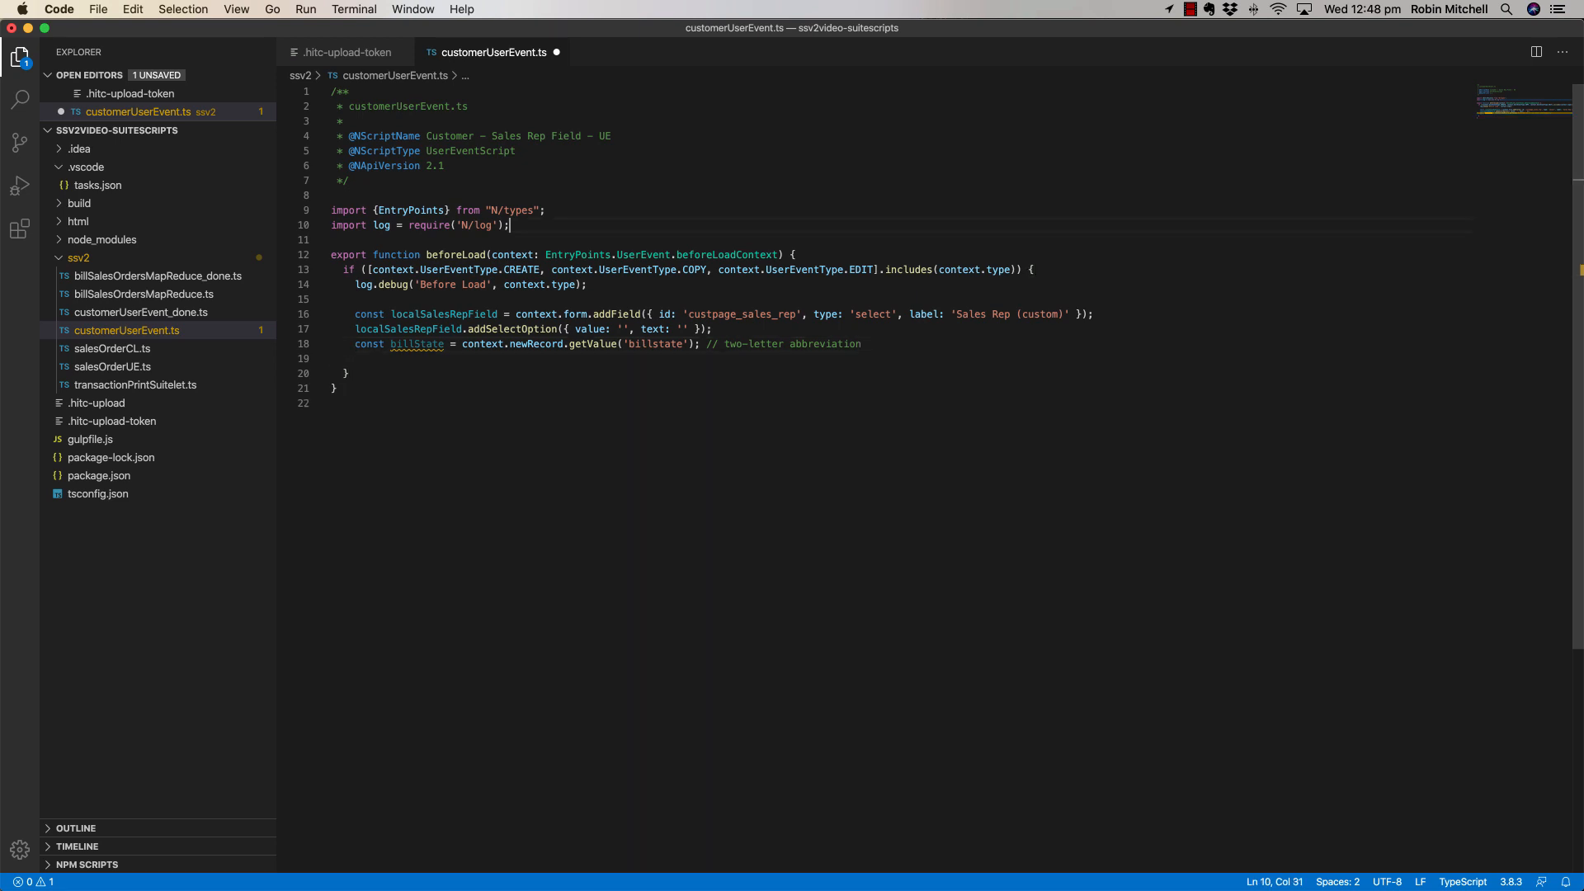
text(import search = require('N/search');)
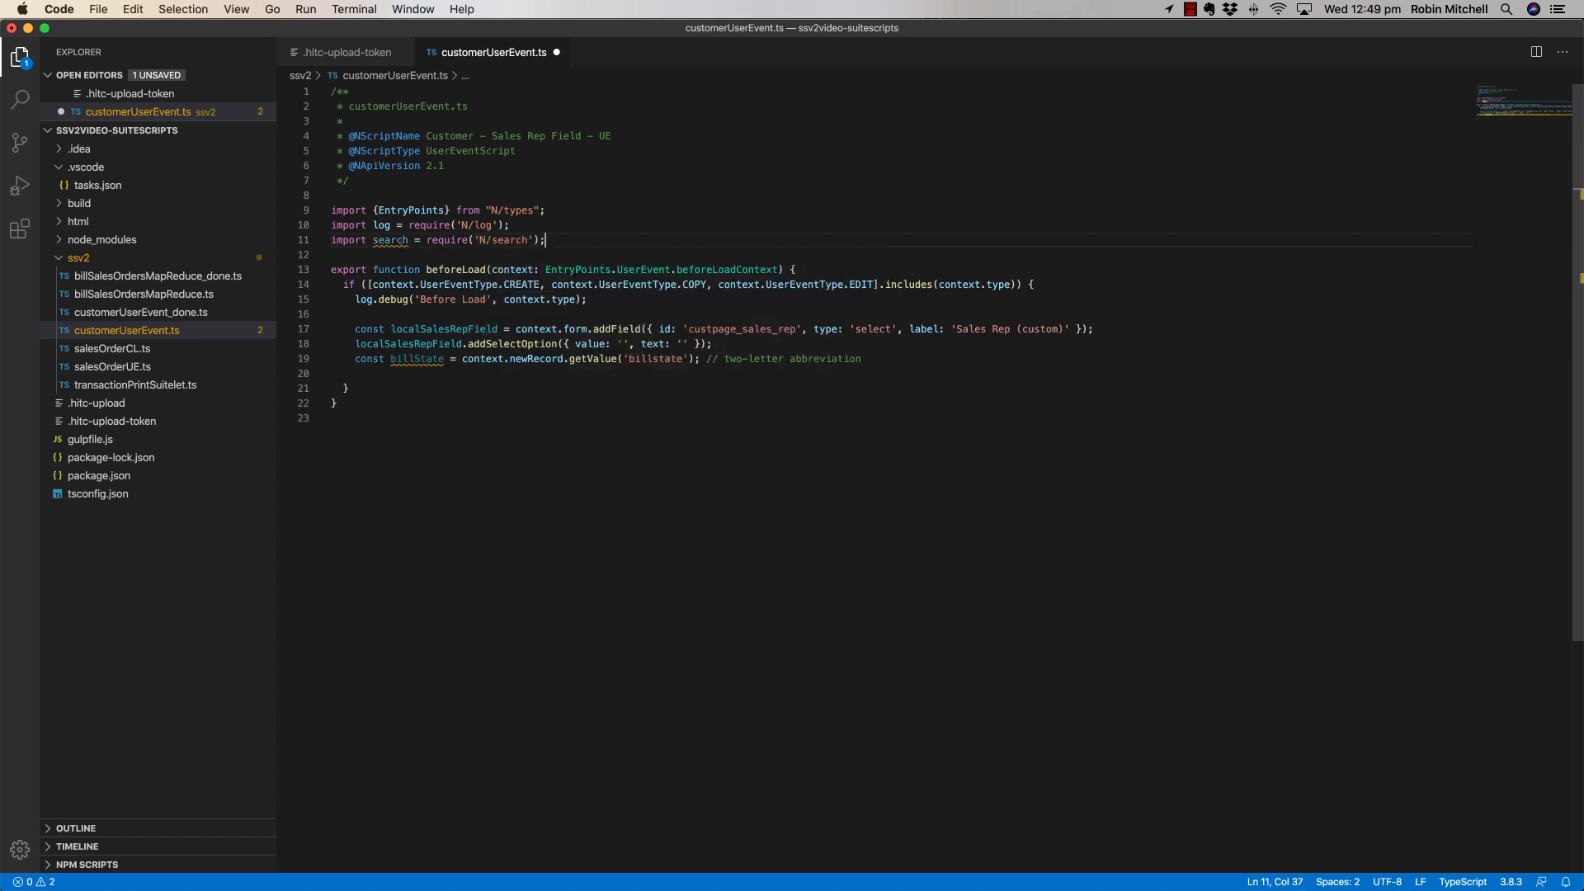
text(search.create({ type: ')
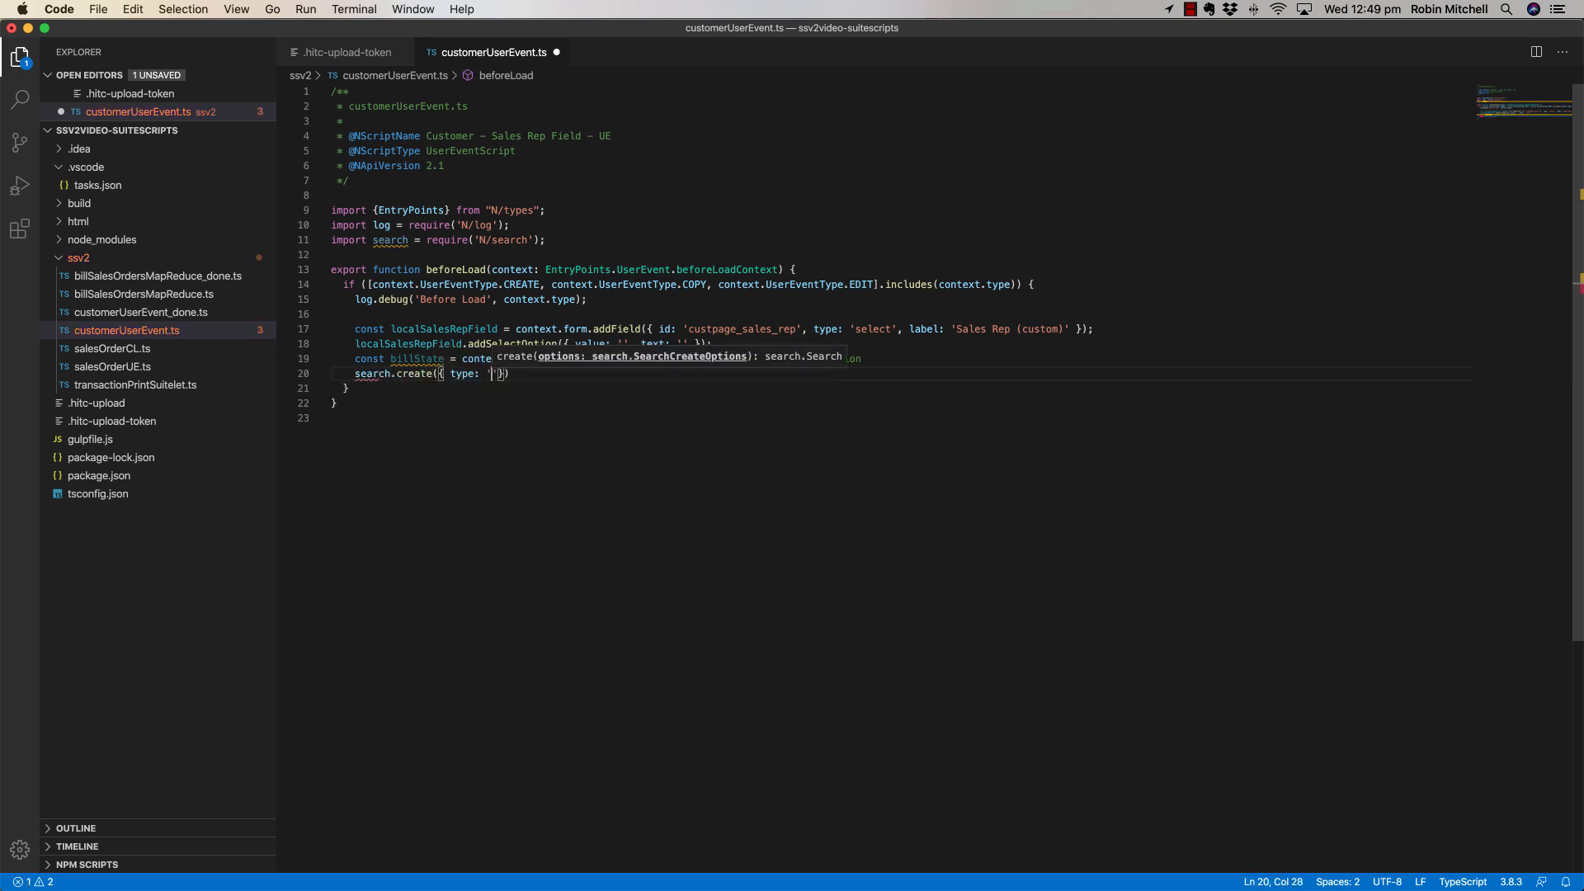
text(employee', filters: [['formulatext: {location.state}', 'is', billState)
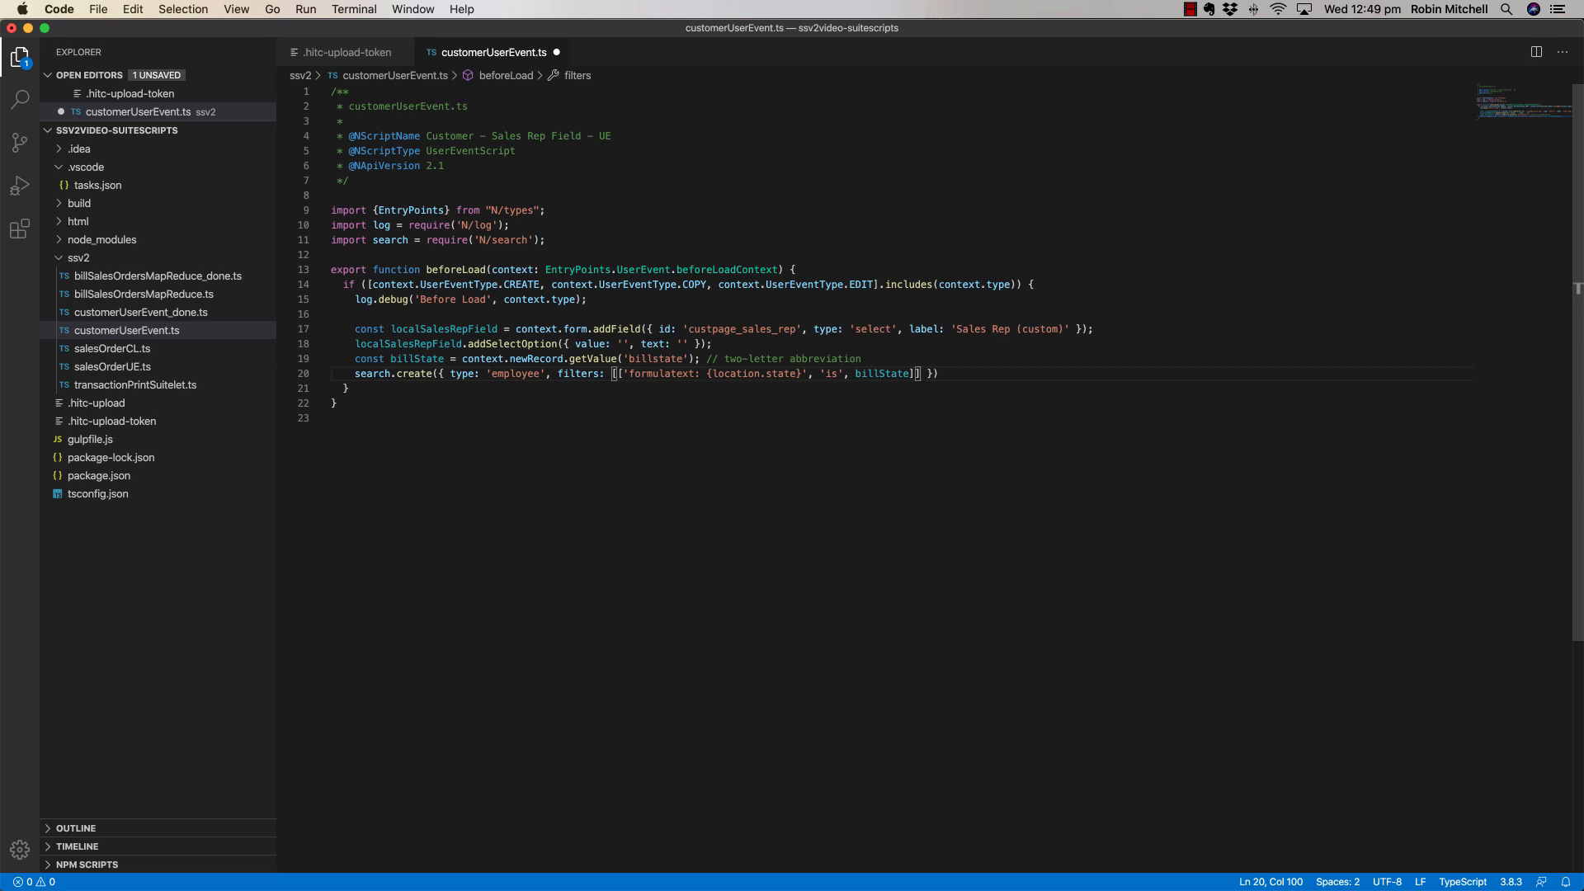
text(], columns: ['entityid'])
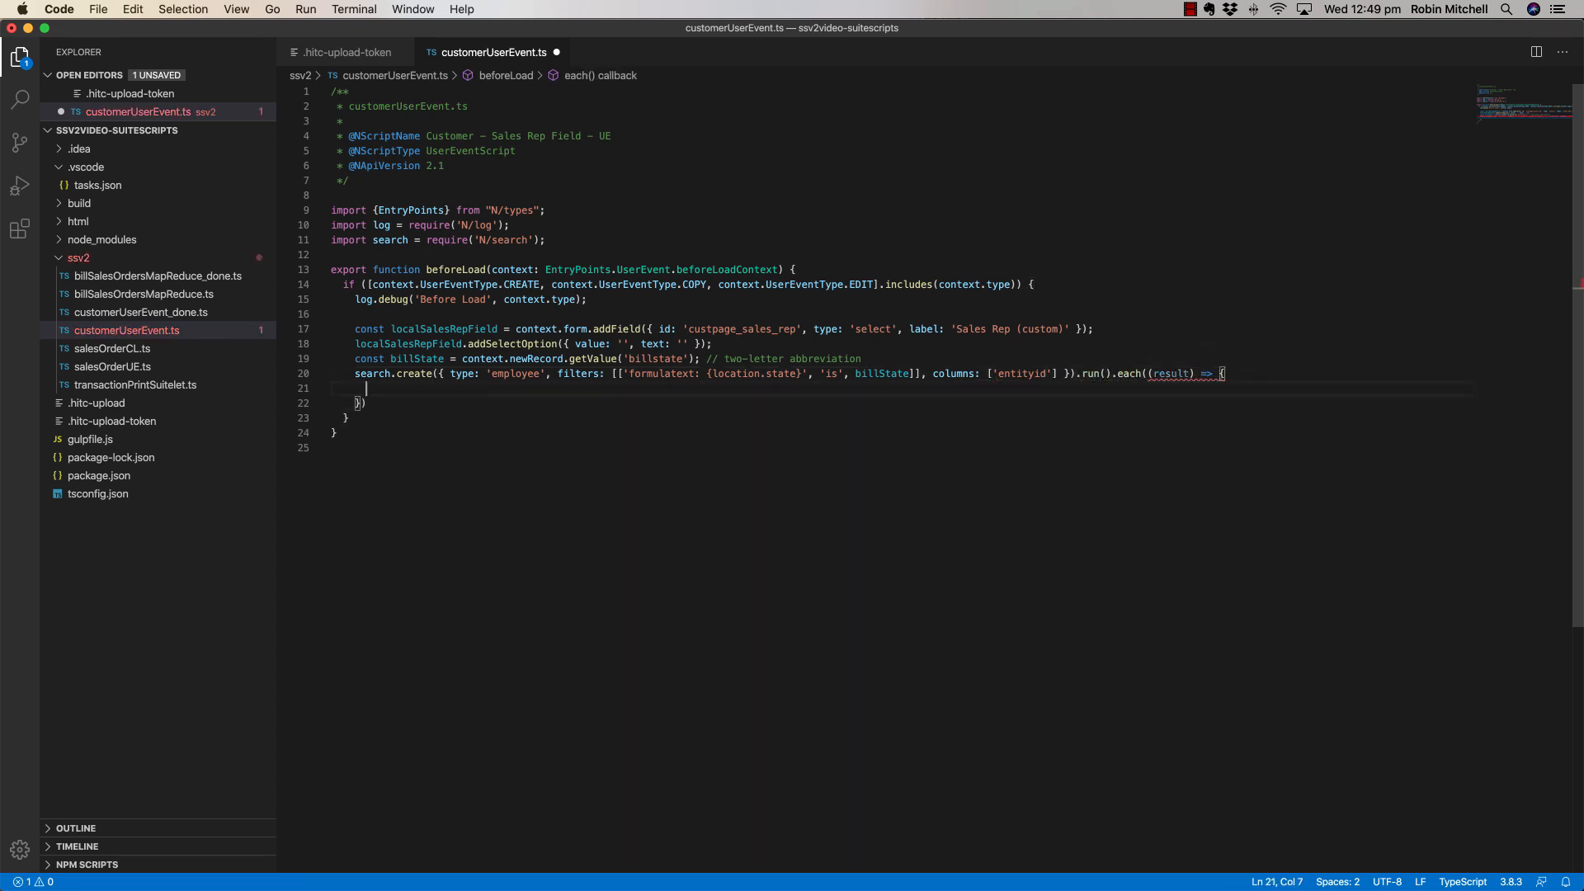
In each result, read entityid as string into employeeName, addSelectOption({ value: result.id, text: employeeName }), return true.
text(return true;)
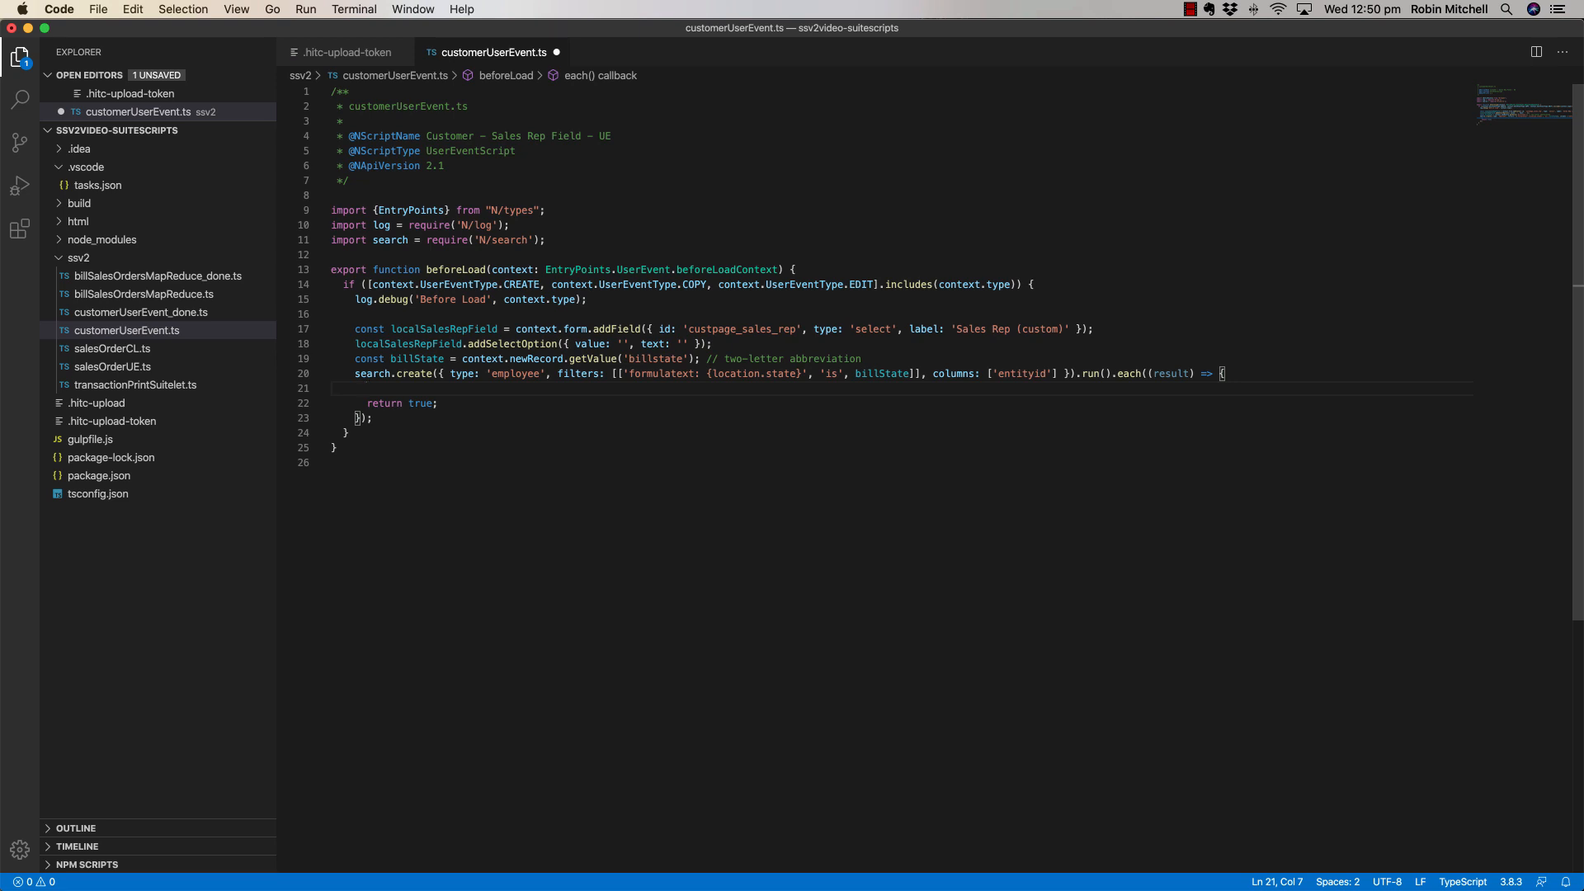
text(const employee)
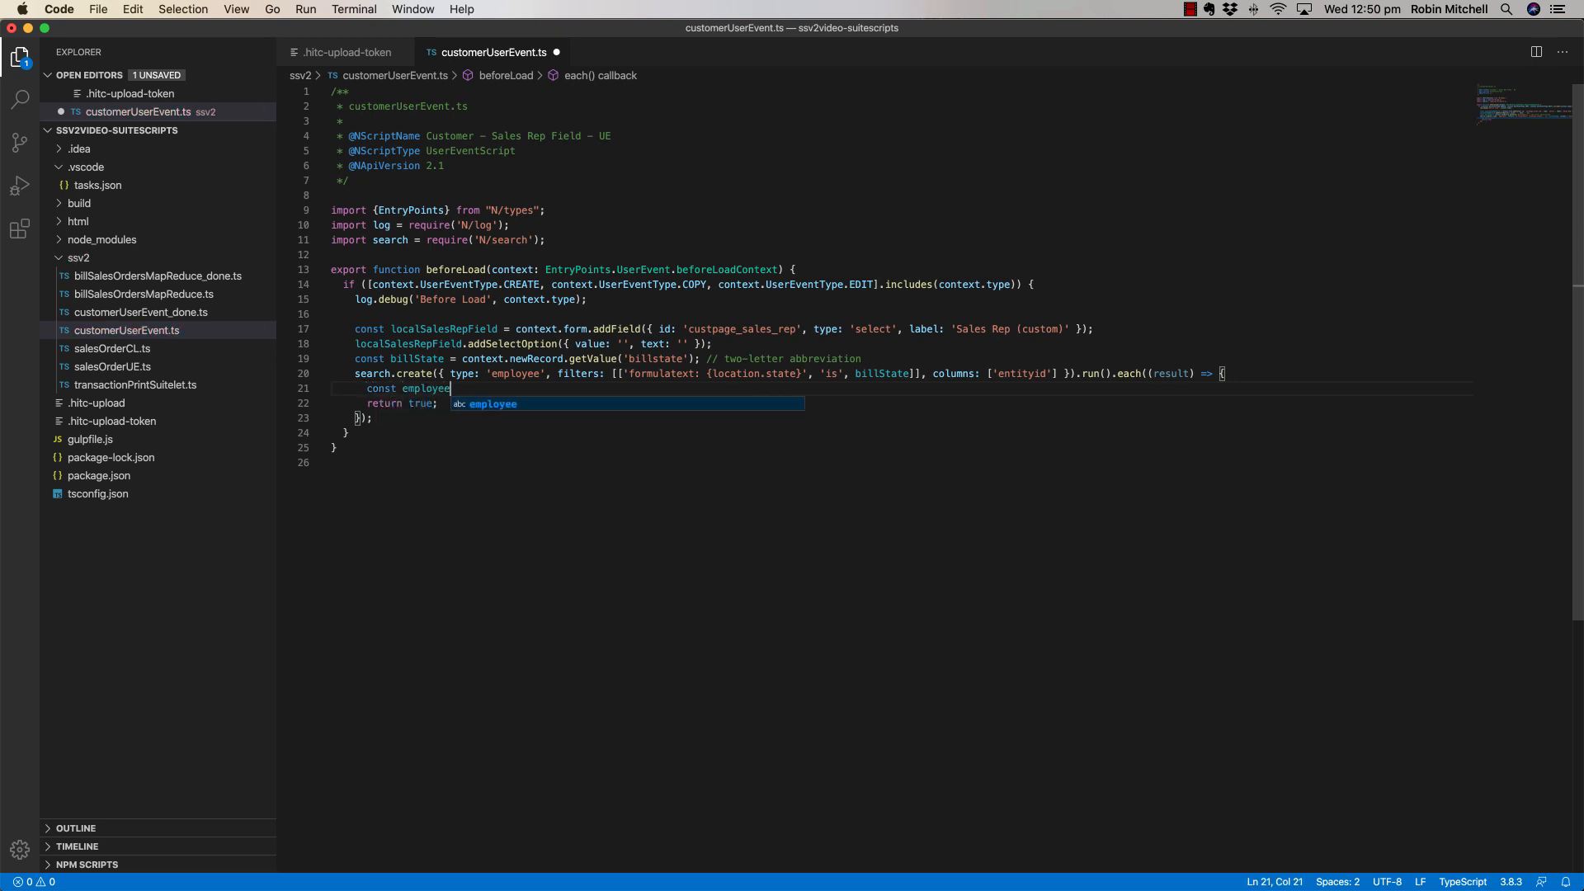
text(Name = result.getValue)
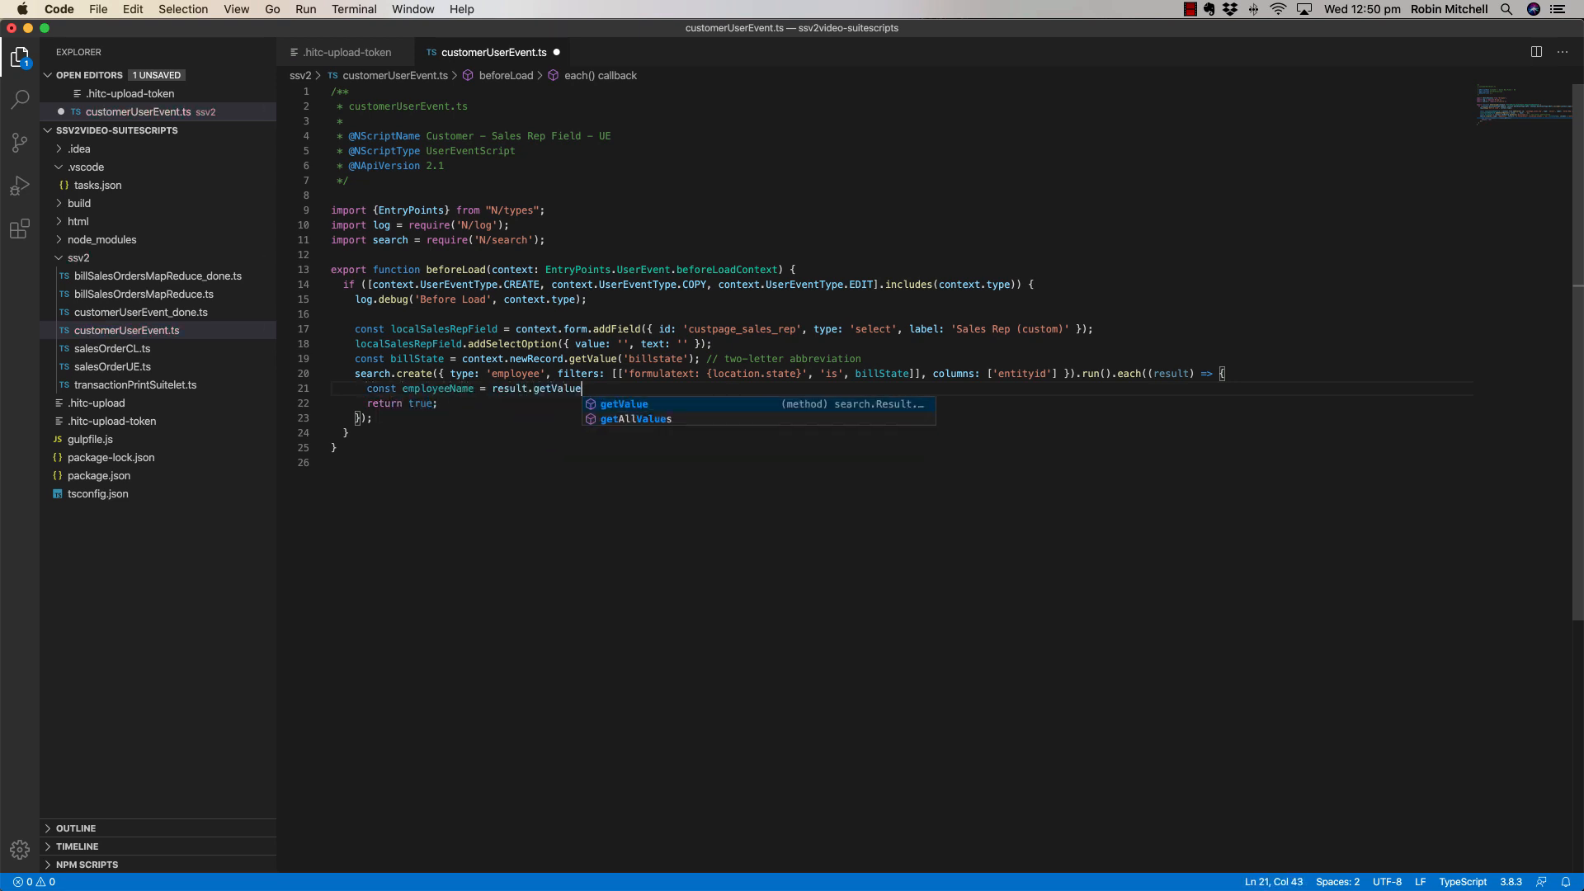
text(('entityid');)
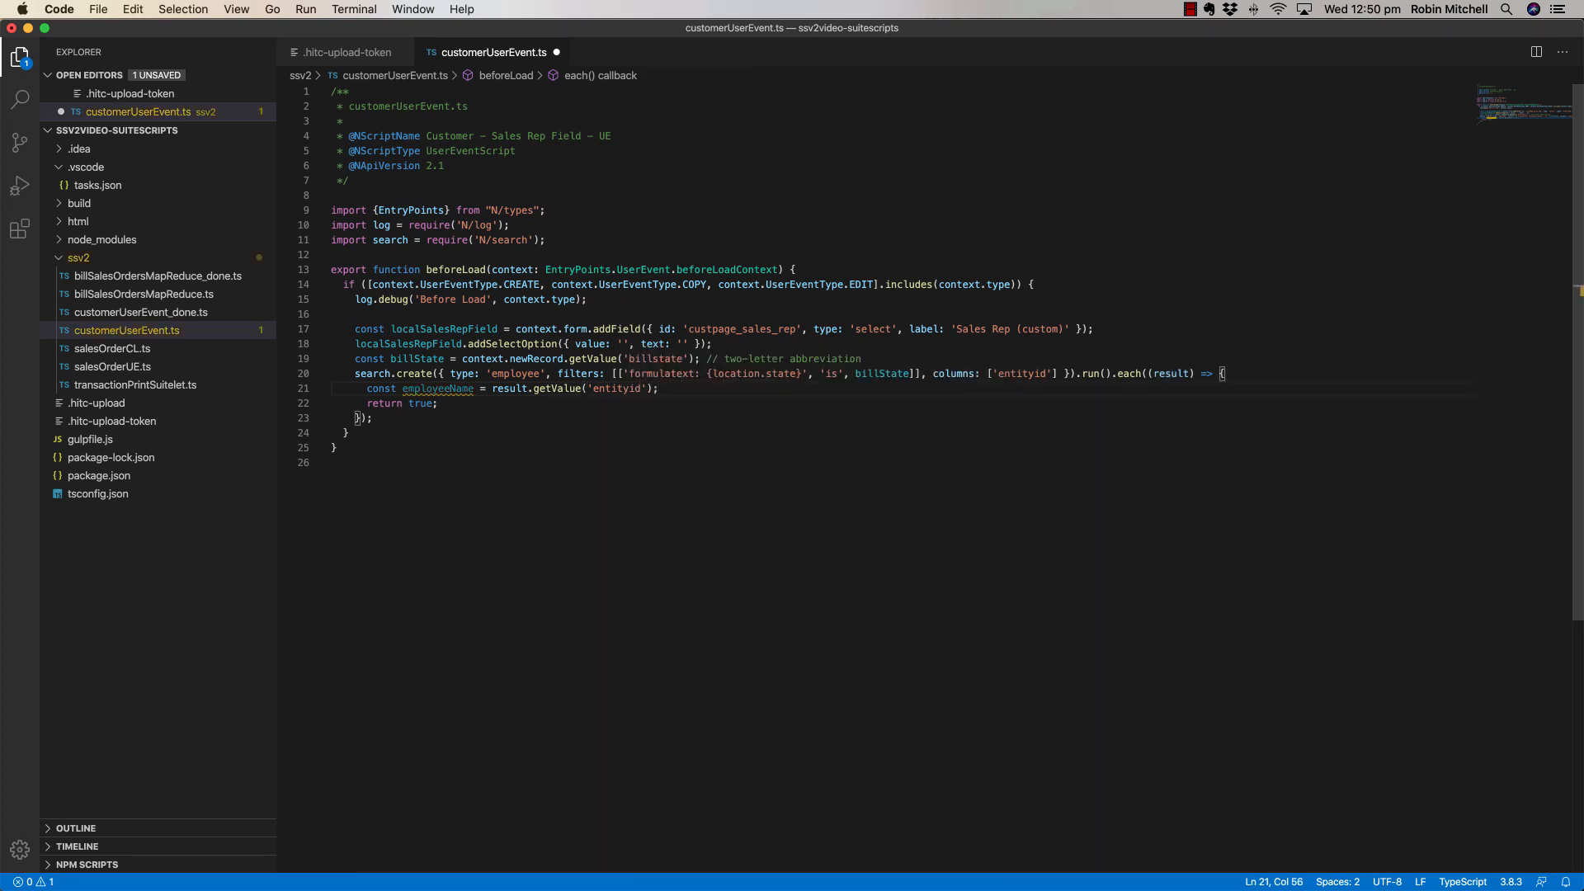
text(localSalesRepField.addSelectOption({ value: result.)
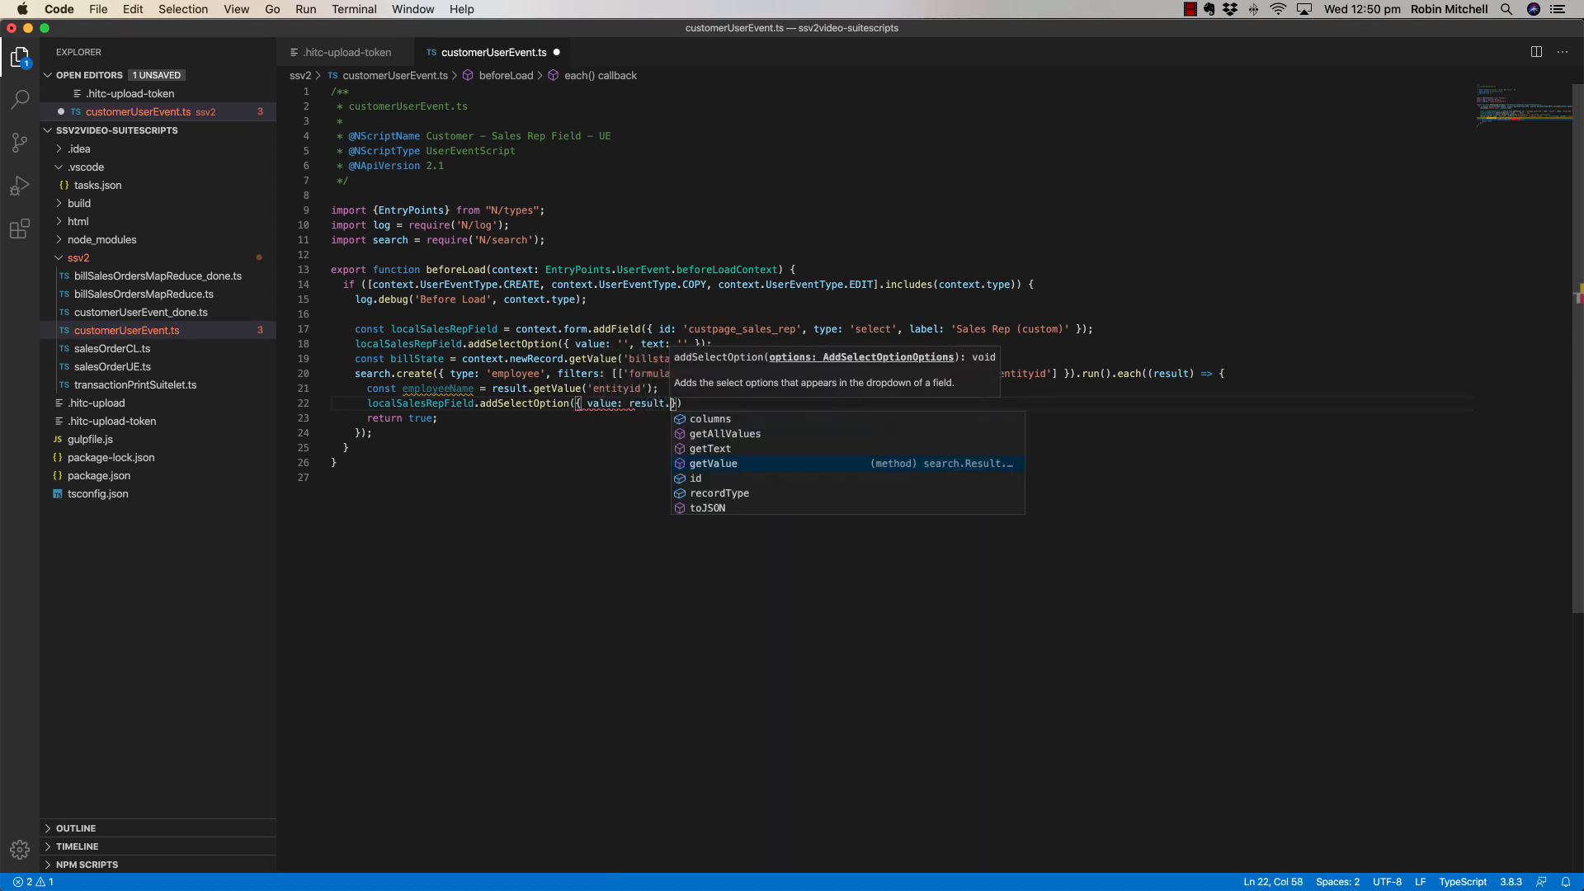
text(id, text: employeeName)
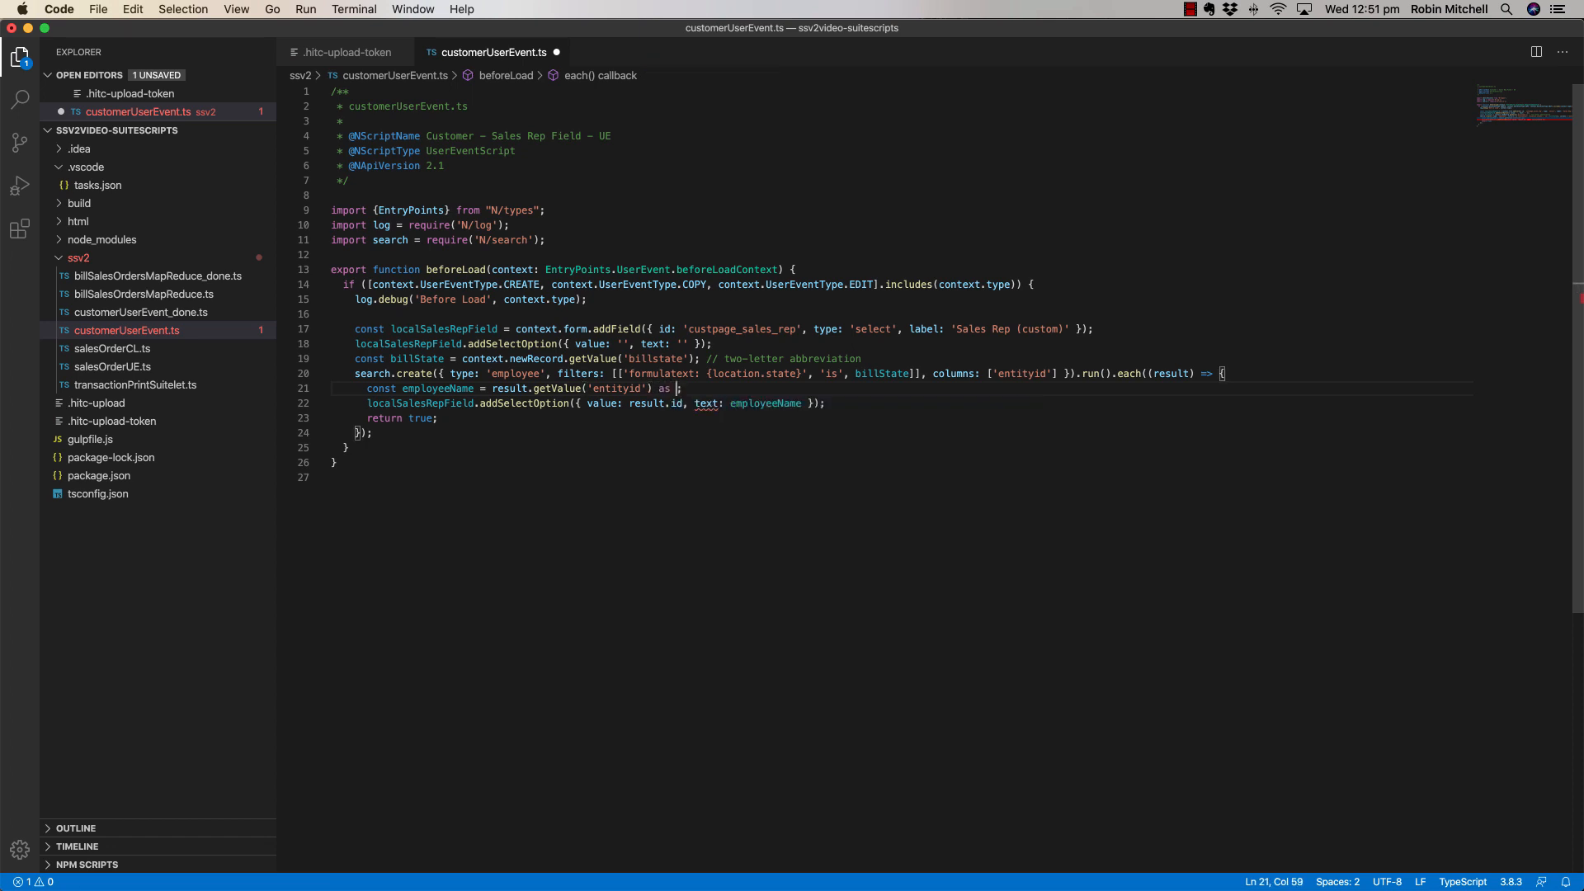
text(string;)
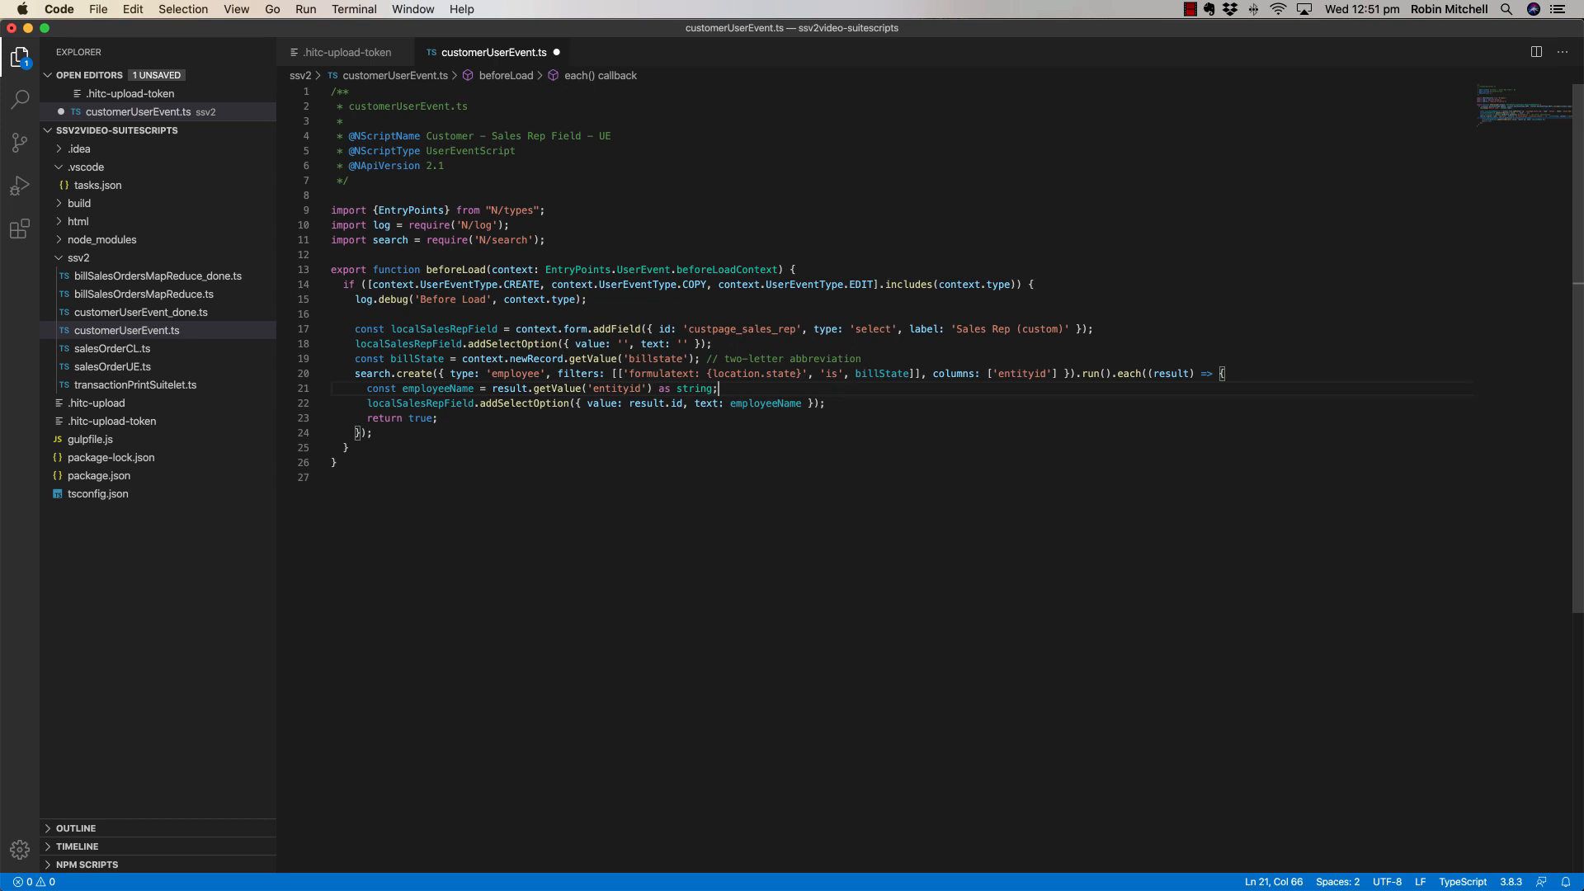
click(825, 403)
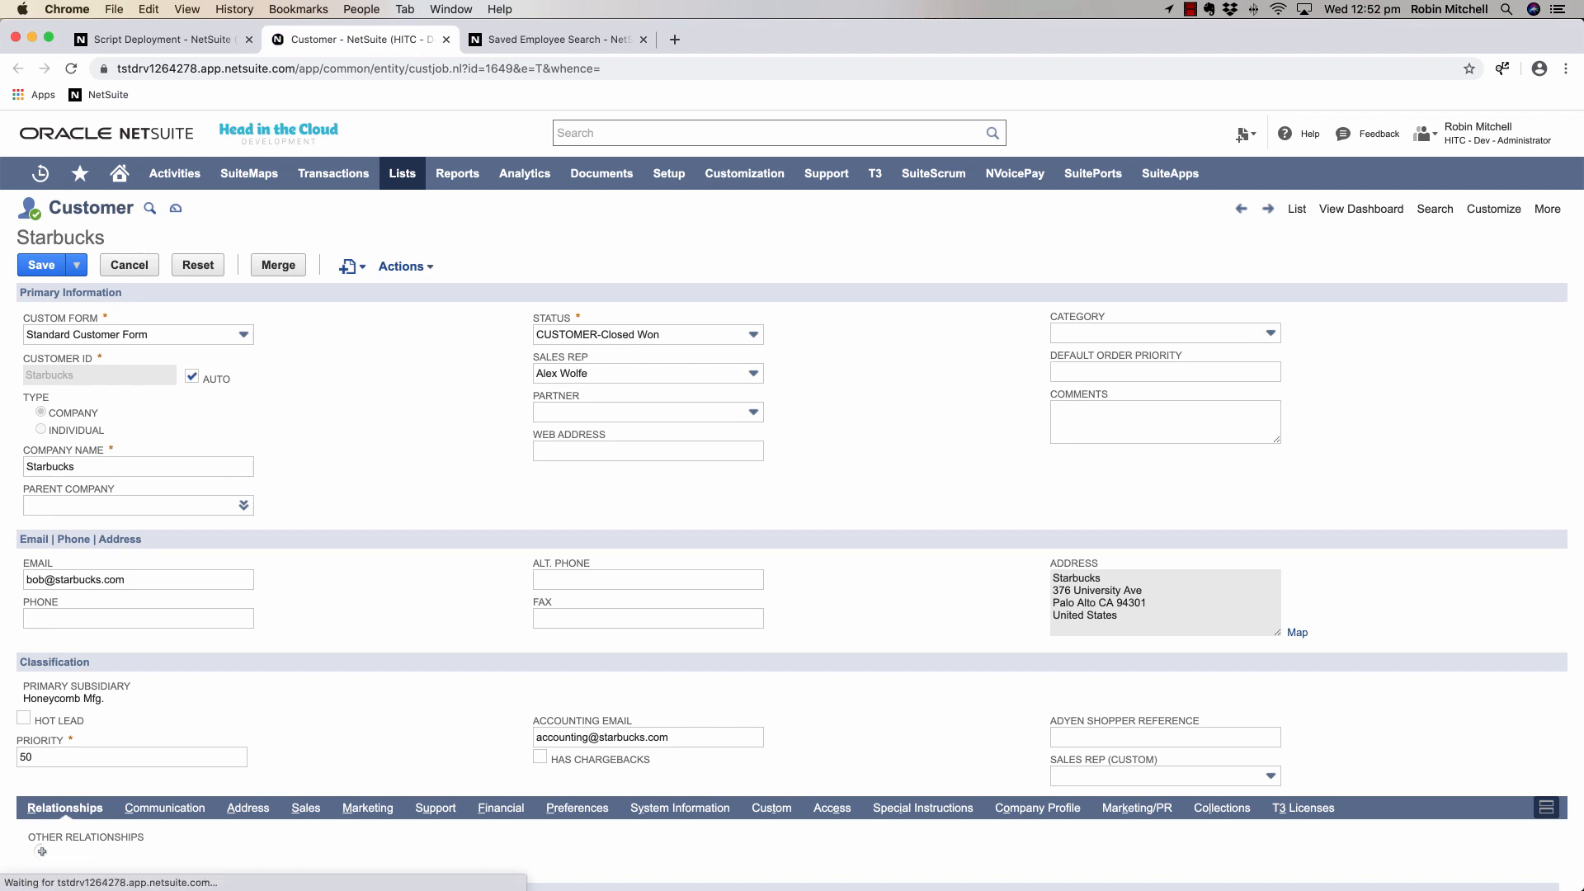
Expand the Sales Rep (custom) dropdown on Starbucks and scroll through the employees it offers.
click(39, 413)
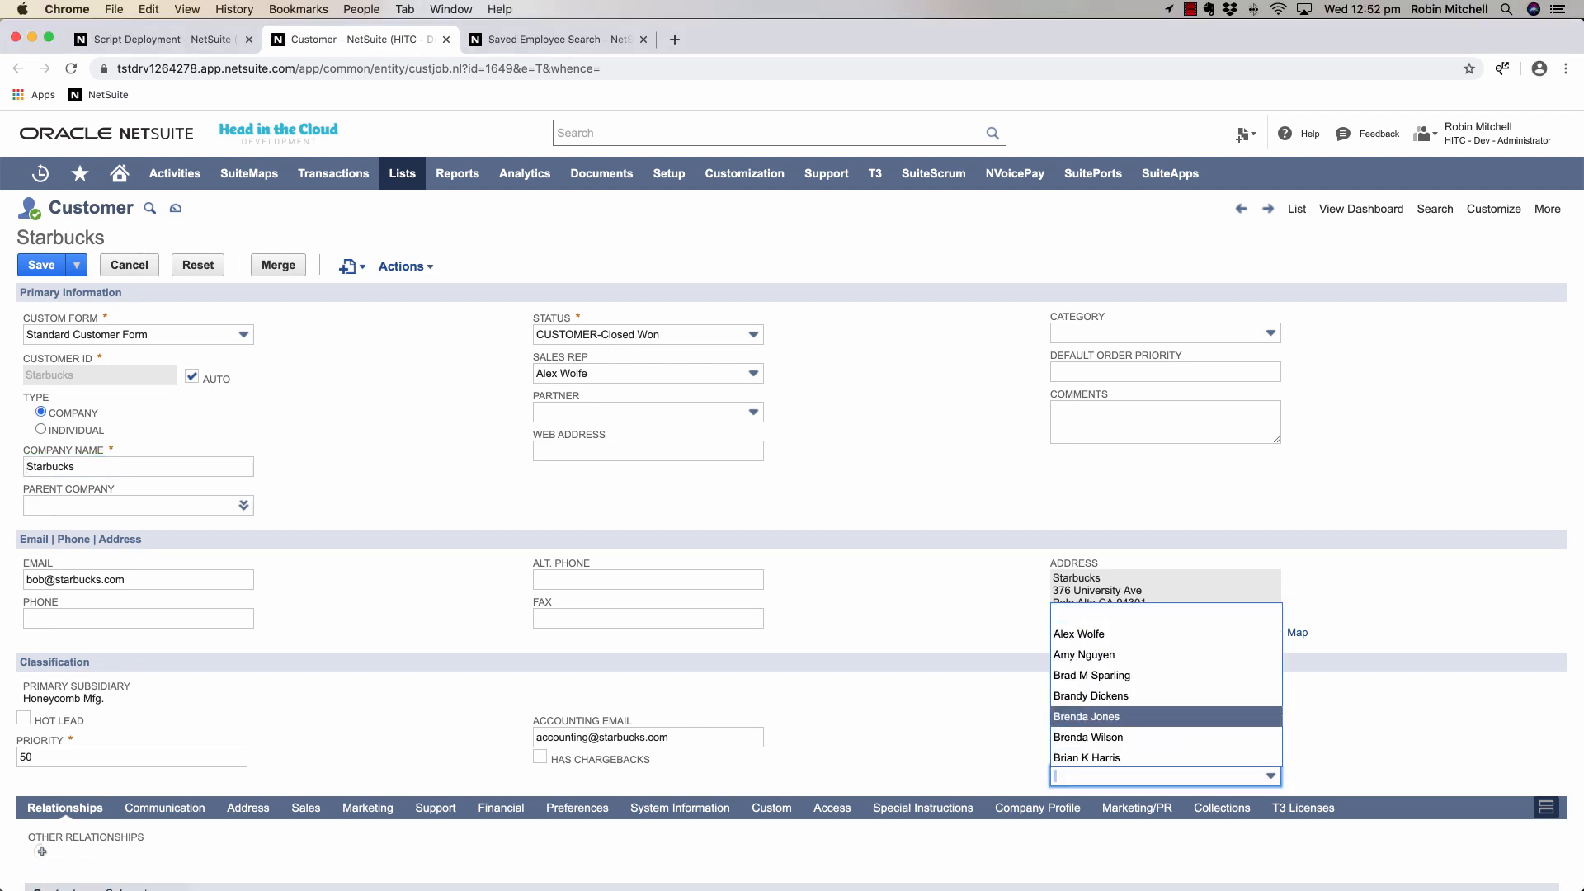
scroll(down, 3)
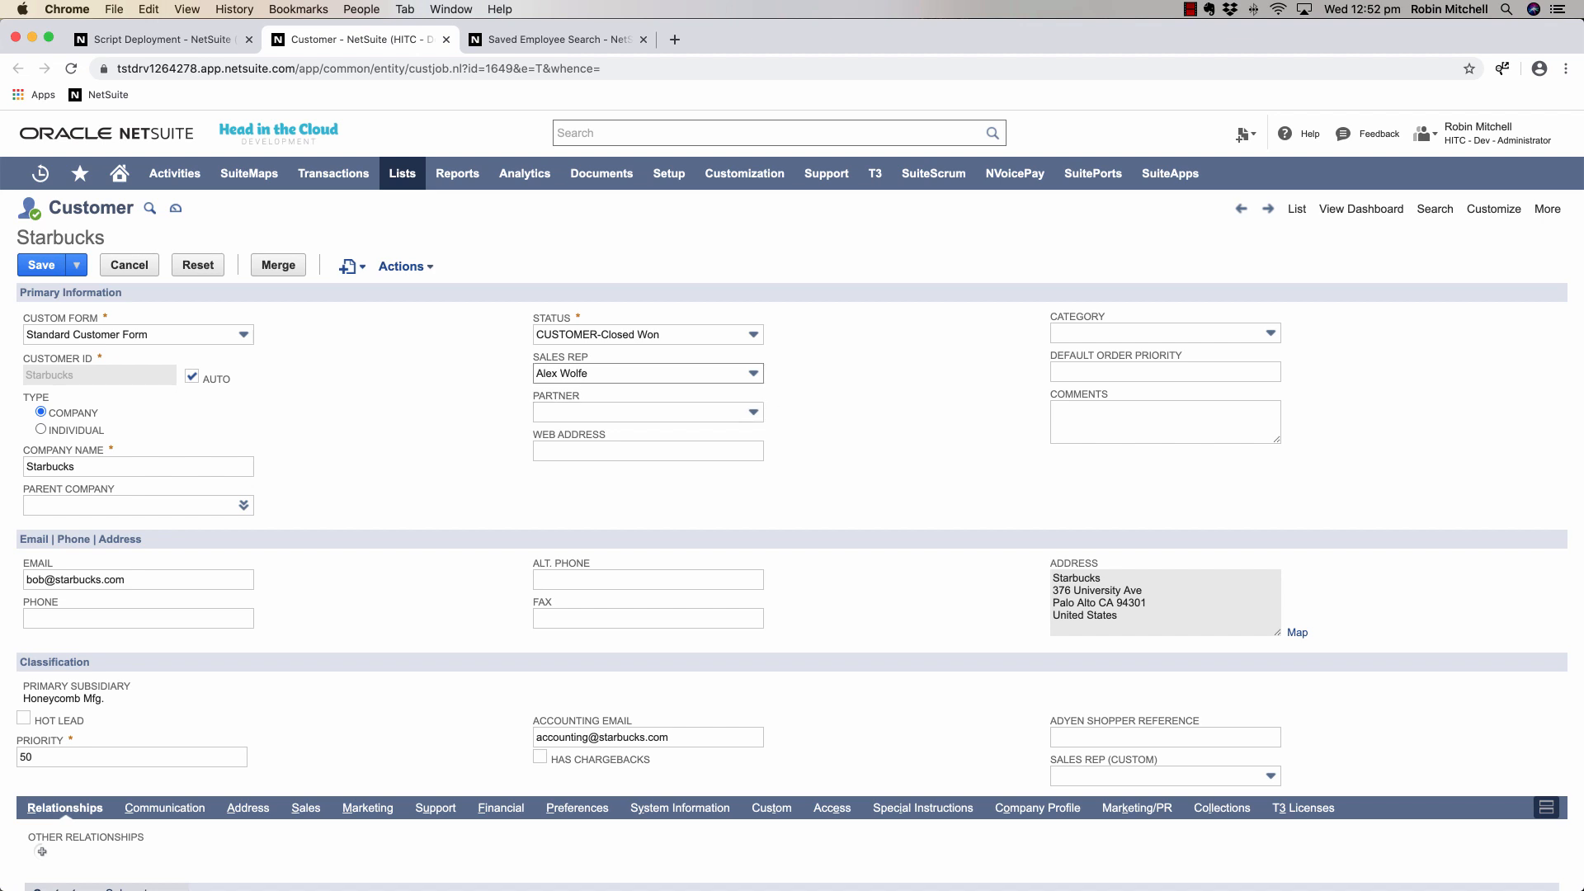
mouse_move(647, 373)
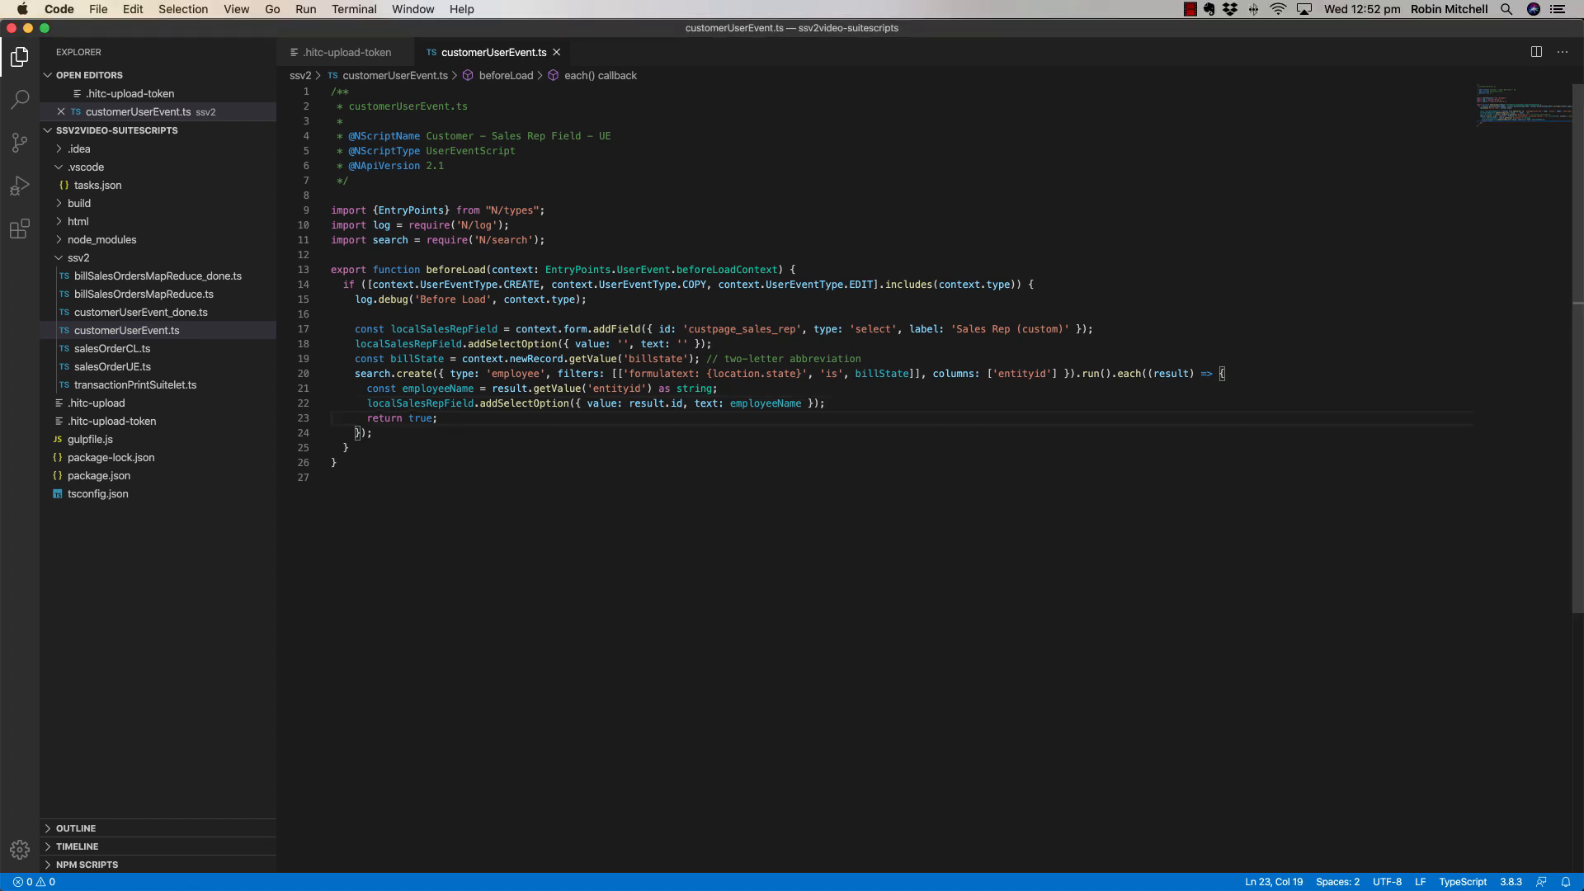
Insert localSalesRepField into the form with nextfield 'salesrep' via context.form.insertField.
text(contex)
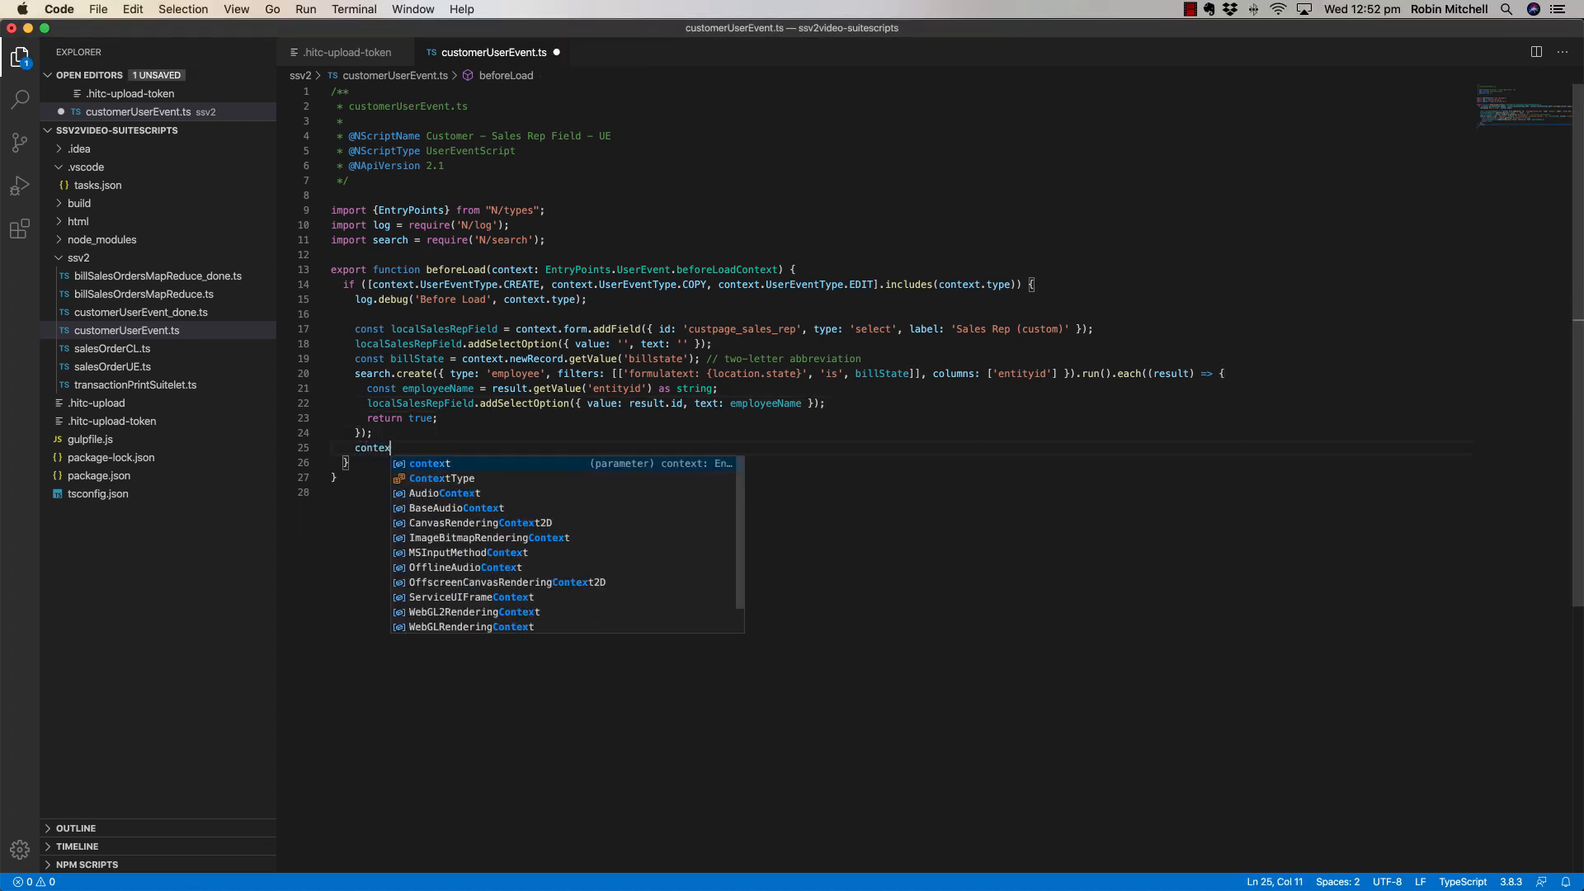
text(t.form.insertField)
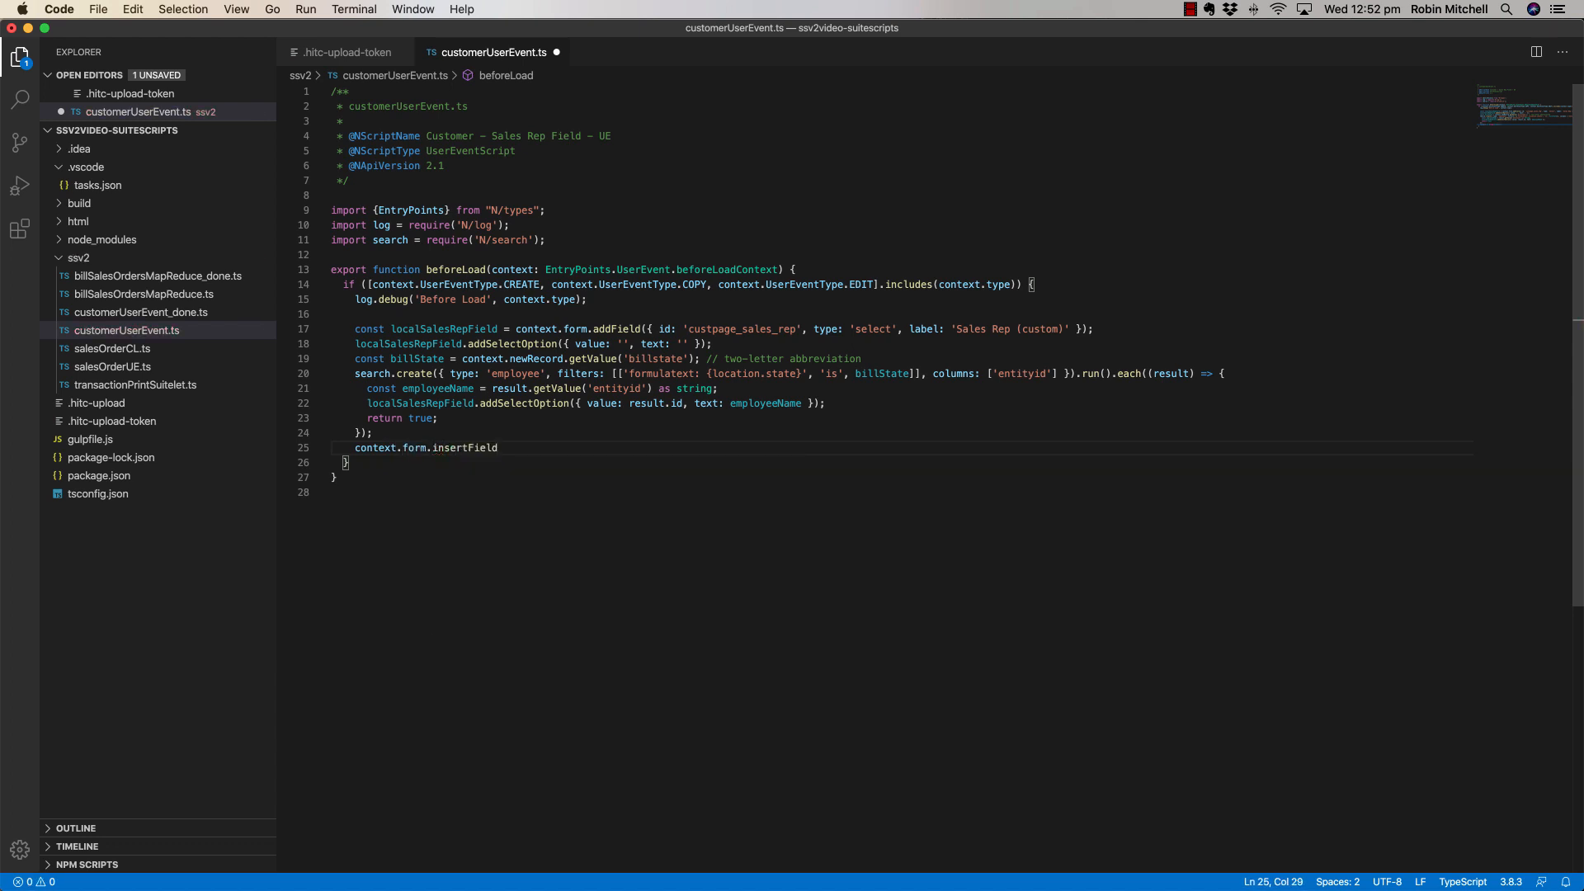
text({ field: localSalesRepField, }))
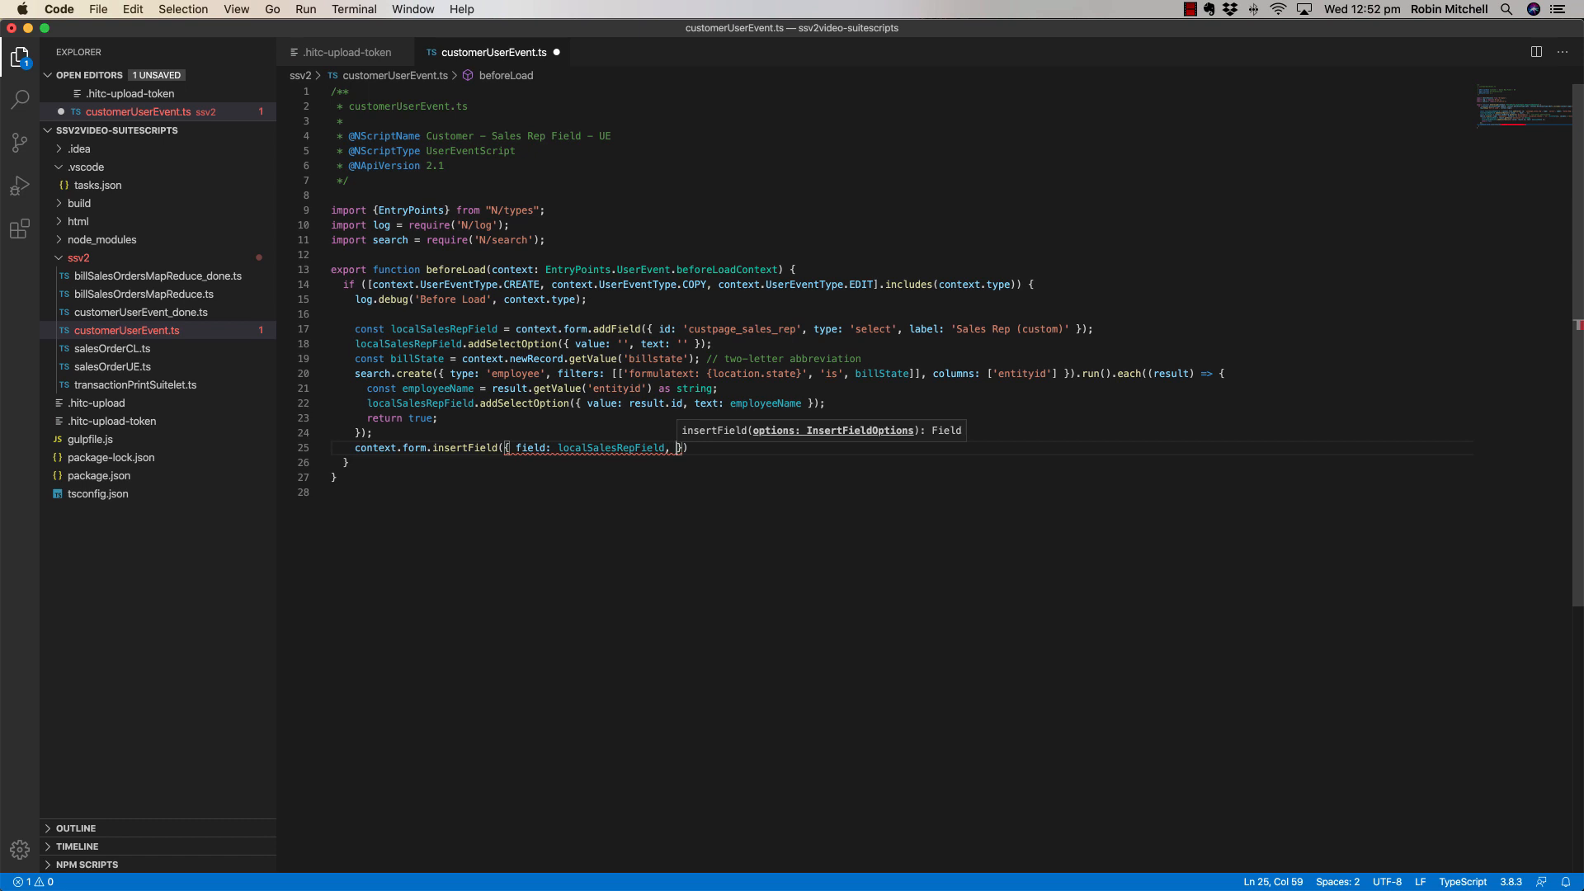
text(nextfield: 'salesrep)
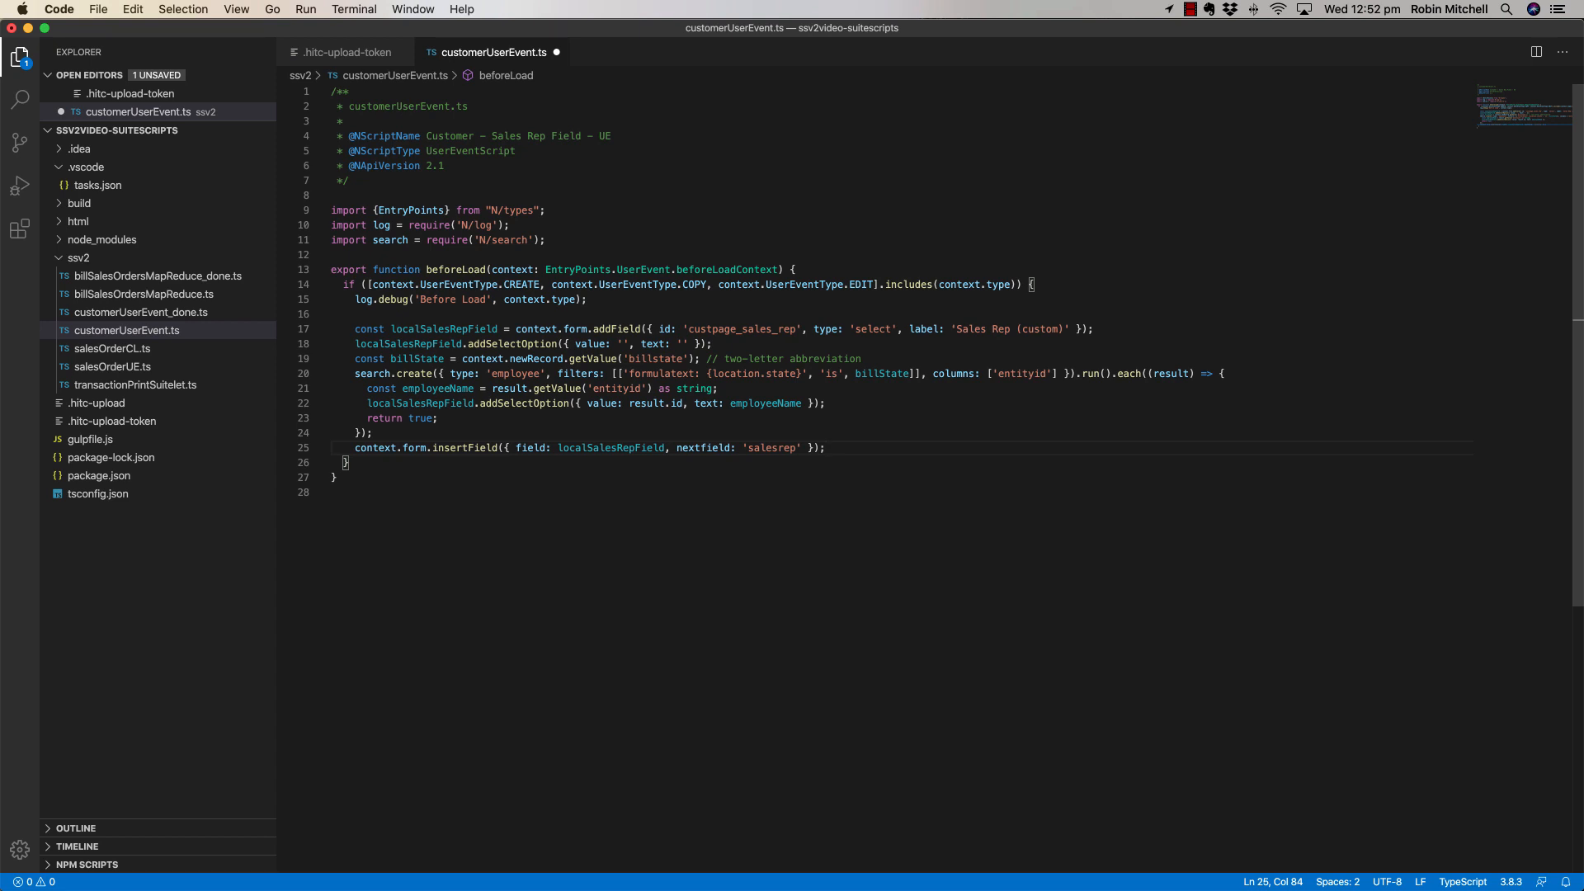
Set the custom field's help text to 'Select a local sales rep.' with setHelpText.
text(localSalesRepField.)
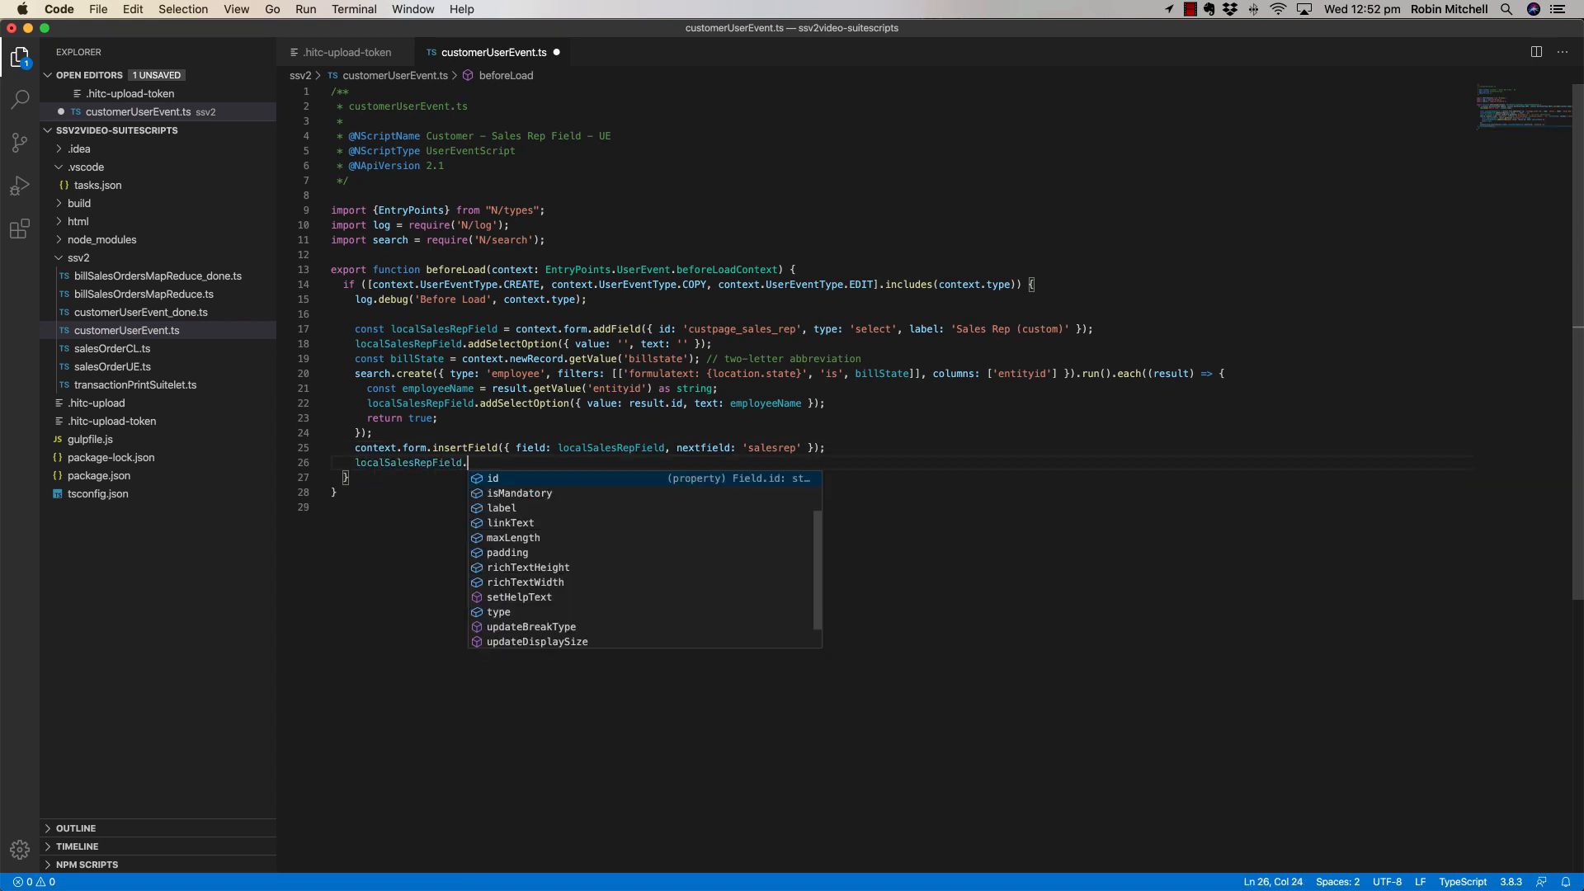
text(setHelpText({ h)
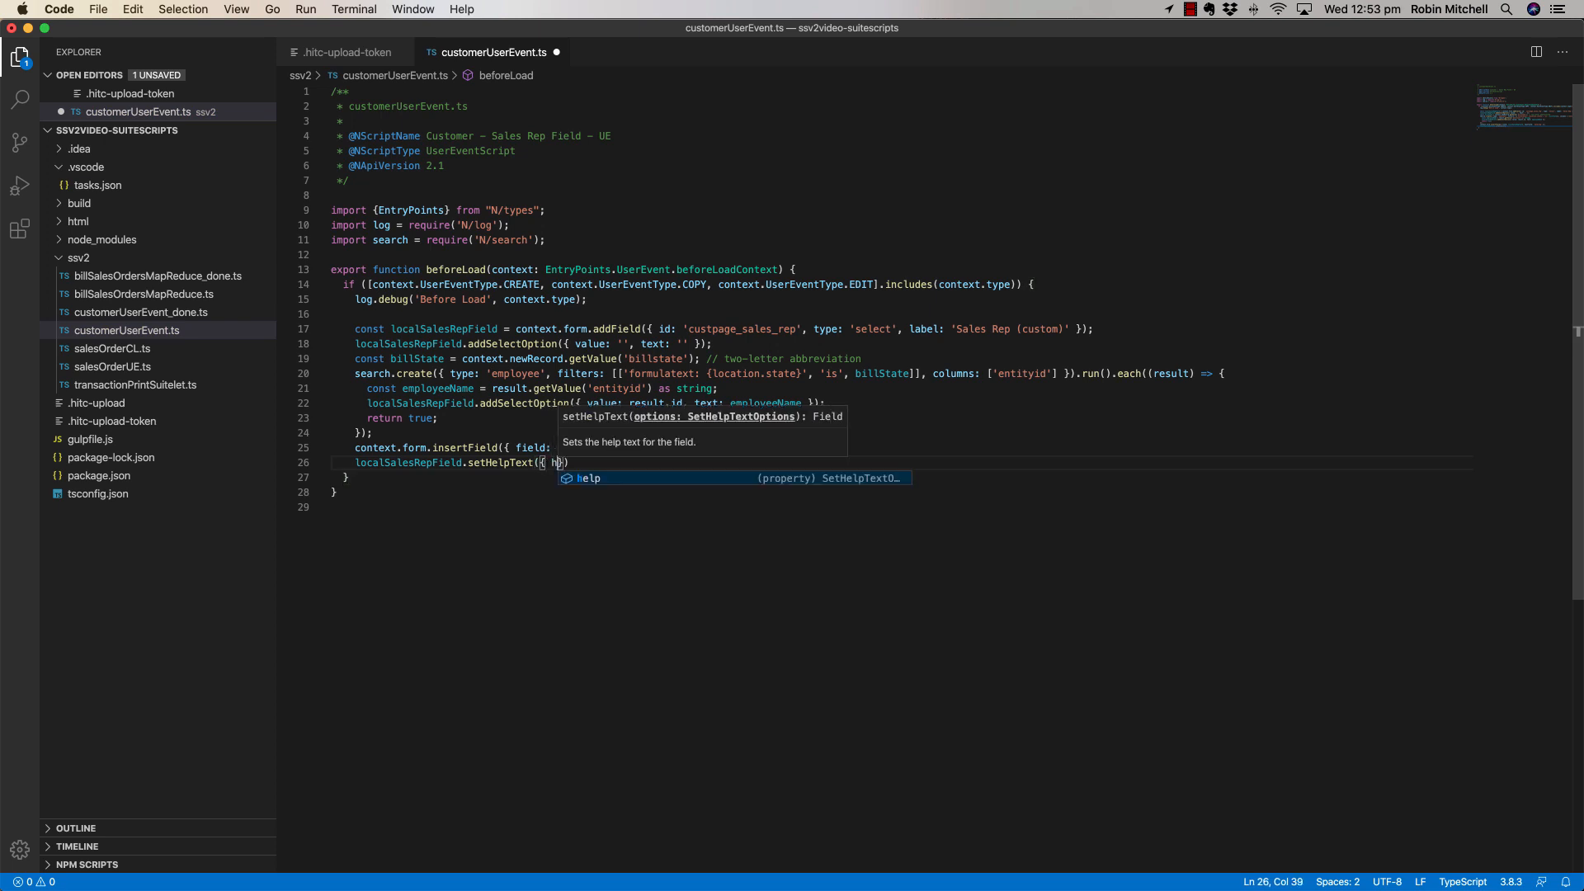
text(help: 'Select a local sales rep)
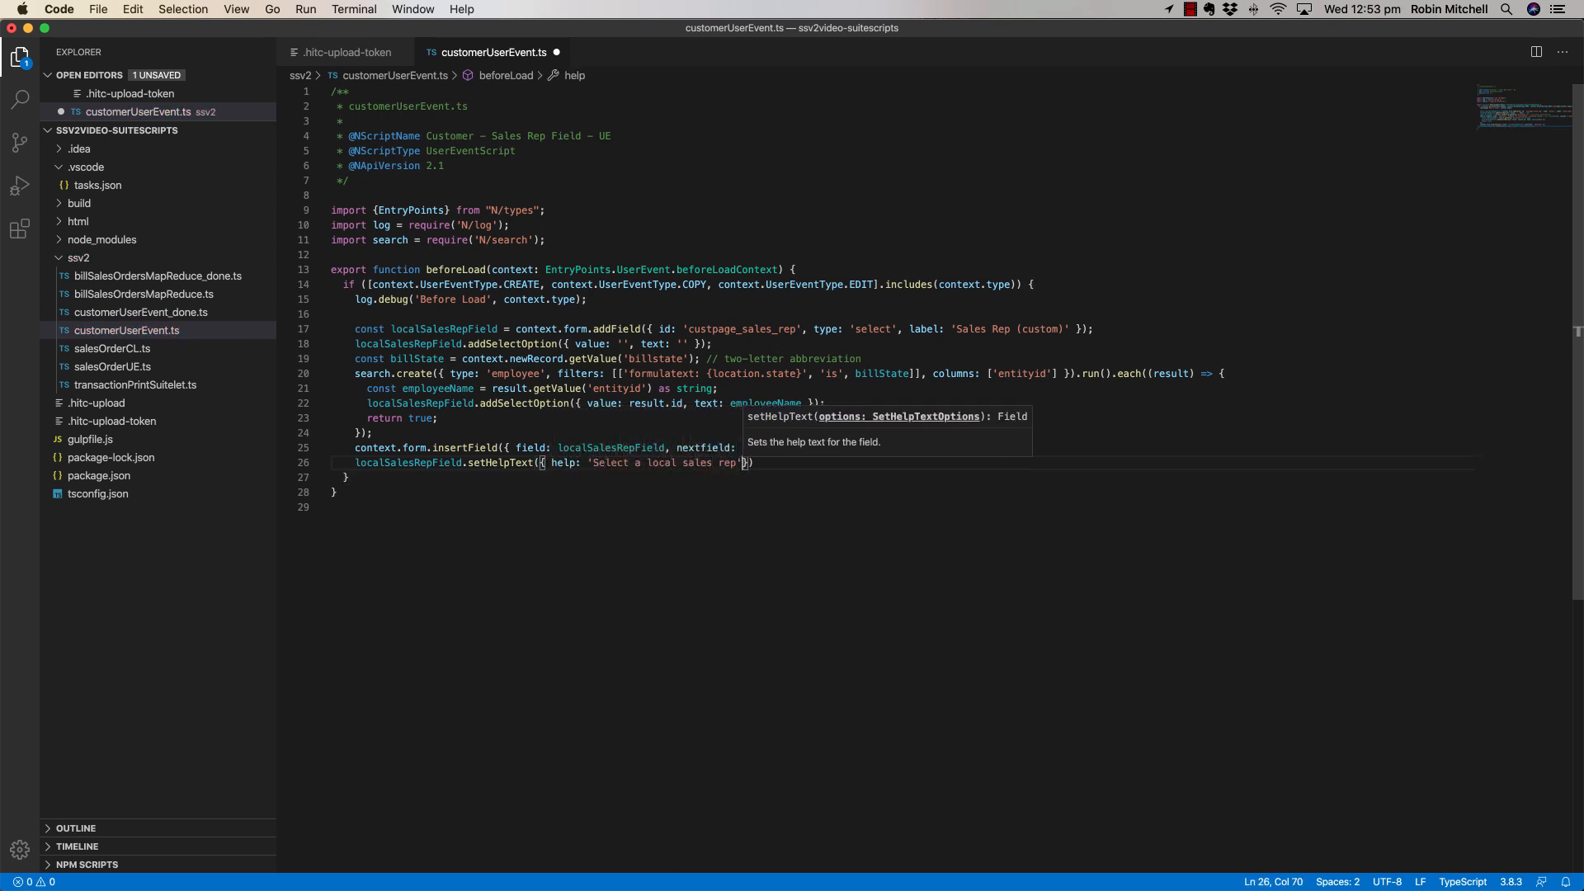
text(.)
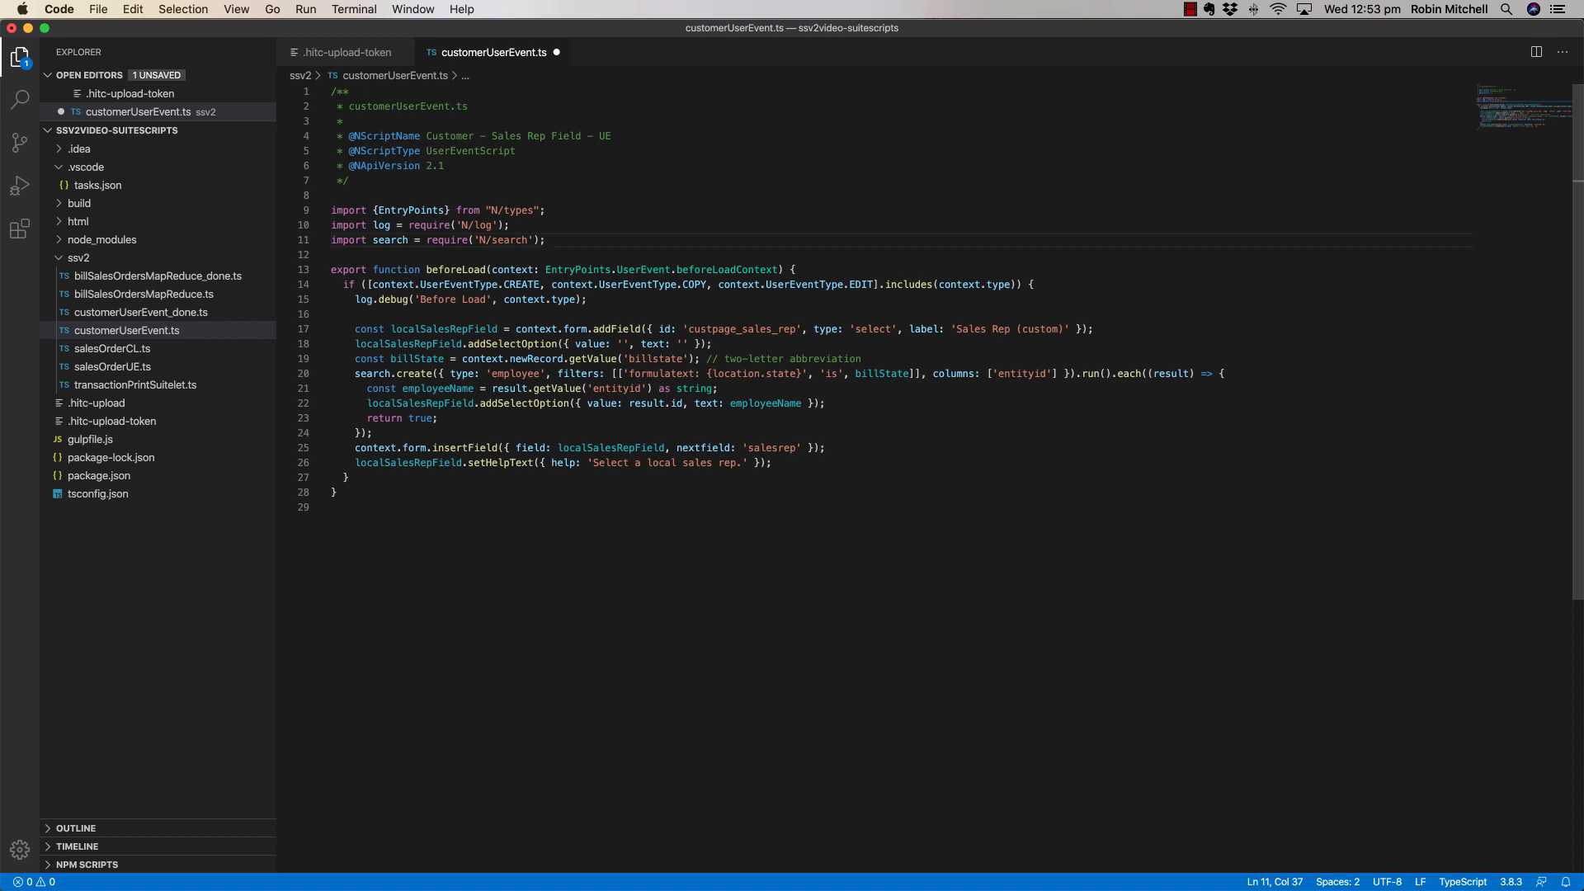
Add the serverWidget import from 'N/ui/serverWidget' at the top of the script.
text(import serverWidget = require('N/ui/serverWidget');)
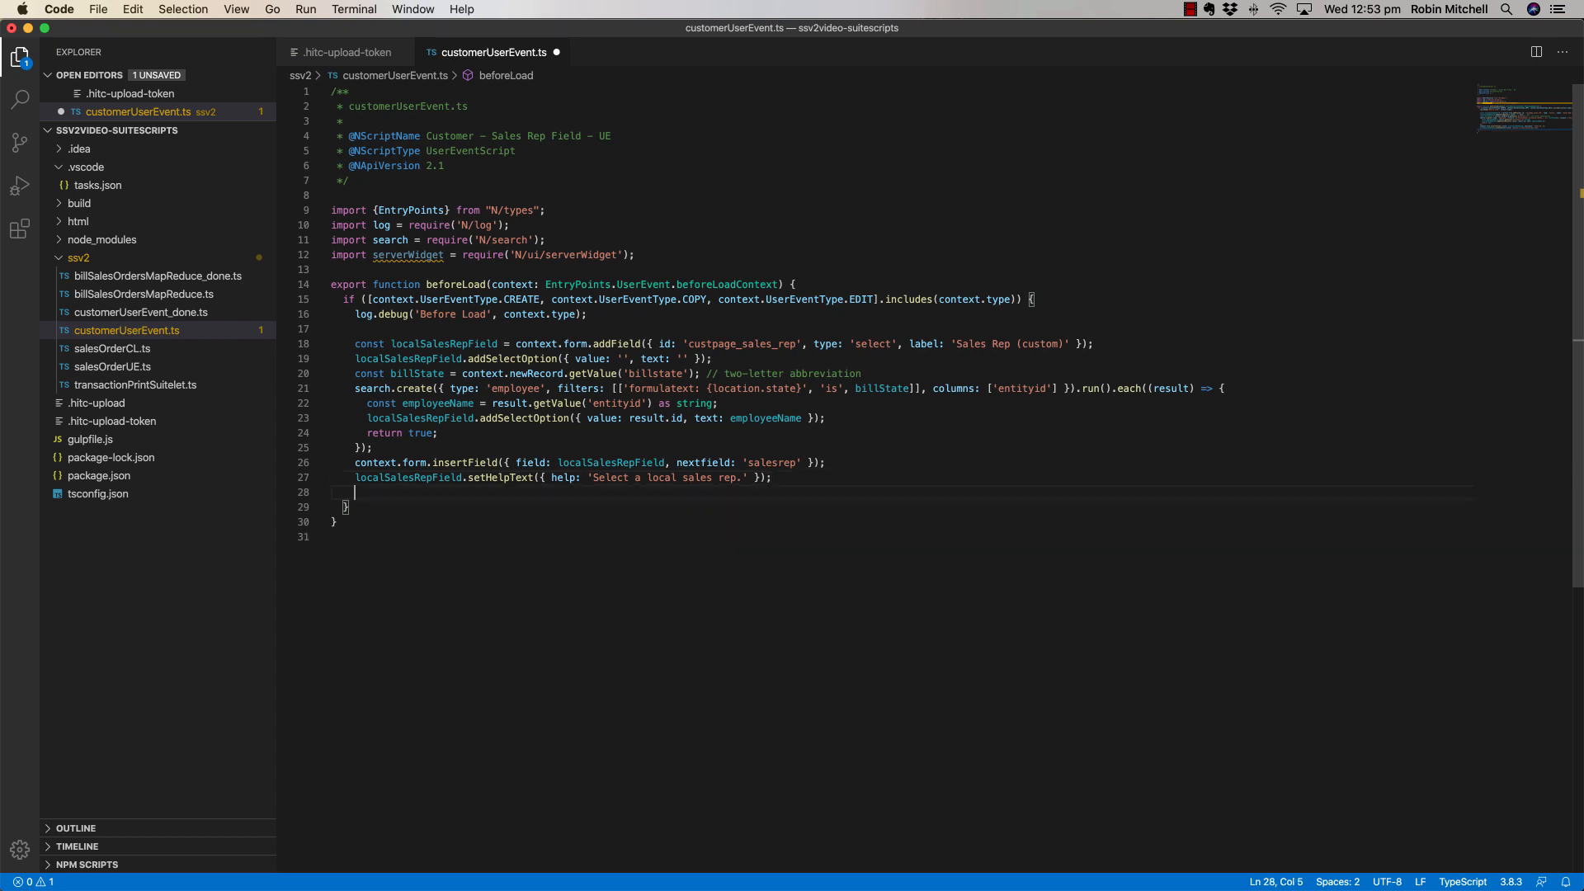
Change the built-in salesrep form field to display type FieldDisplayType.INLINE.
text(context.form.getFie)
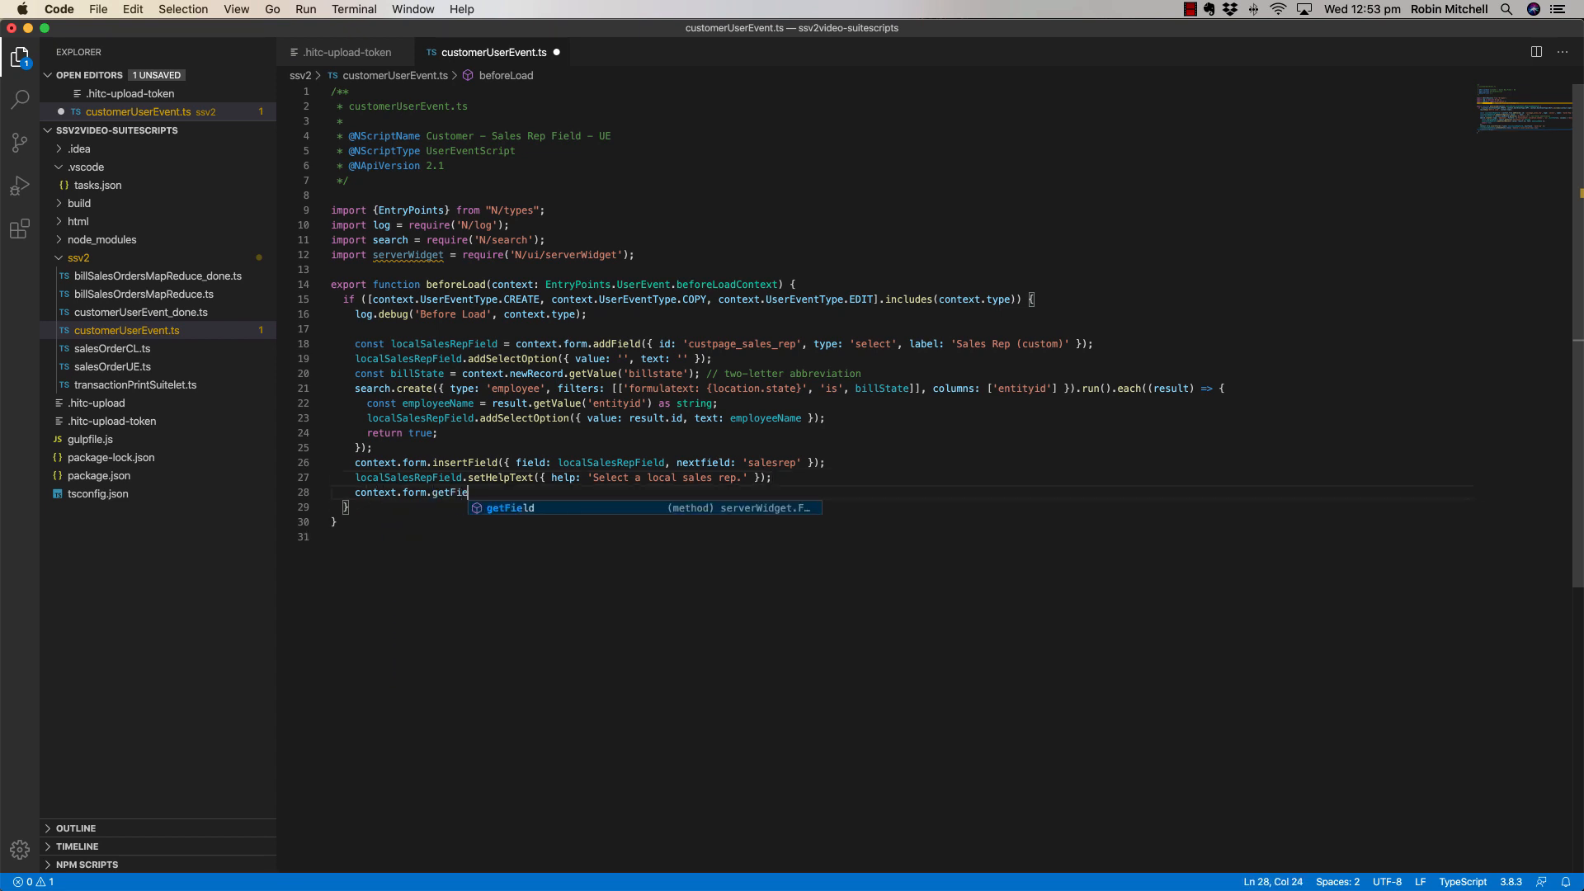
text(ld({ id: 'sala)
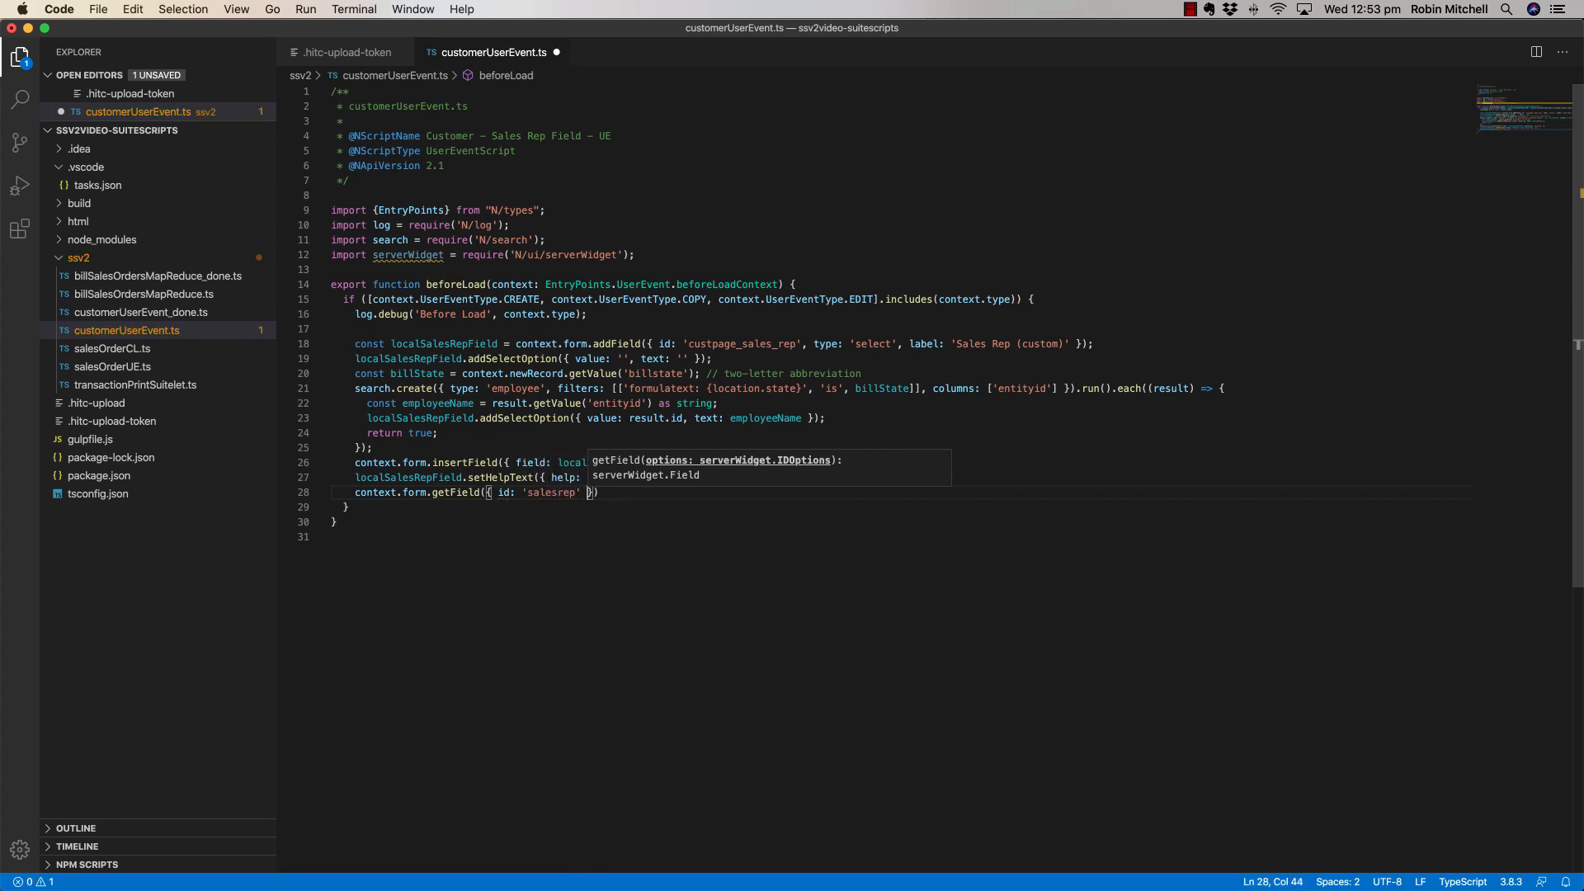
text(.updateDisplayTyp)
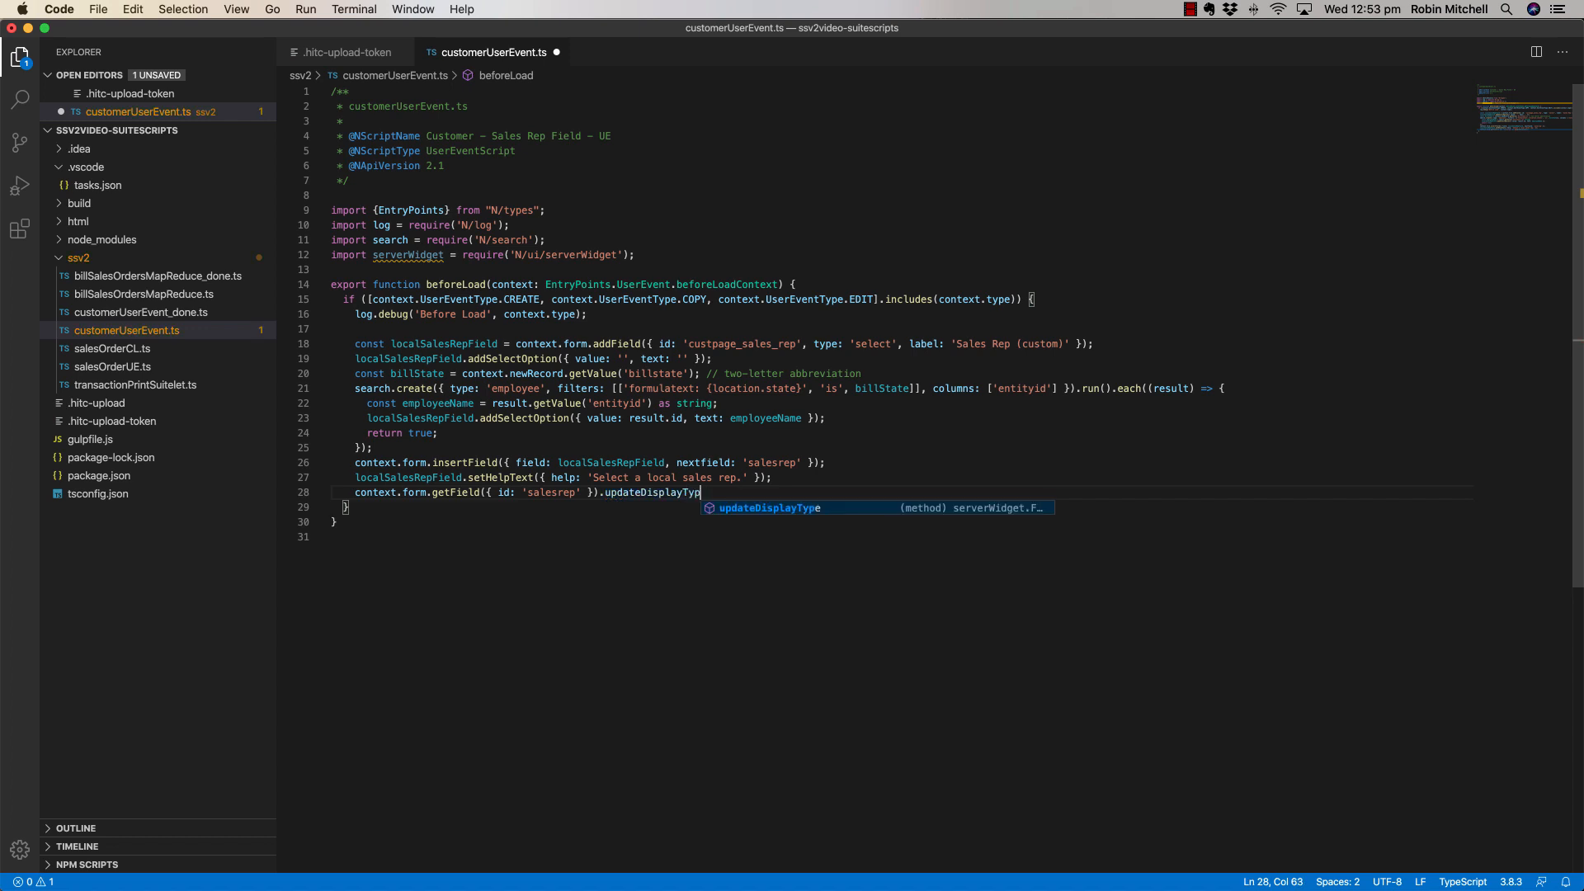
text(e({ displayType: s)
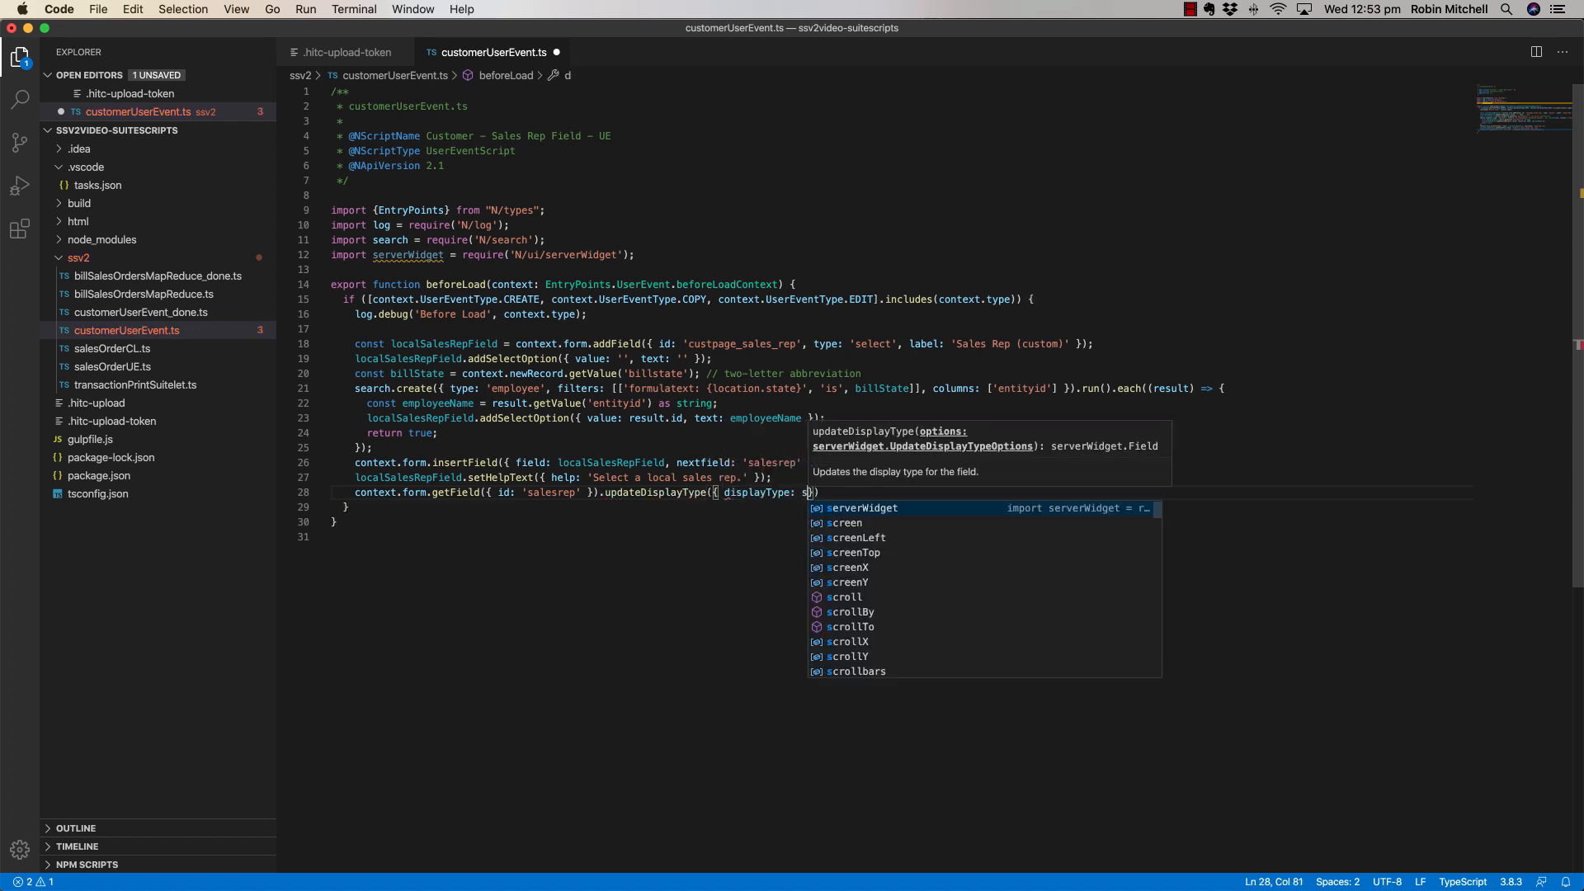
text(serverWidget.FieldDisplayType.INLINE)
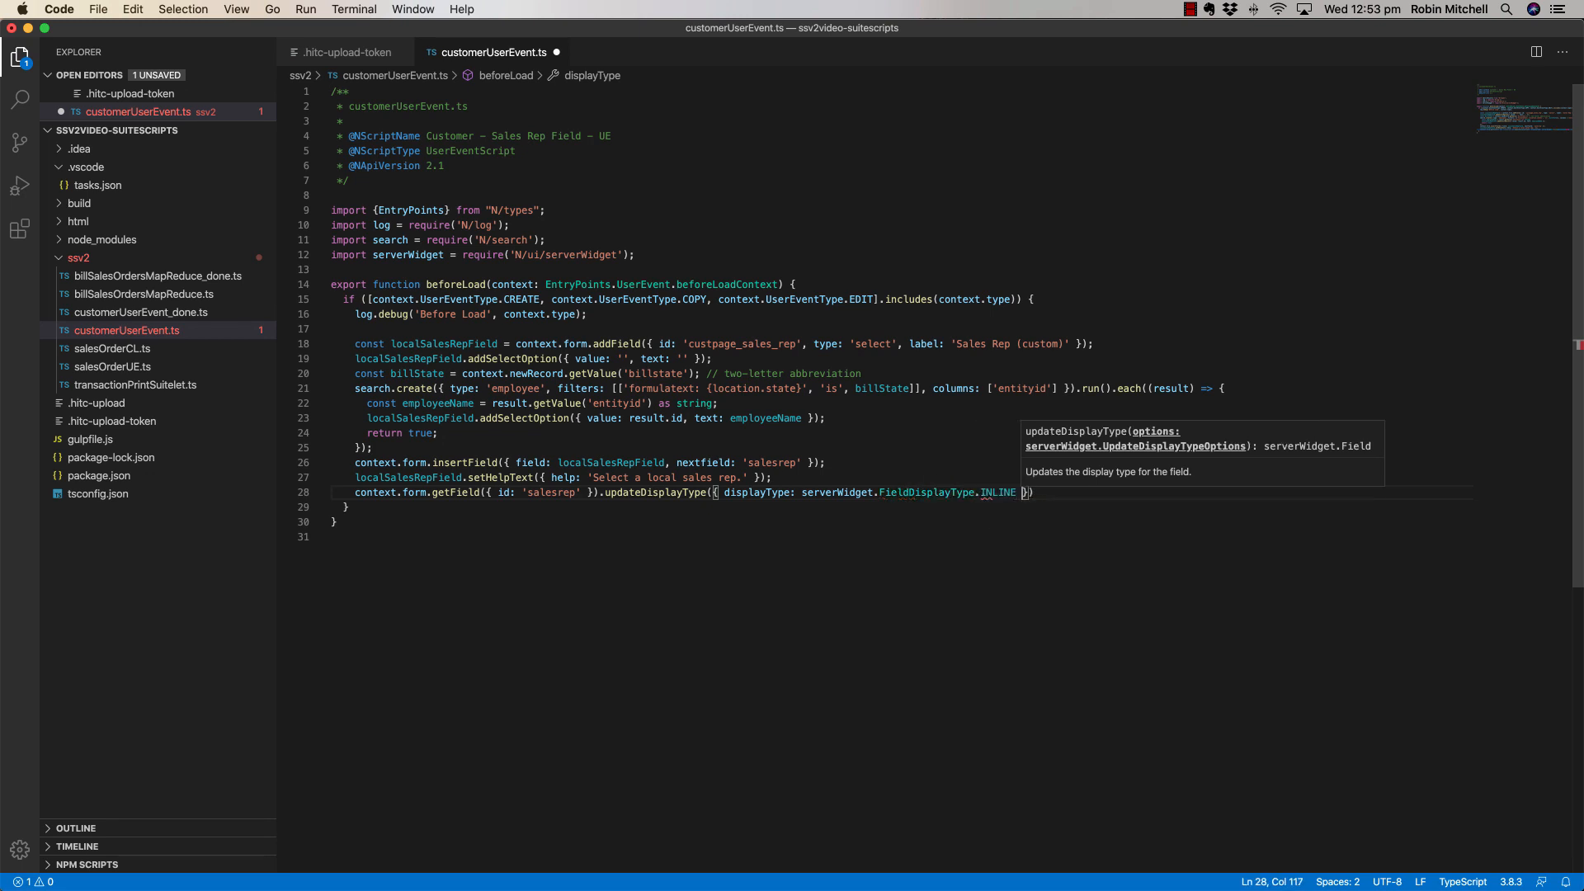
text();)
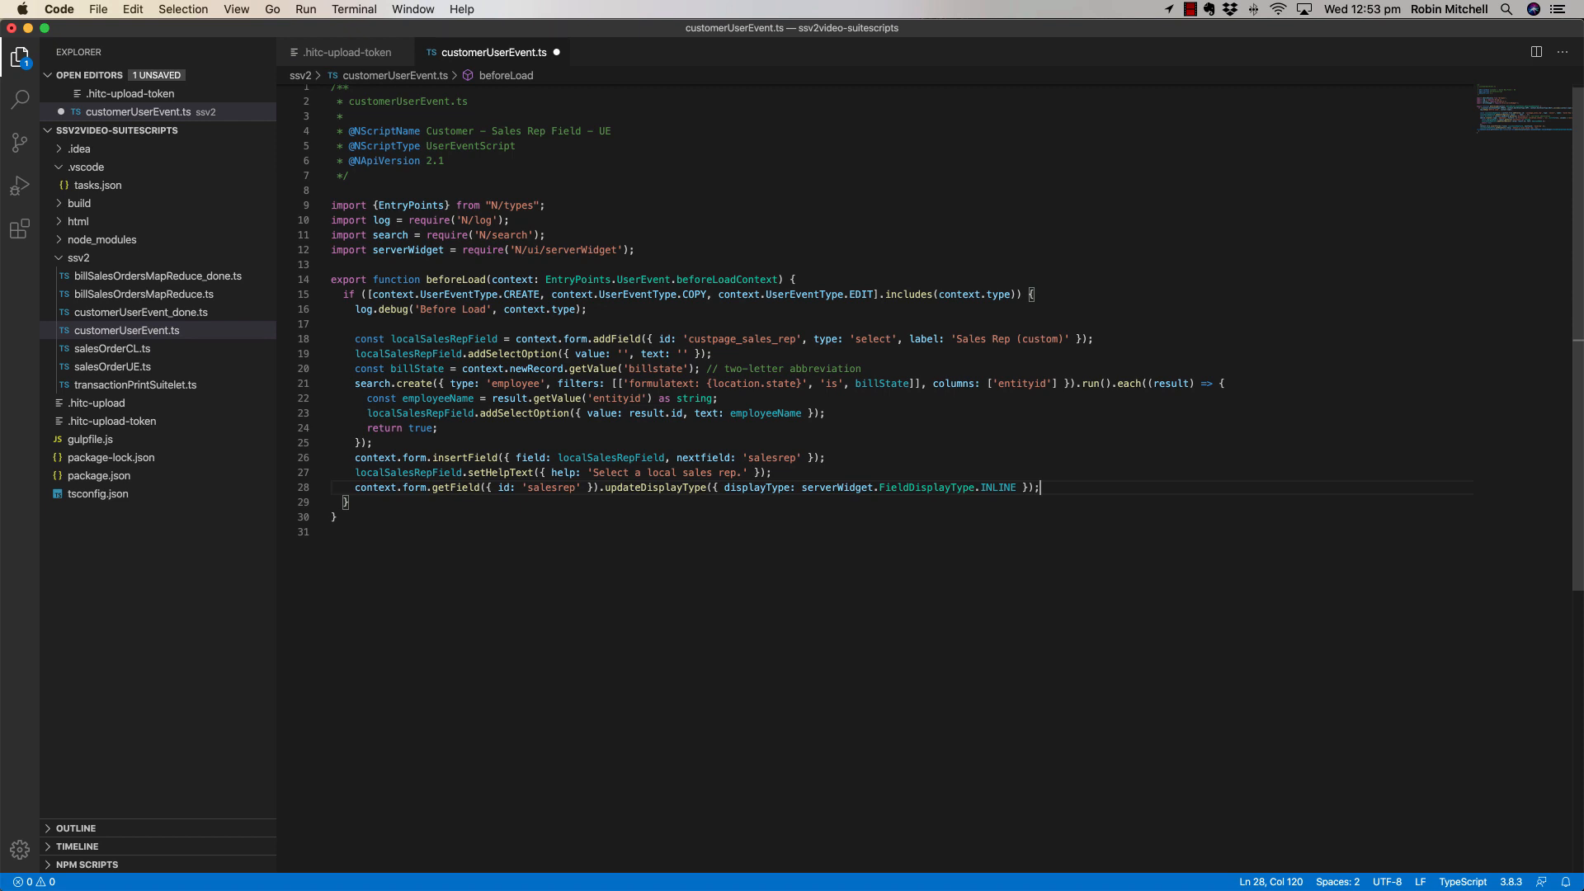
Default localSalesRepField to context.newRecord.getValue('salesrep') as string.
text(l)
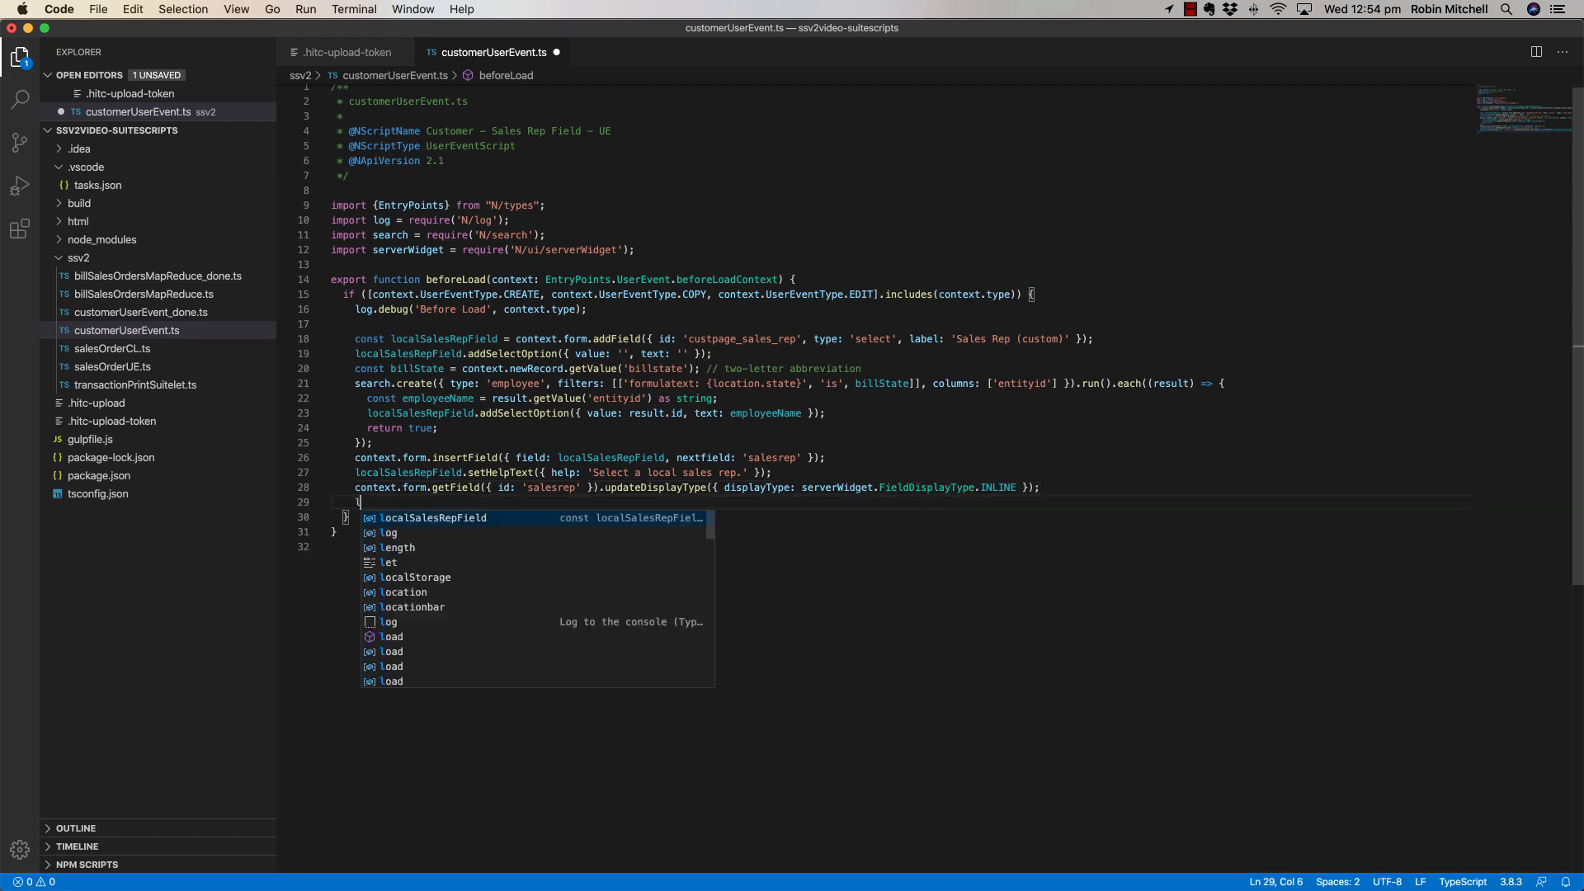
text(ocalSalesRepField.d)
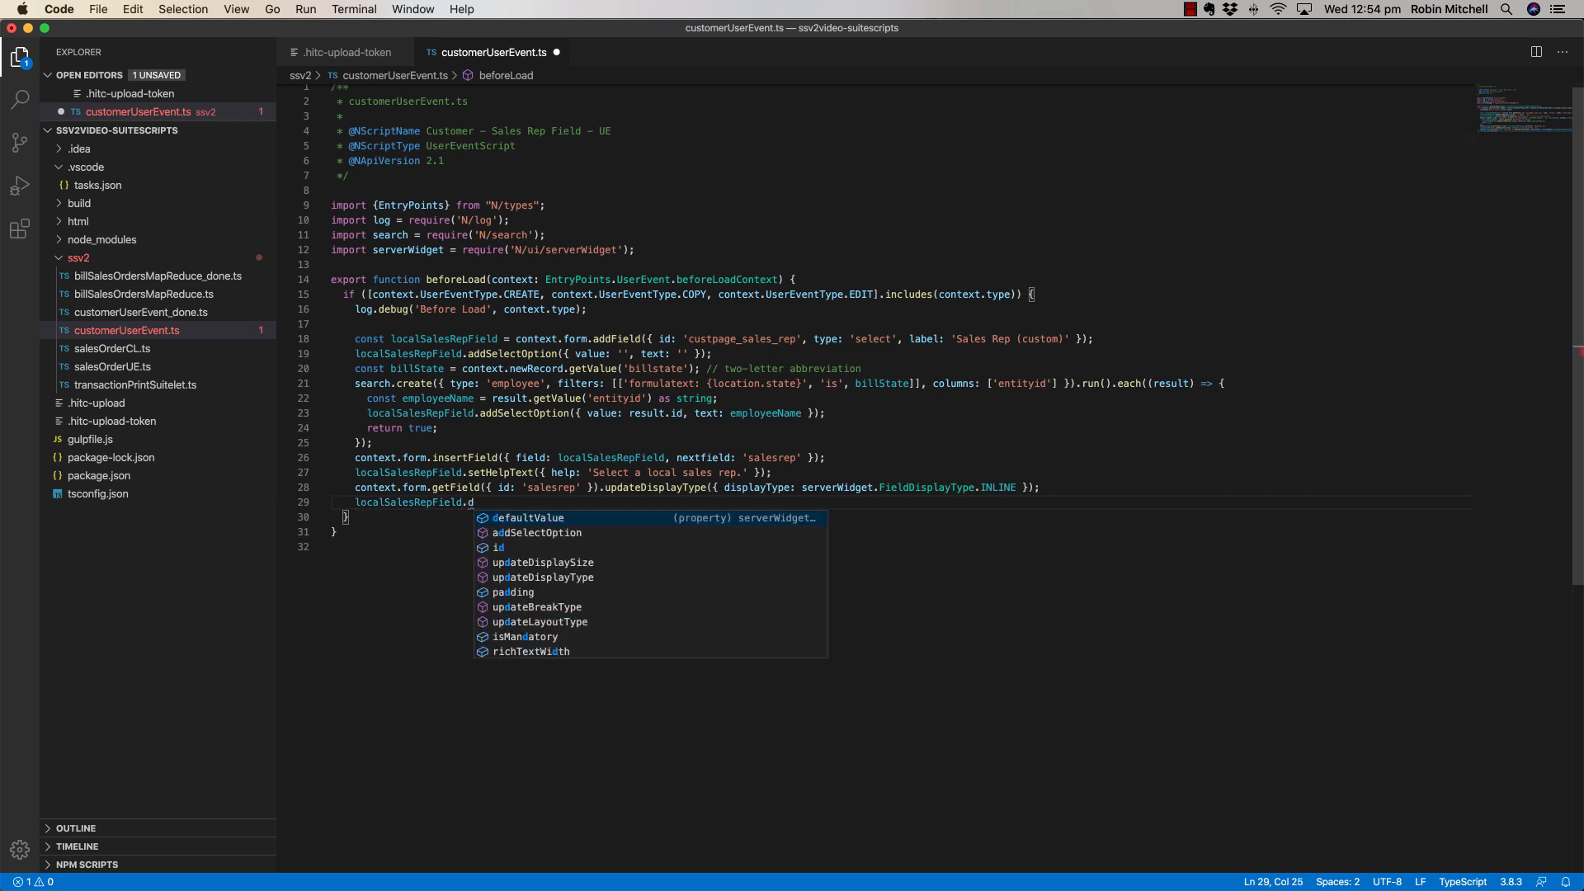
text(efaultValue = context.)
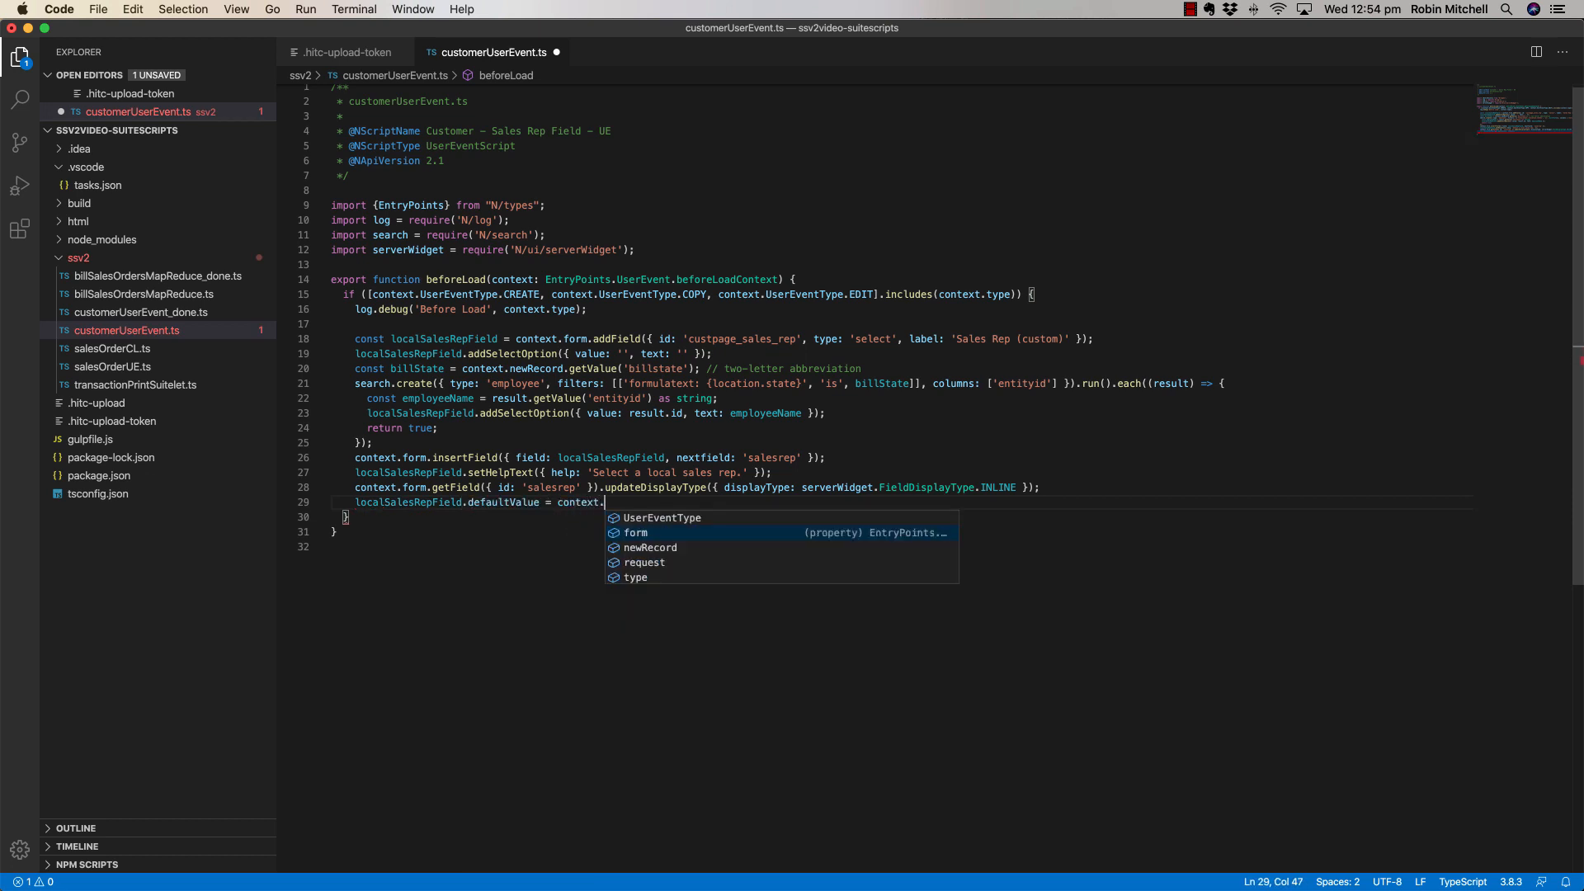
text(newRecord.getValue(salesrep') ;)
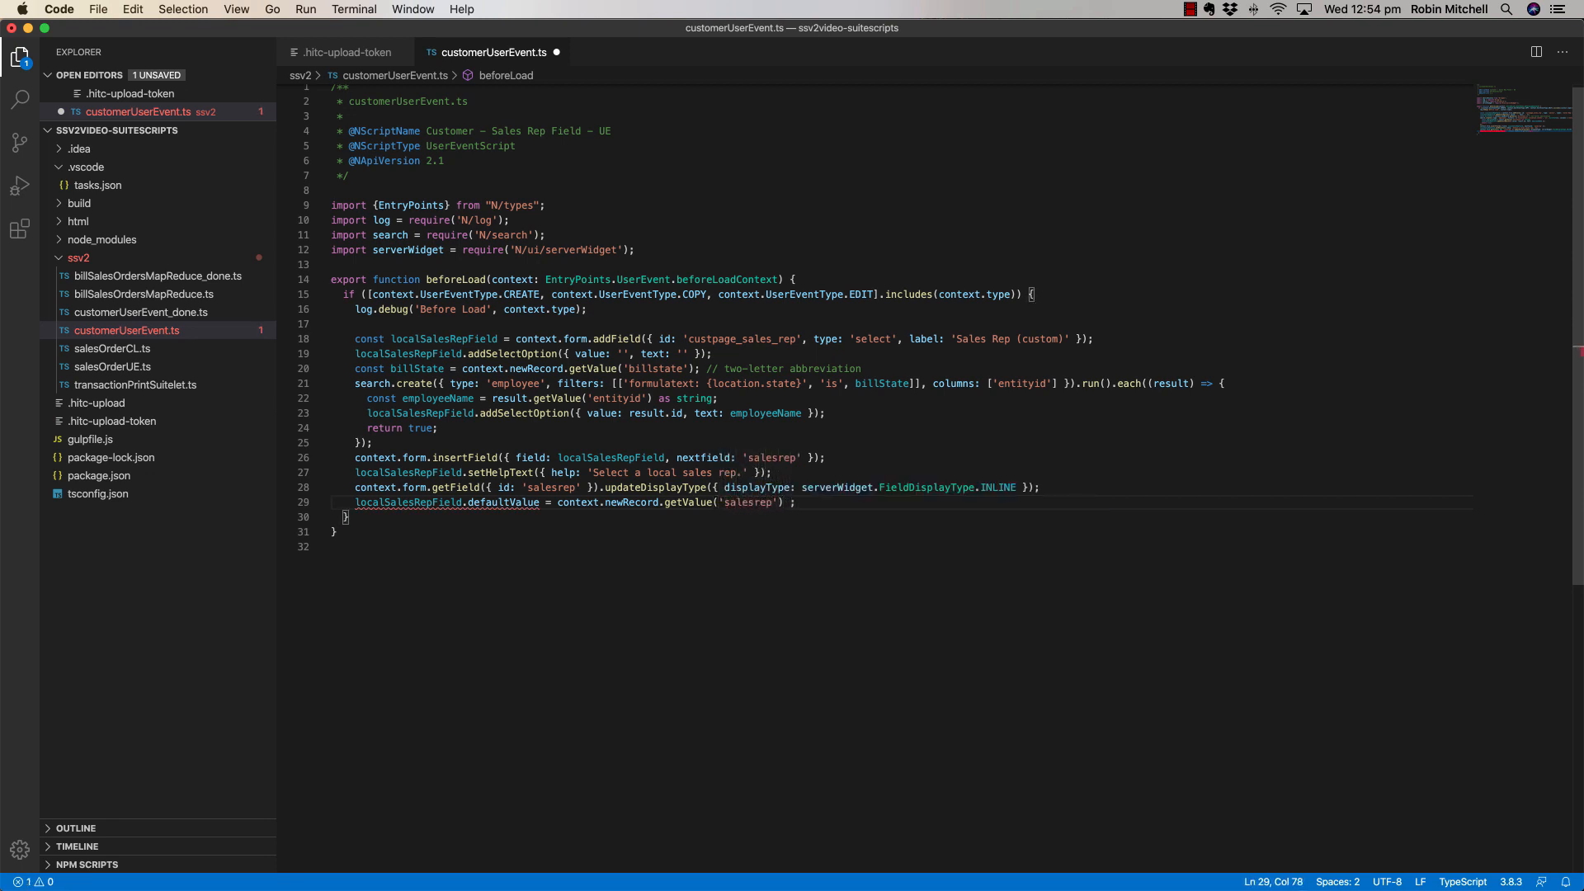
text(as s)
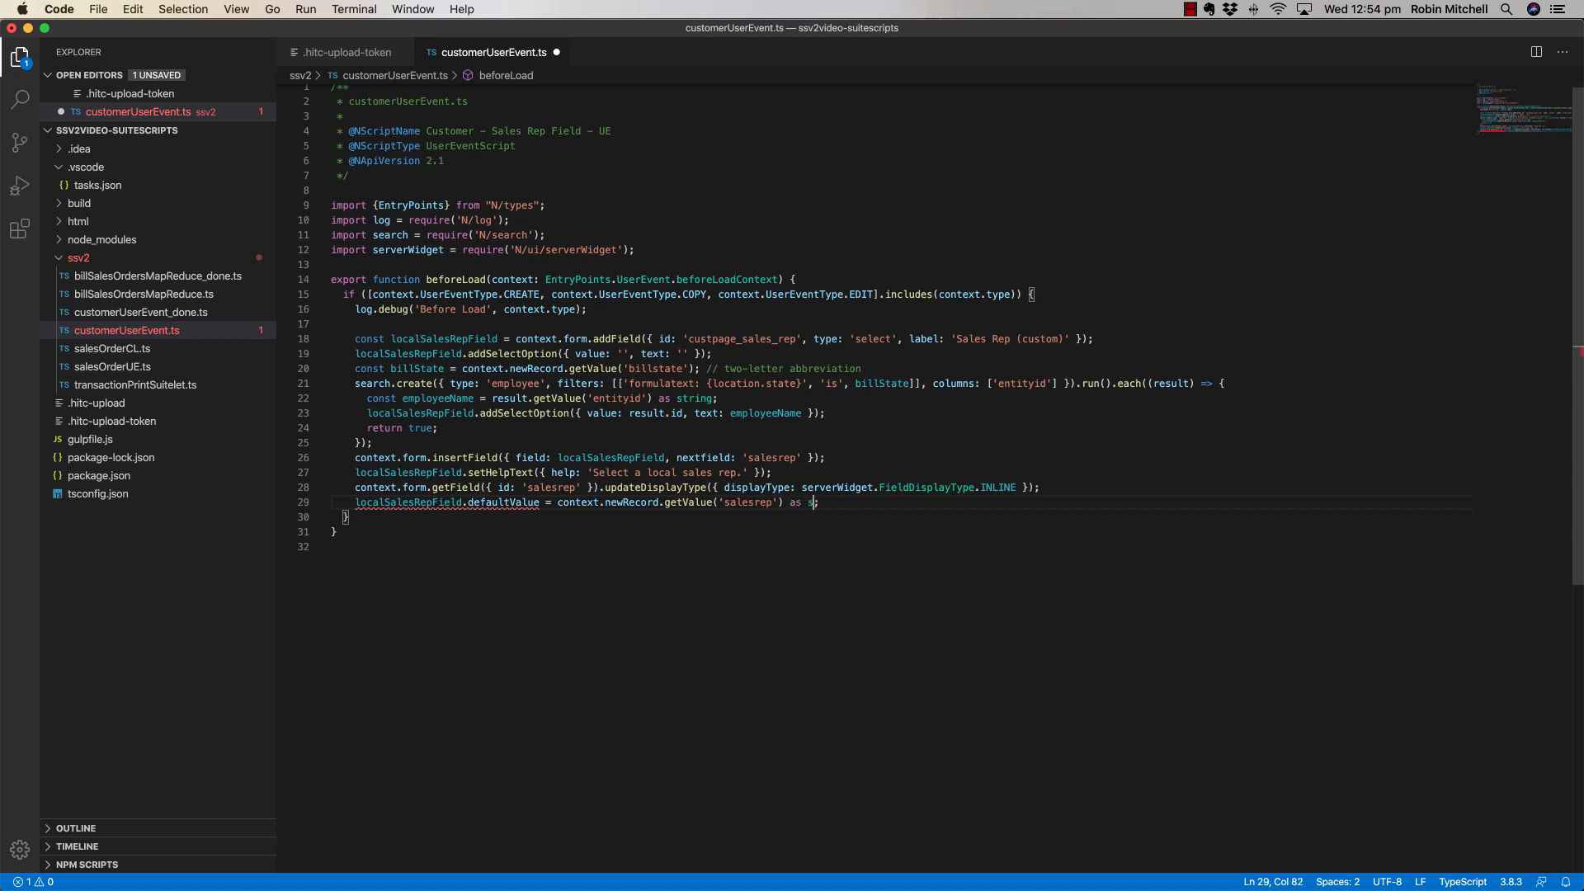
text(tring;)
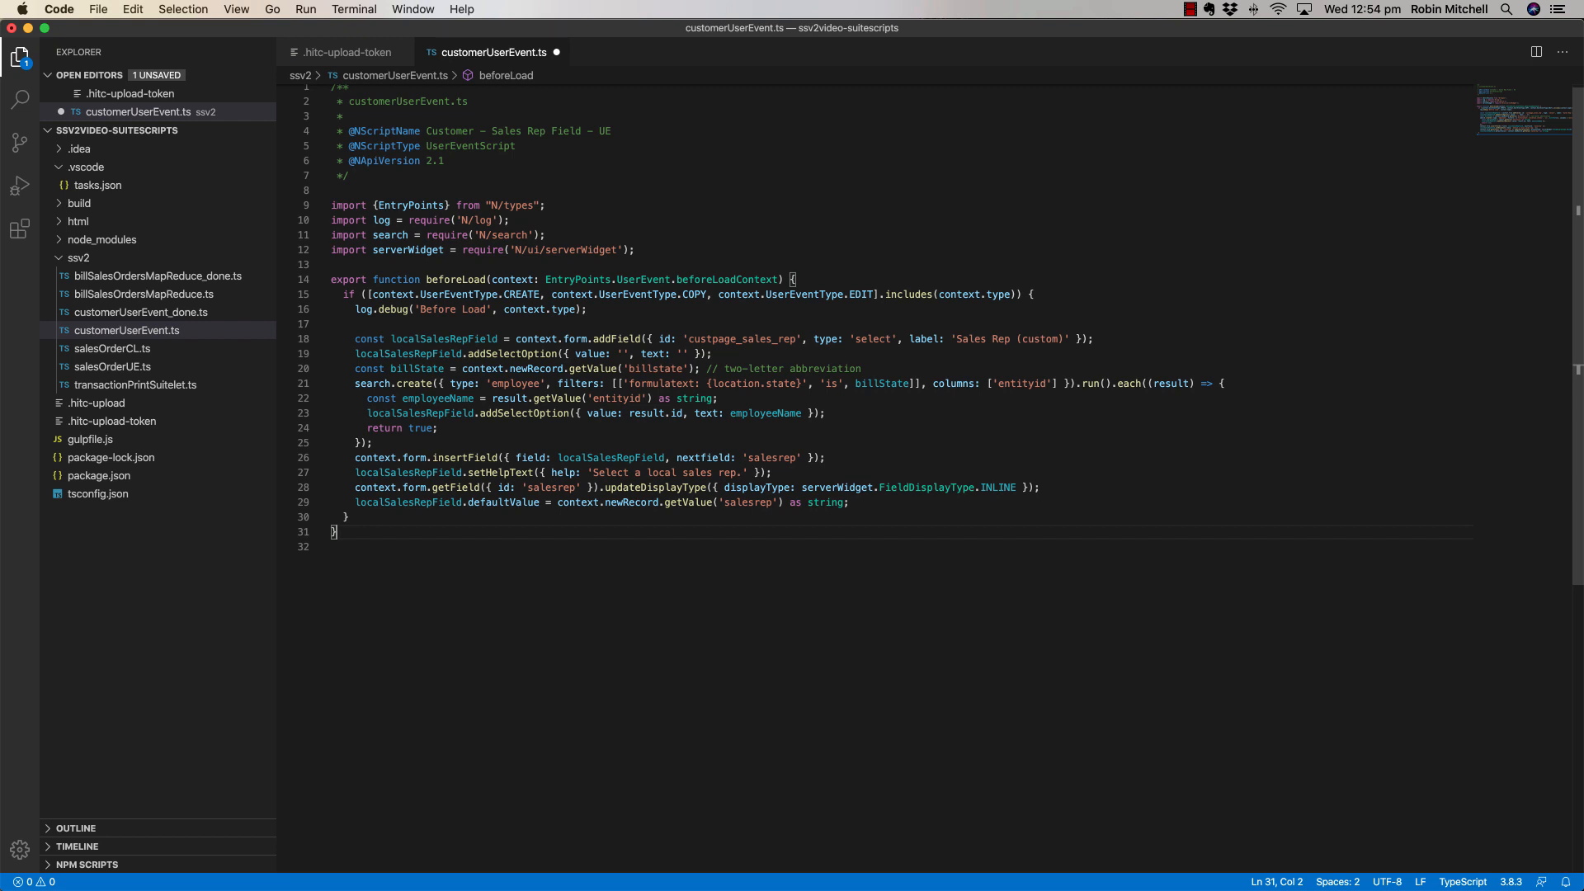
Declare an exported beforeSubmit handler that runs only for CREATE and EDIT event types.
text(export fu)
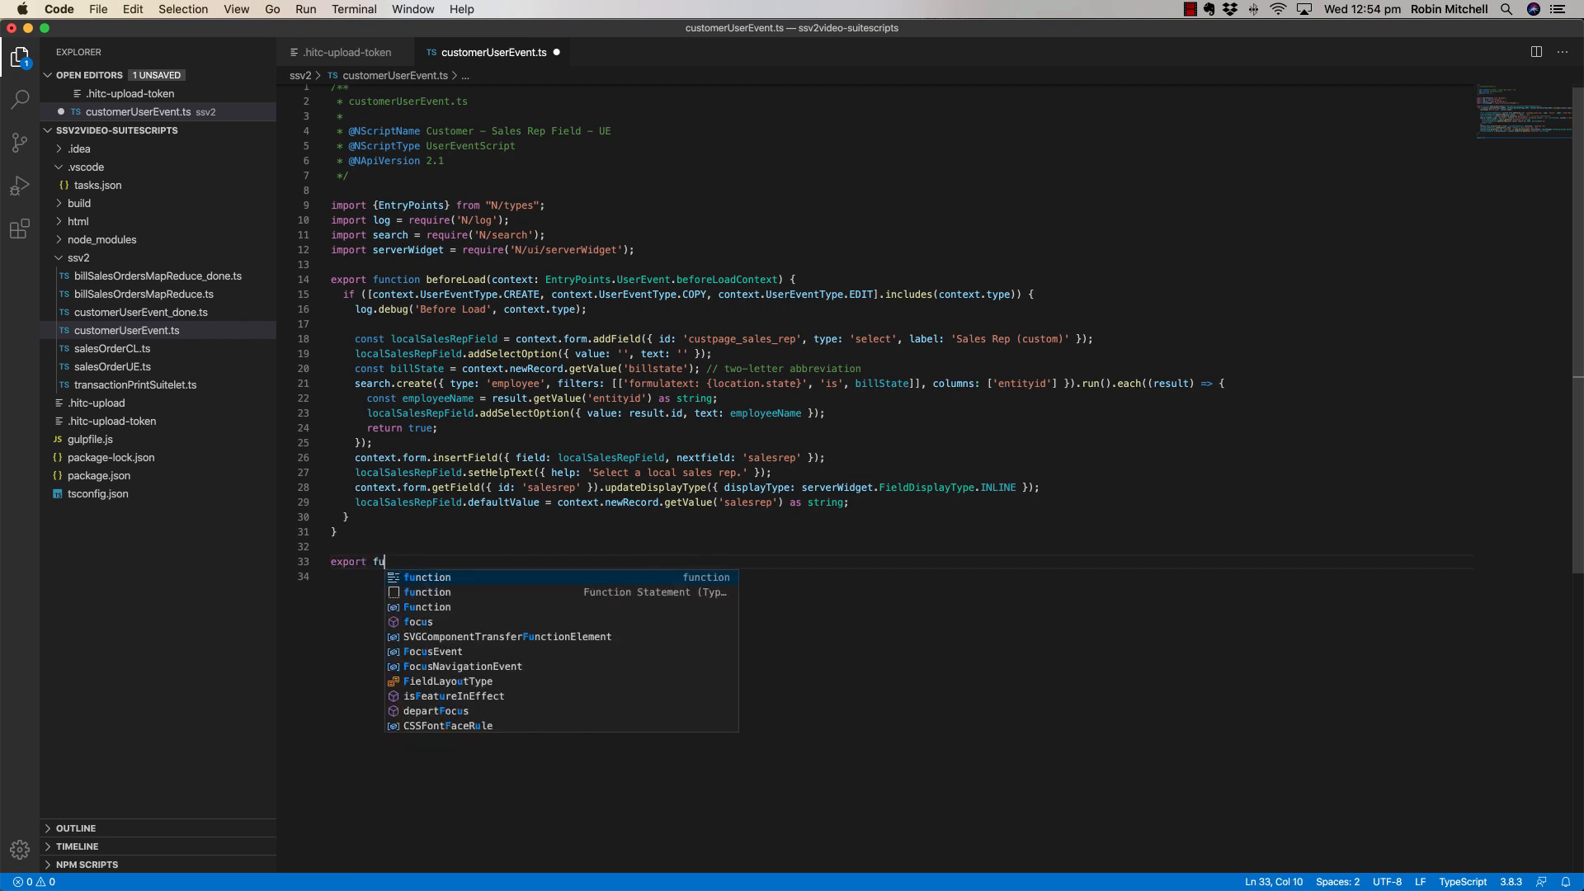
text(nction beforeSubmit(c)
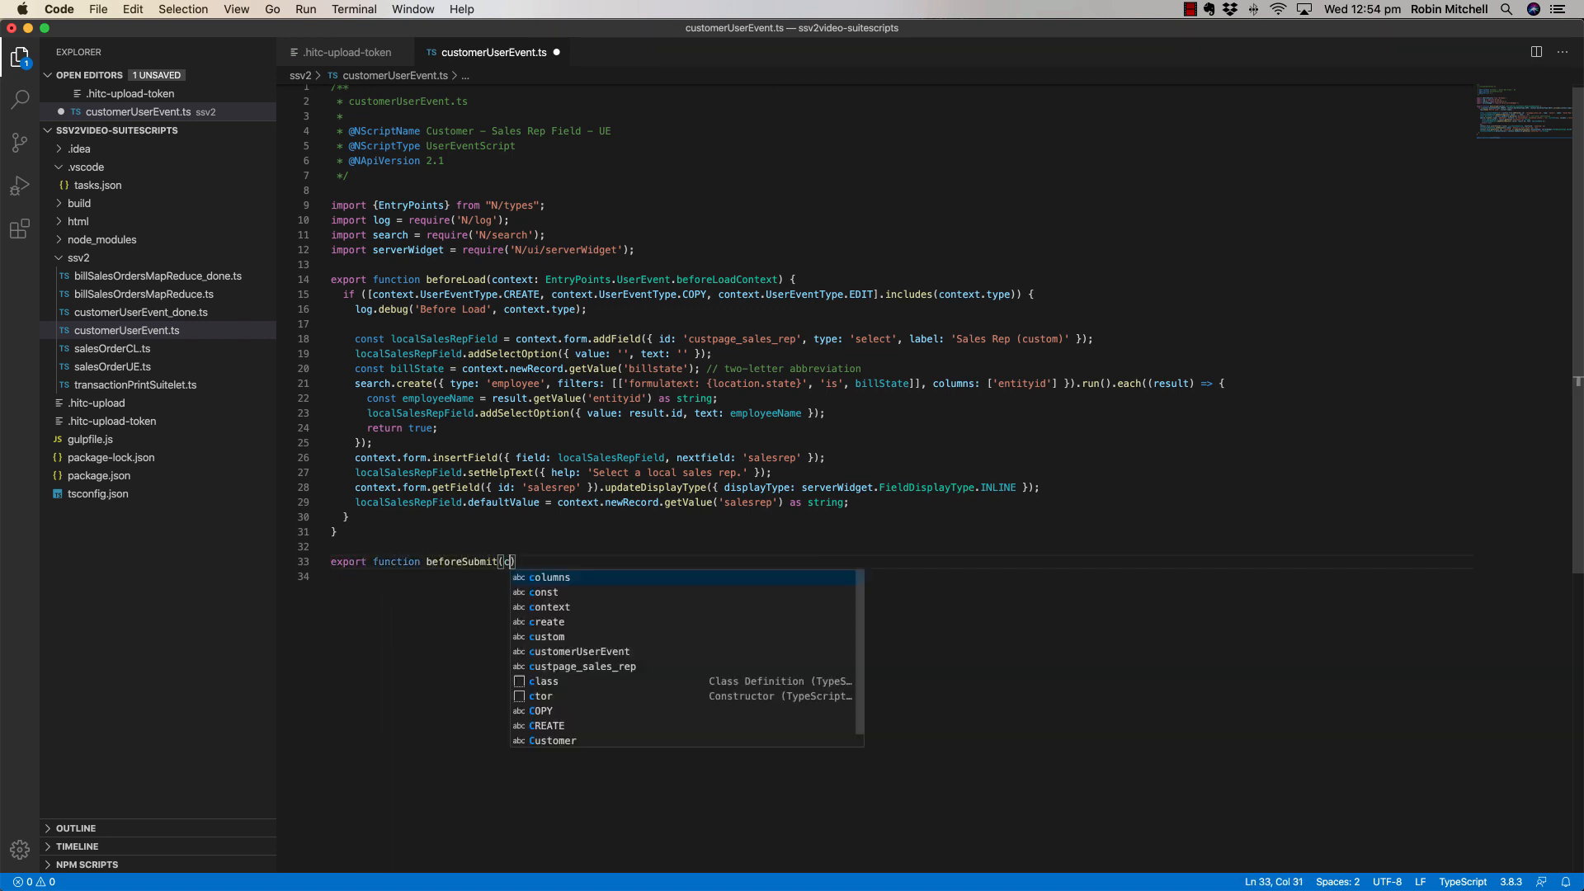
text(ontext: EntryPoints.UserEvent)
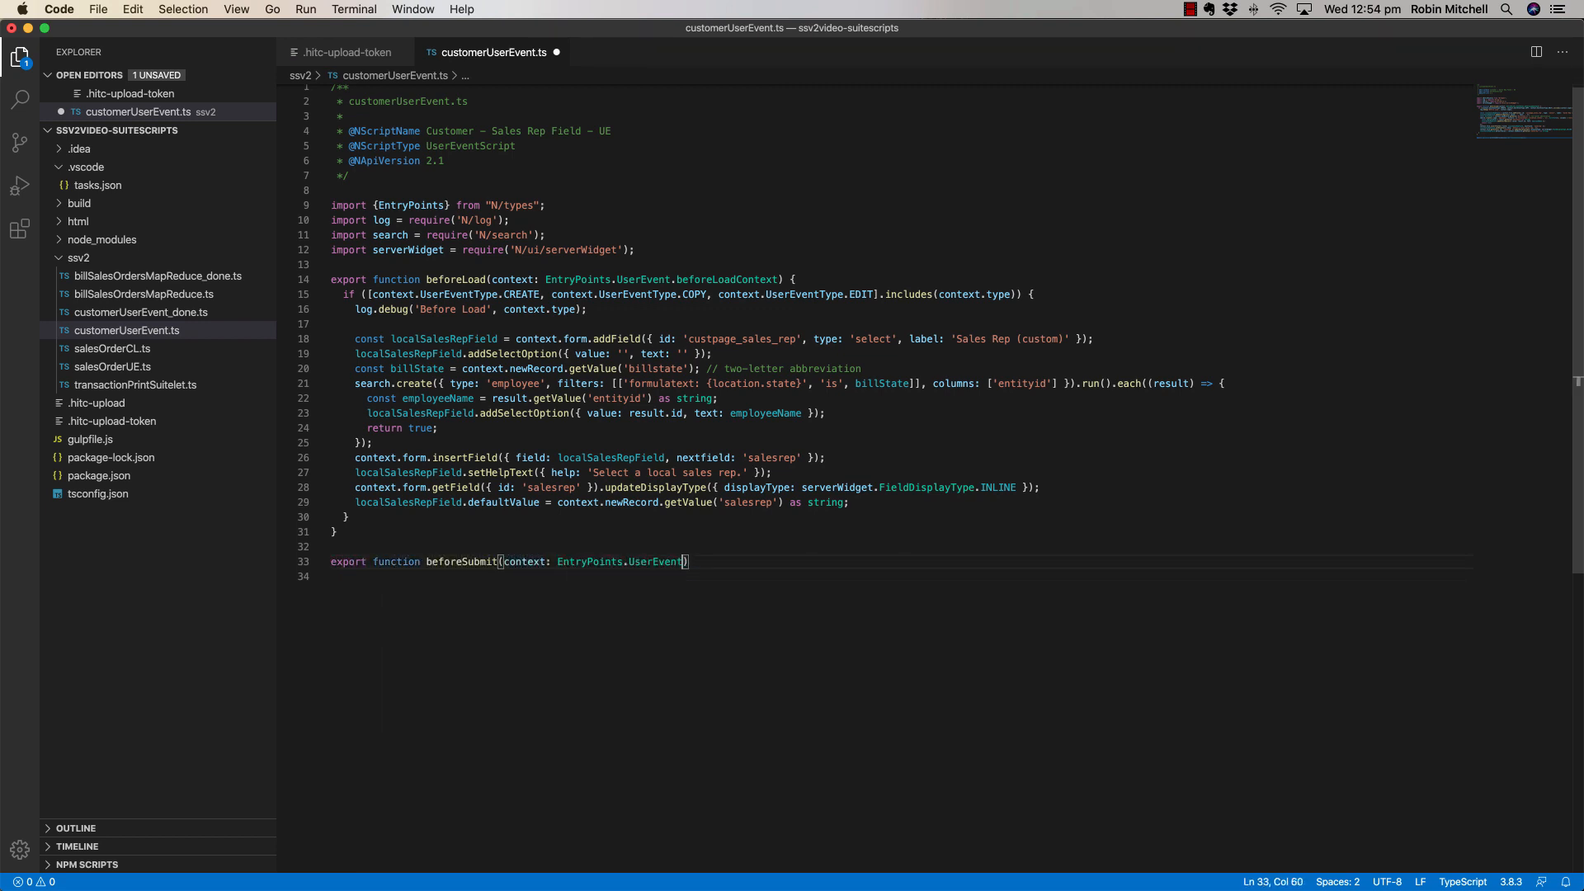
text(.beforeSubmitContext)
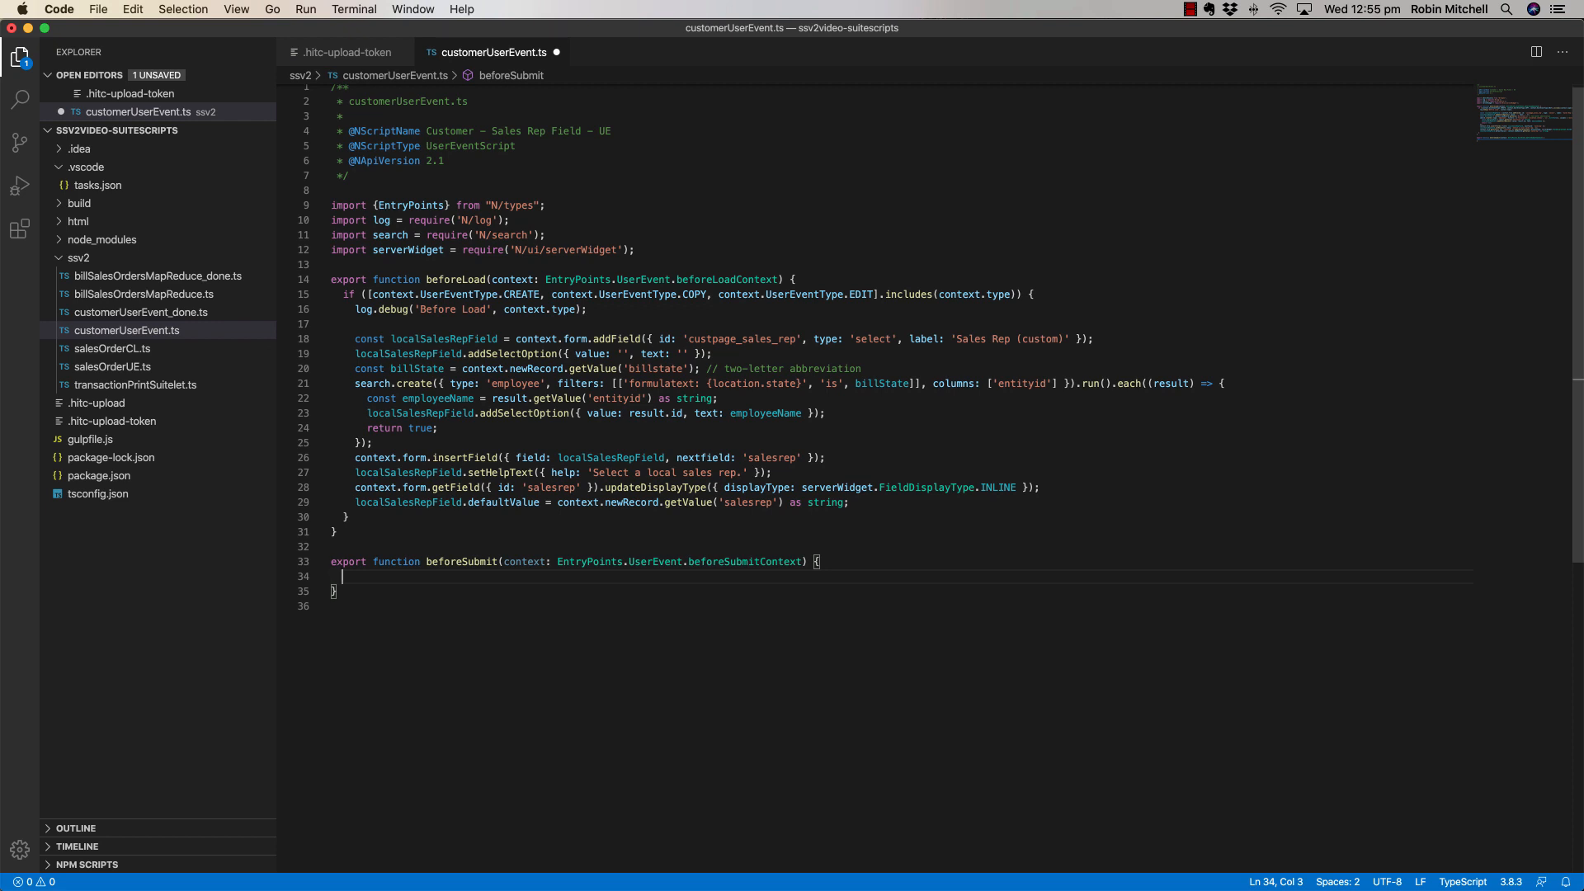
text(if ([)
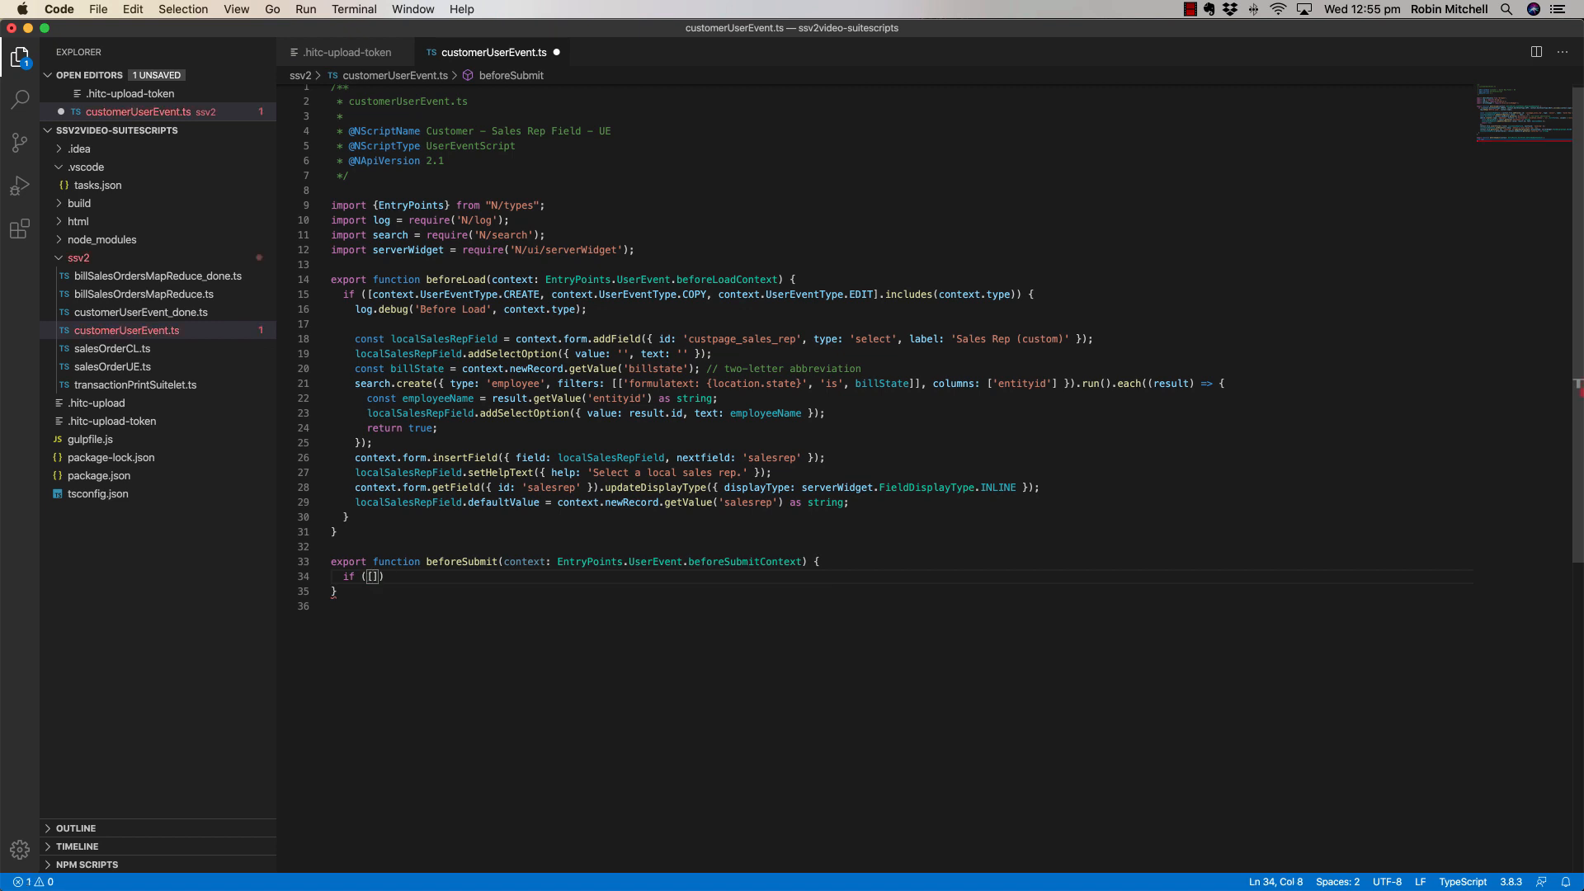
text(context.UserEventType.CREATE, context.UserEventType.)
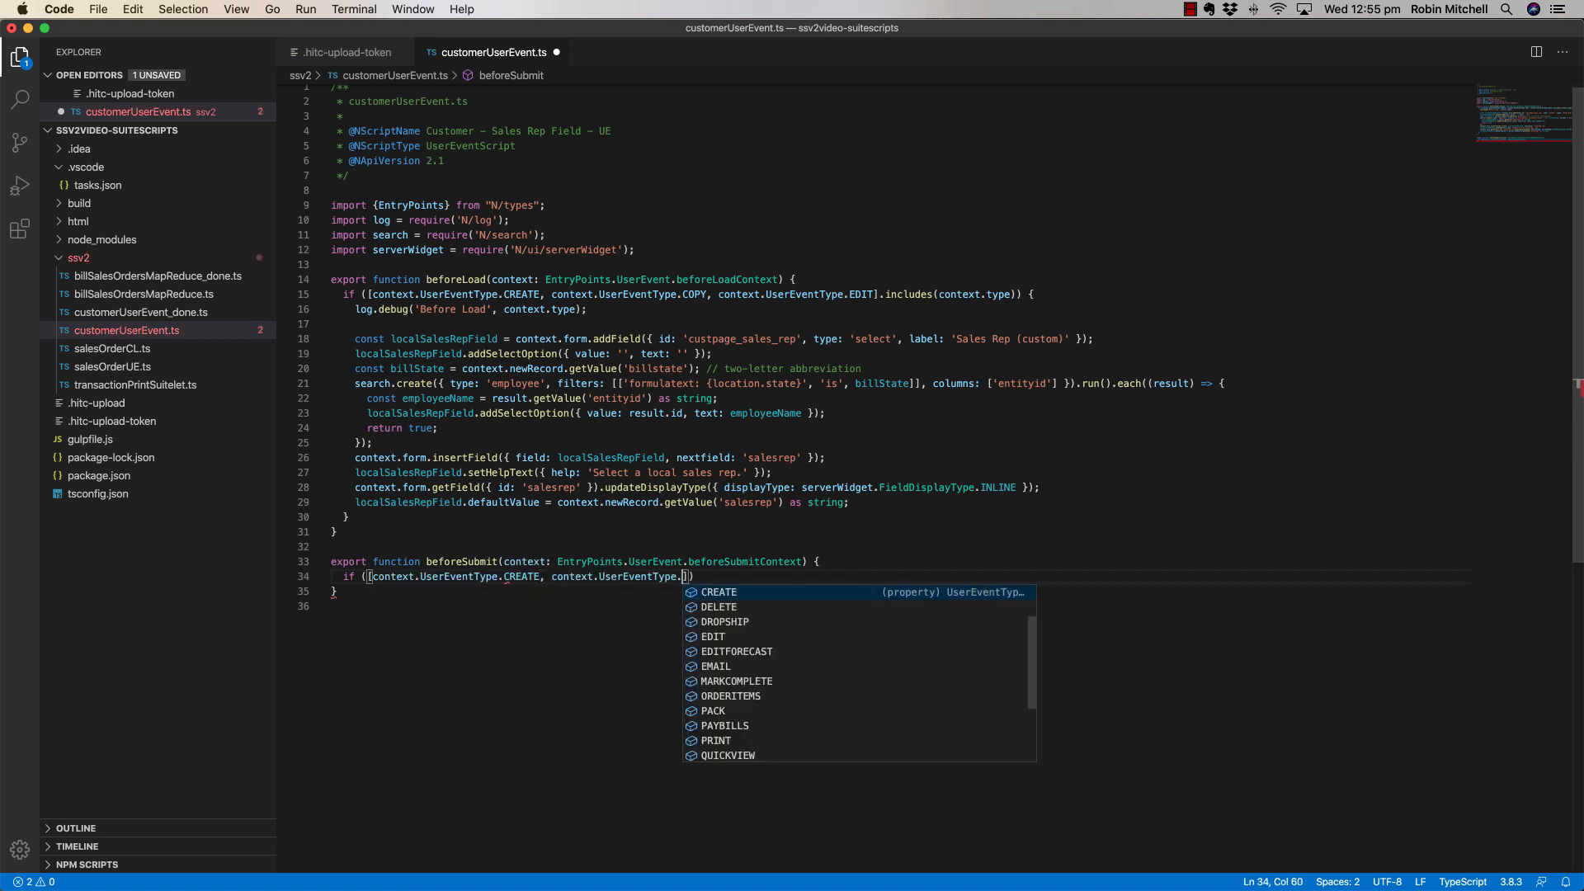
text(EDIT].includes(context.type)
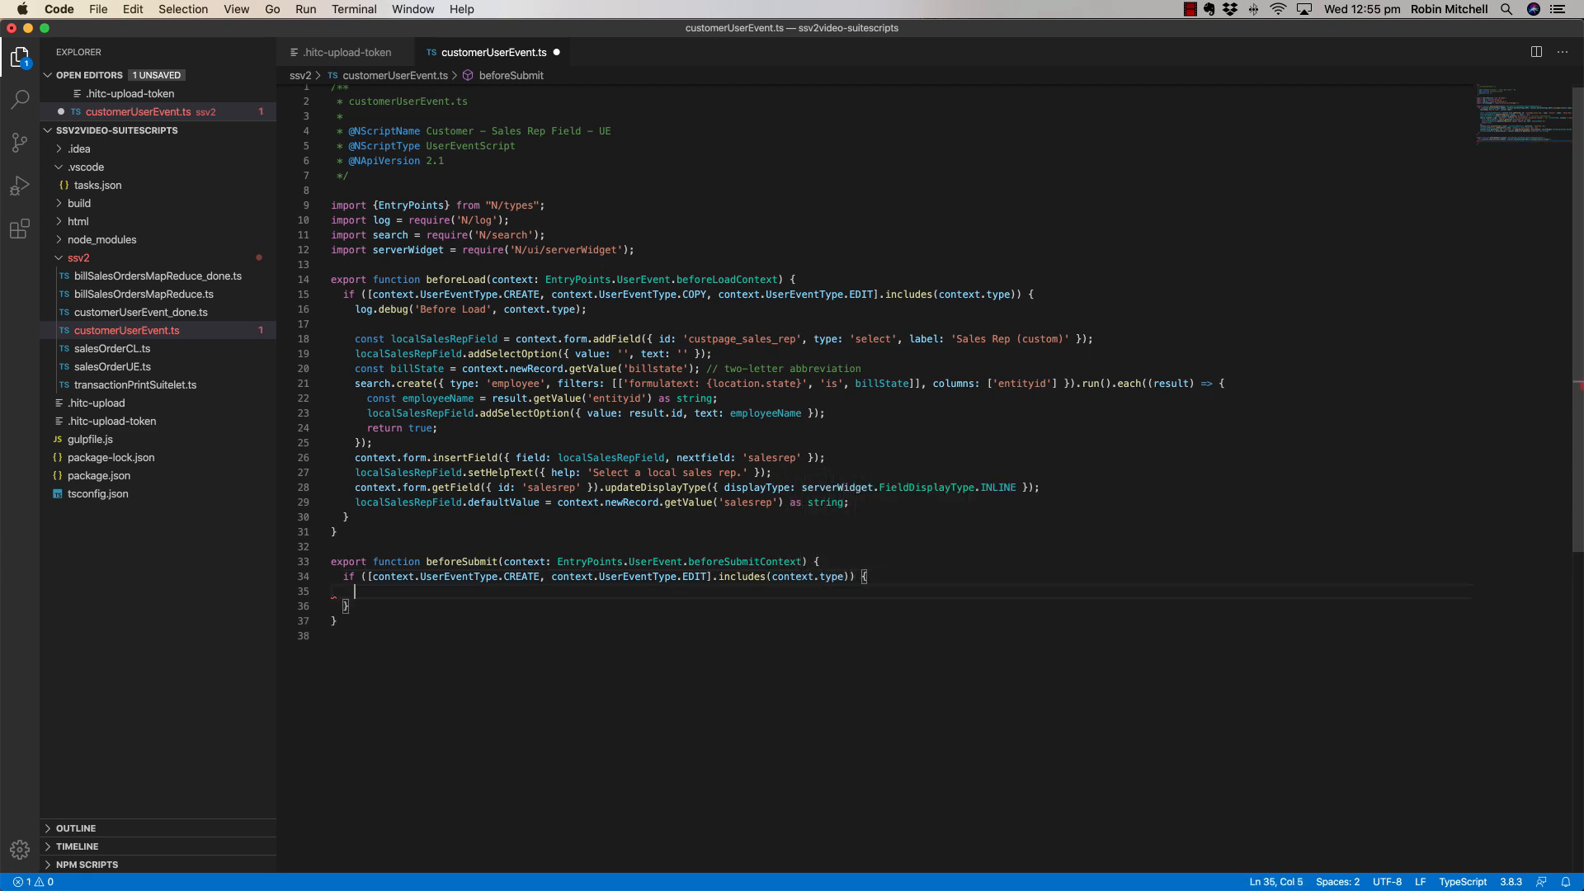
Read custpage_sales_rep into salesRep and, when set, write it to the record's salesrep field.
text(const sale)
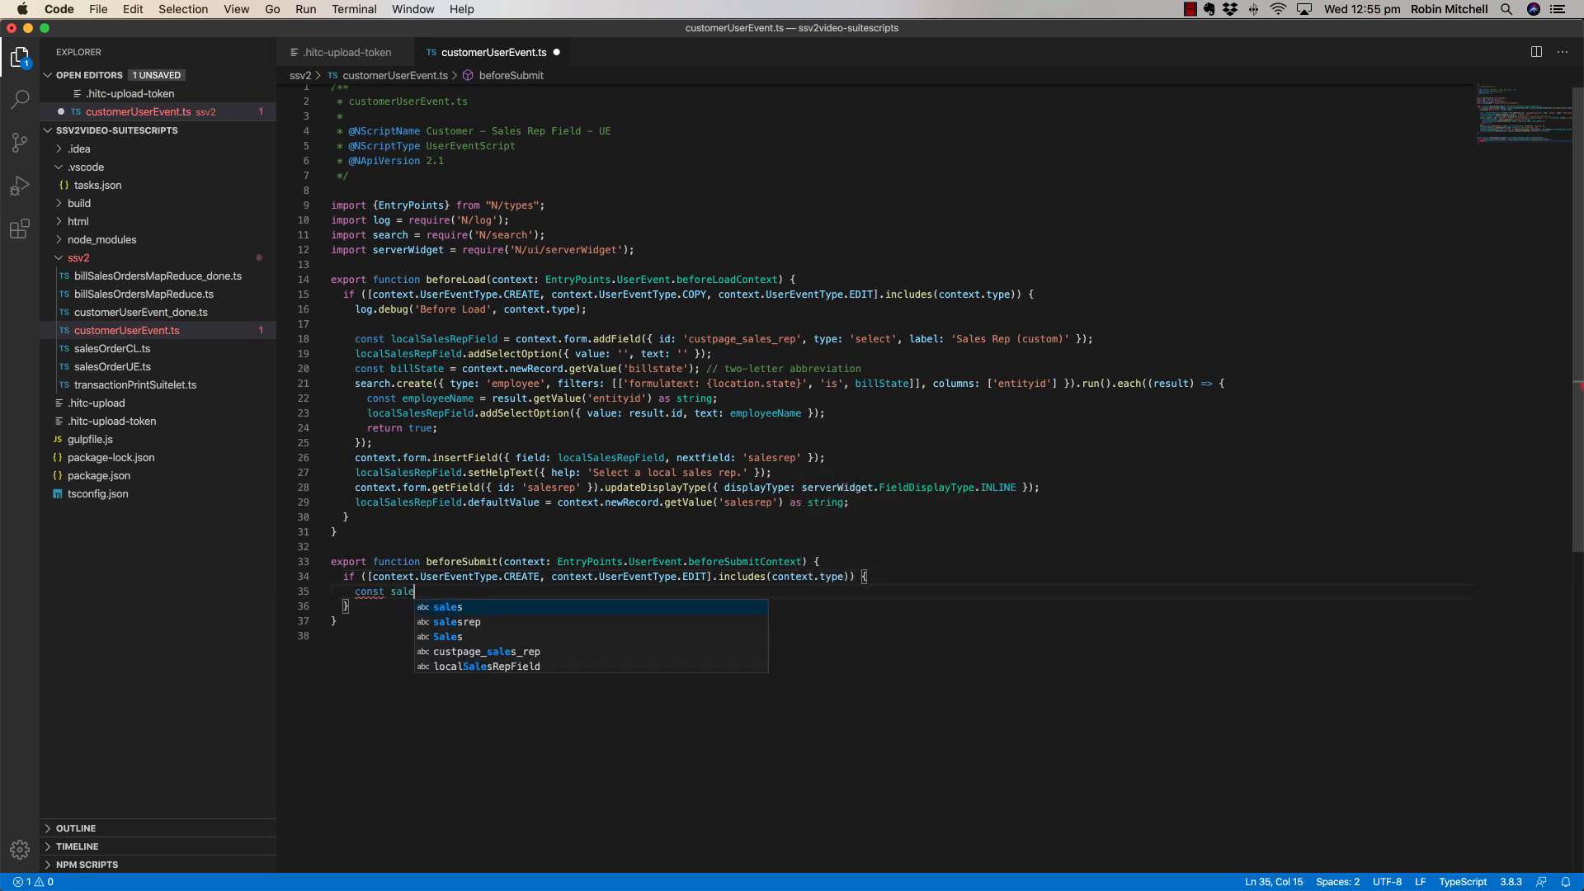
text(Rep = context.newRecord.getValue(')
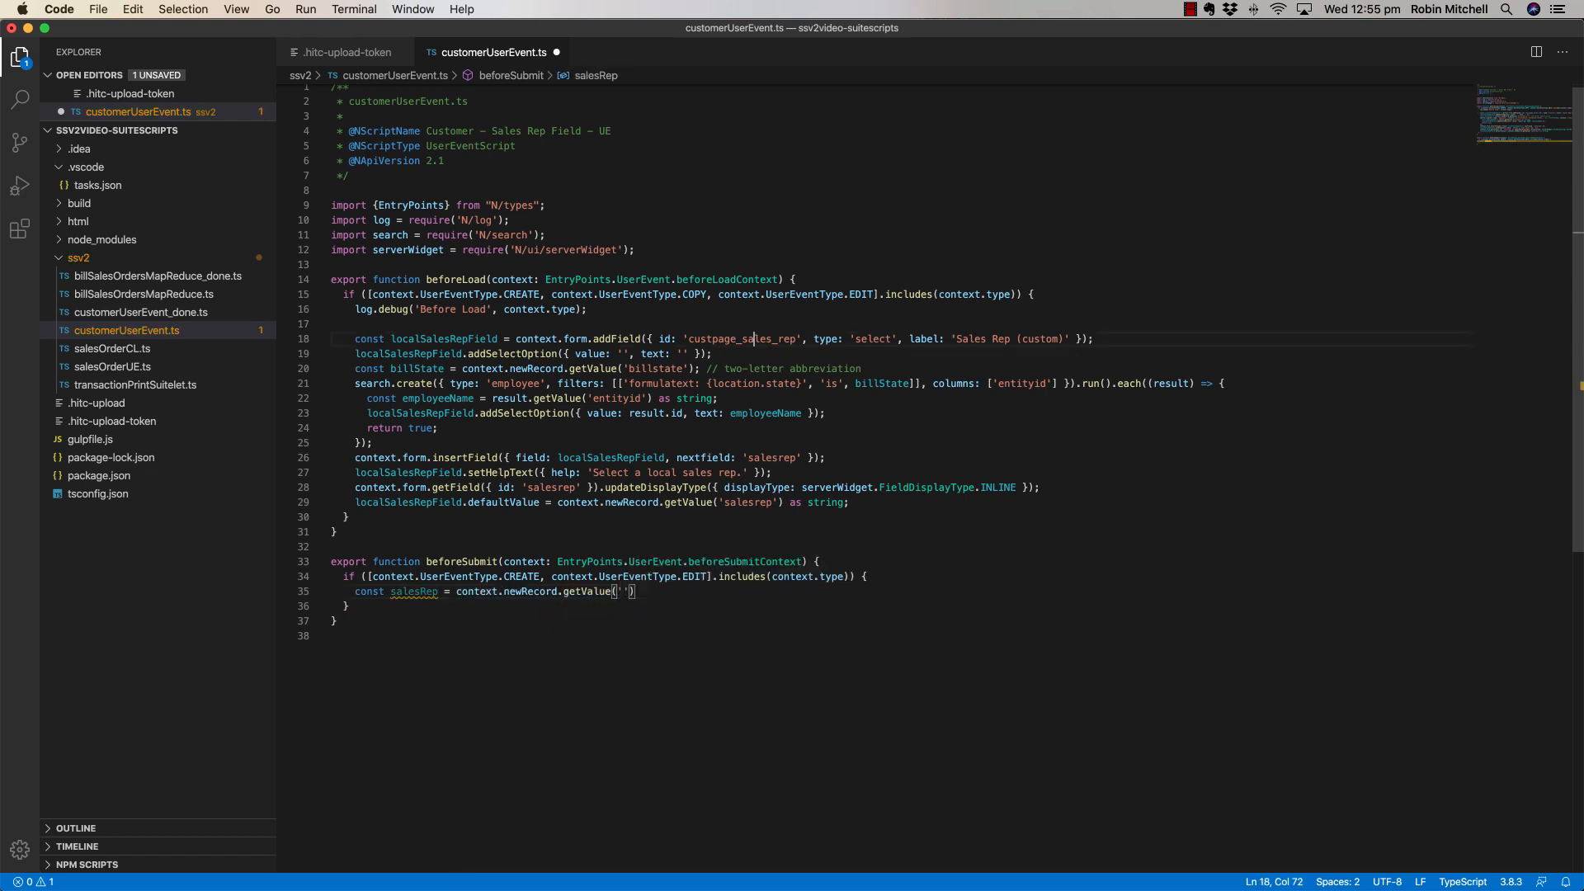
text(custpage_sales_rep)
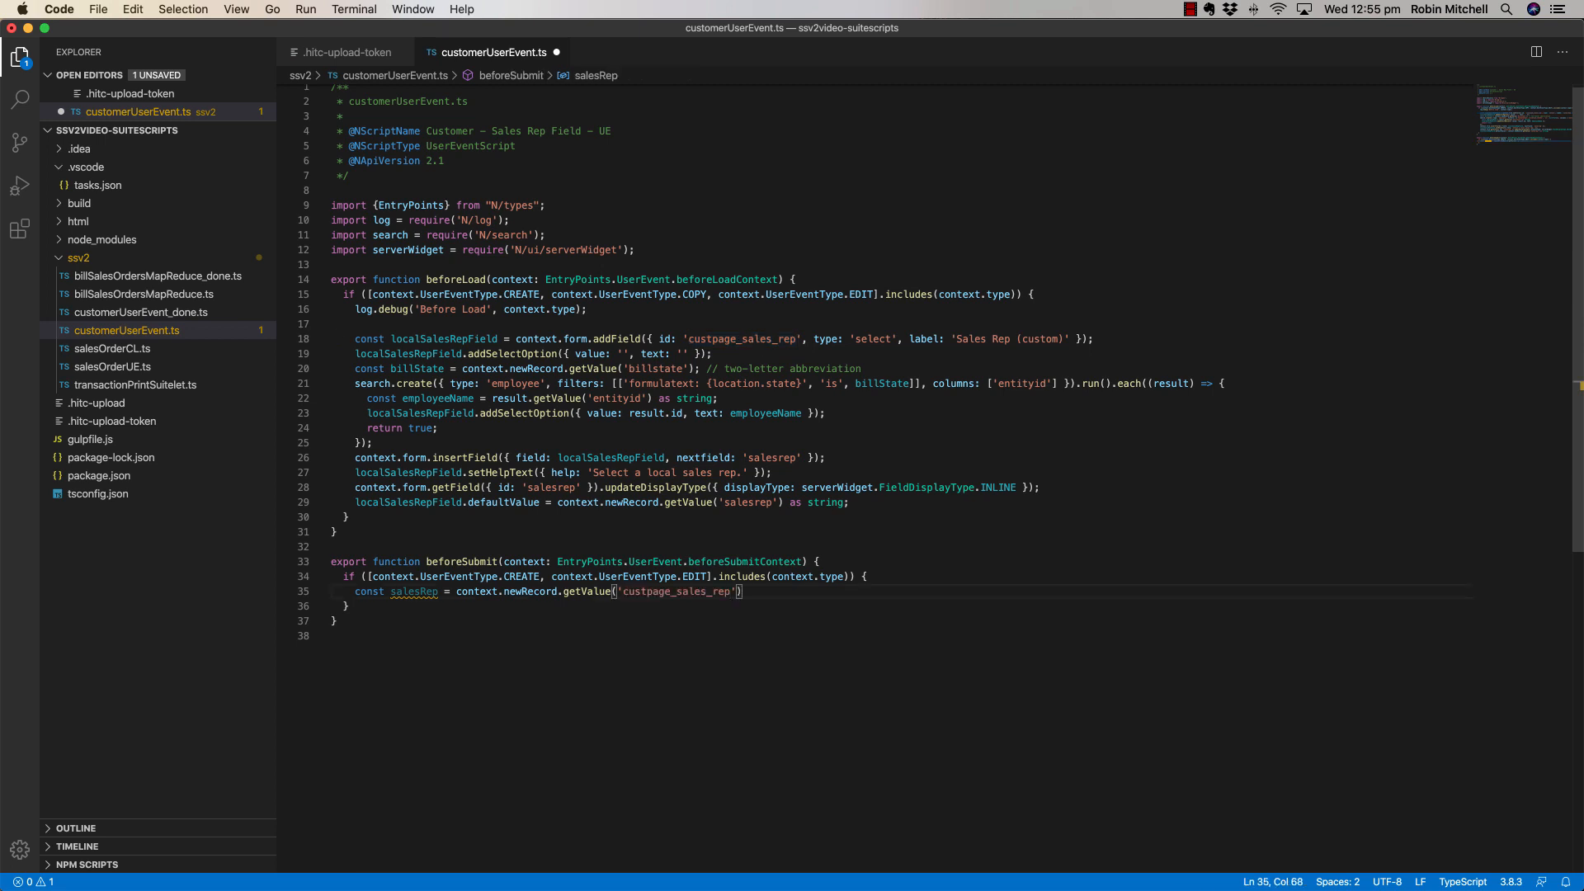
text(if (salesRep)
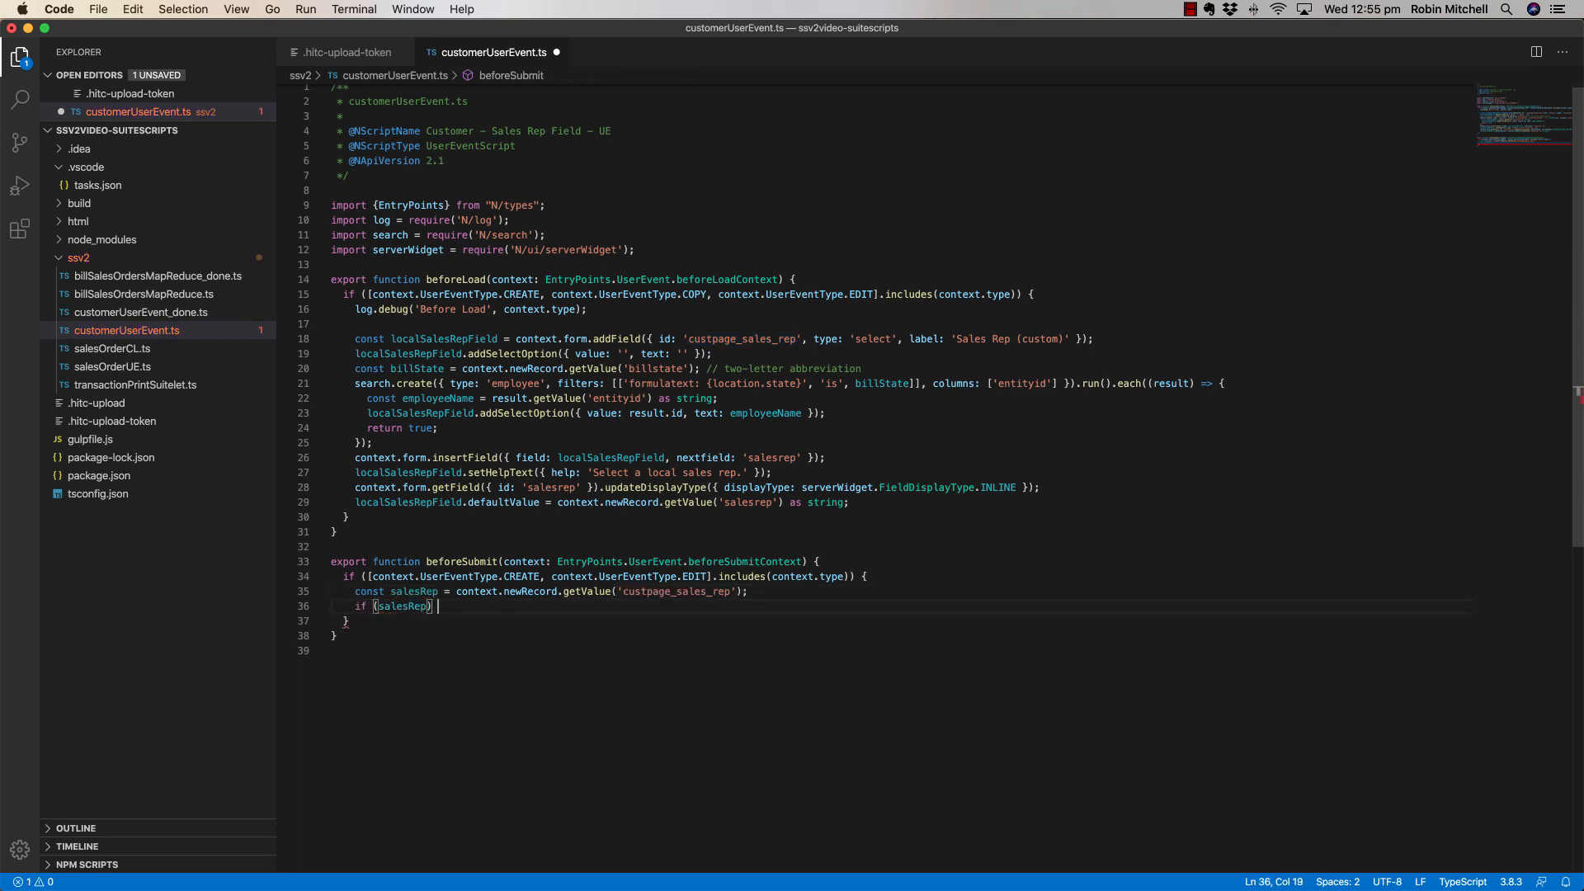
text(context.newRecord.setValue())
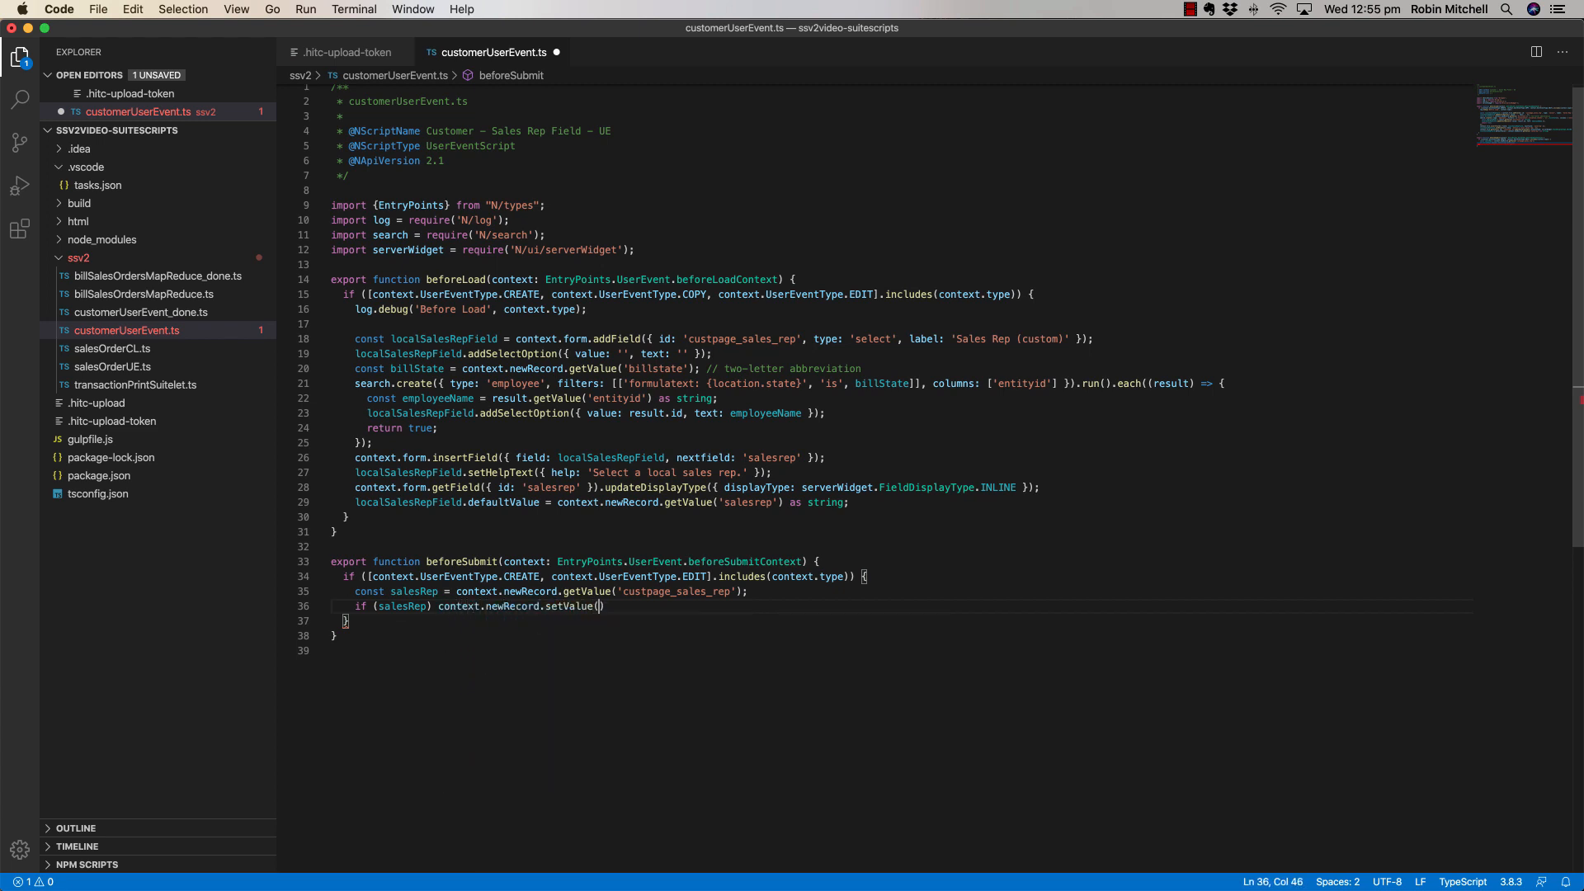
text('salesrep', sa)
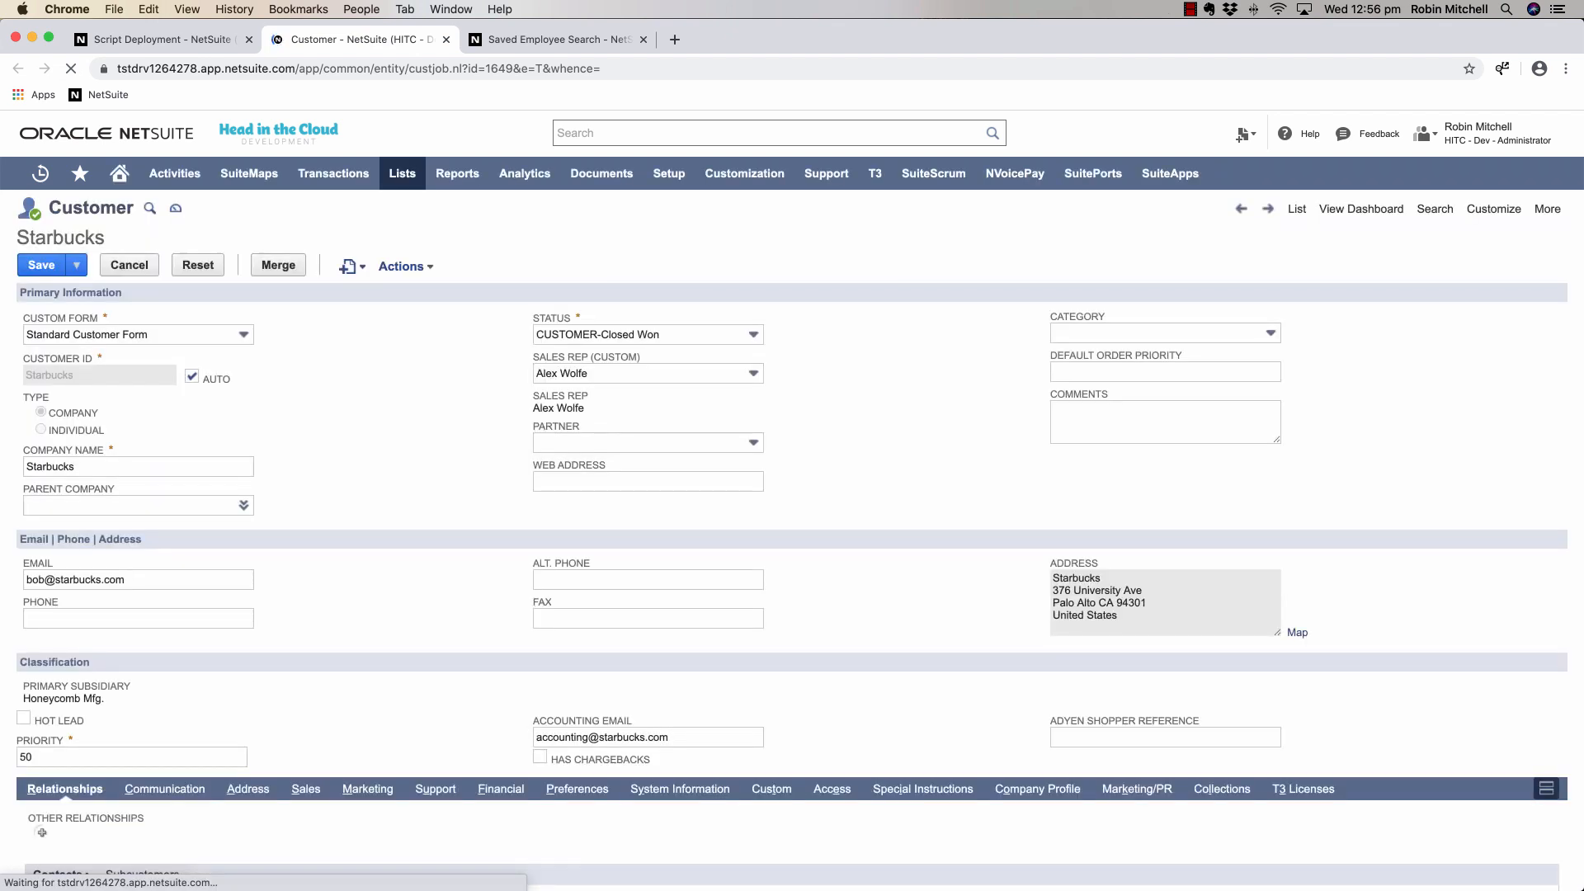
Try another custom sales rep on Starbucks, reload without saving, then move to the saved employee search.
click(40, 412)
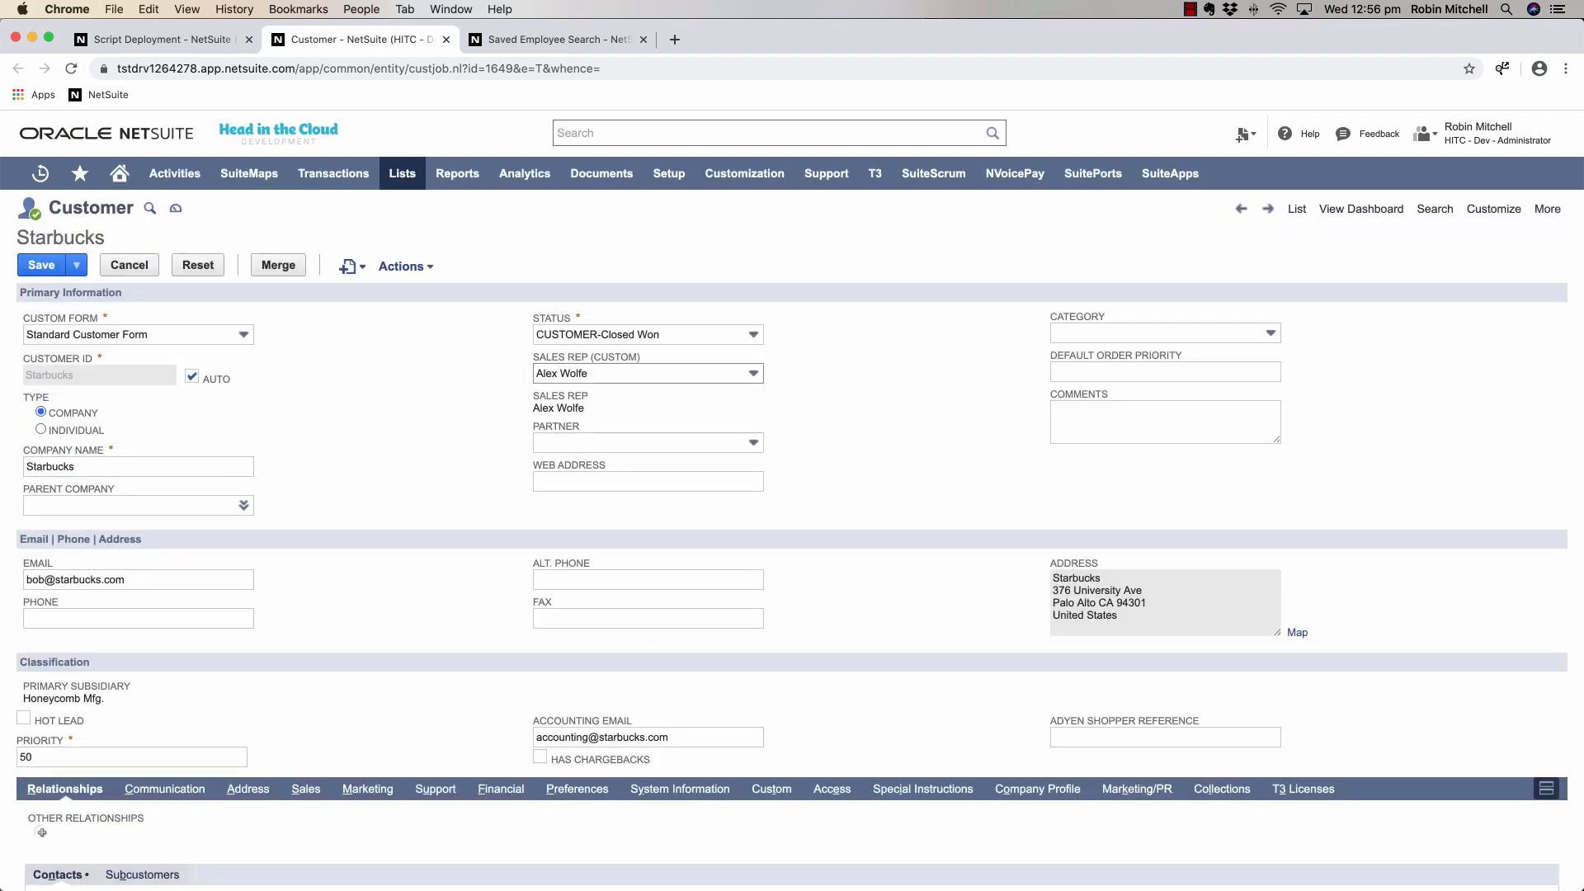
mouse_move(558, 407)
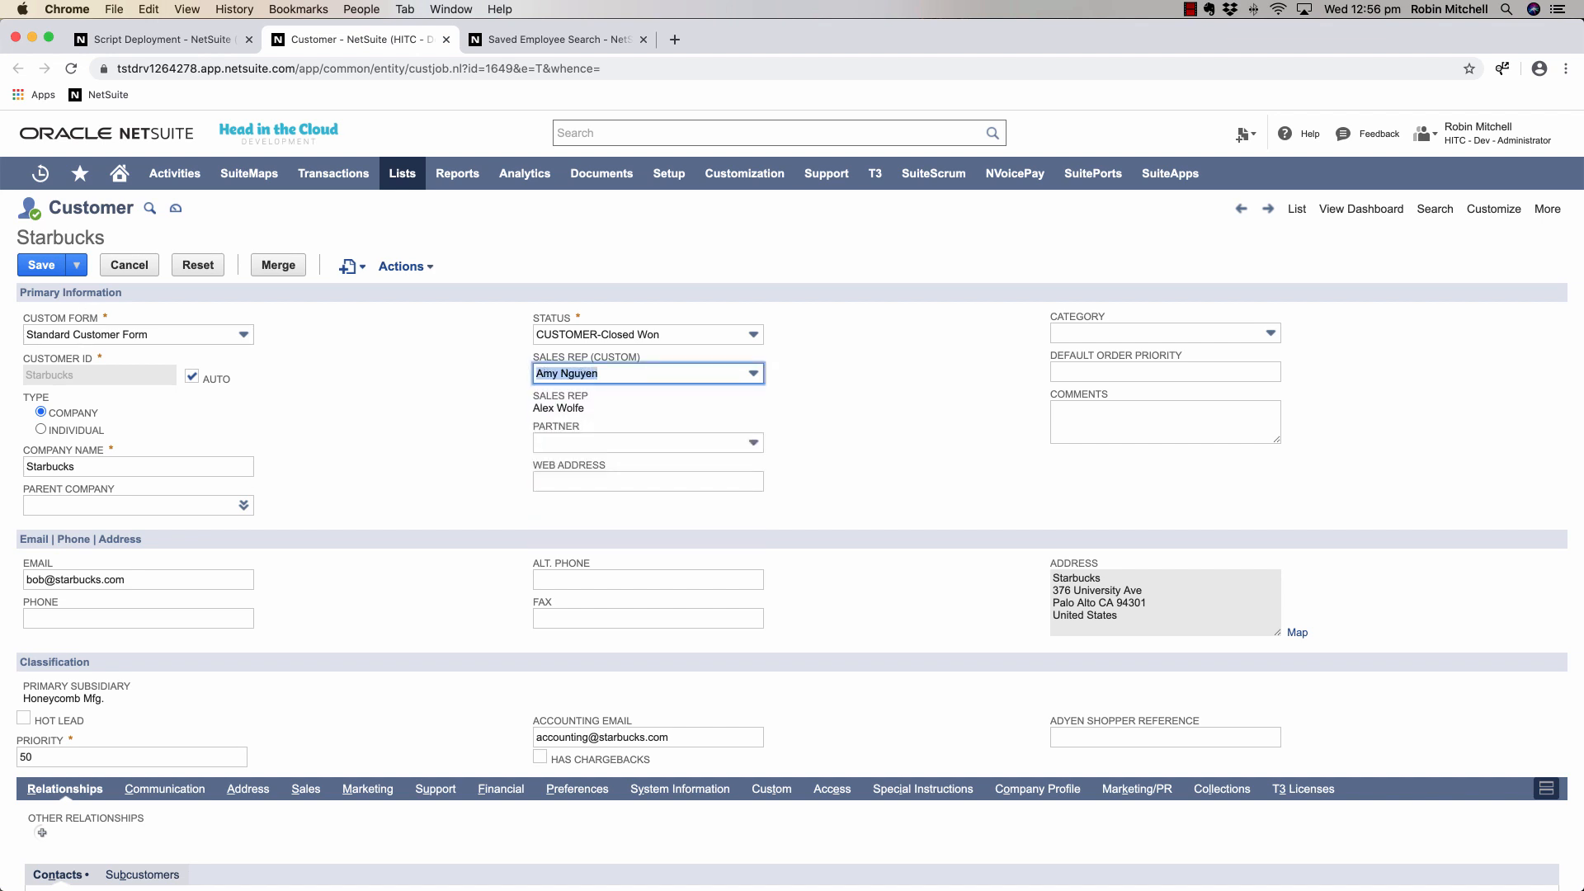
click(647, 373)
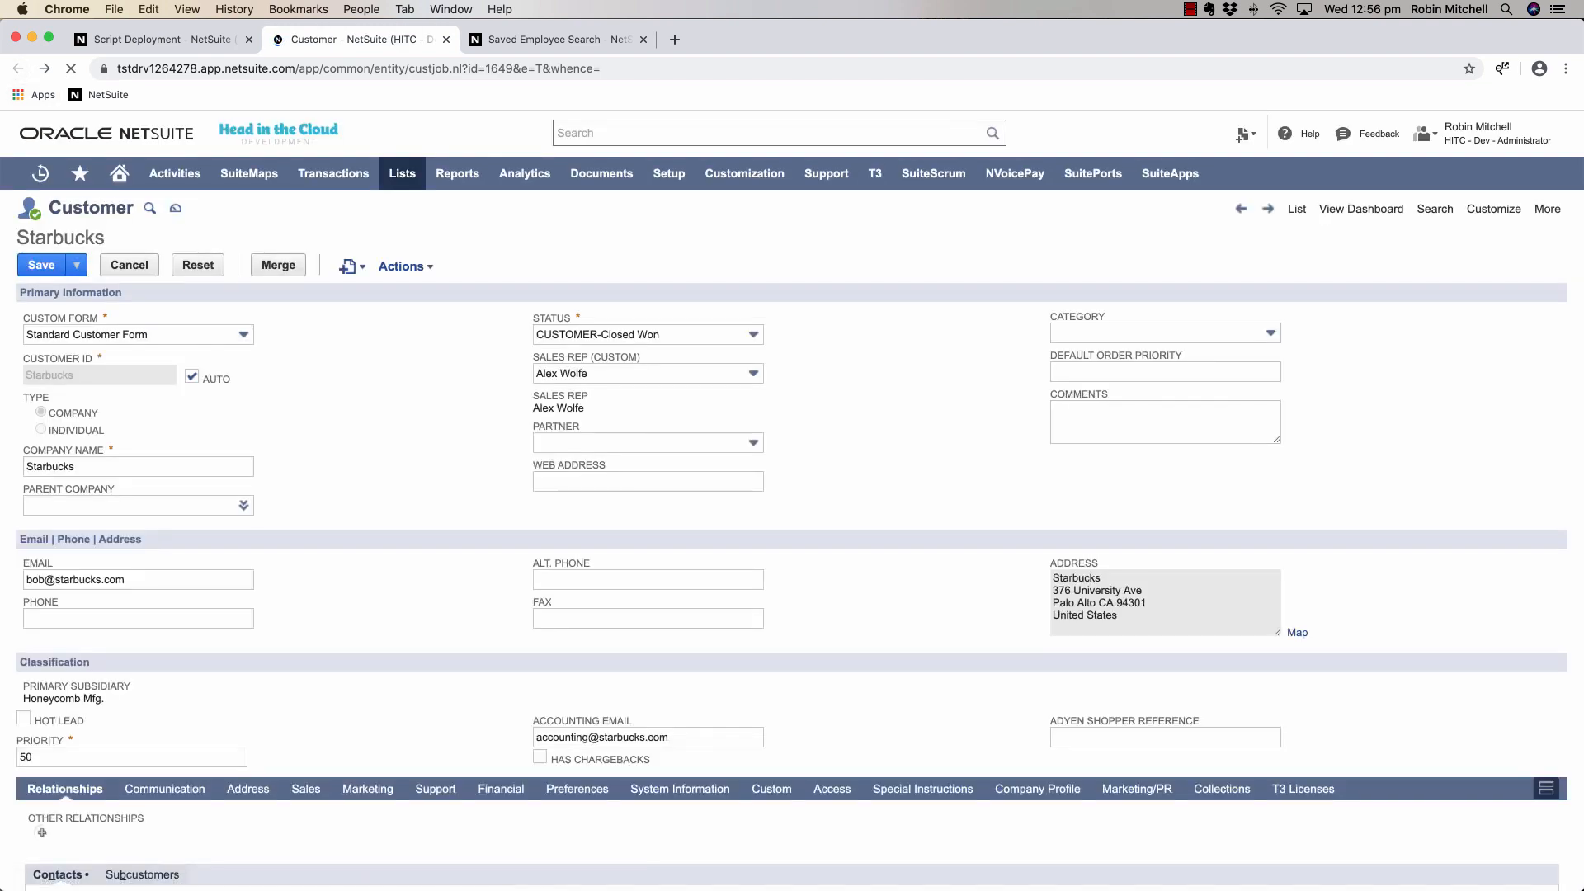
click(40, 413)
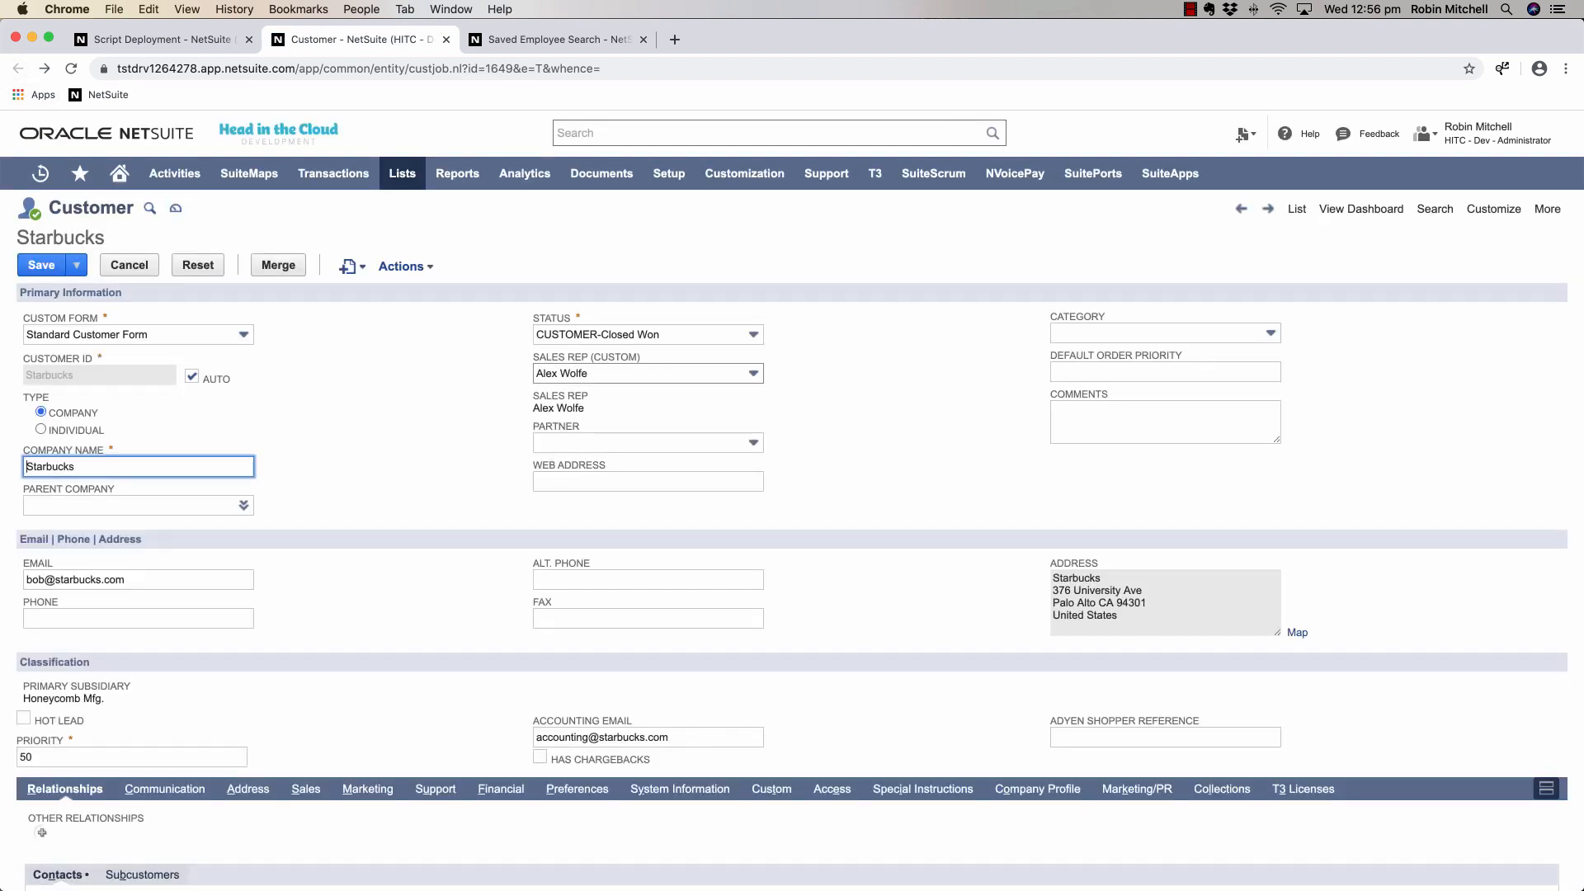
click(752, 373)
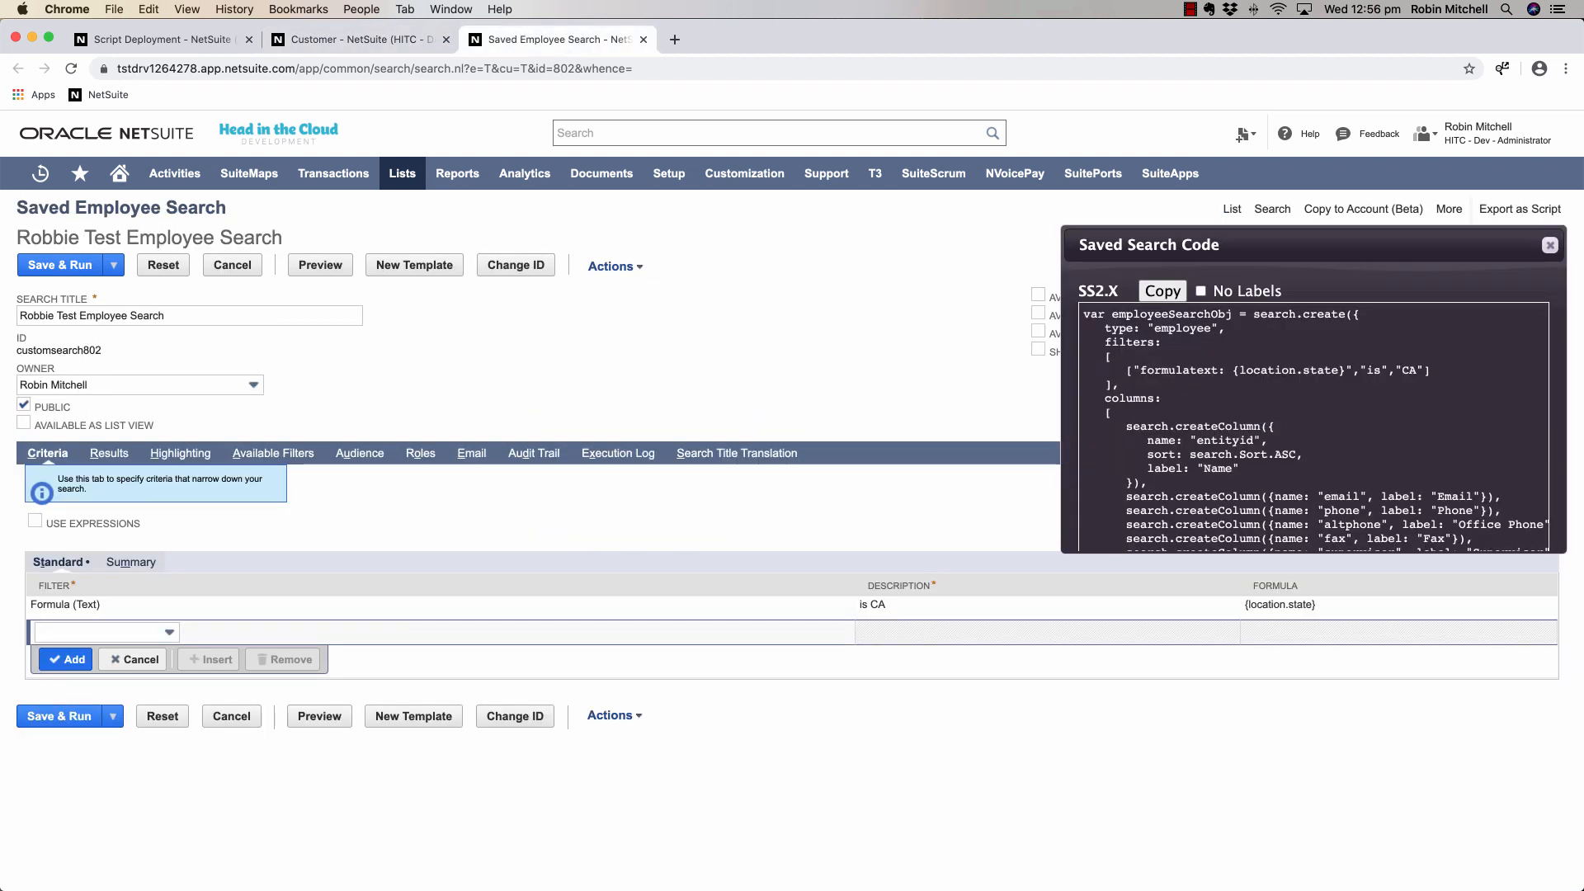
Filter Robbie Test Employee Search on Is Sales Rep = Yes, run it, and return to editing.
click(101, 632)
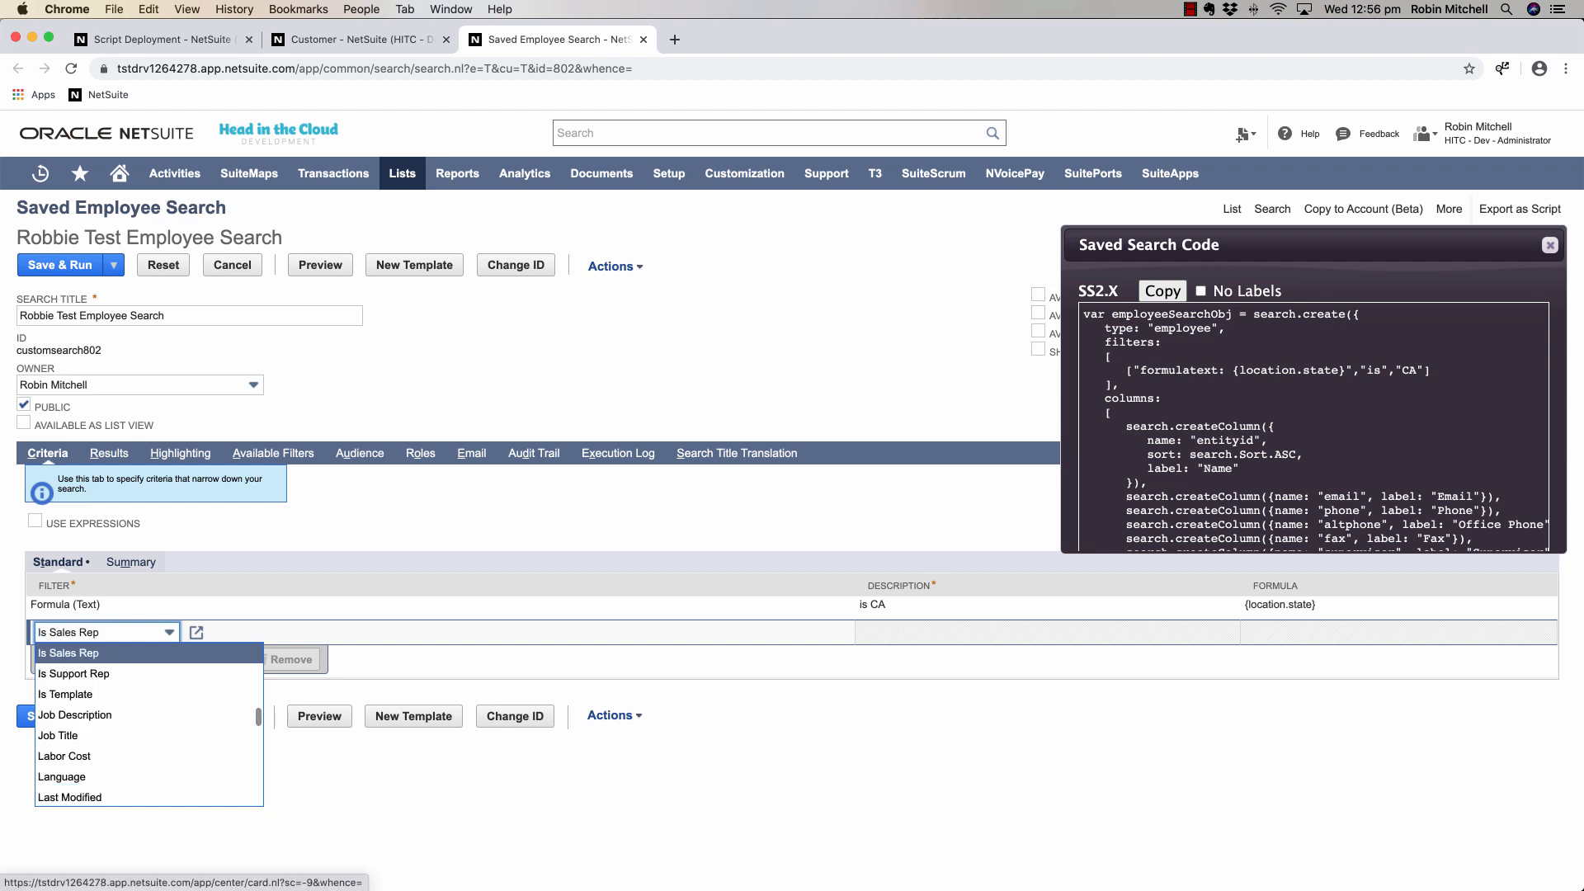
click(67, 653)
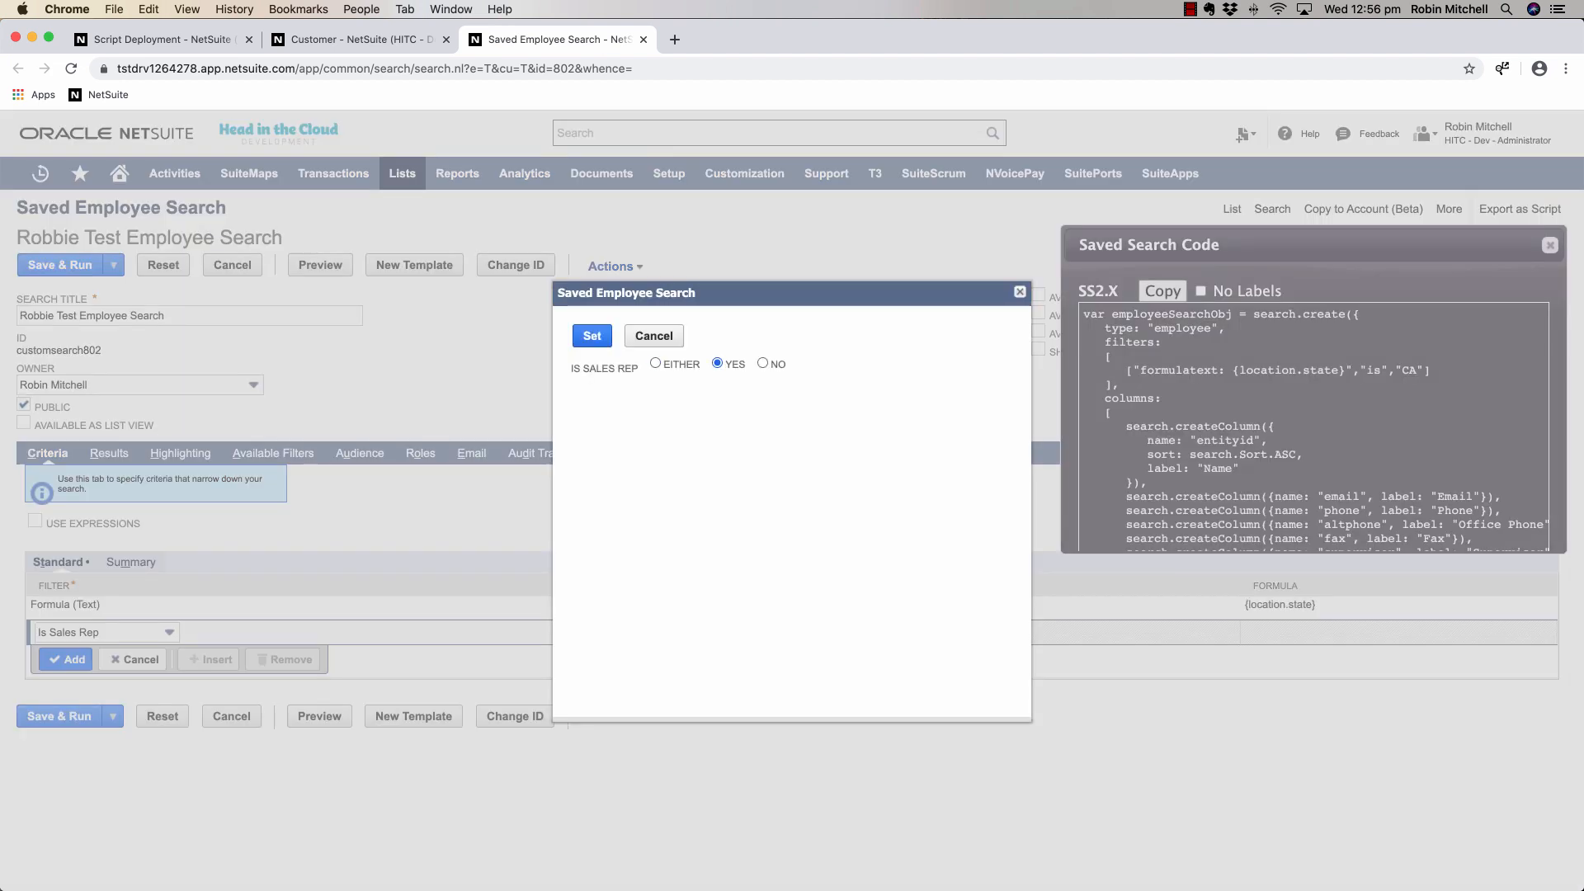
click(591, 335)
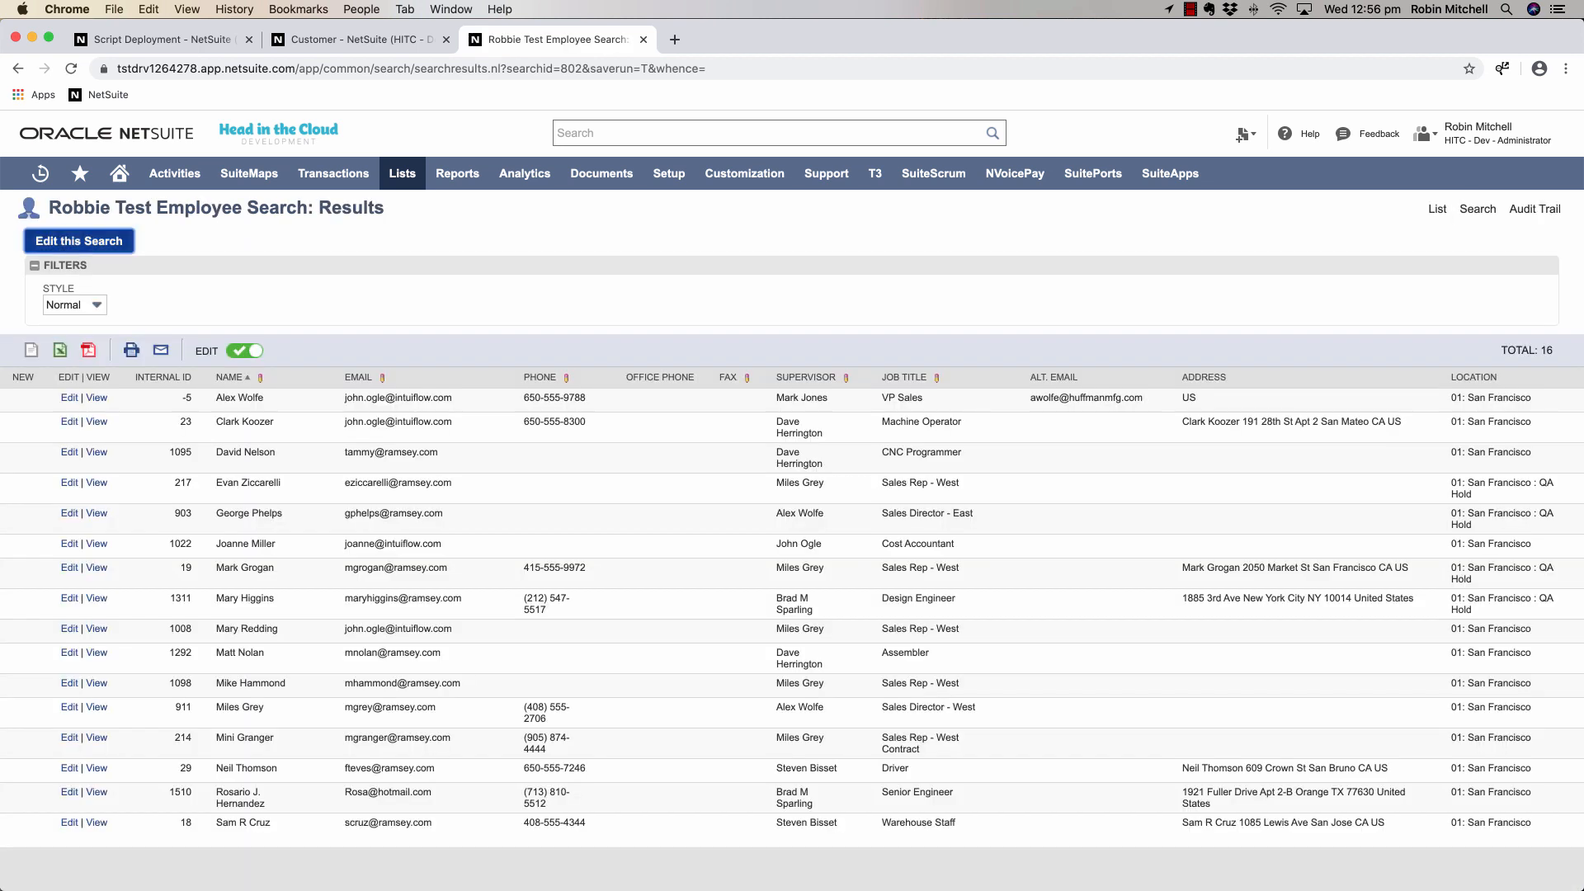
click(79, 241)
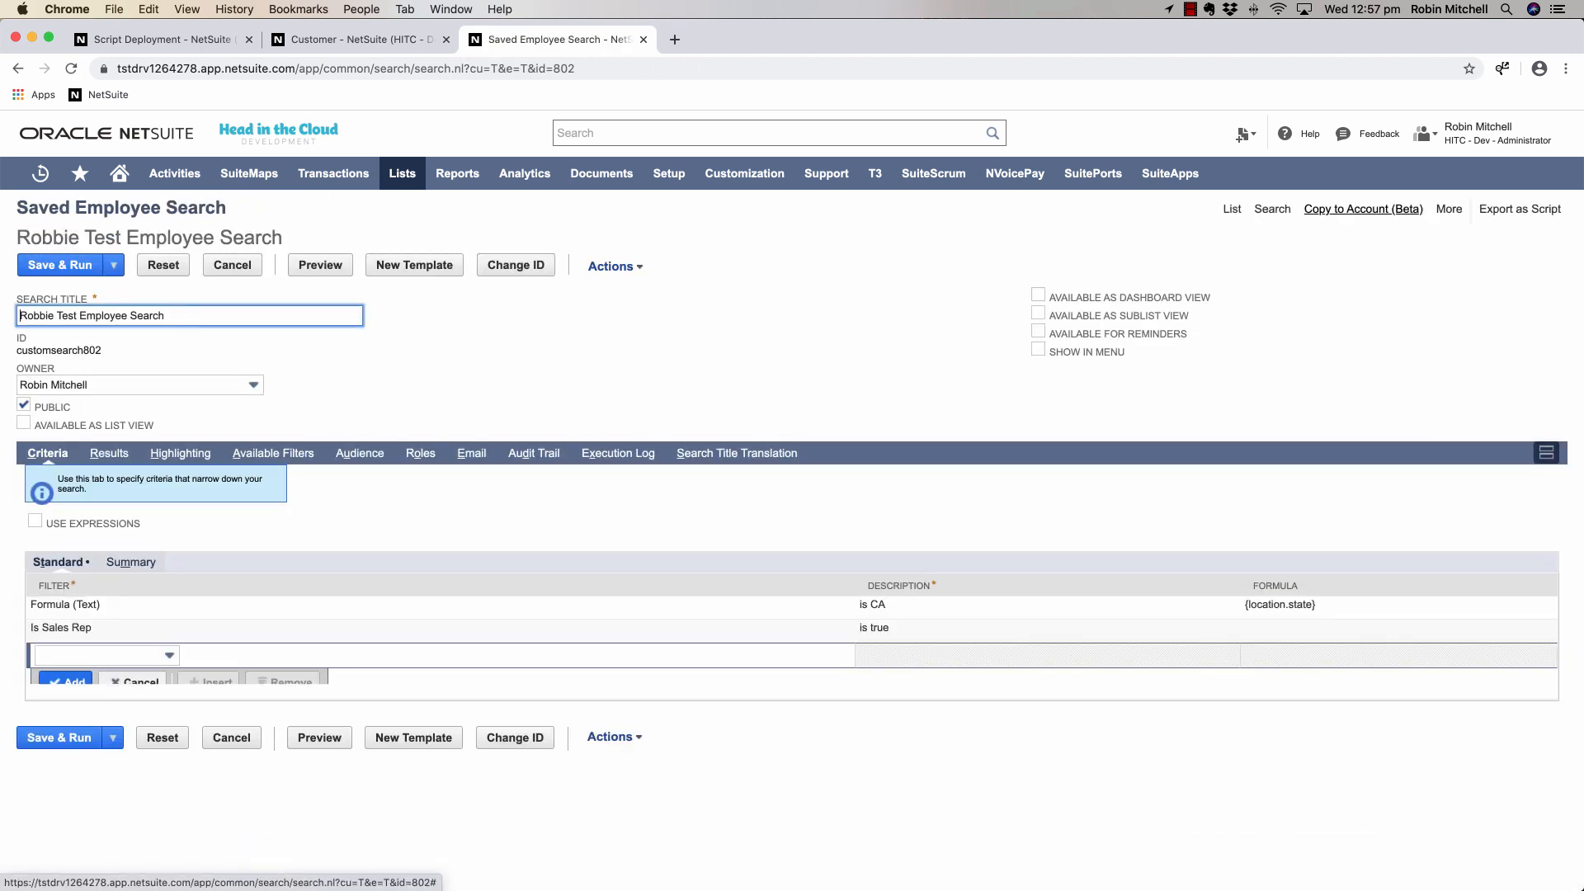
click(1518, 210)
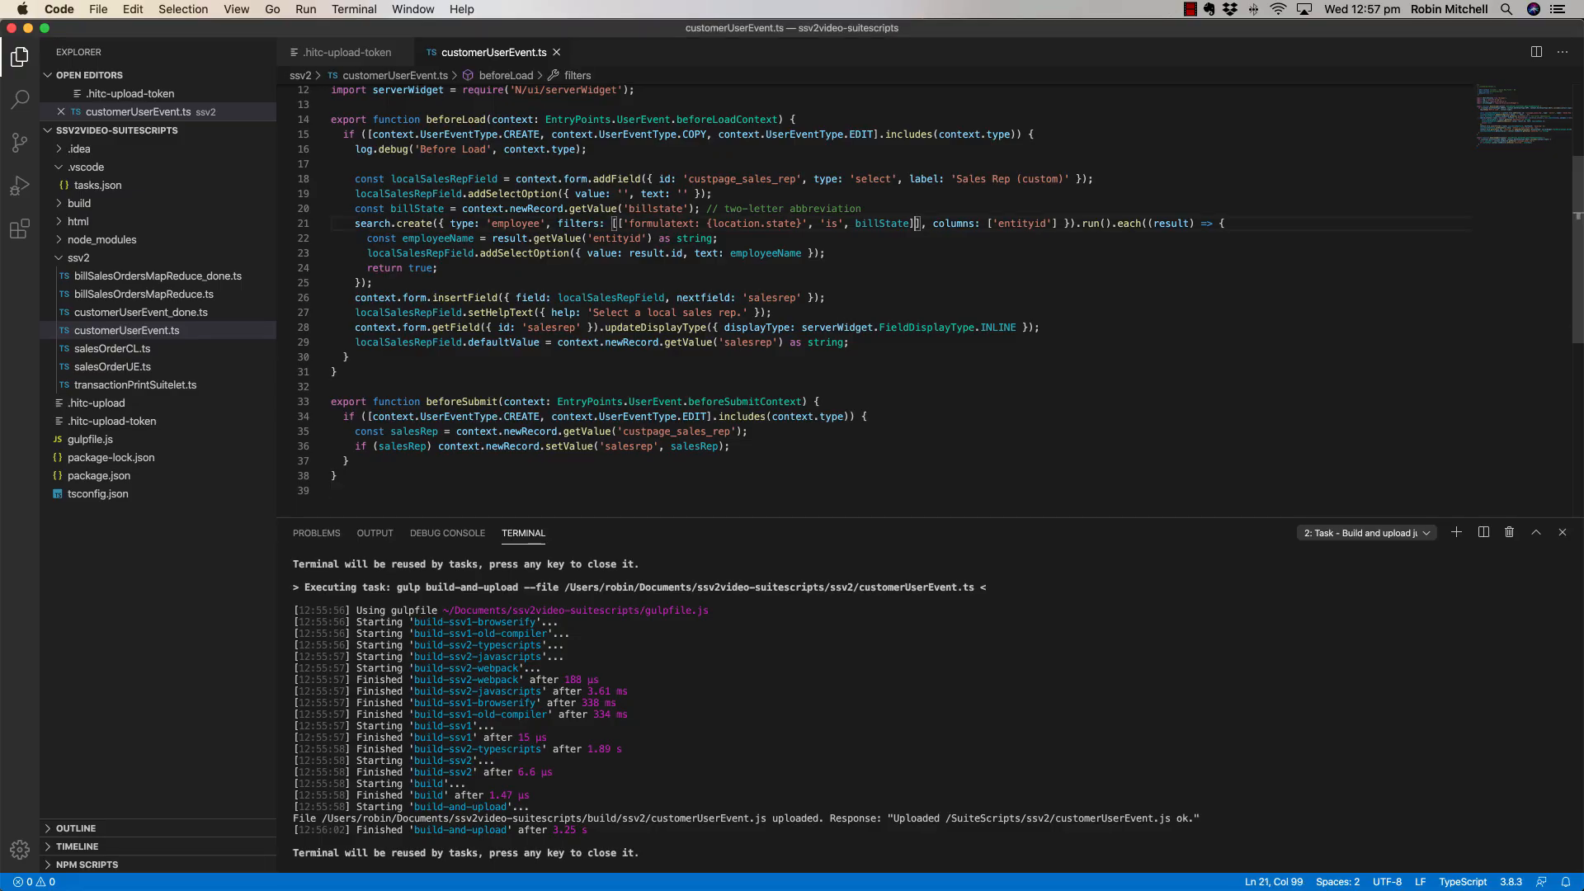
Append the filter 'and', ['salesrep', 'is', 'T'] after the billState filter in search.create.
text(, 'and', [''])
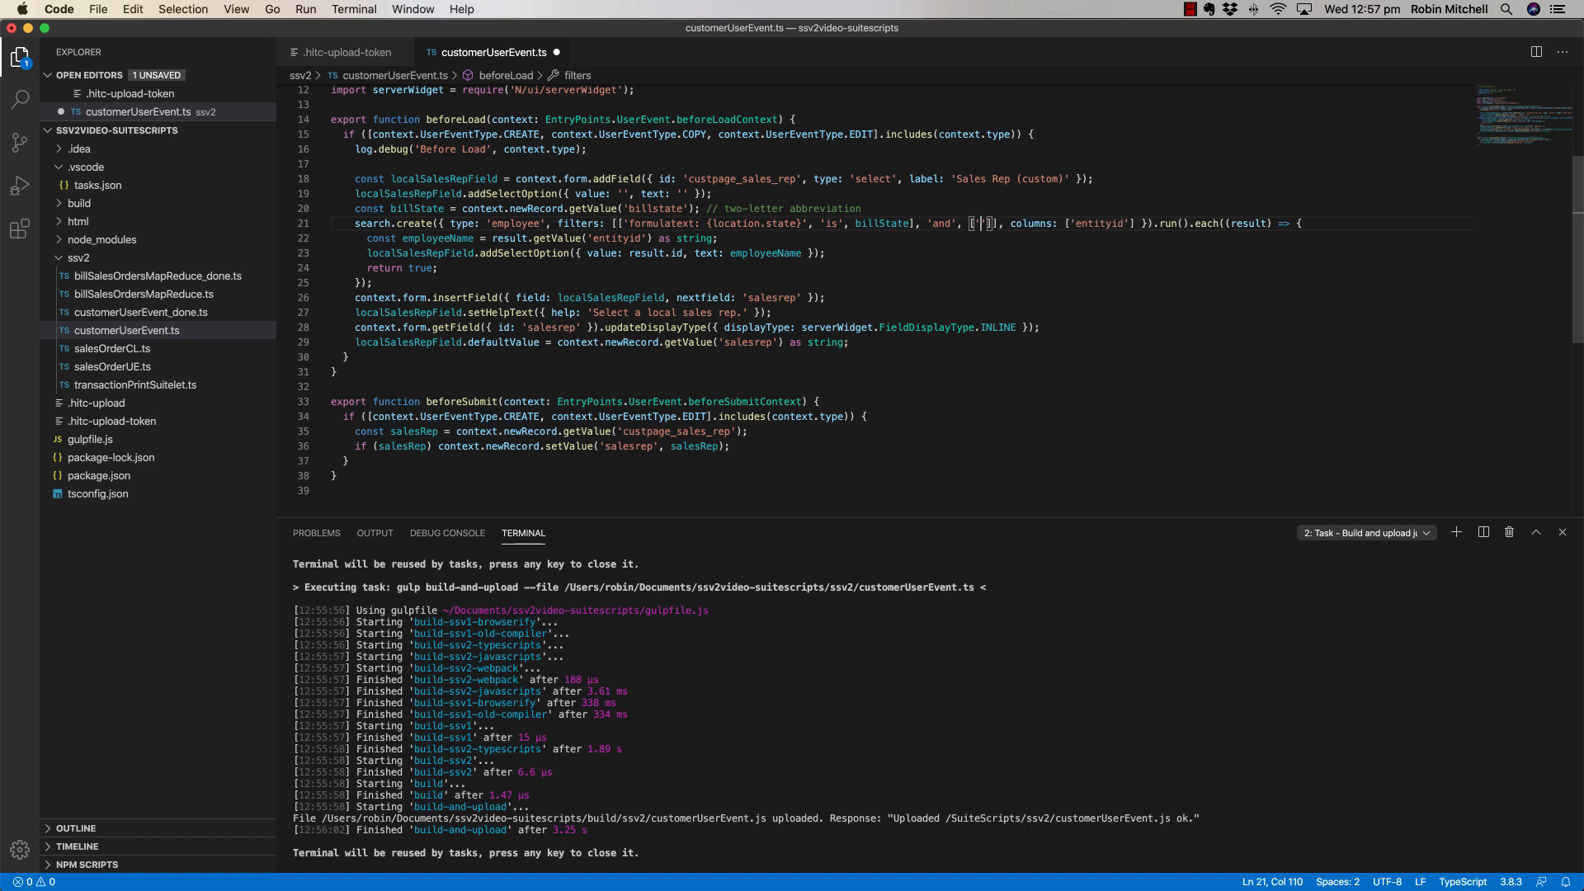
text('salesrep', 'is',)
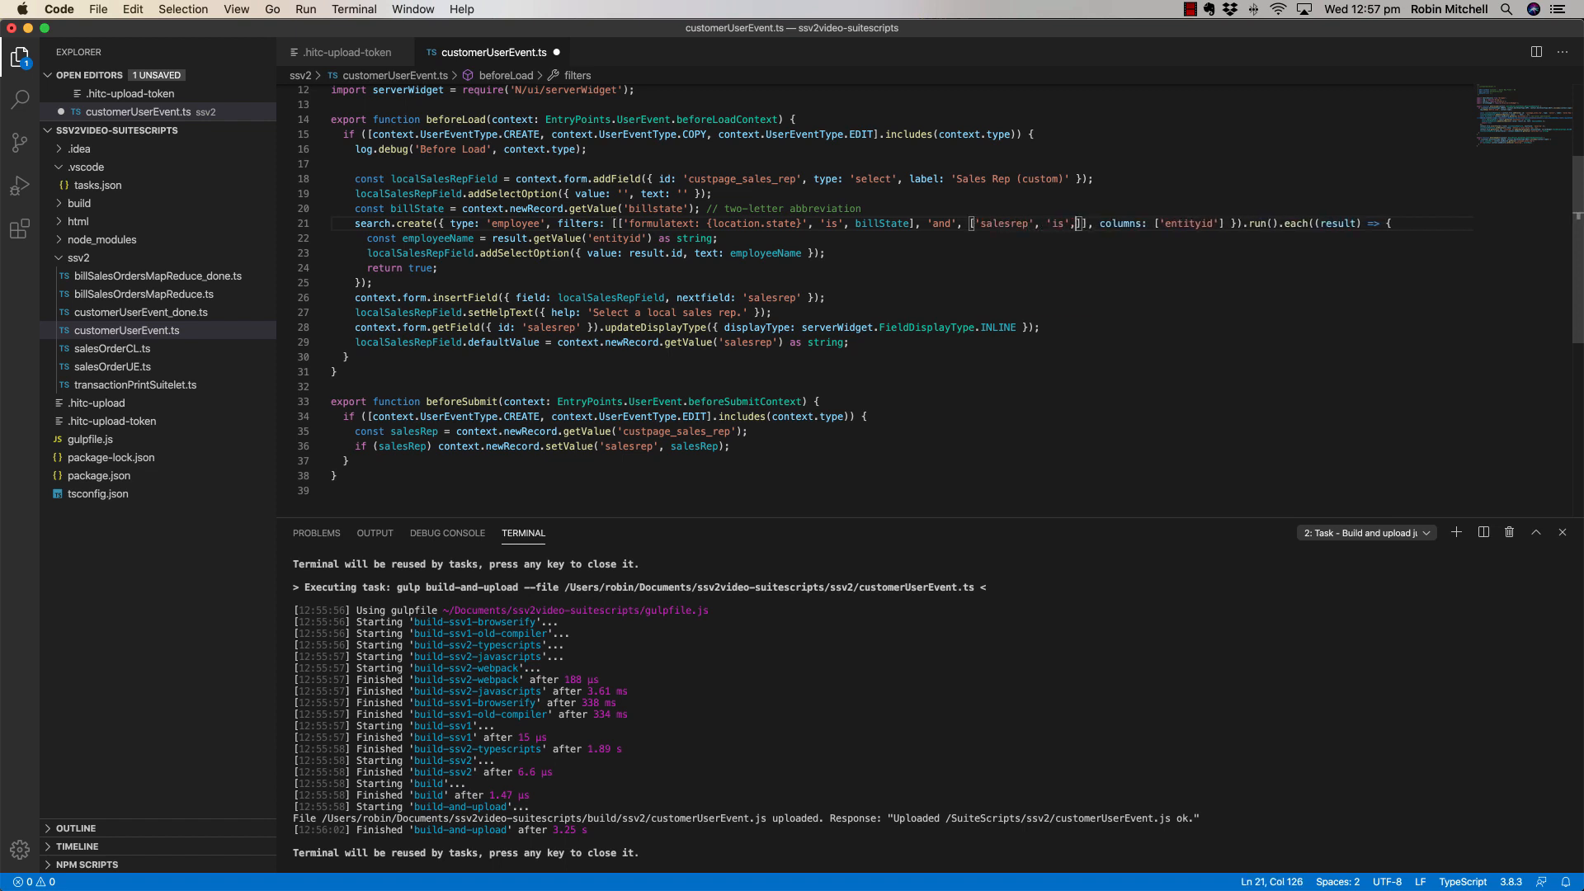
text('T')
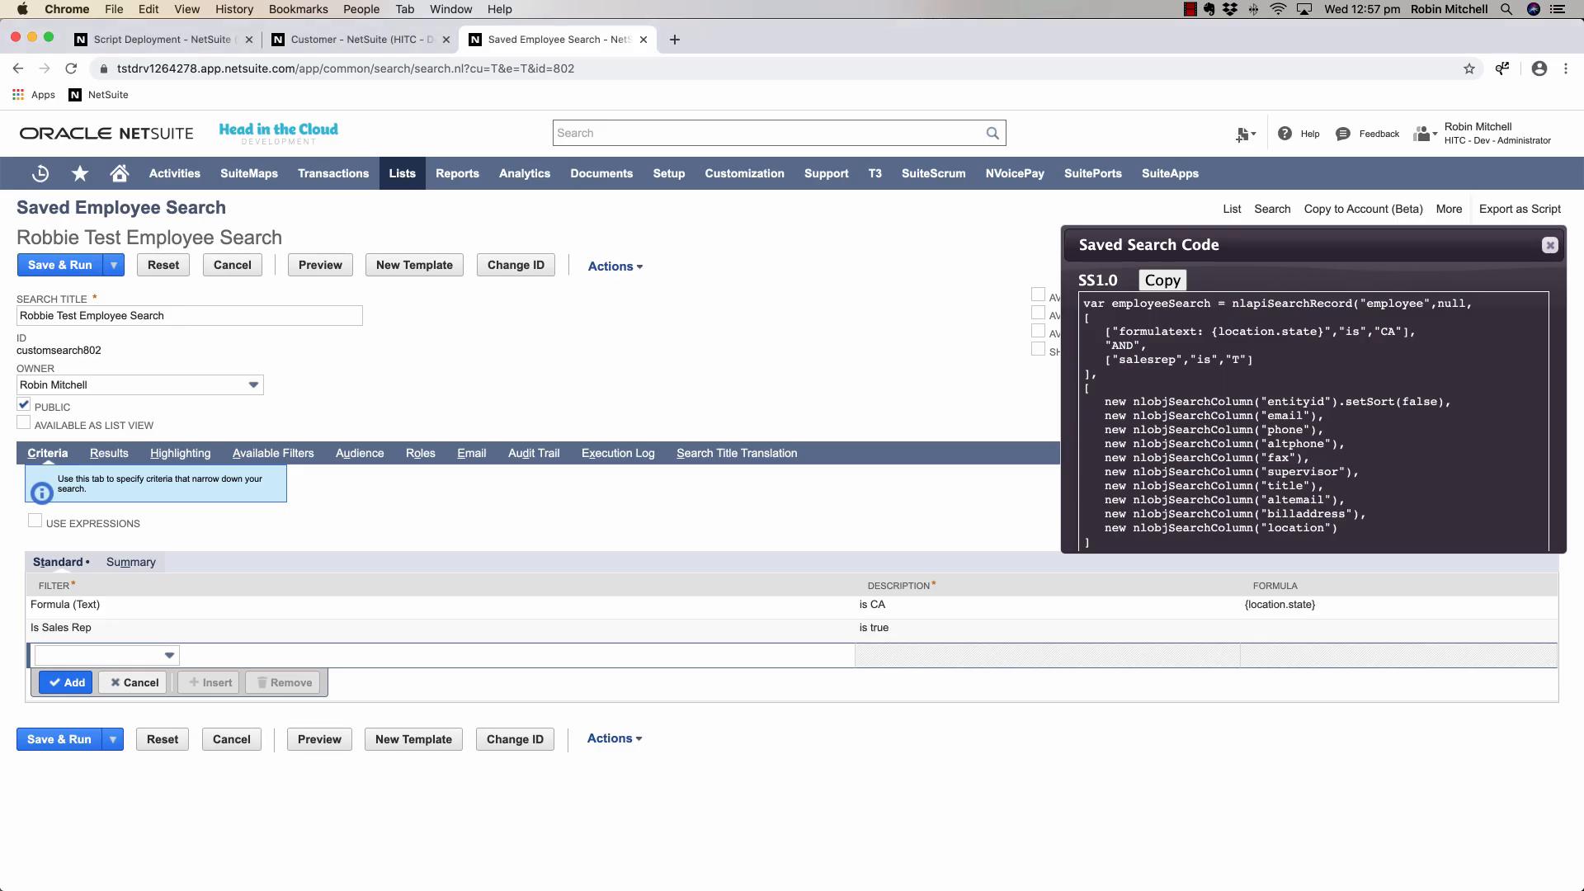
click(353, 38)
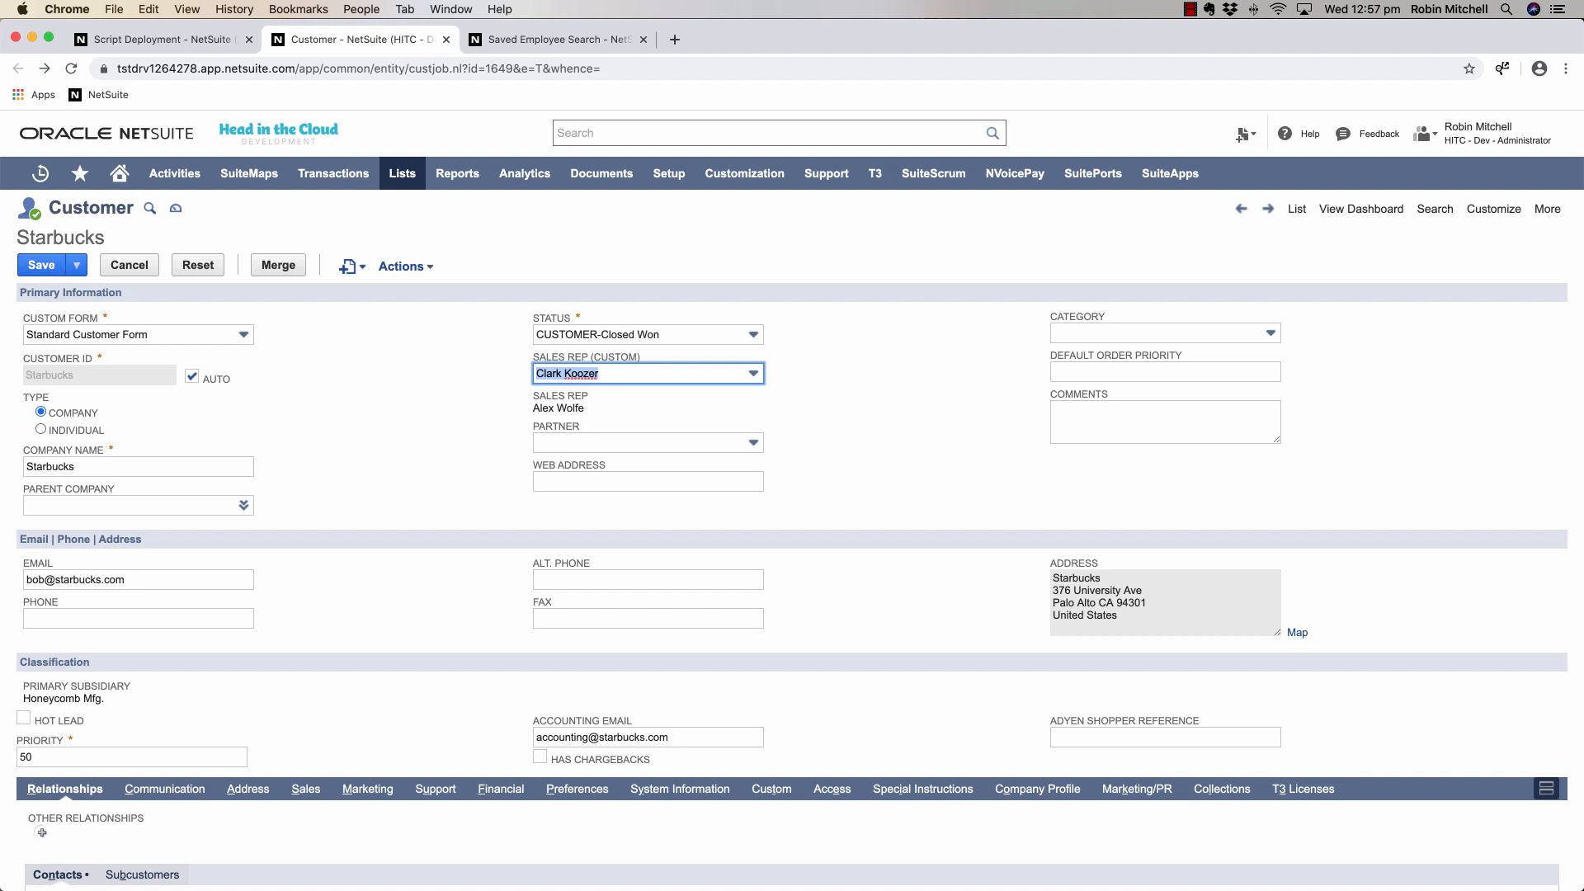
click(40, 264)
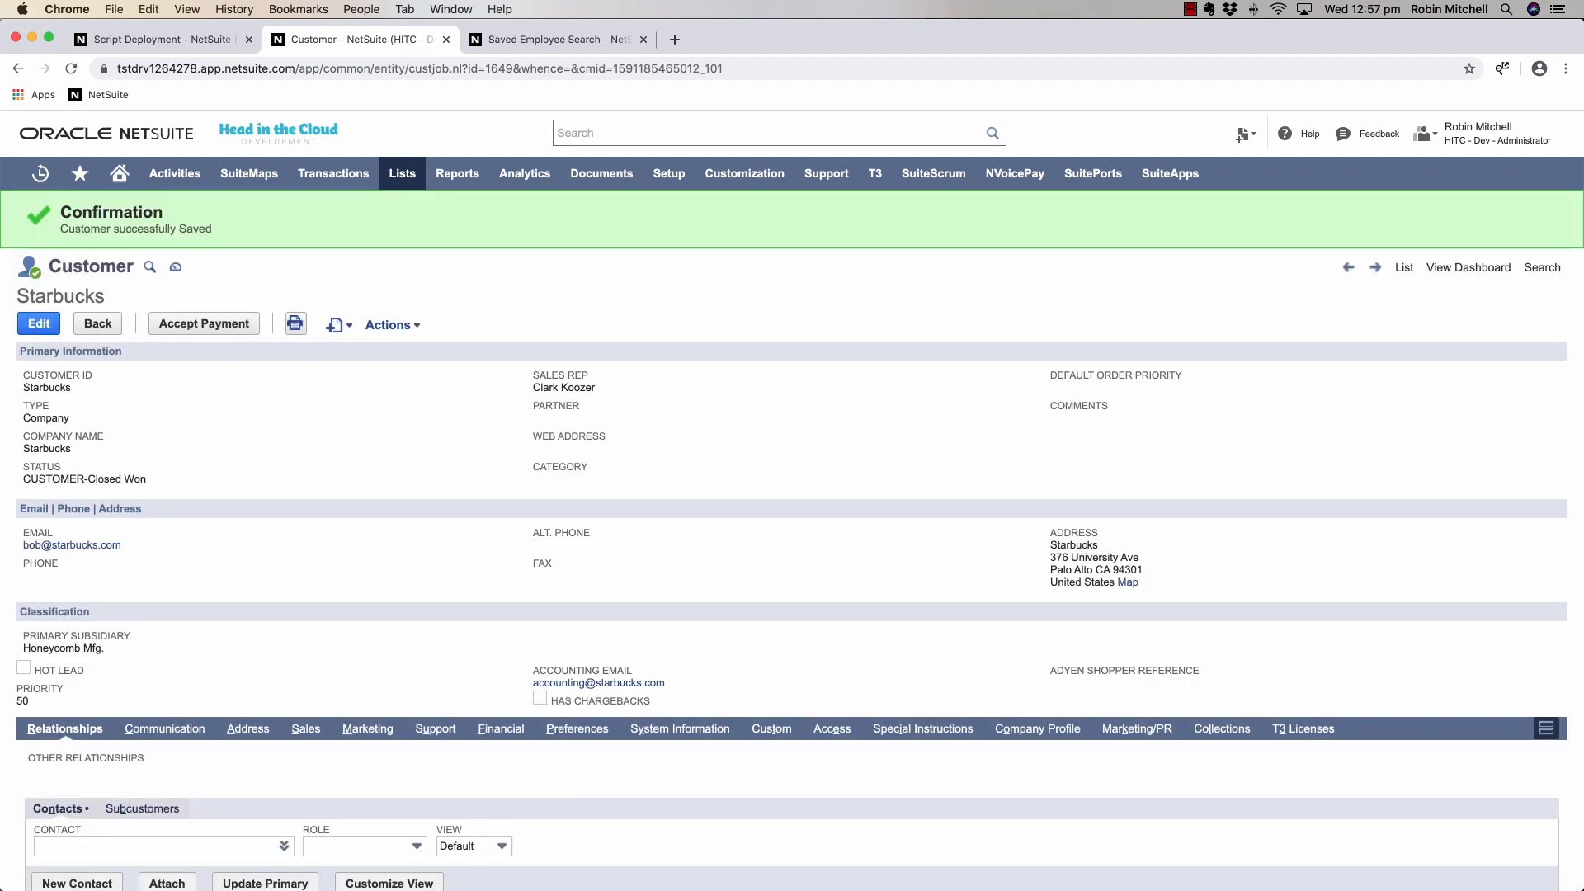
double_click(47, 418)
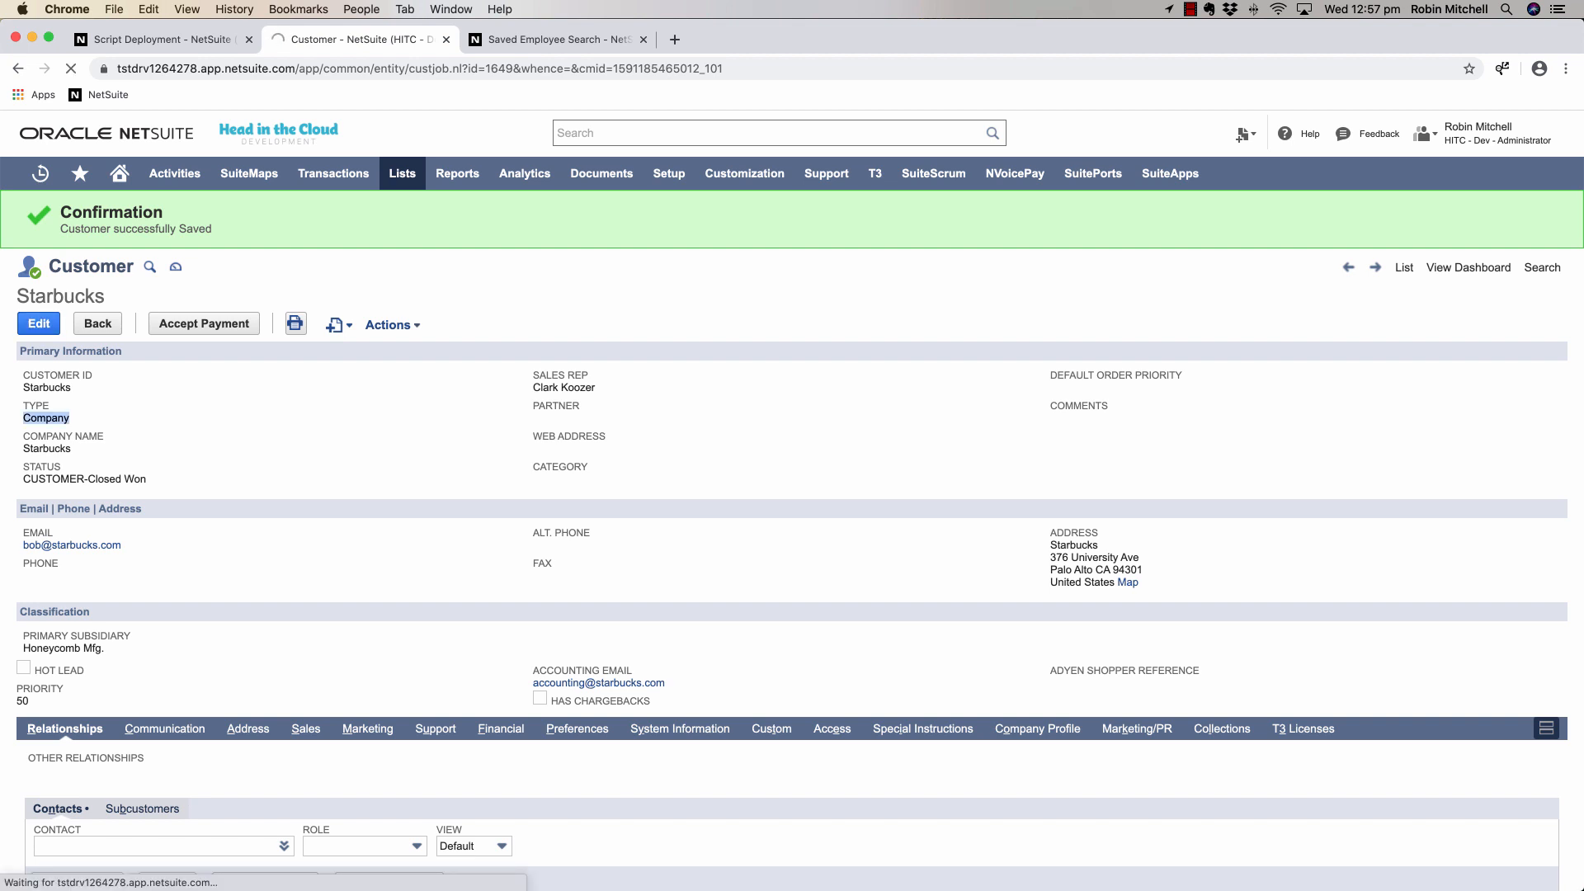
click(38, 324)
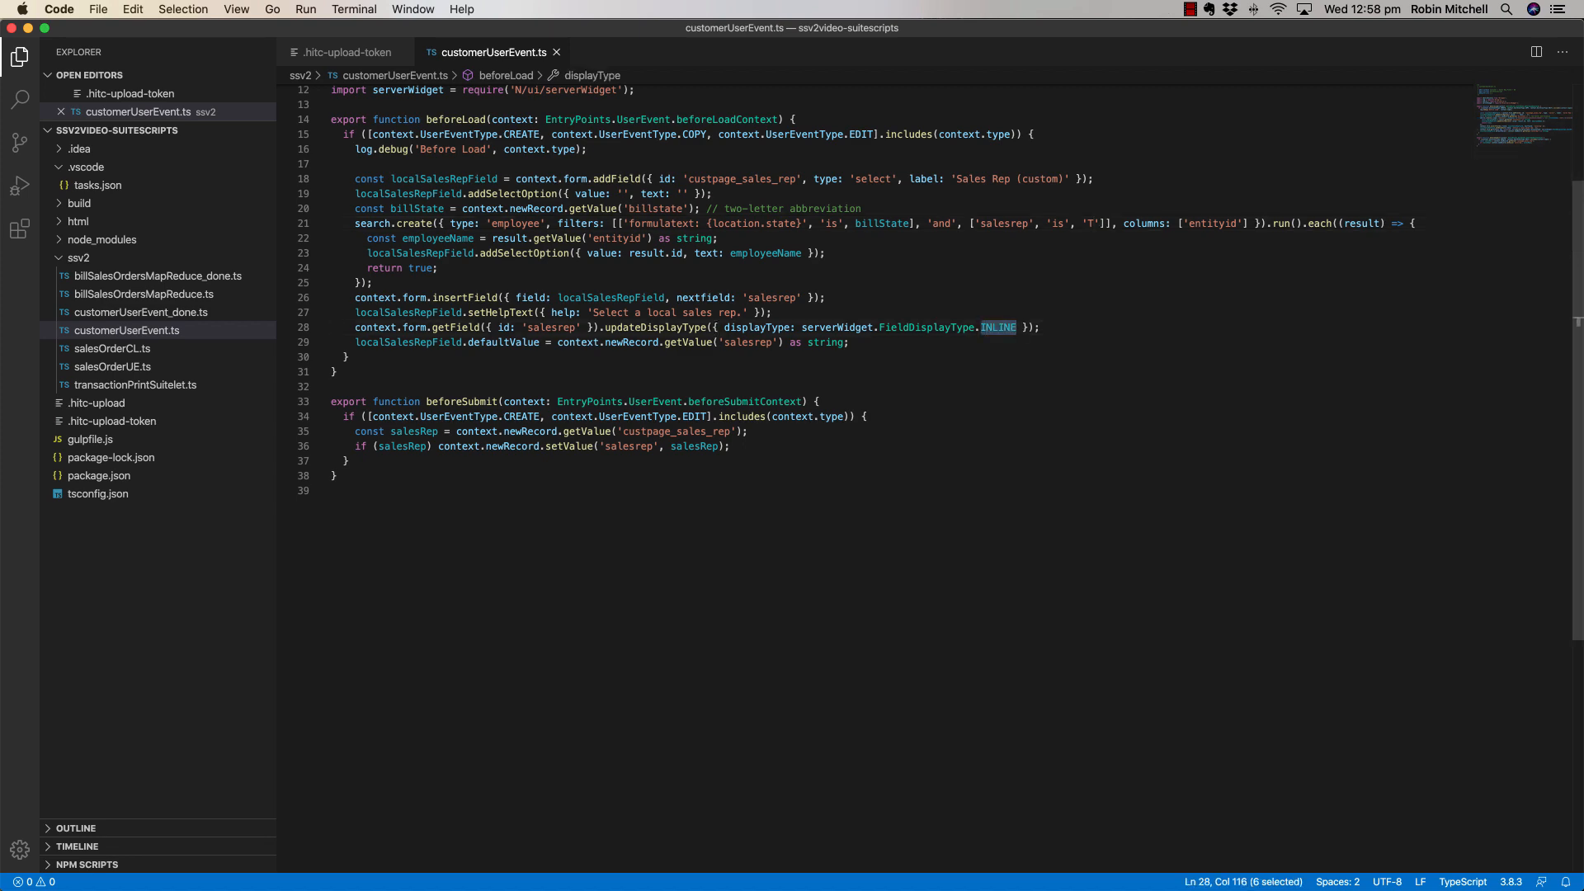
Switch the salesrep field's display type from INLINE to HIDDEN.
text(HIDDEN)
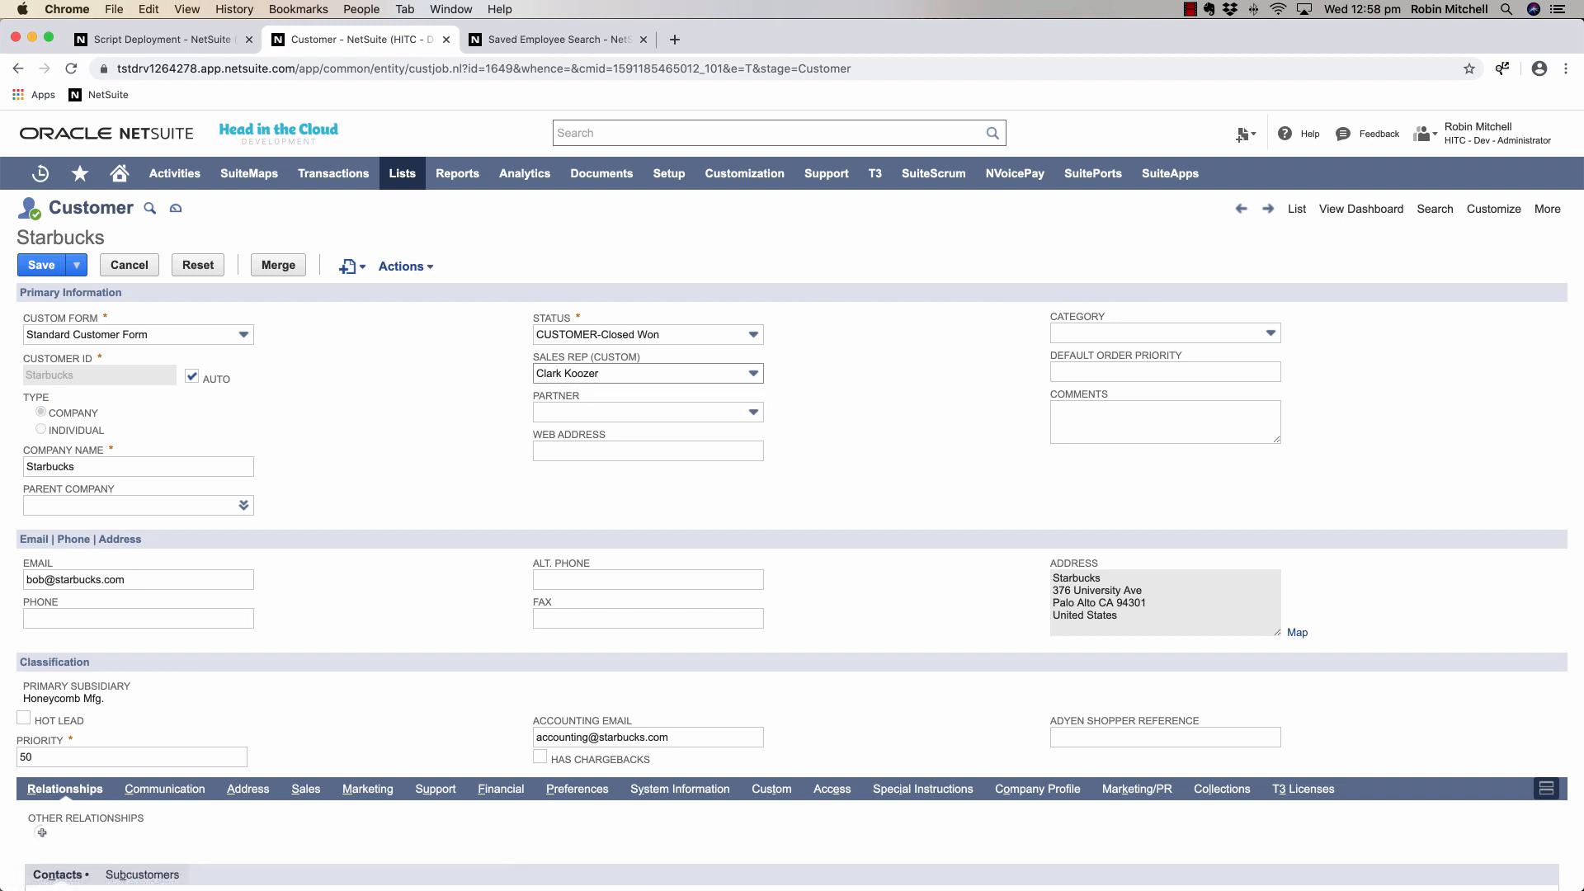
click(647, 373)
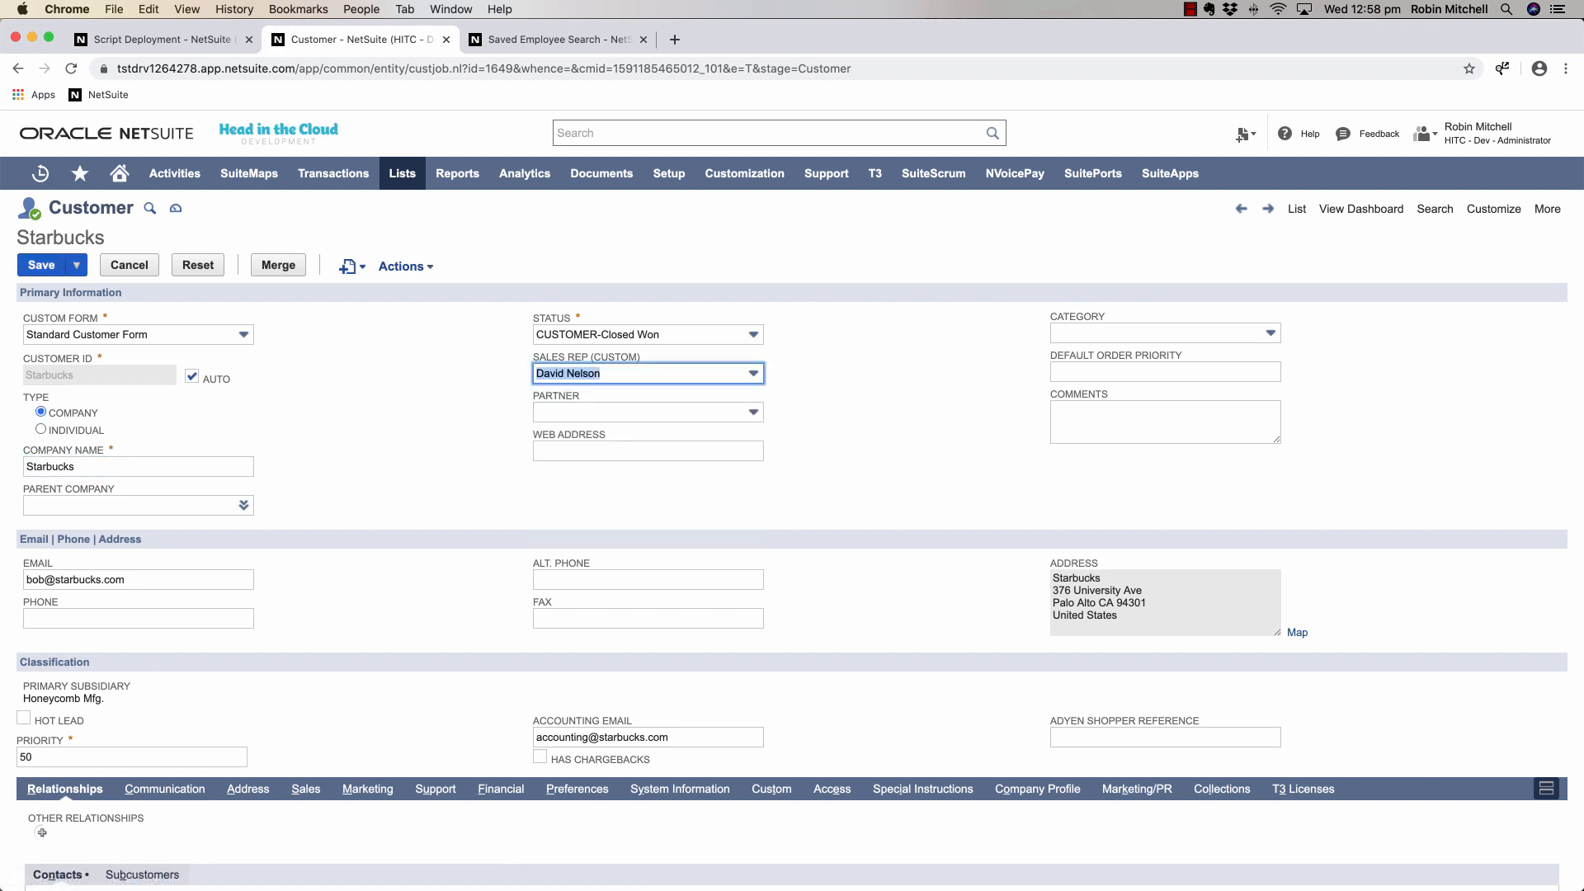
click(39, 265)
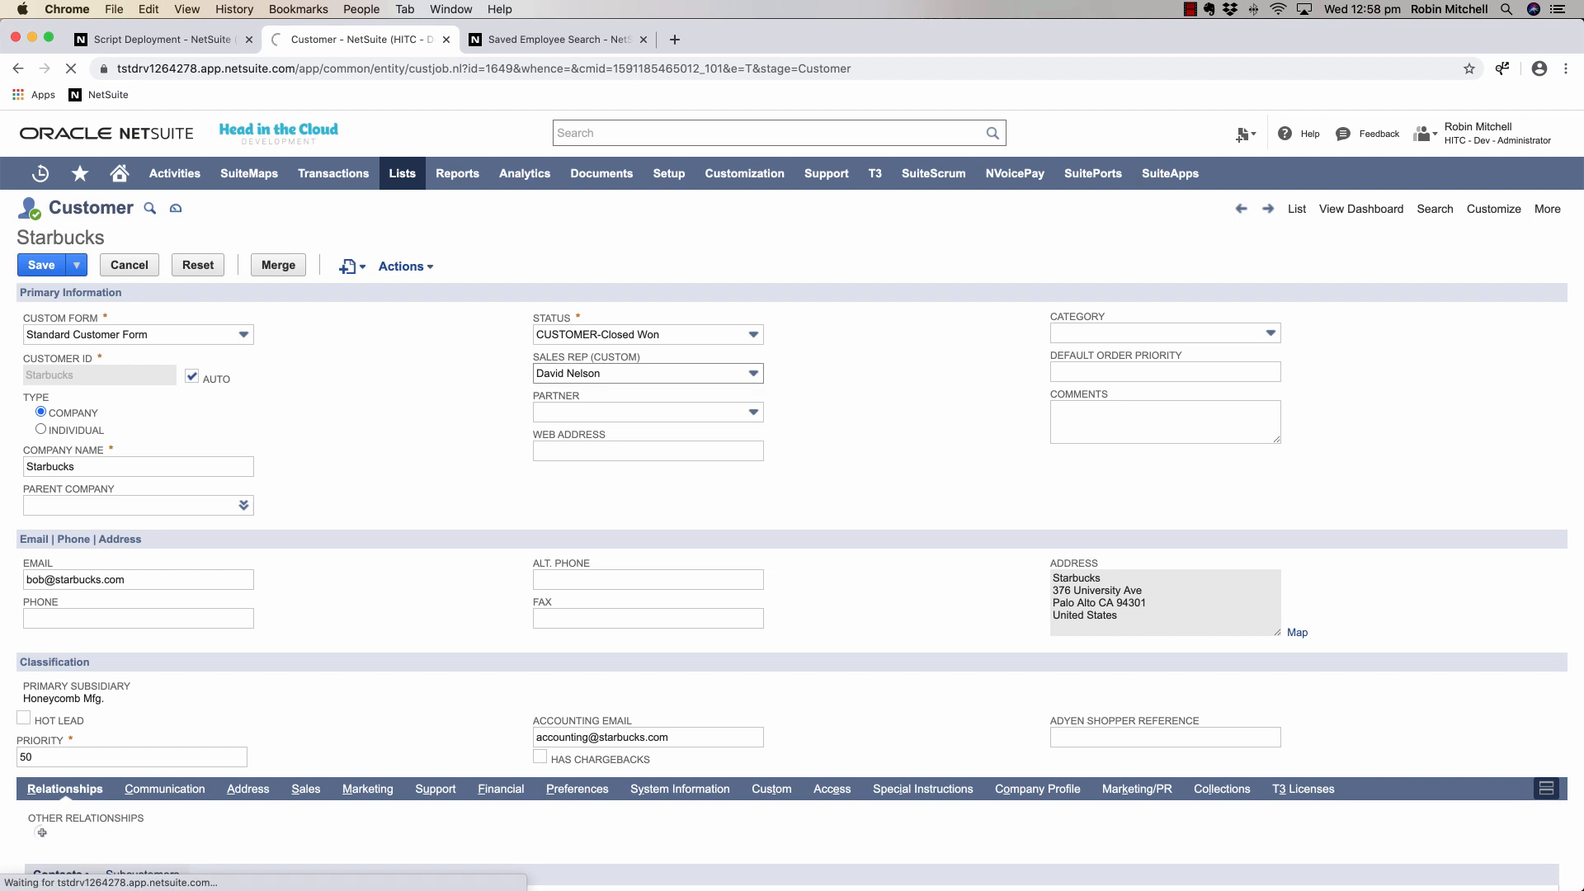
click(39, 264)
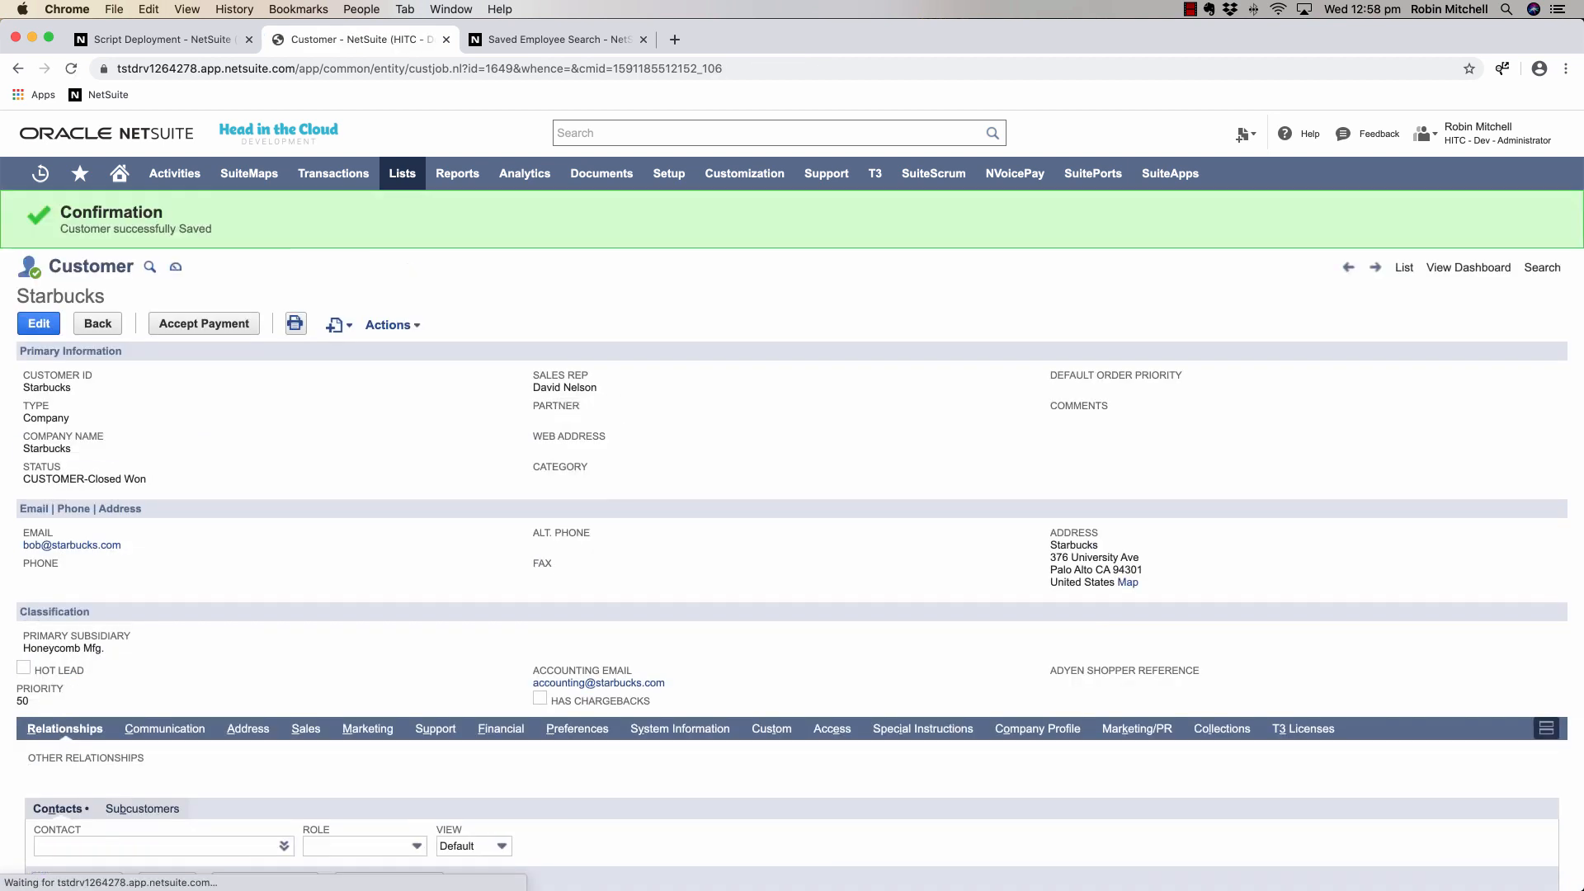